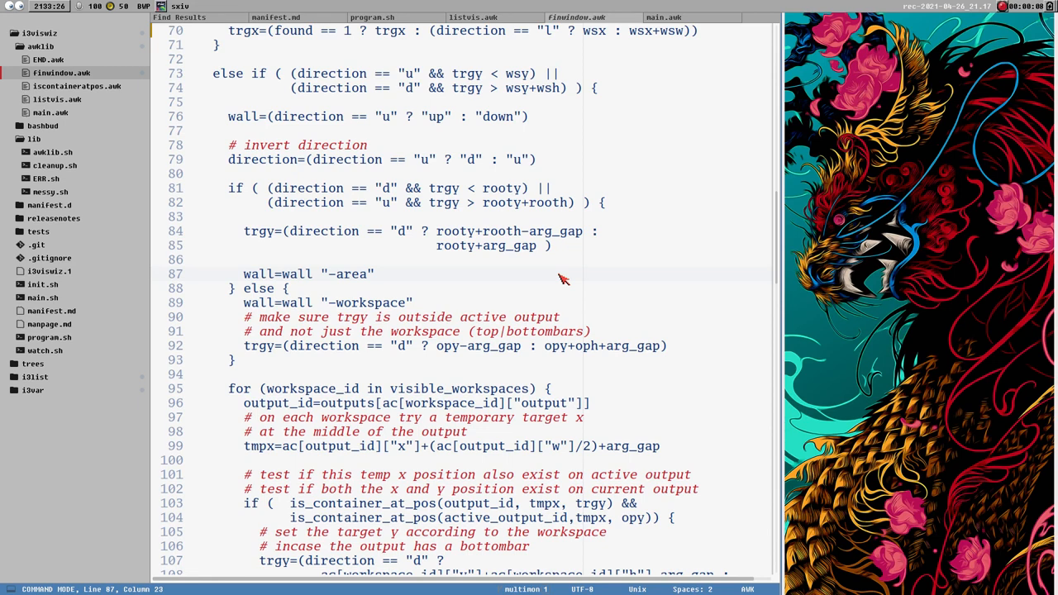
mouse_move(584, 221)
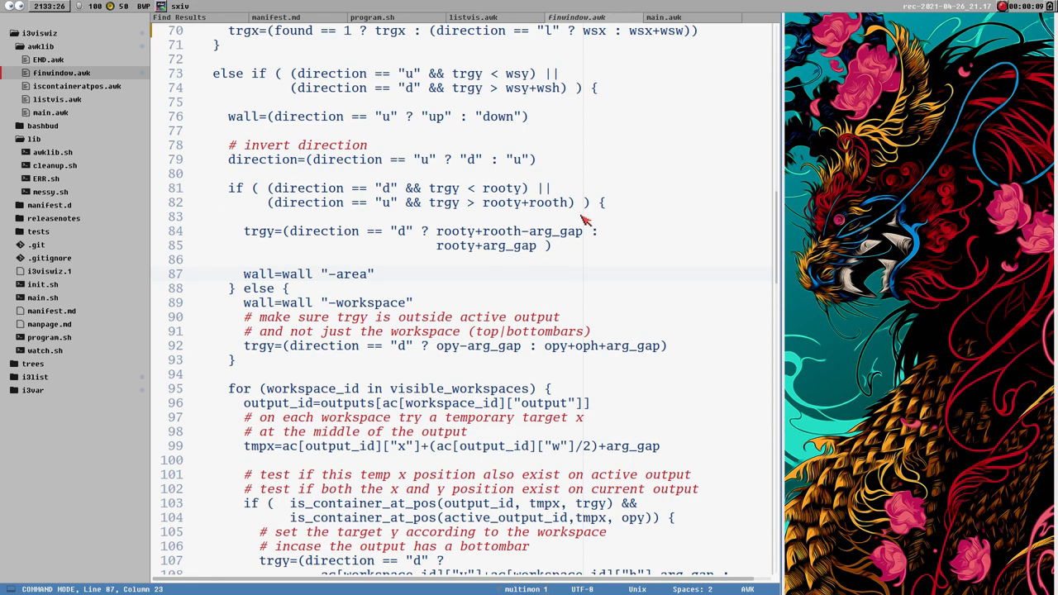
- Scroll up and down the Bootstrap homepage to check its pixel-style font rendering
scroll(down, 3)
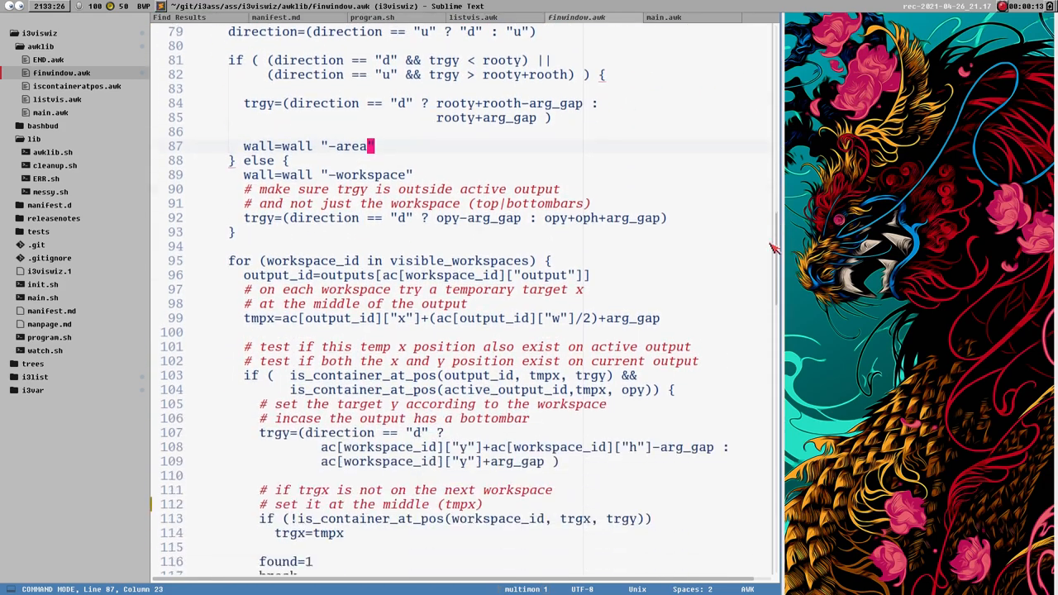
scroll(up, 3)
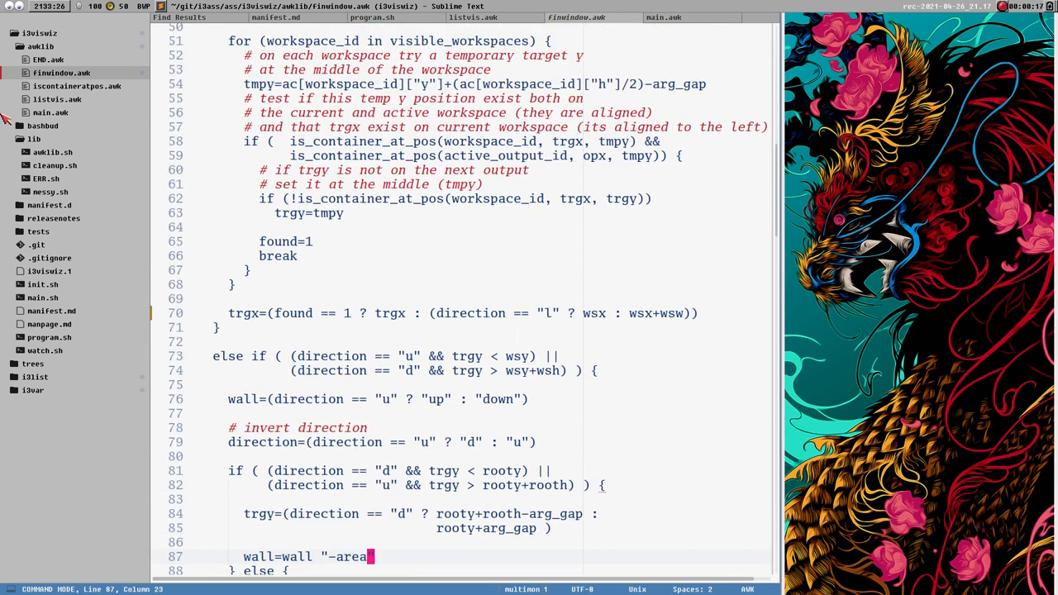
mouse_move(46, 47)
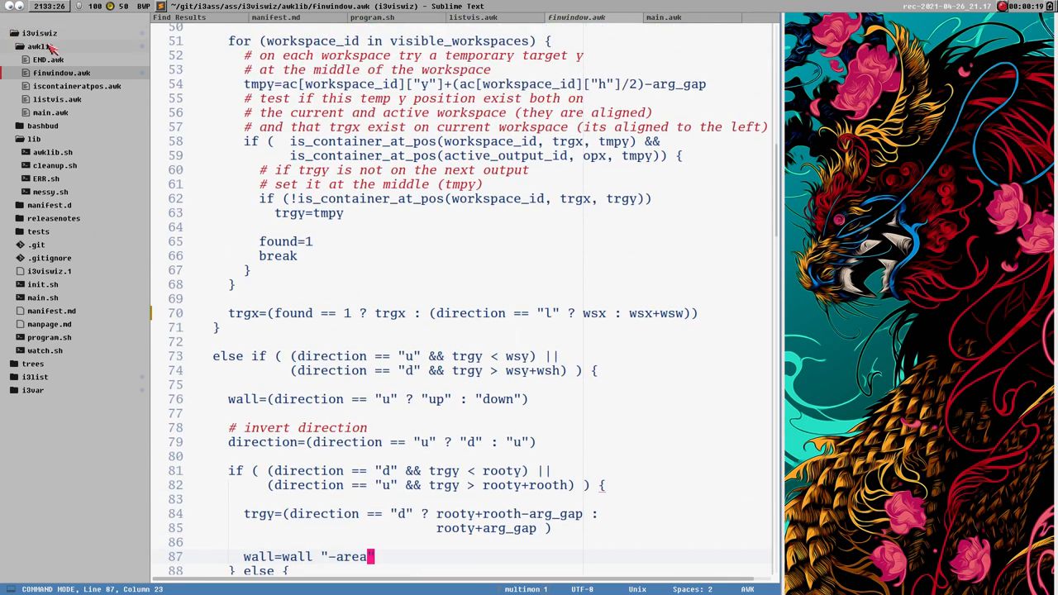
scroll(up, 3)
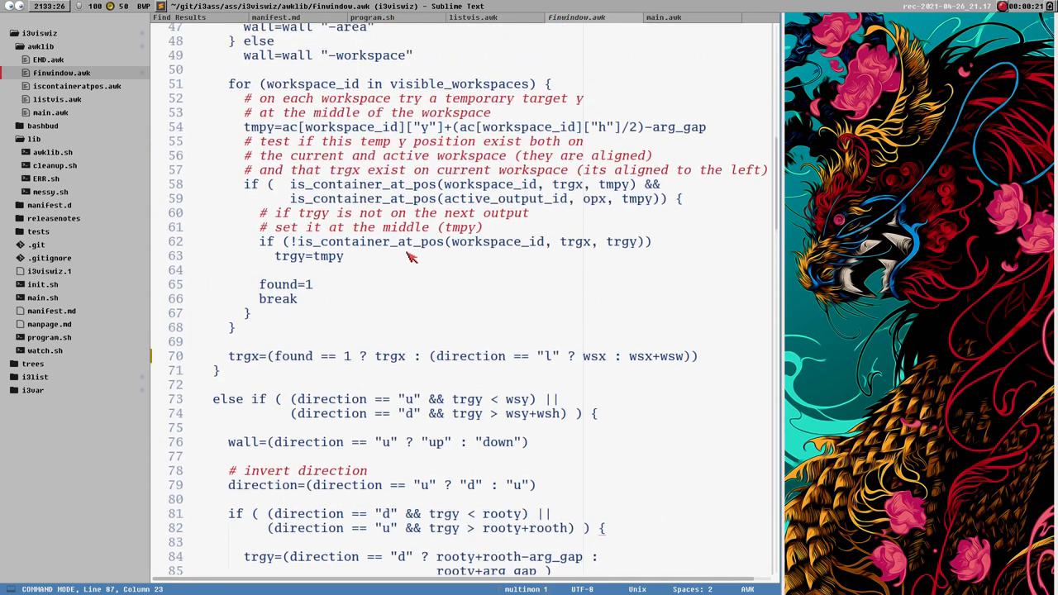
scroll(up, 3)
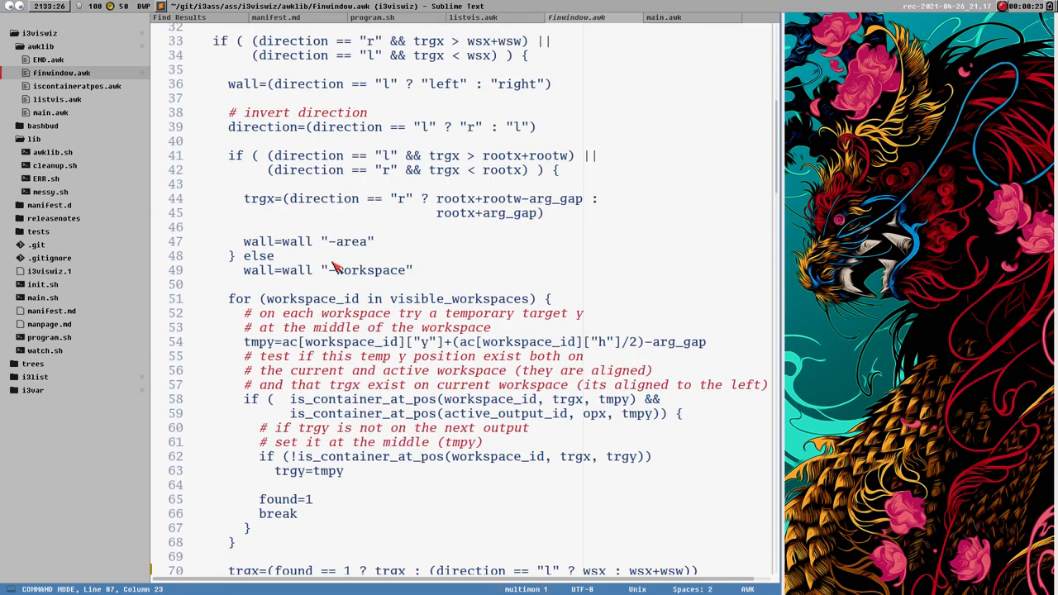
mouse_move(467, 316)
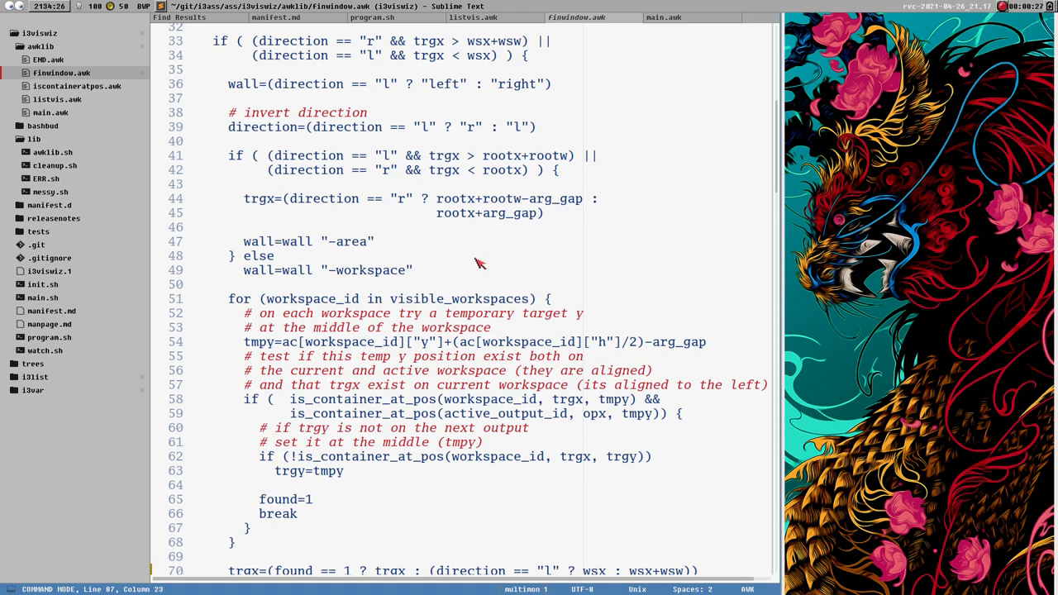
scroll(down, 3)
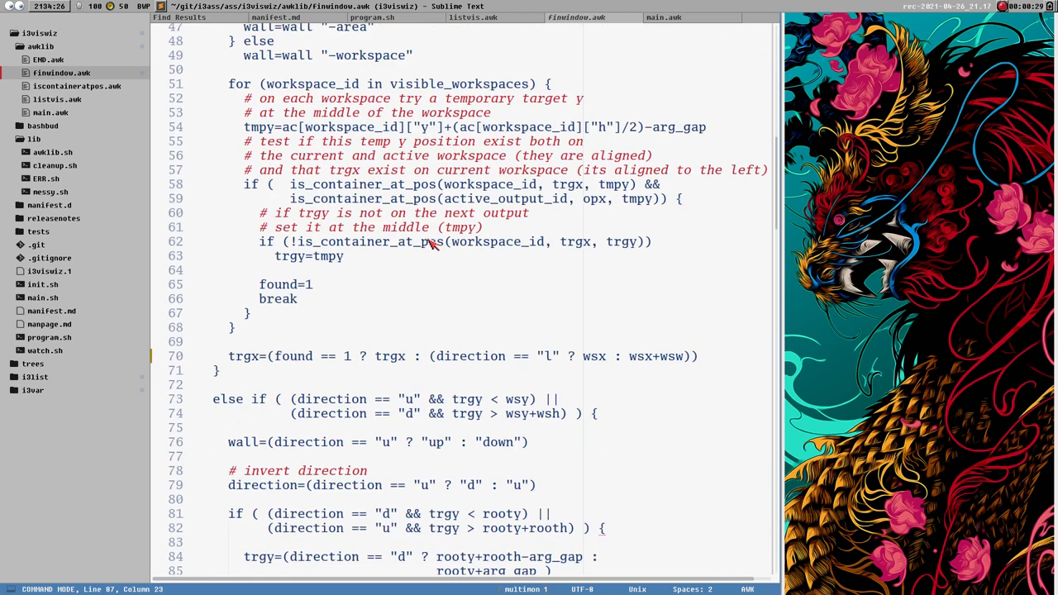
scroll(up, 3)
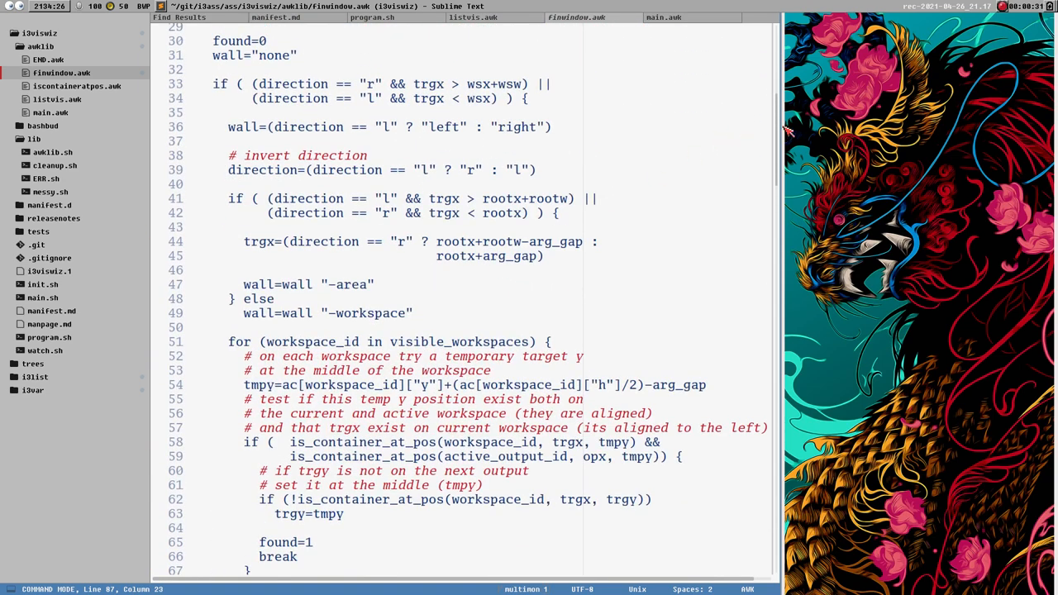
scroll(down, 3)
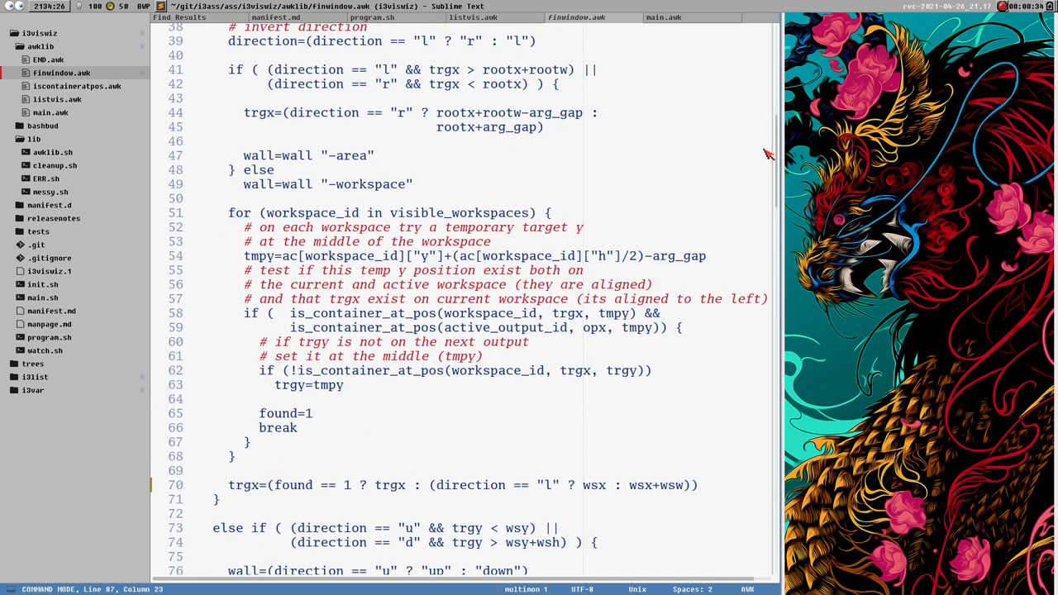
scroll(down, 3)
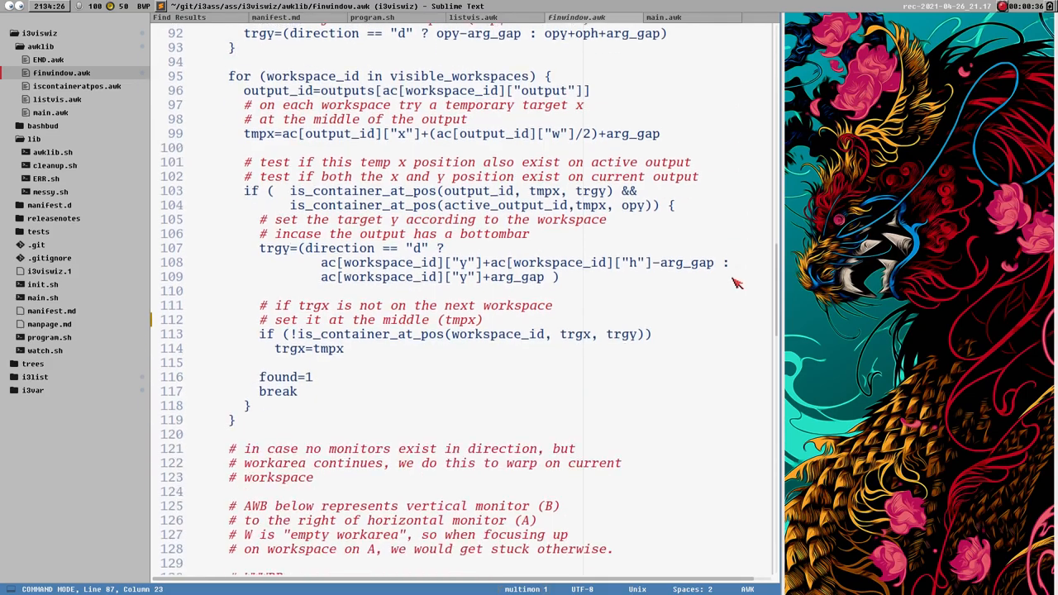
scroll(down, 3)
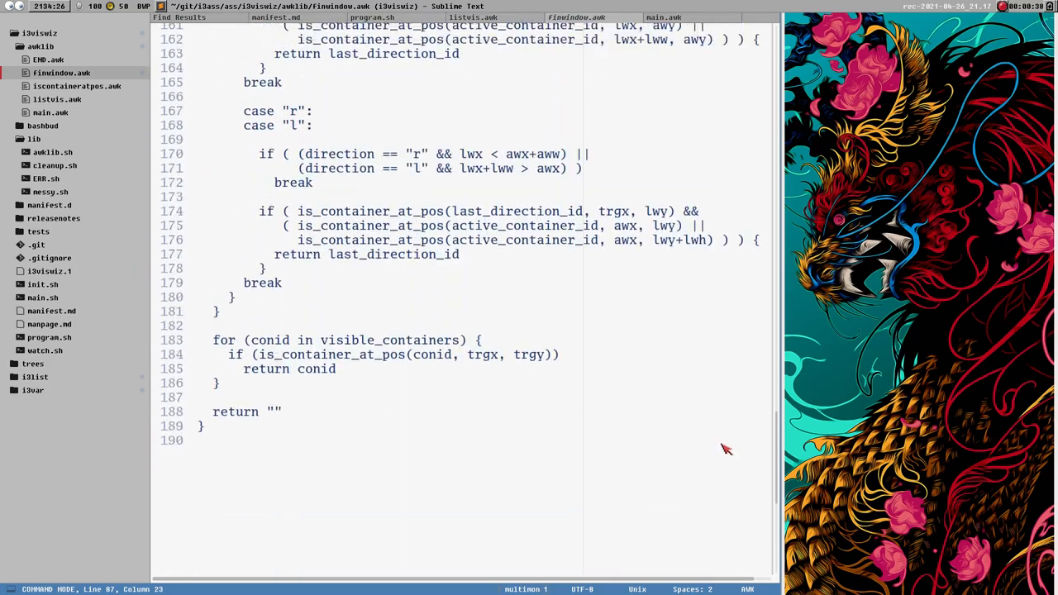
scroll(up, 3)
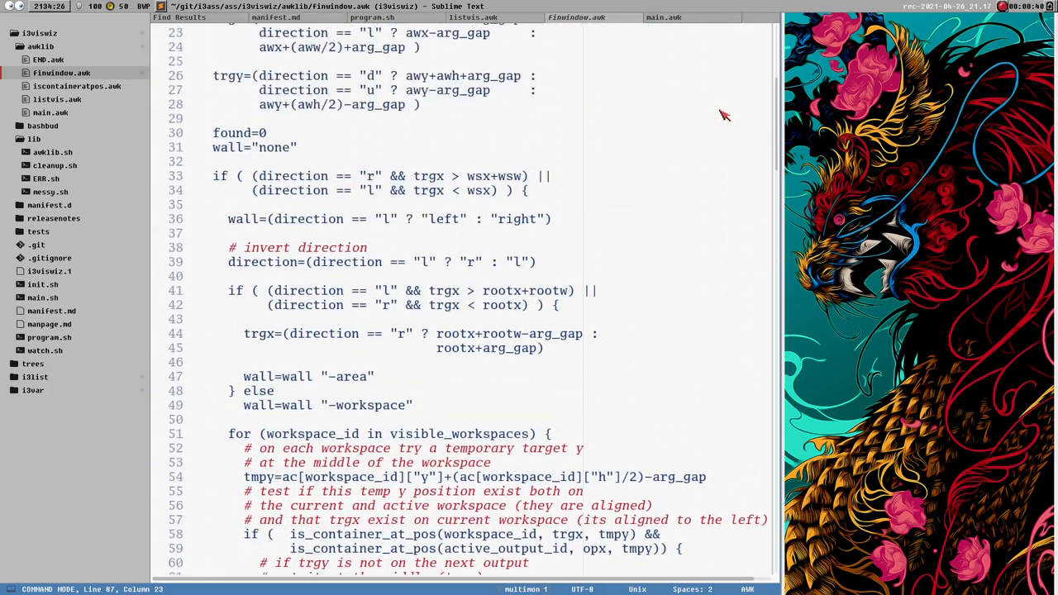
scroll(down, 3)
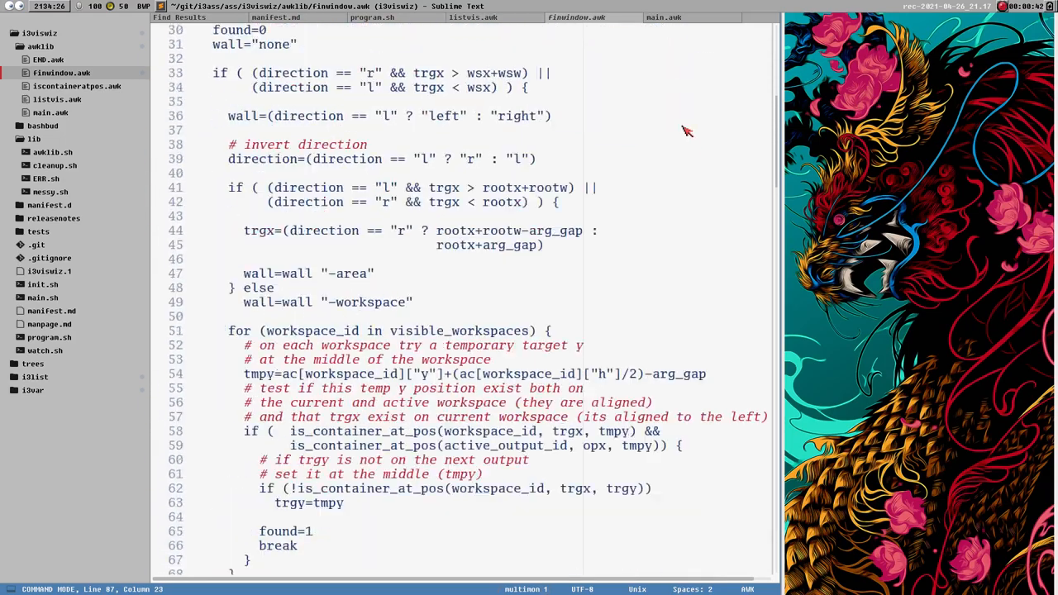
scroll(up, 3)
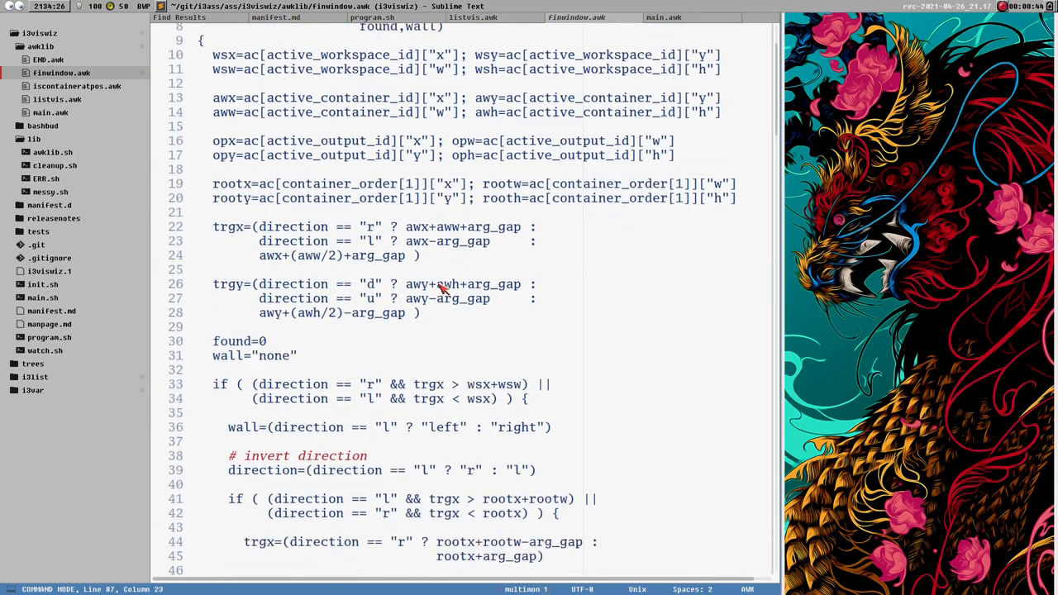
scroll(down, 3)
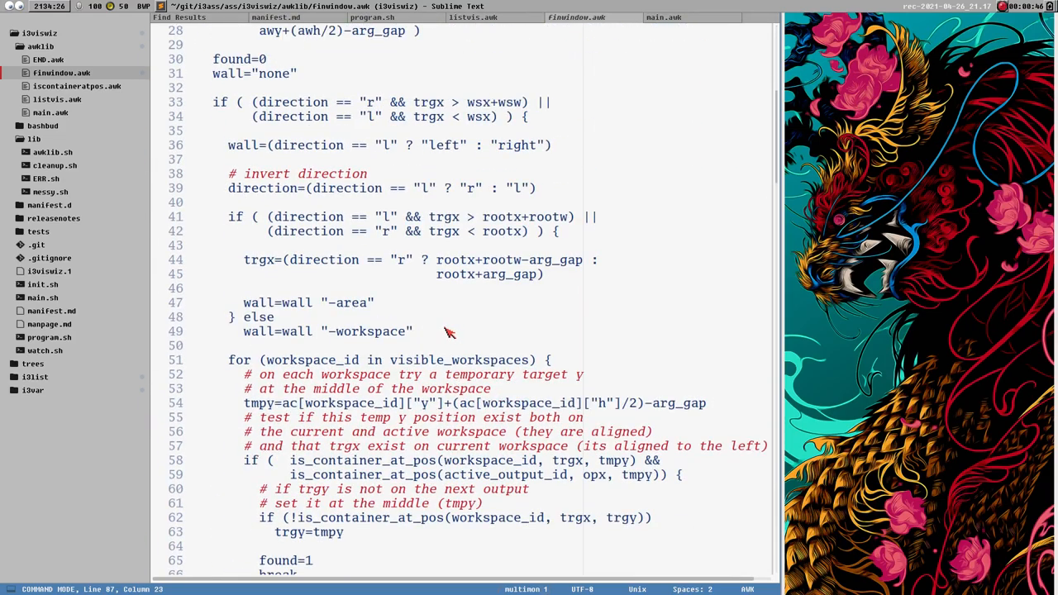
mouse_move(439, 330)
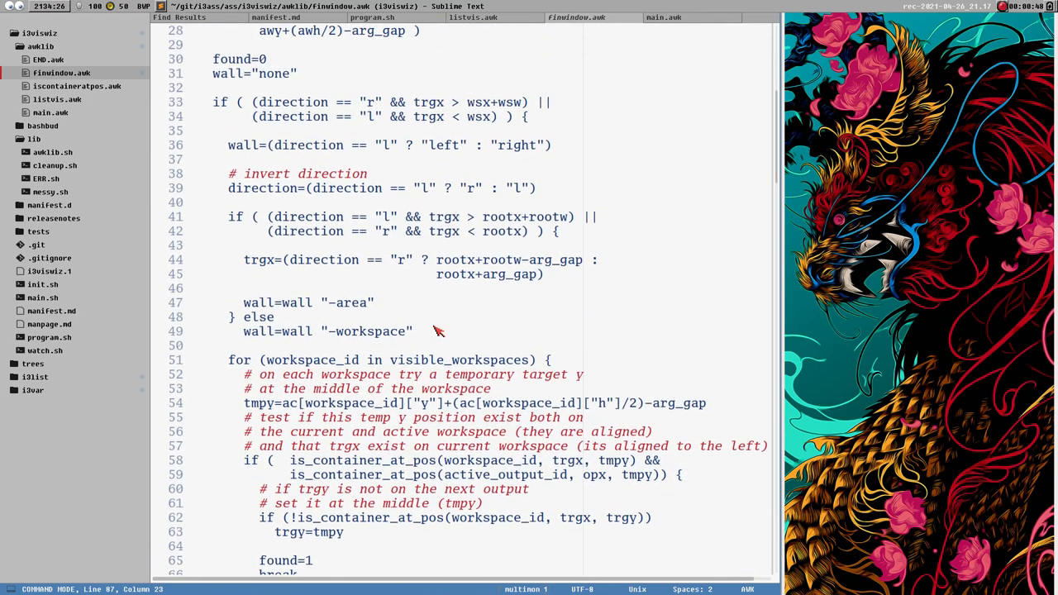
mouse_move(707, 39)
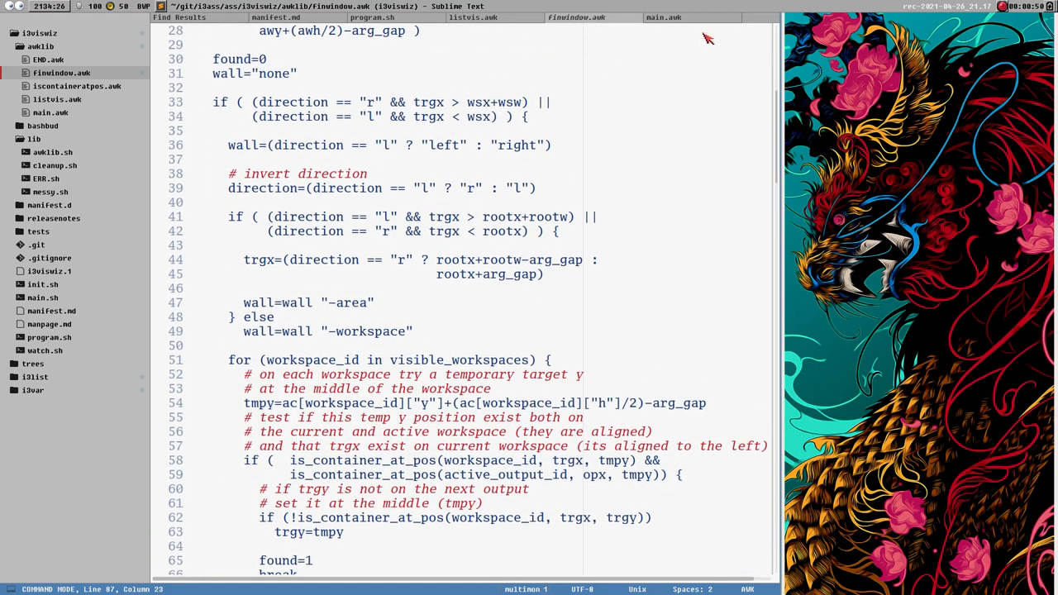
scroll(down, 3)
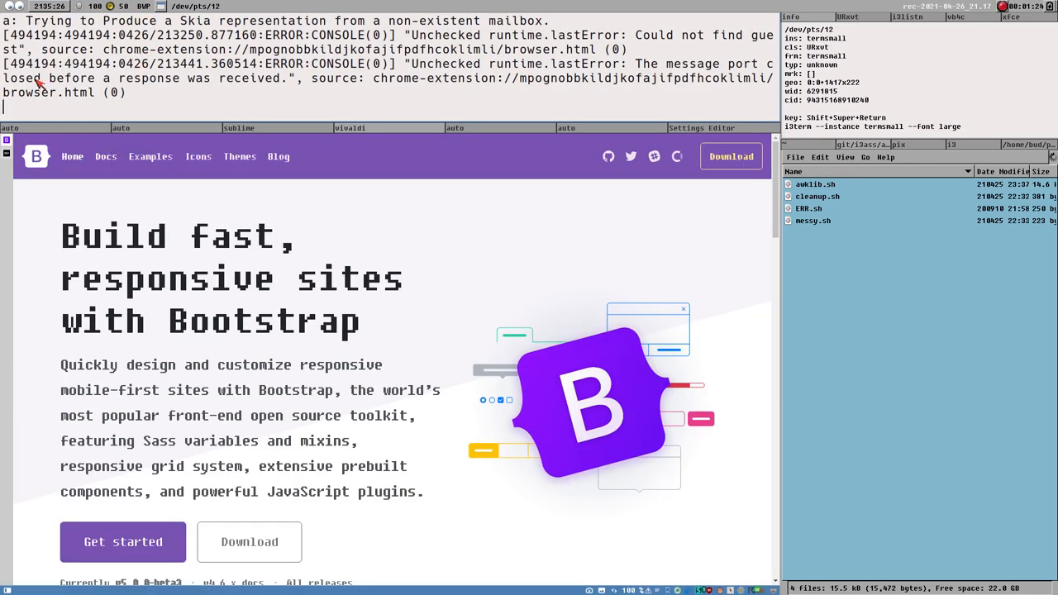
mouse_move(295, 114)
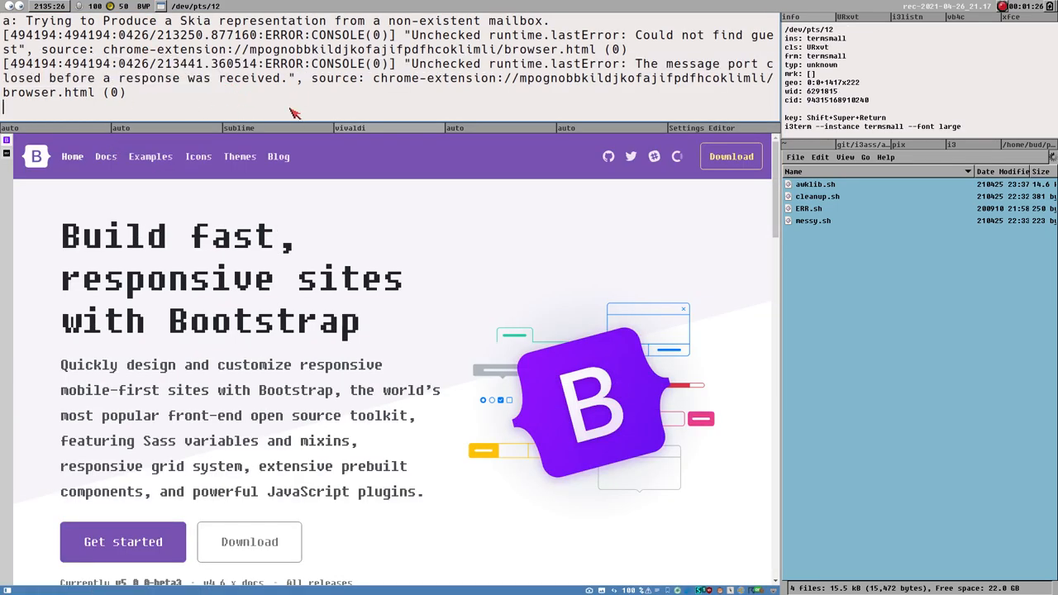
mouse_move(118, 108)
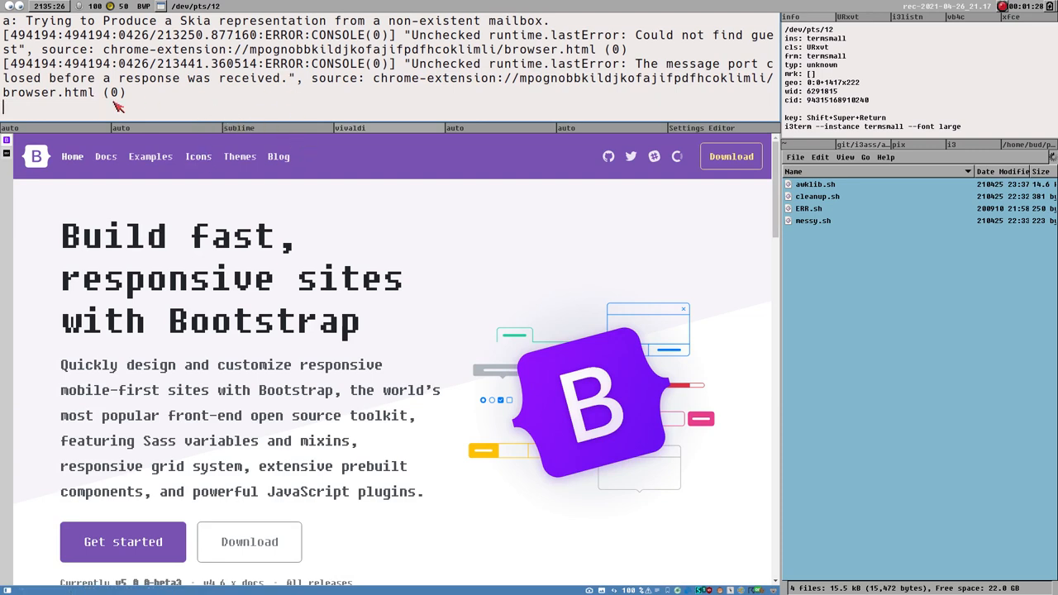
mouse_move(377, 146)
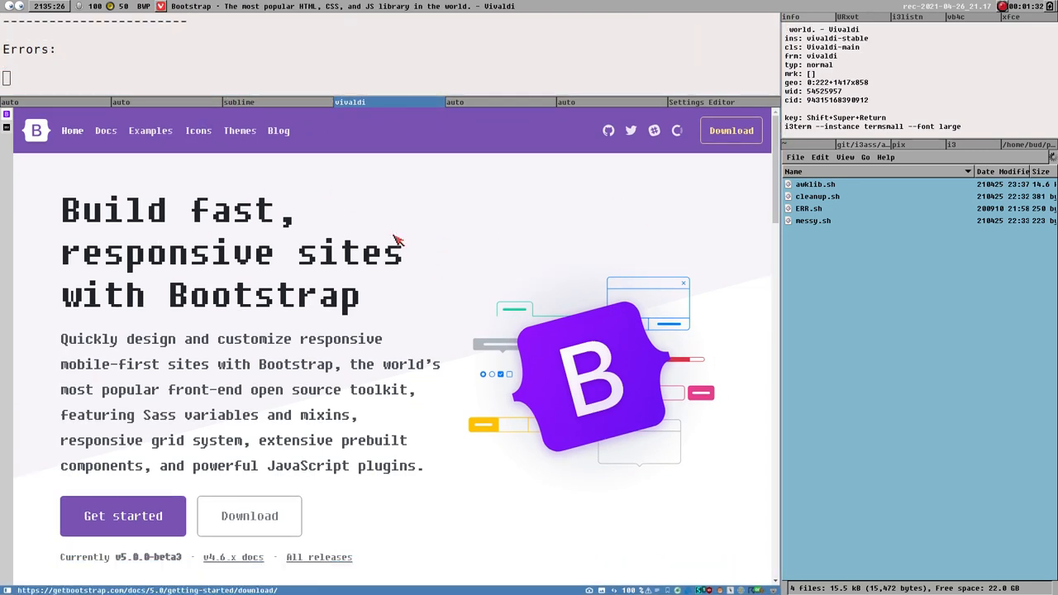
mouse_move(82, 298)
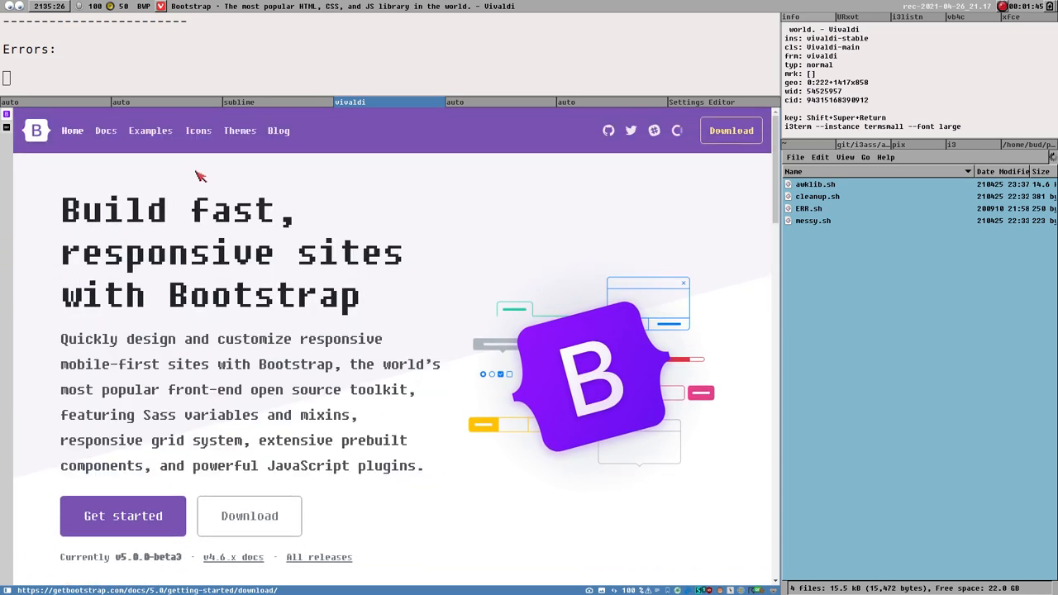
mouse_move(33, 167)
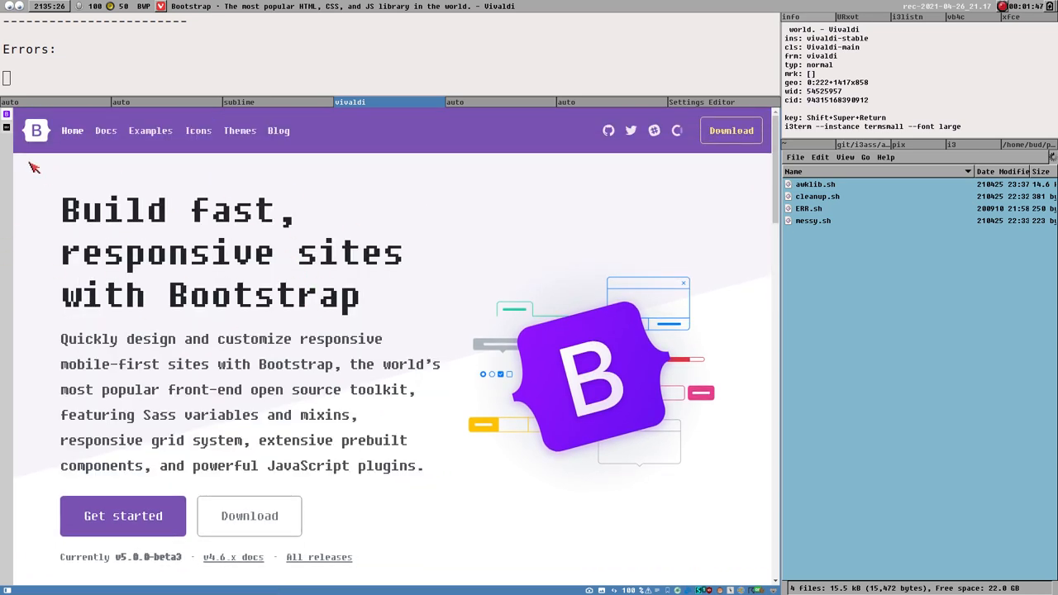
mouse_move(231, 360)
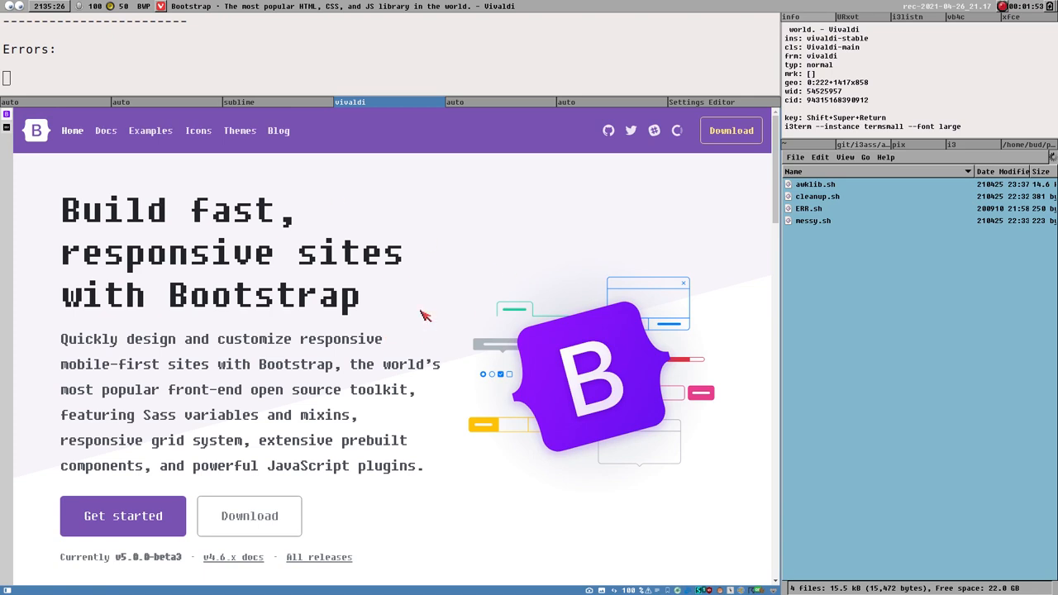
mouse_move(647, 308)
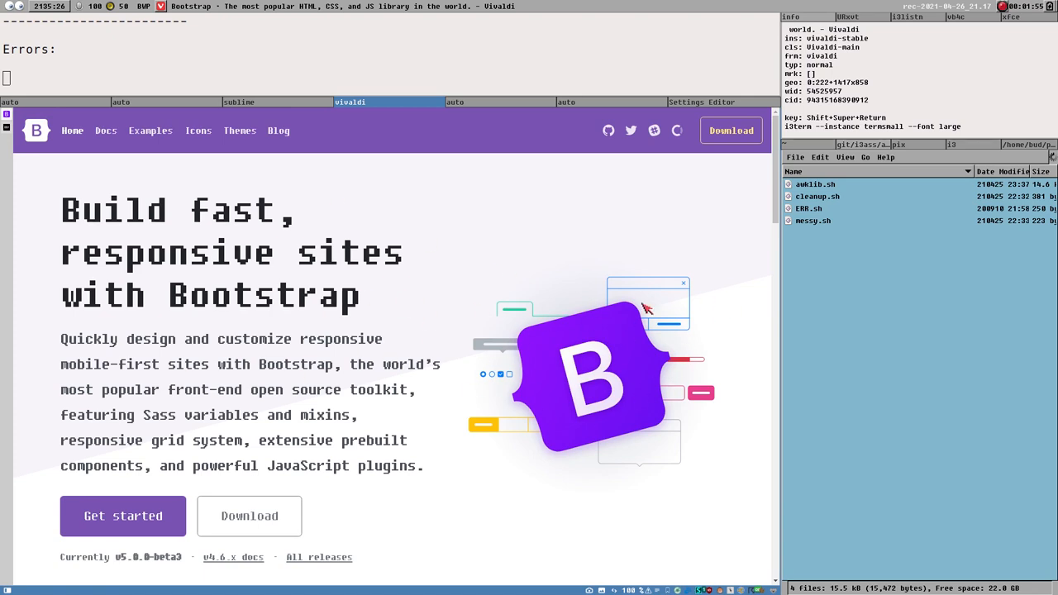
scroll(down, 3)
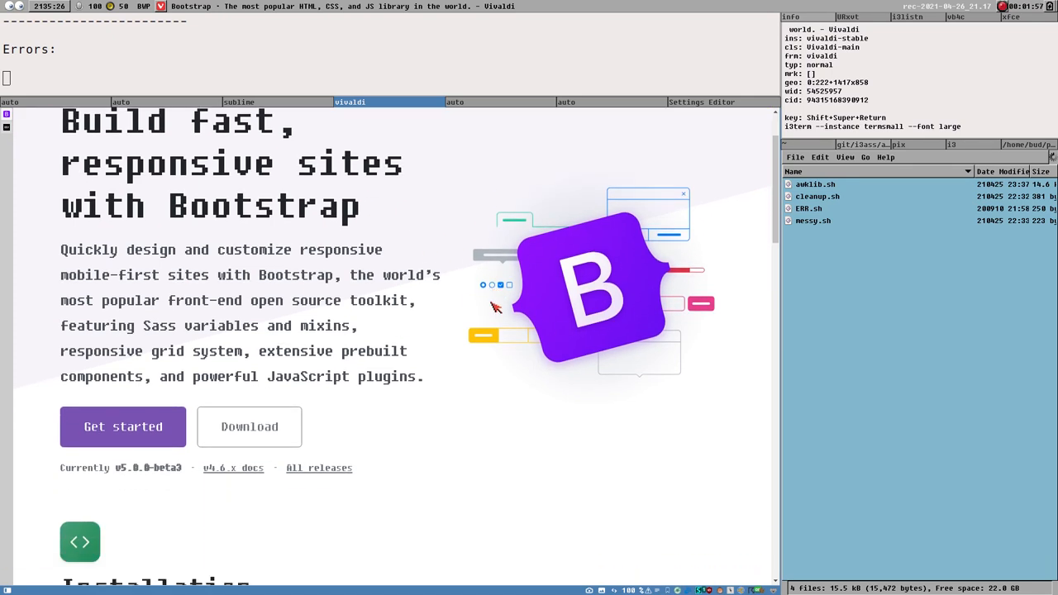
scroll(up, 3)
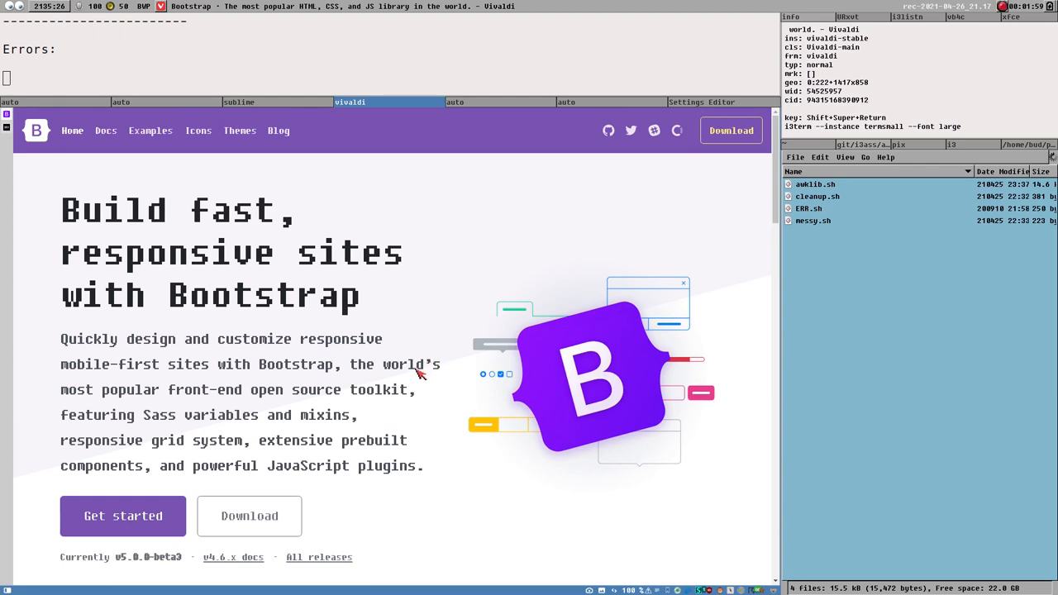
scroll(down, 3)
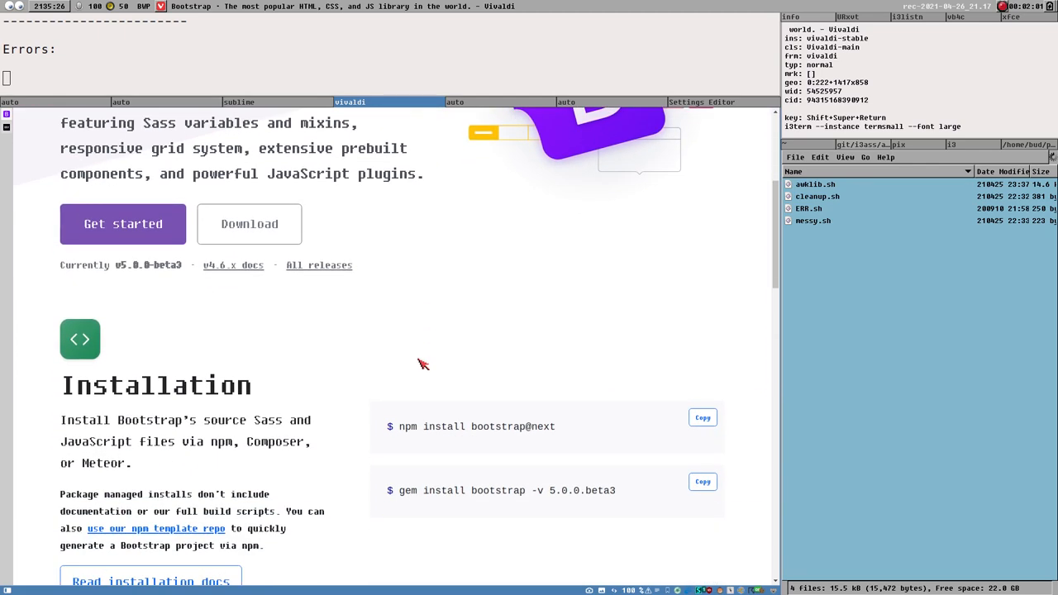
scroll(up, 3)
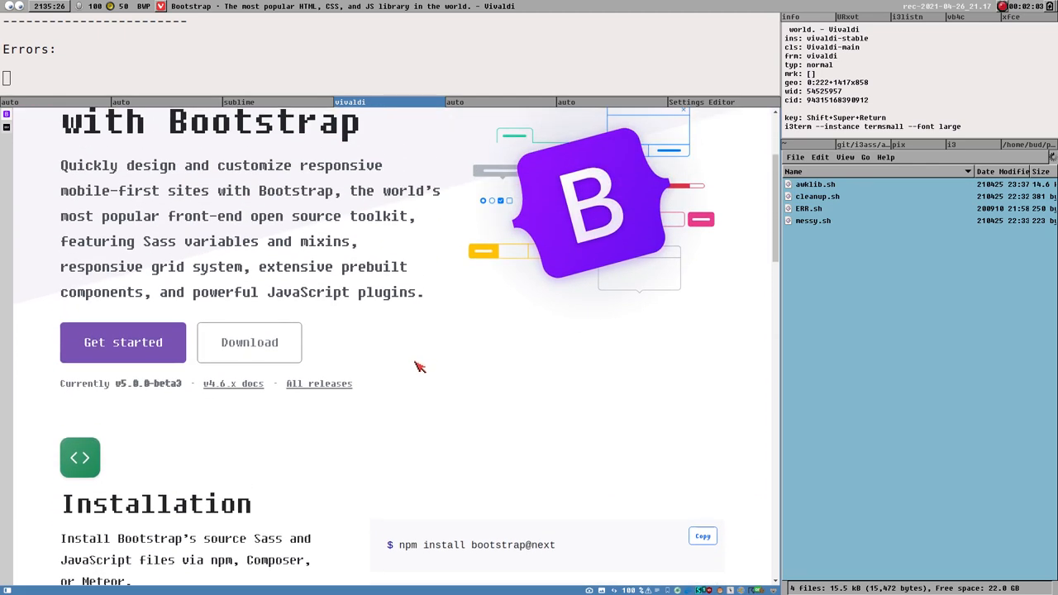
scroll(up, 3)
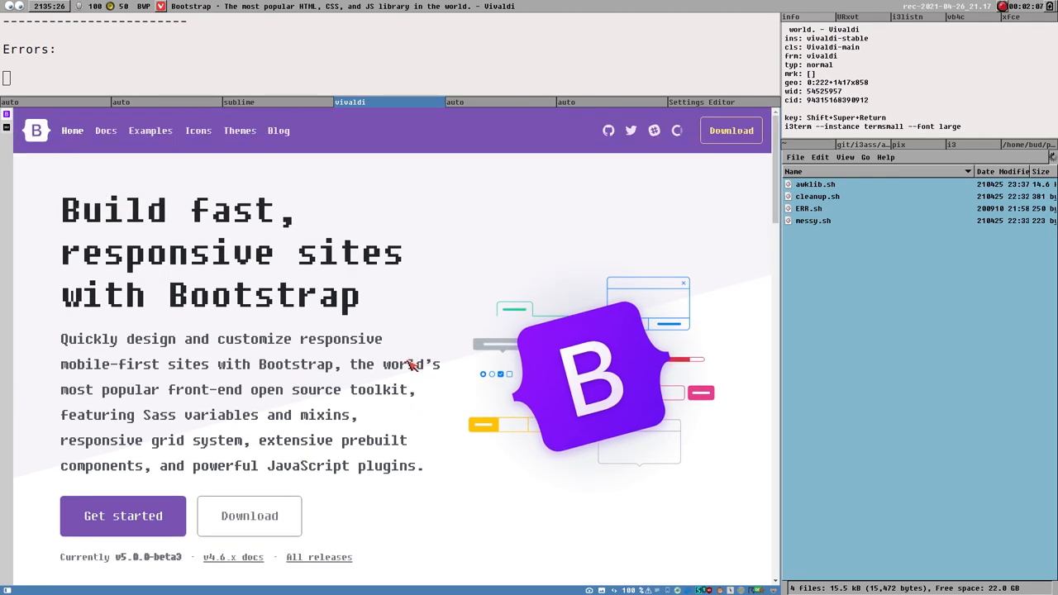
scroll(down, 3)
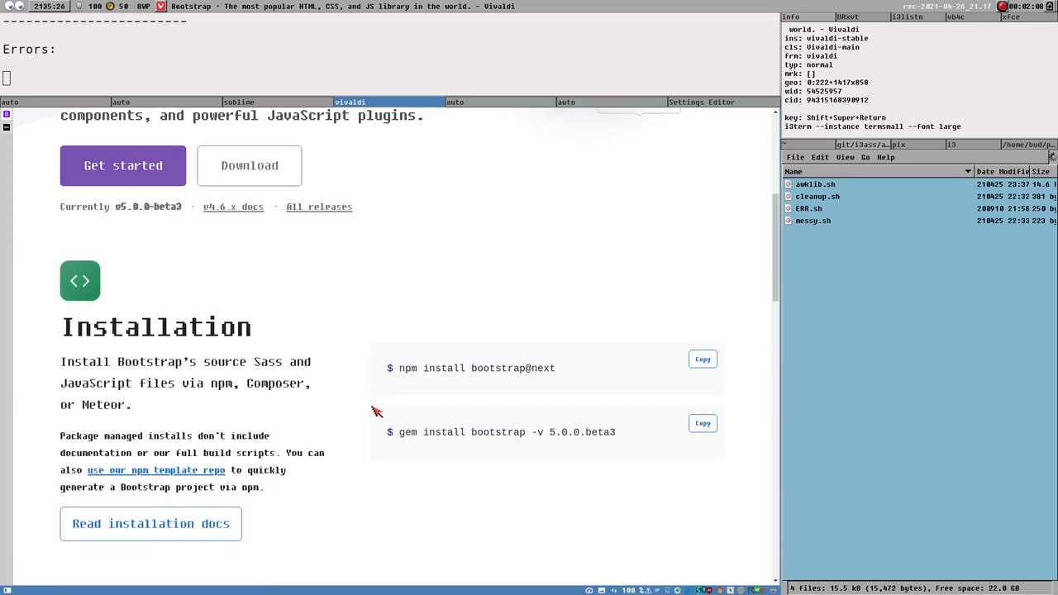
scroll(down, 3)
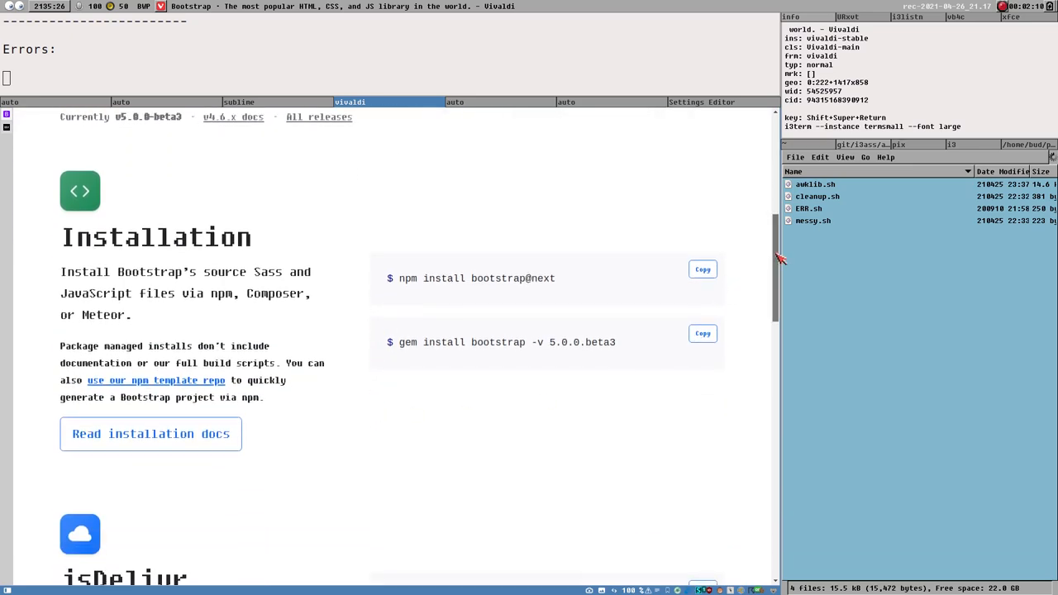
scroll(up, 3)
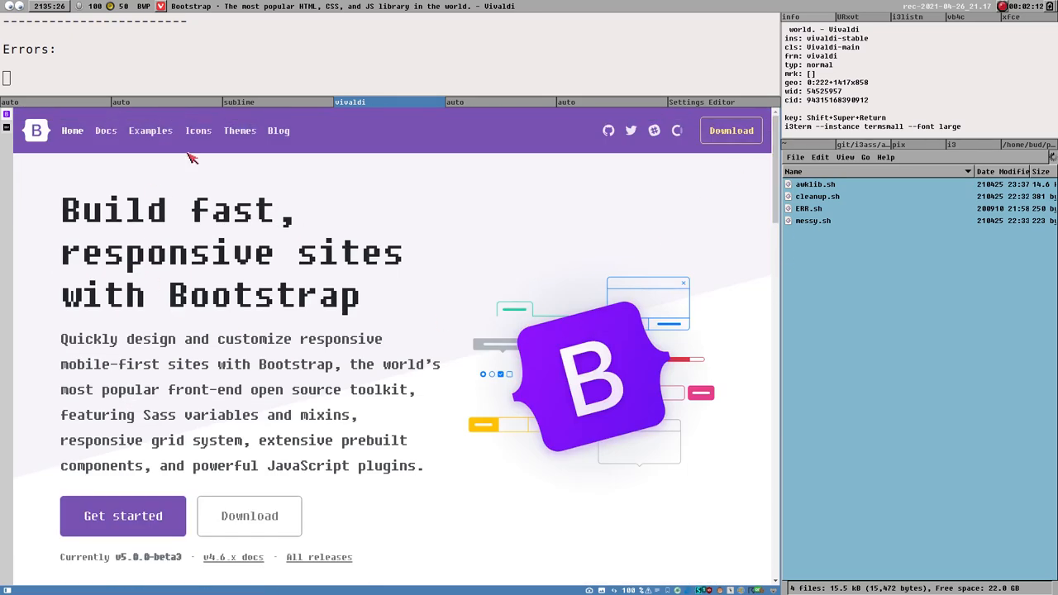
mouse_move(353, 395)
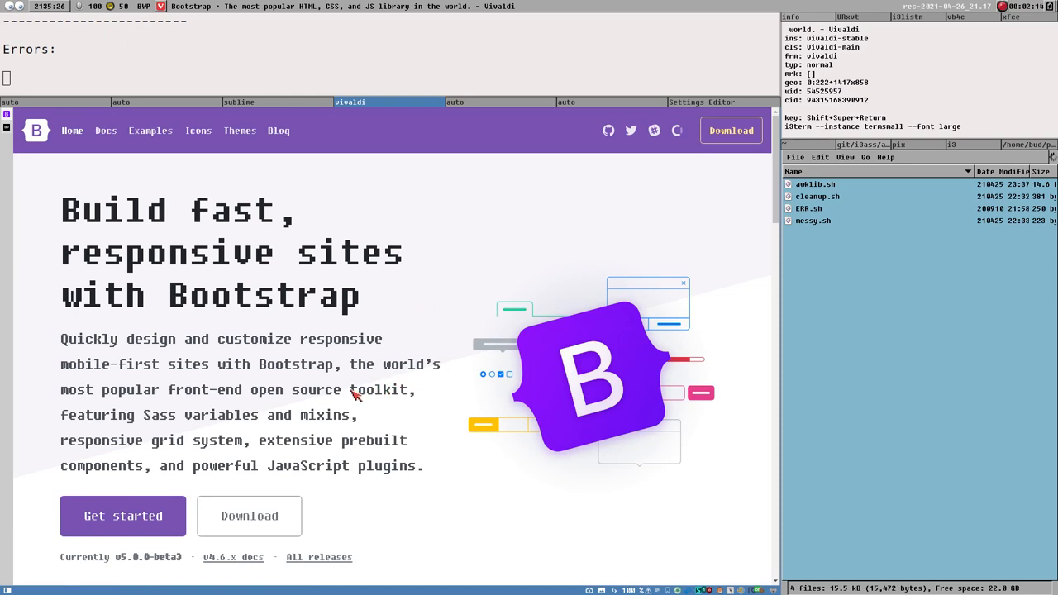
scroll(down, 3)
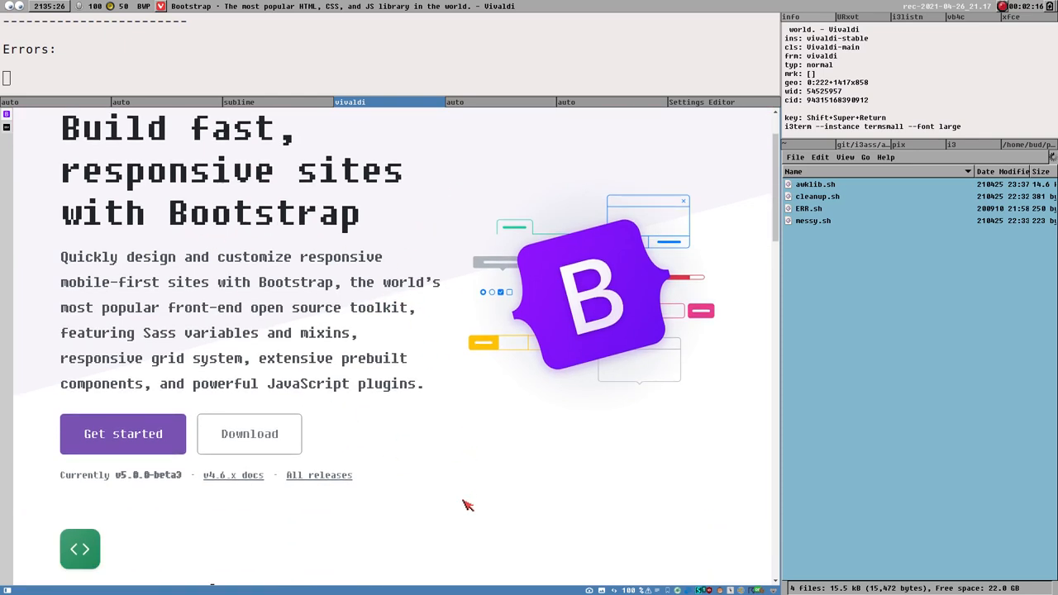
scroll(up, 3)
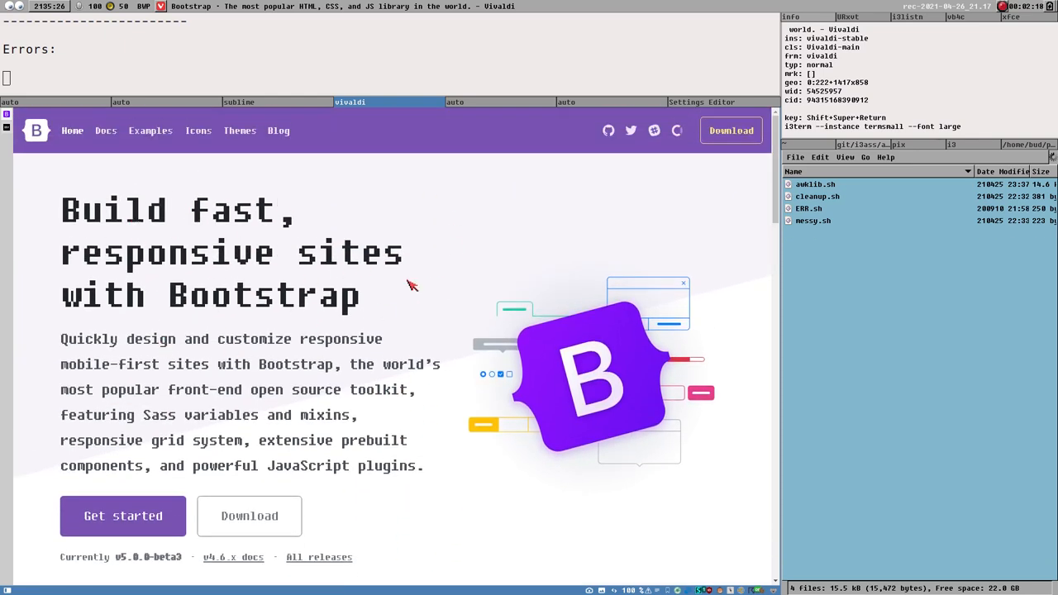
mouse_move(435, 344)
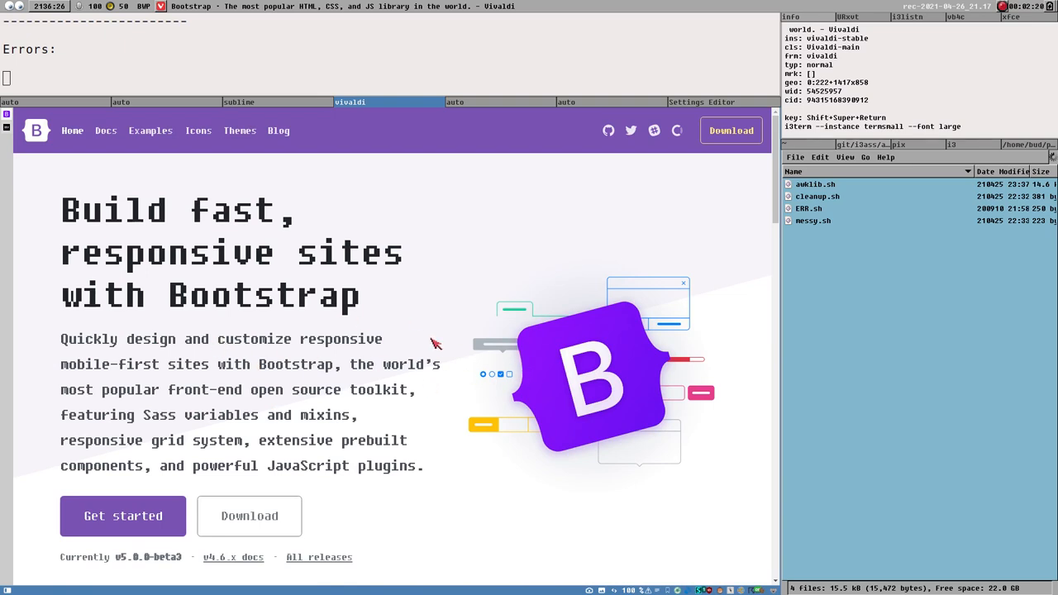
mouse_move(289, 424)
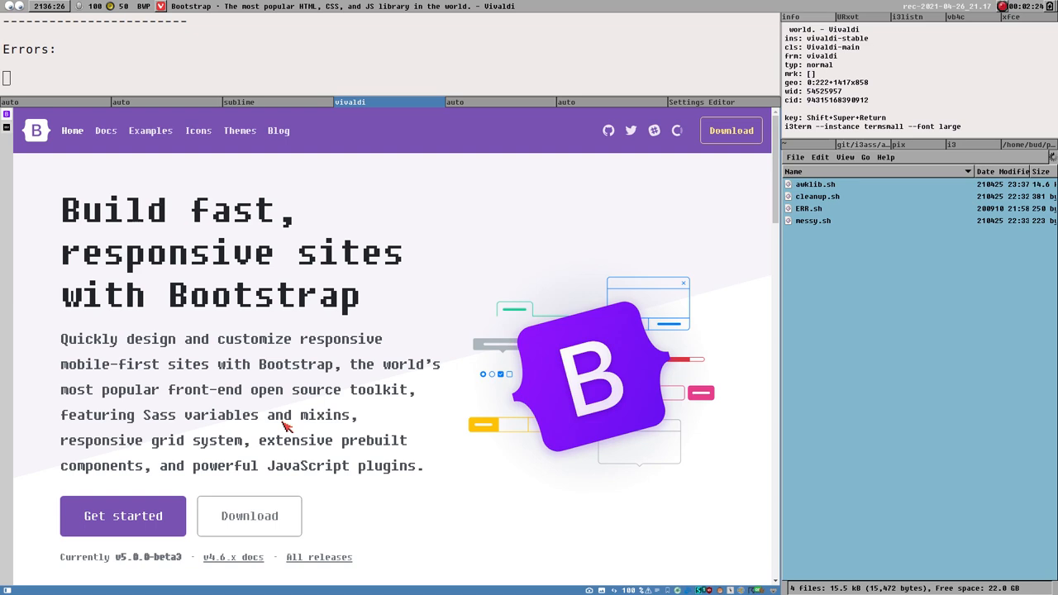
mouse_move(343, 439)
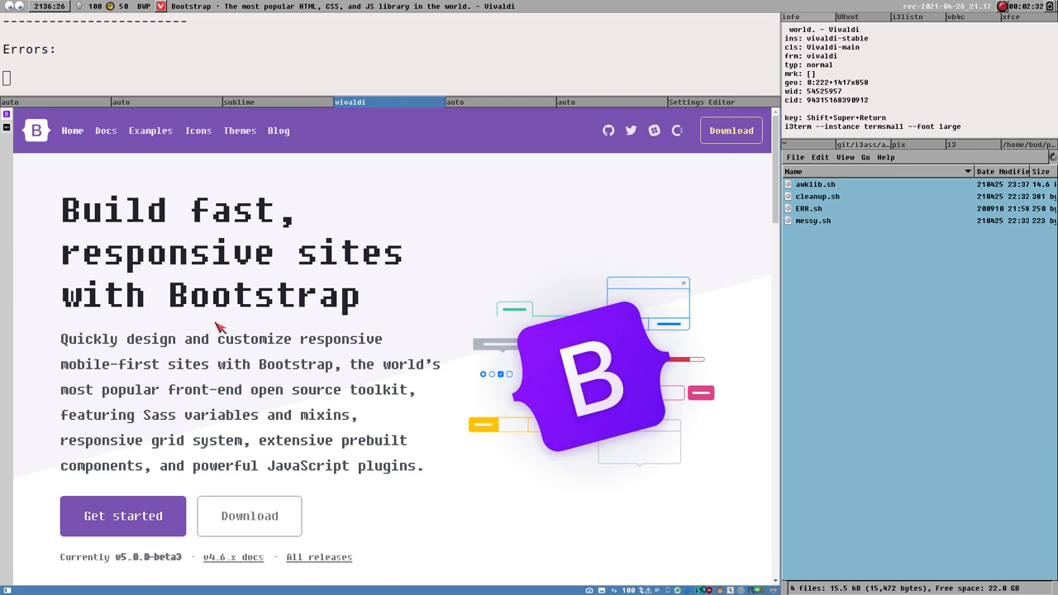
mouse_move(411, 415)
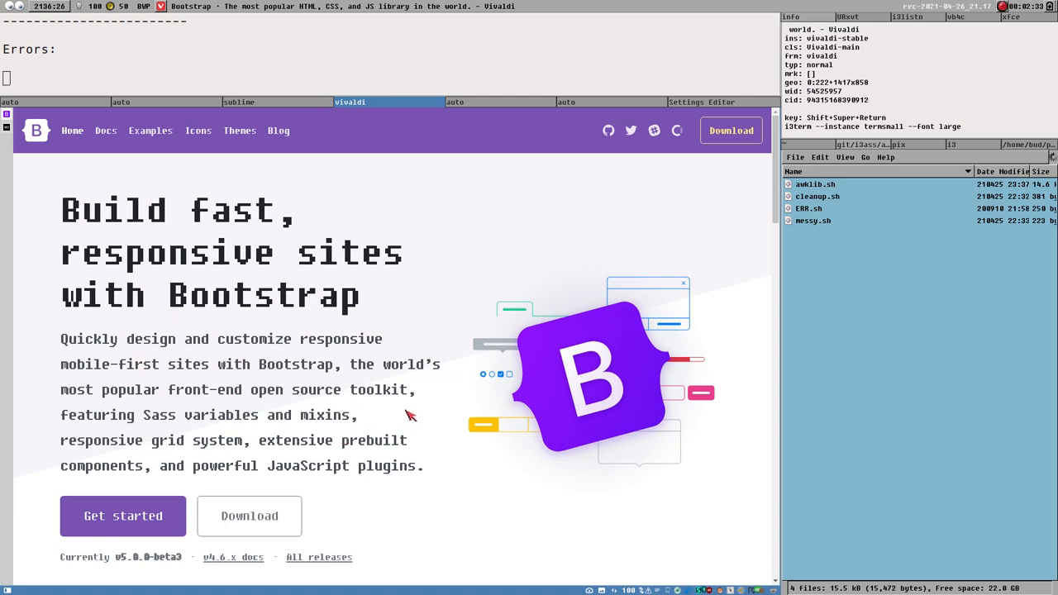
mouse_move(389, 432)
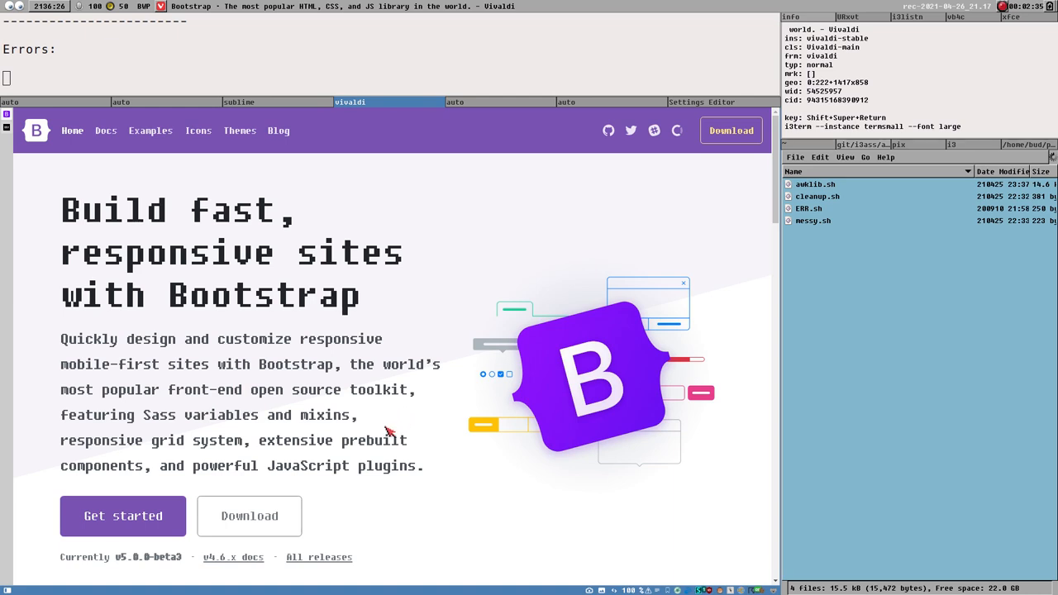
mouse_move(382, 338)
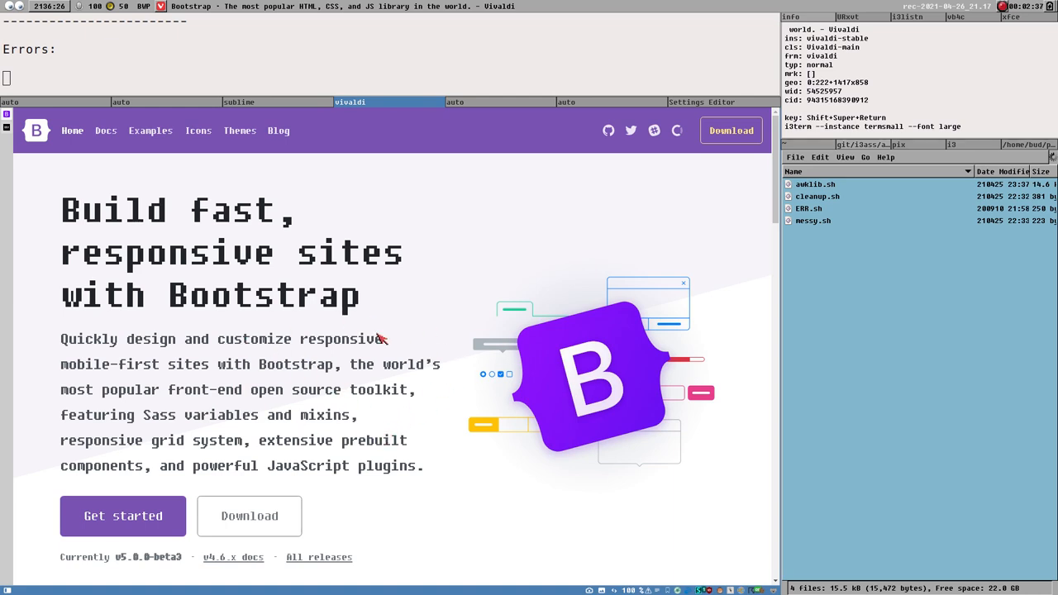
mouse_move(438, 387)
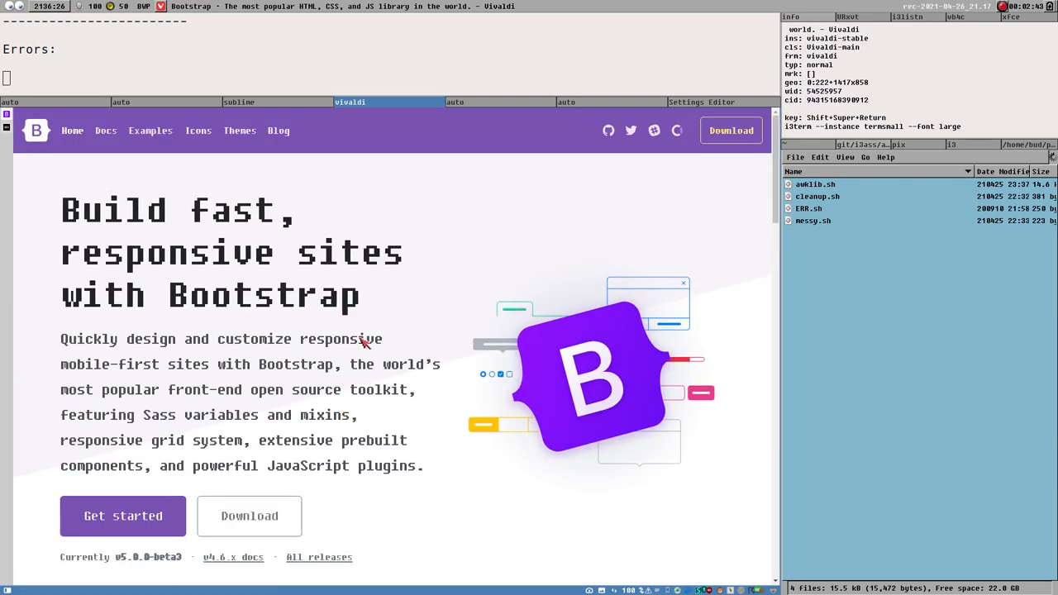
scroll(down, 3)
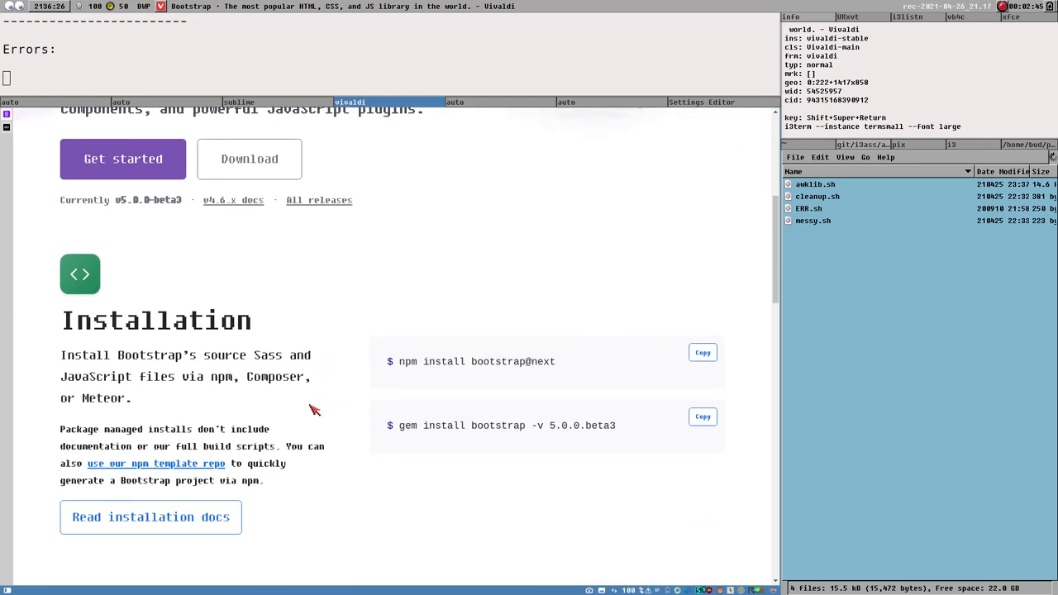
scroll(down, 3)
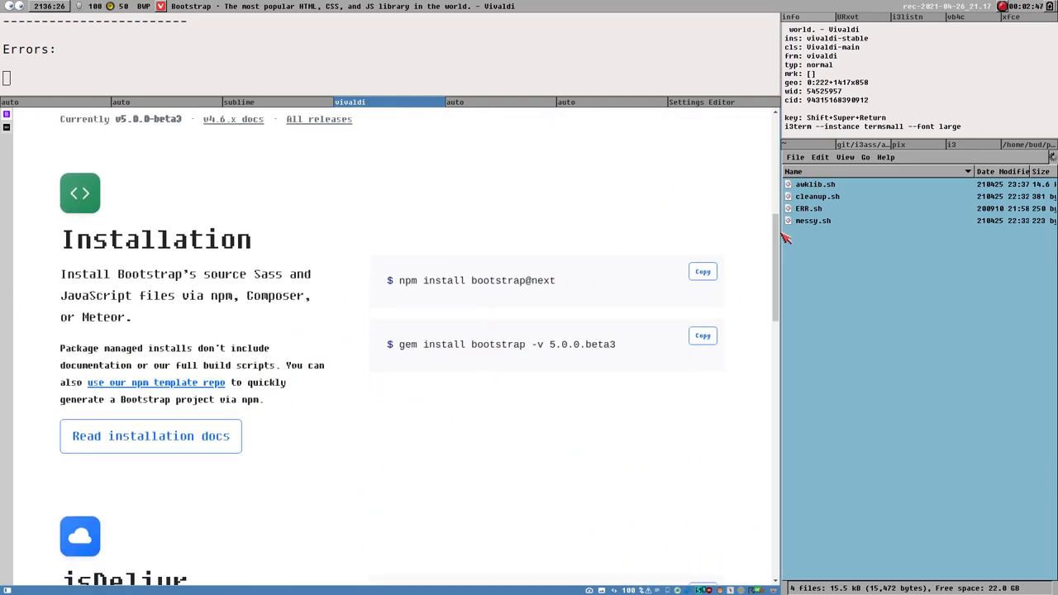
scroll(up, 3)
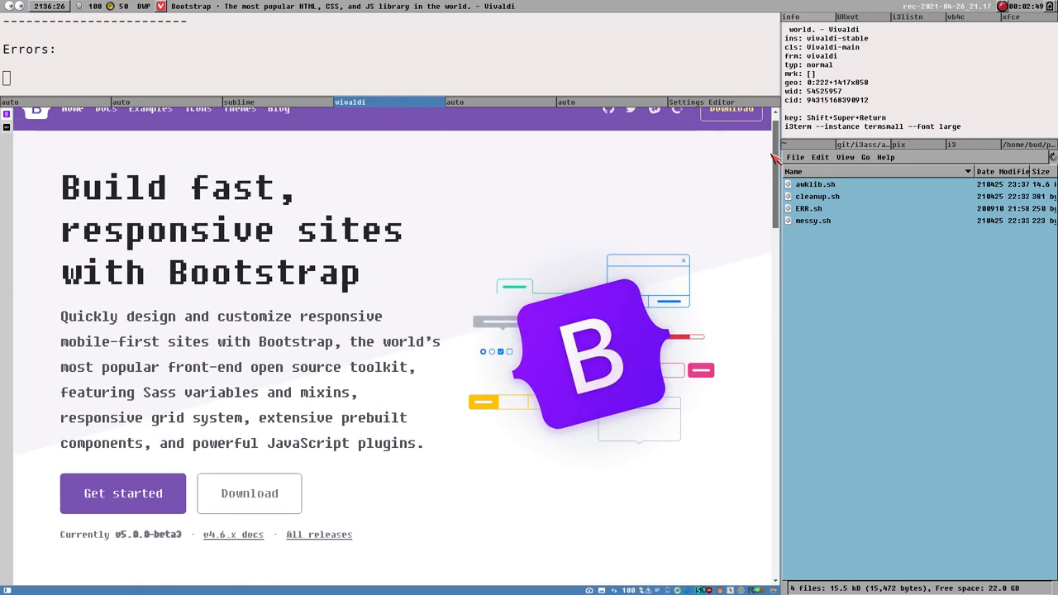
scroll(up, 3)
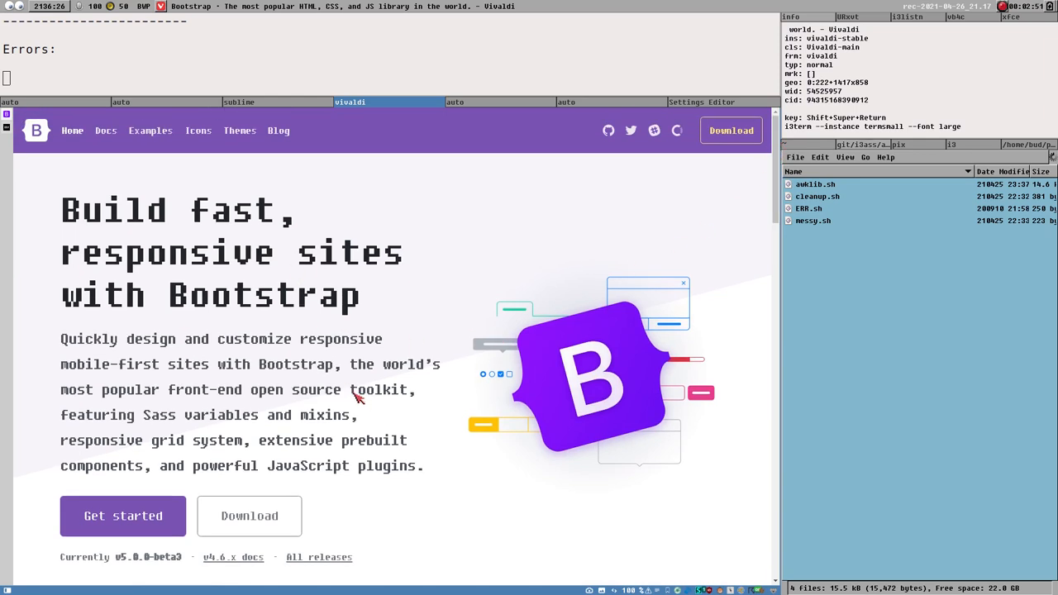
mouse_move(378, 403)
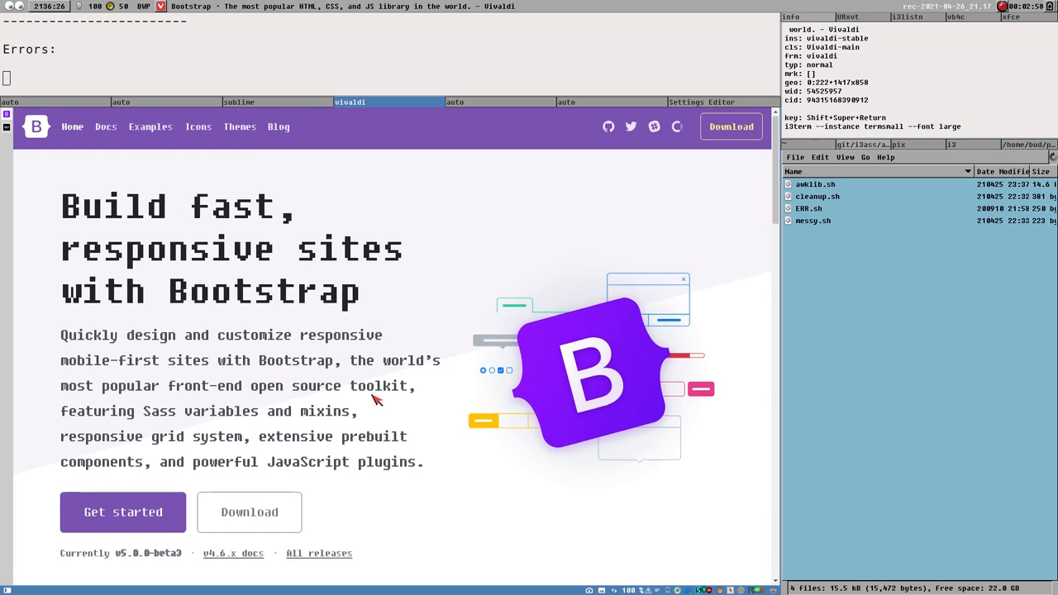
scroll(down, 3)
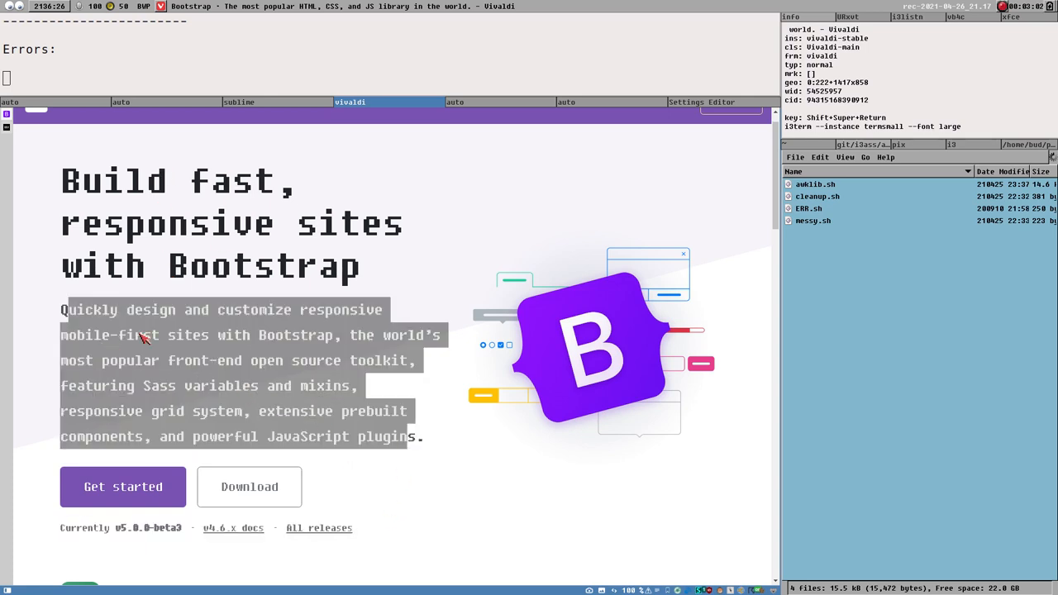
click(347, 409)
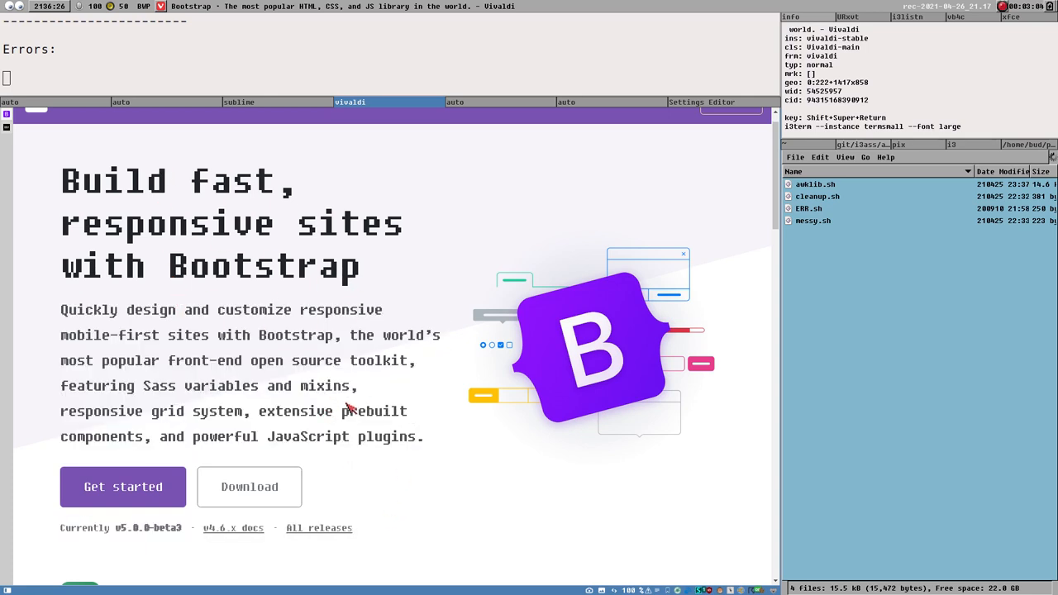
scroll(up, 3)
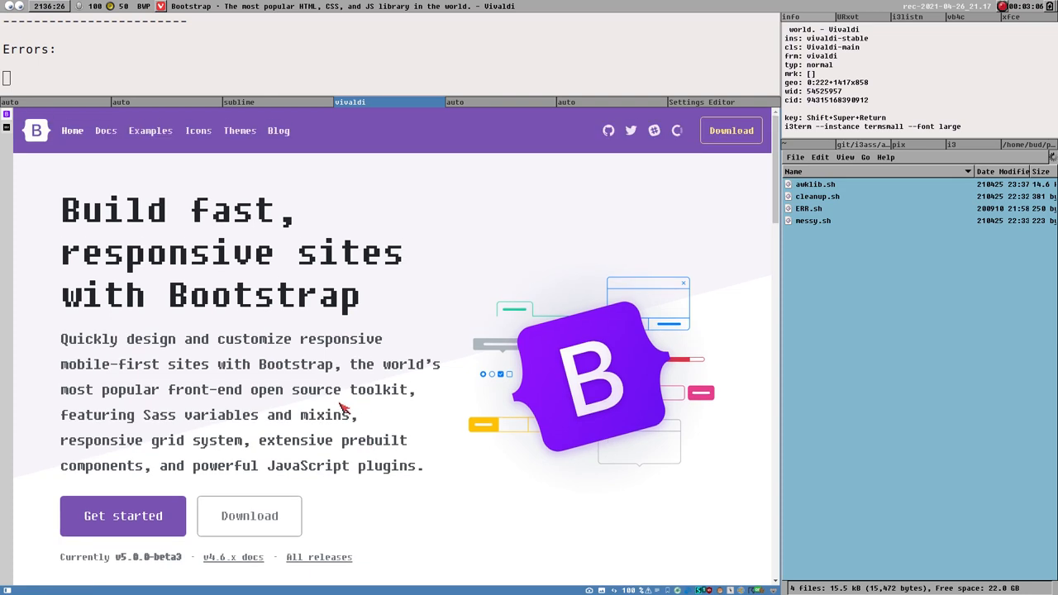
mouse_move(360, 414)
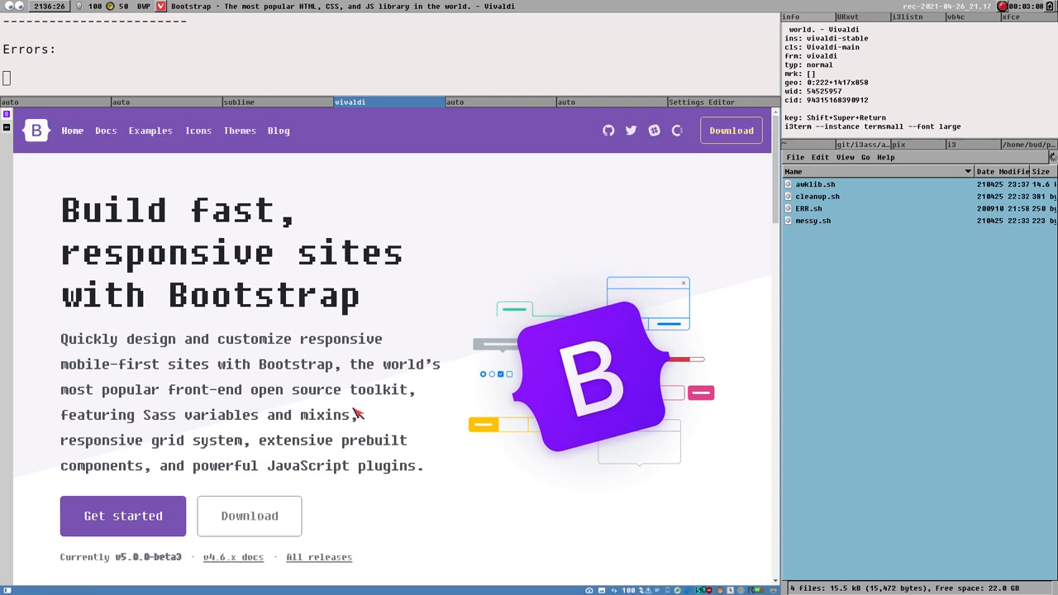
mouse_move(641, 335)
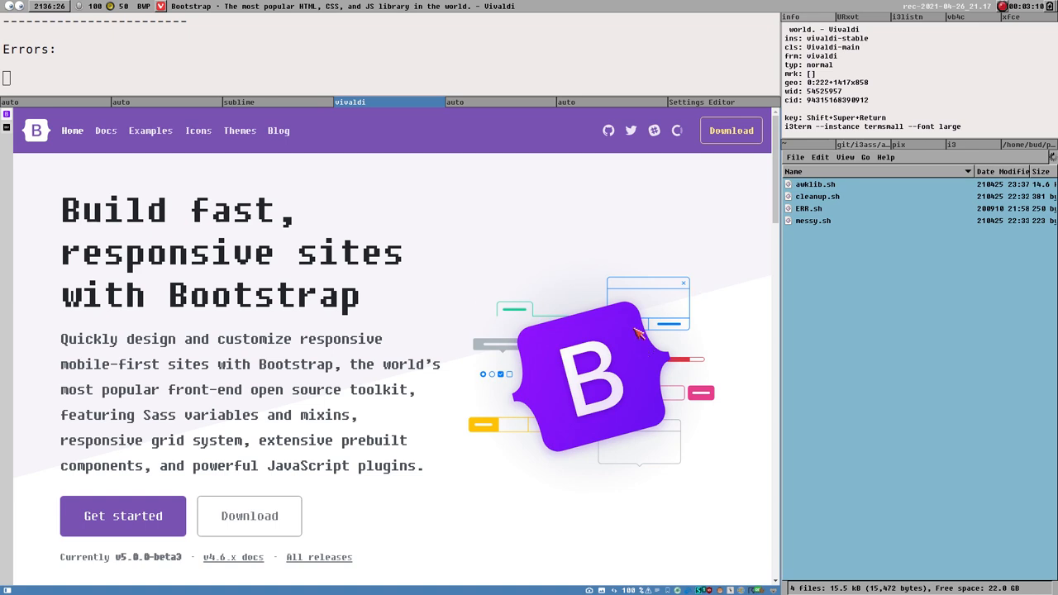
mouse_move(314, 368)
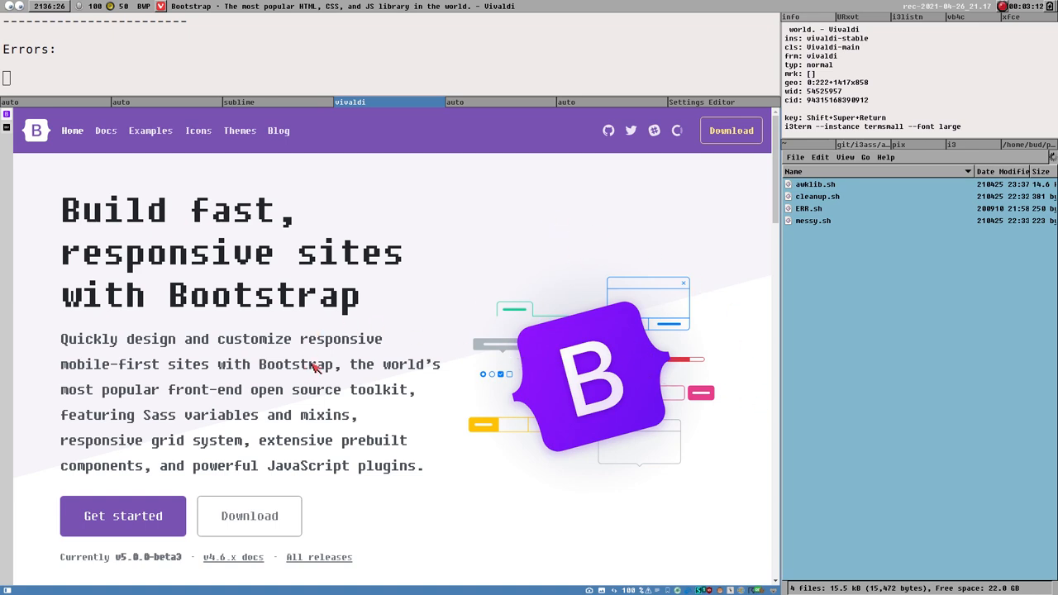
mouse_move(314, 368)
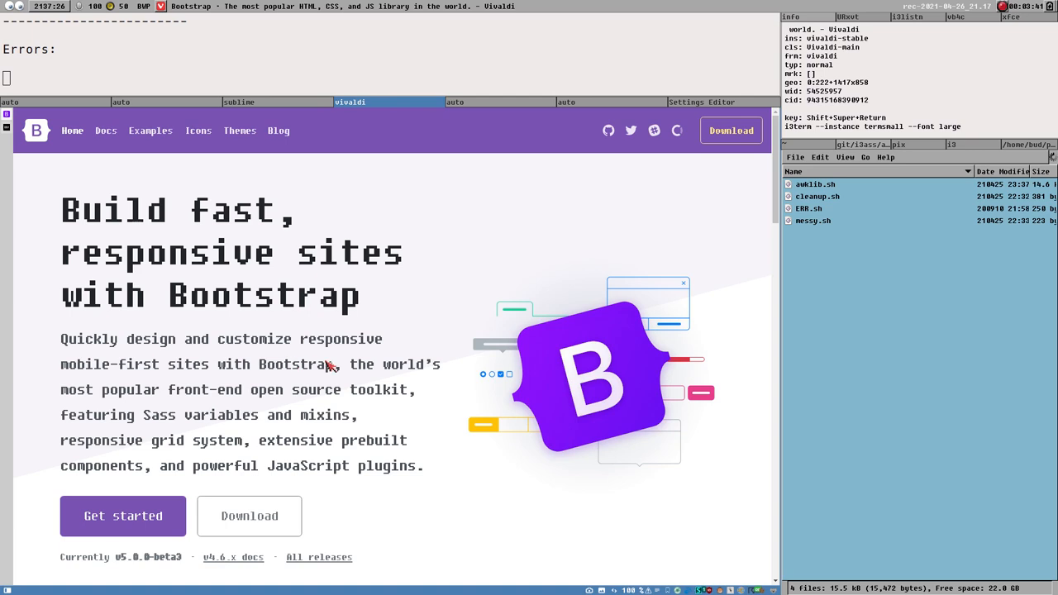
- Inspect the Bootstrap hero's lead paragraph in DevTools docked at the right
right_click(331, 366)
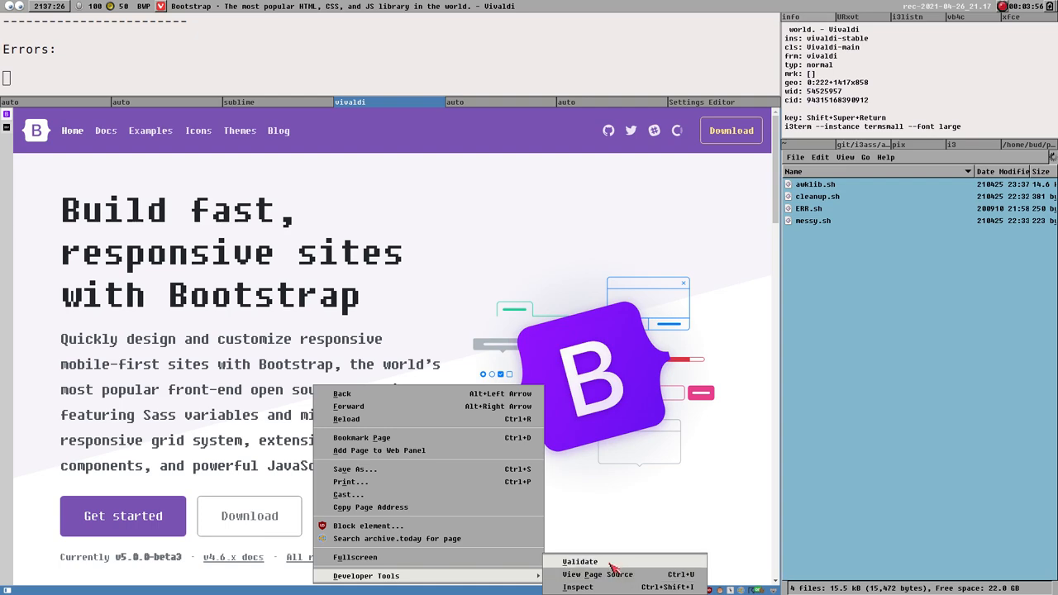
click(577, 587)
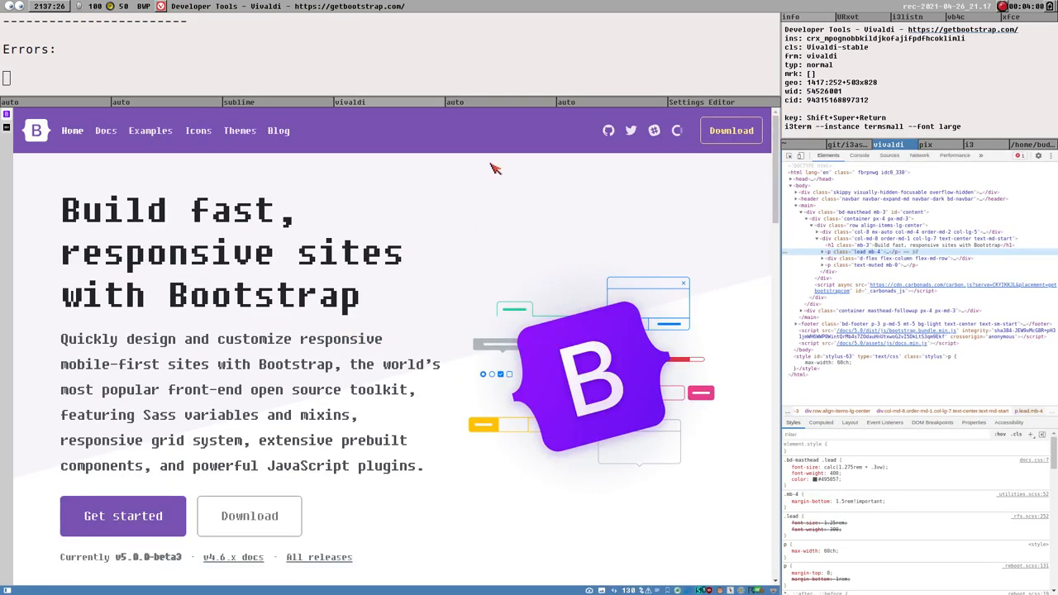
mouse_move(375, 374)
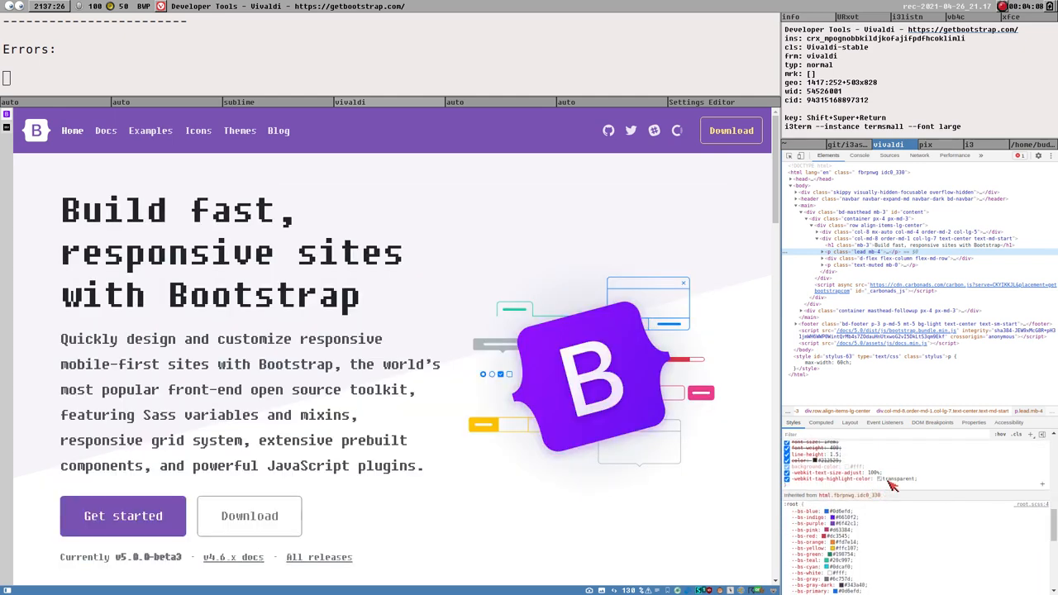
- Scroll the DevTools Styles pane toward the --bs-font-sans-serif variable
scroll(down, 3)
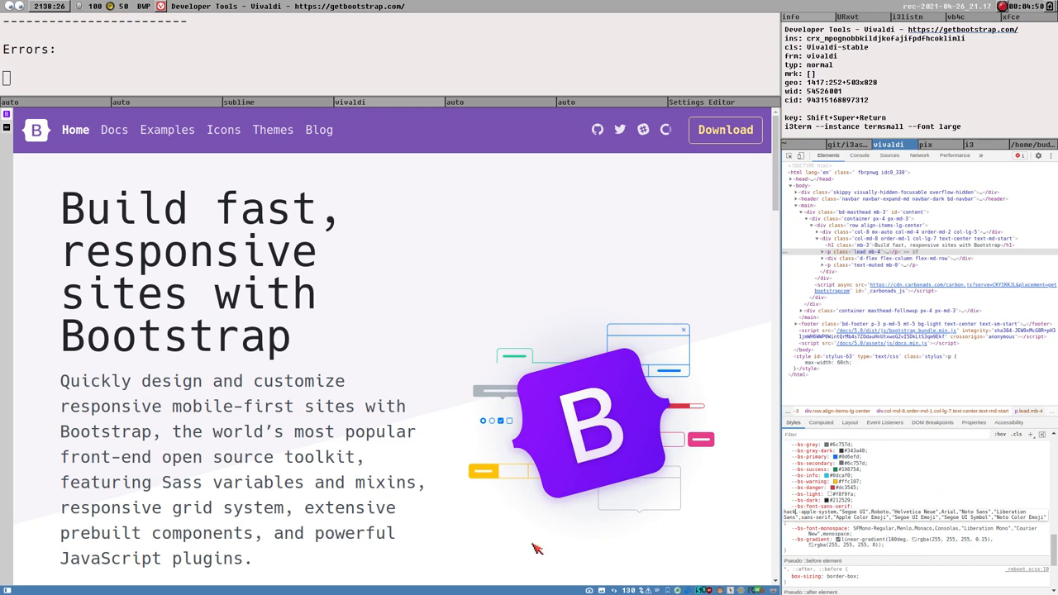
mouse_move(358, 473)
text(monospace)
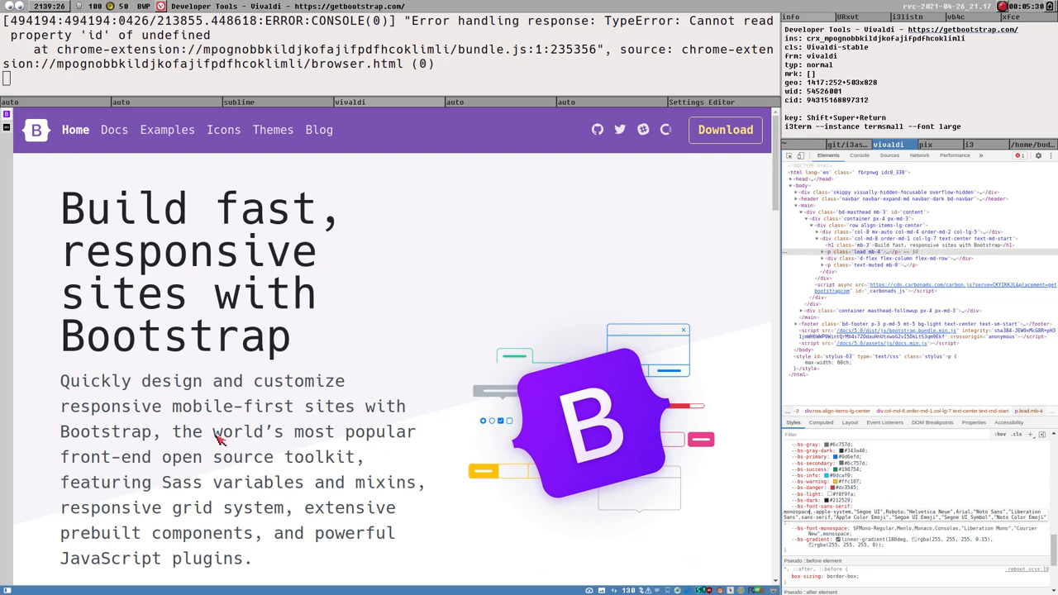
mouse_move(265, 472)
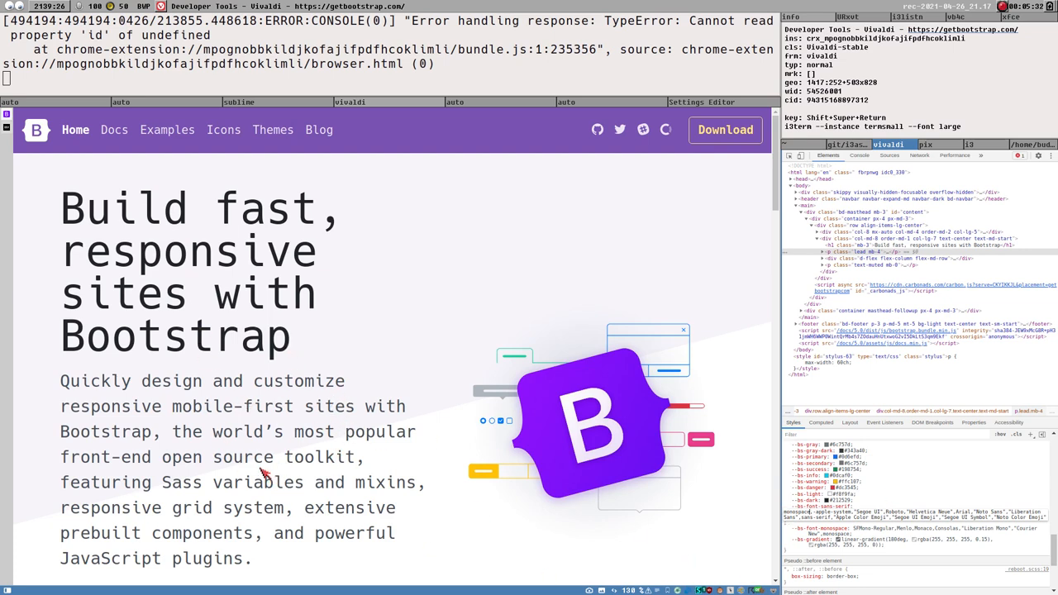
mouse_move(393, 467)
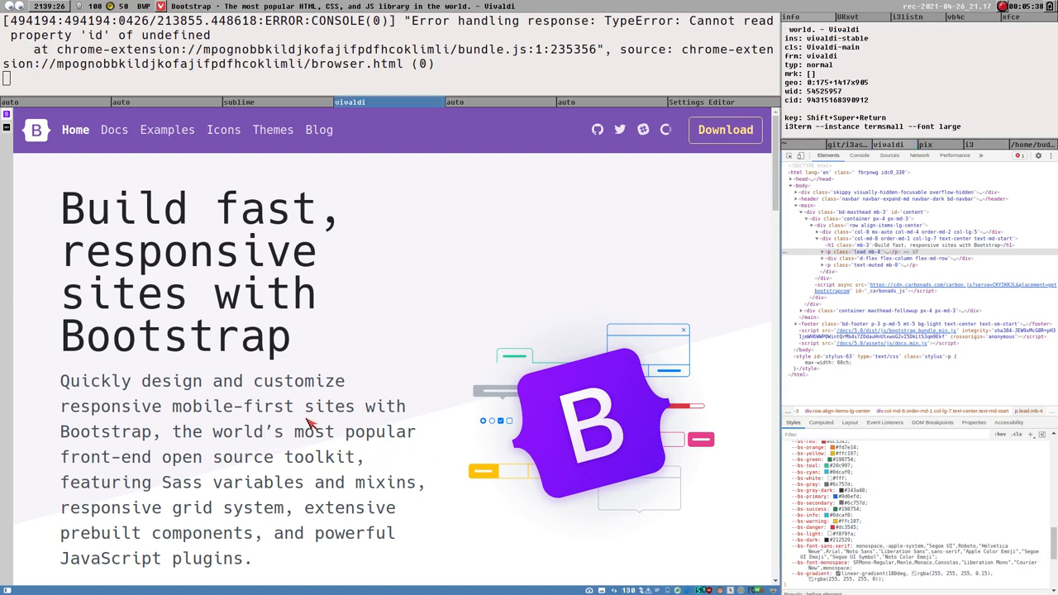
mouse_move(393, 459)
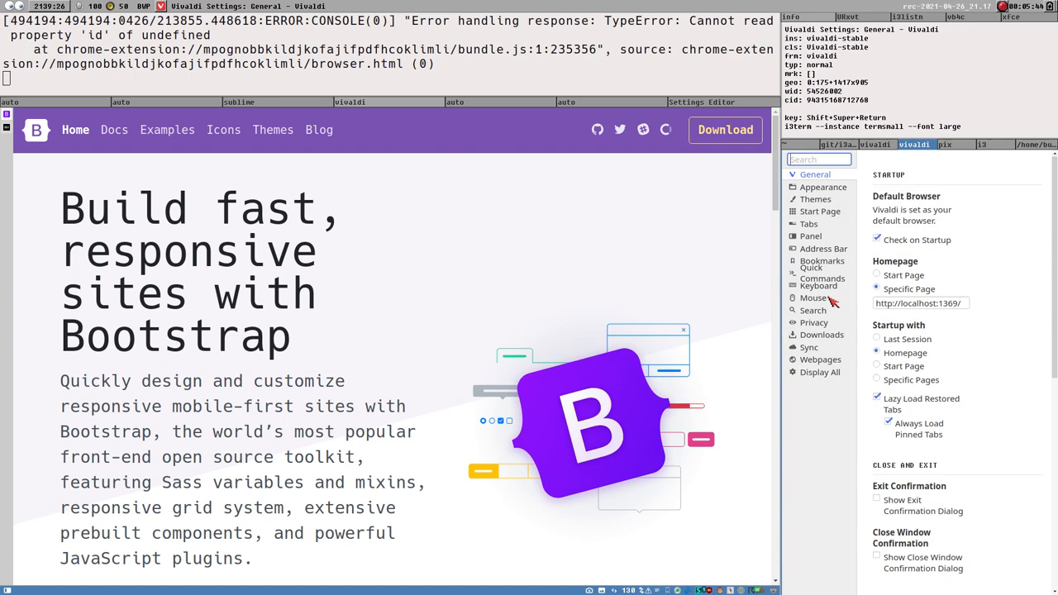
mouse_move(833, 300)
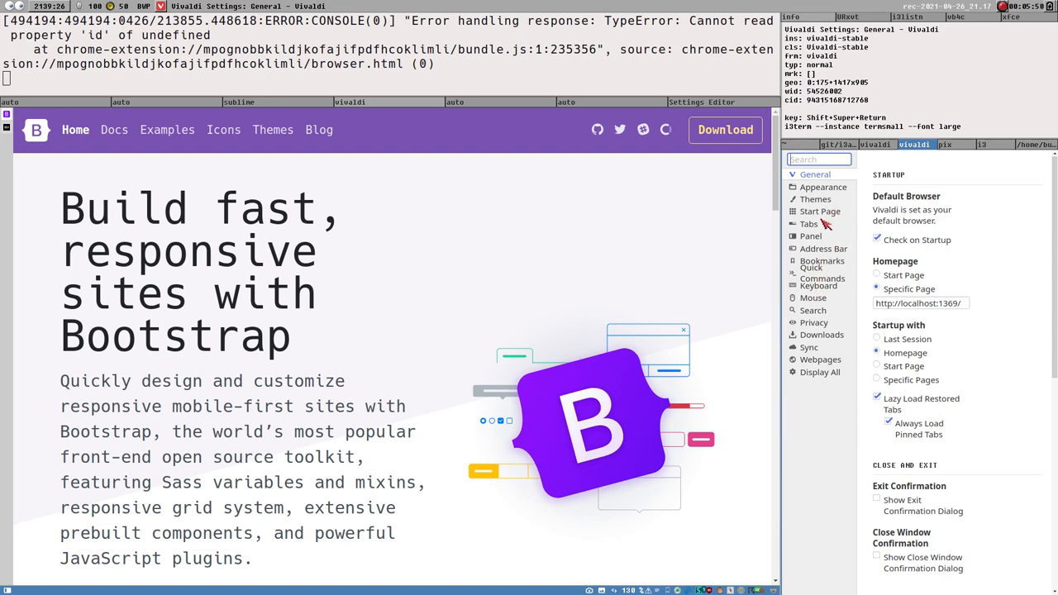
mouse_move(822, 316)
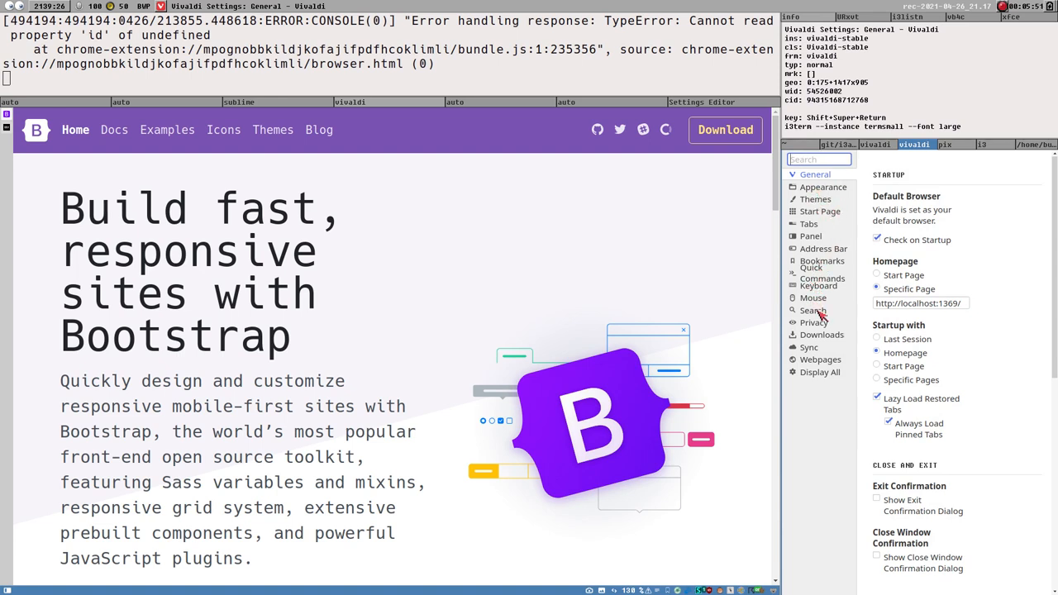
mouse_move(380, 438)
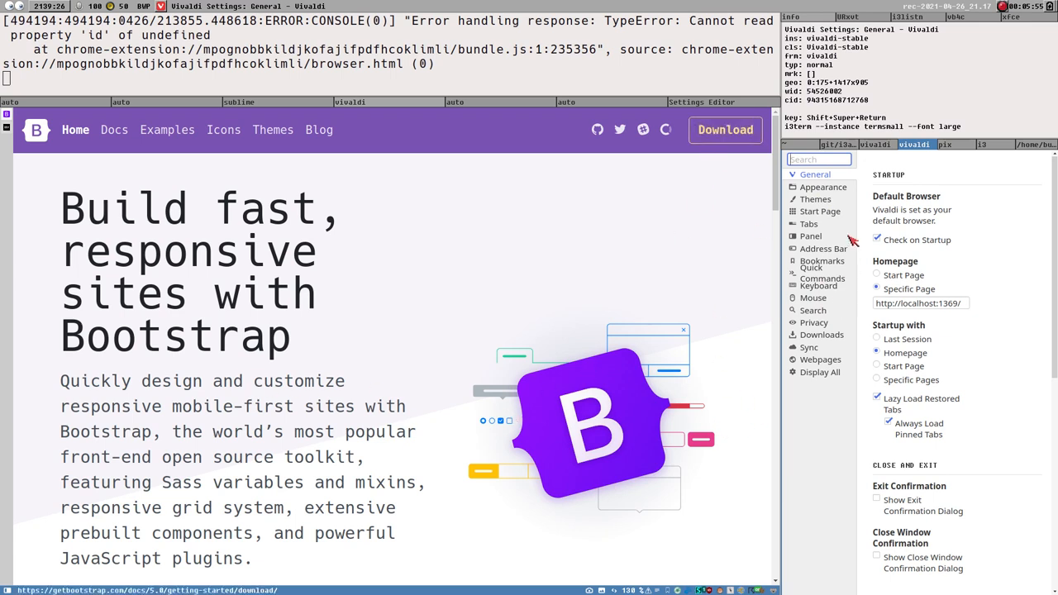
mouse_move(806, 220)
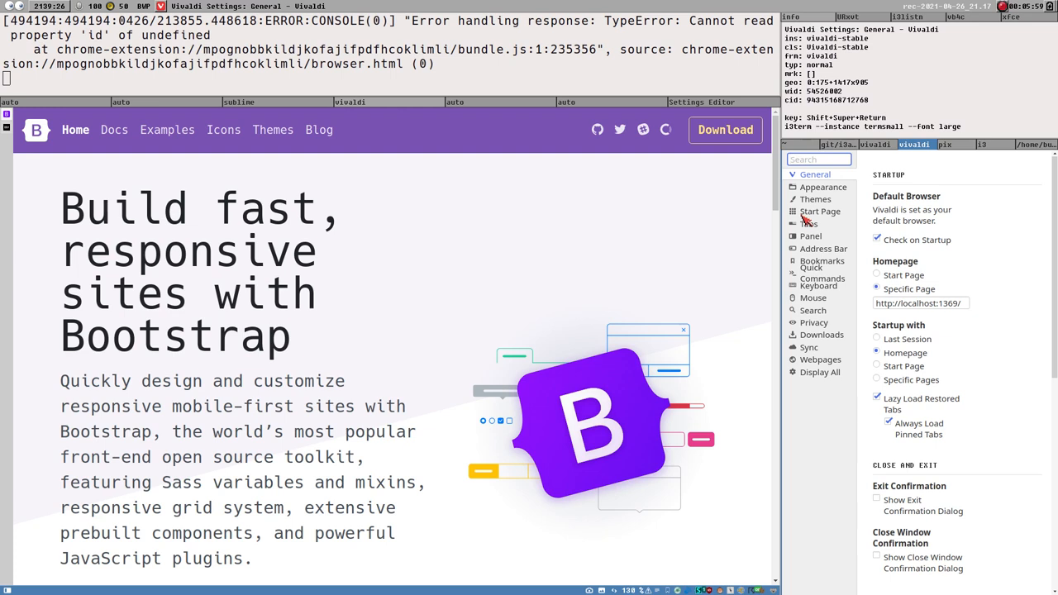
- Bring up Vivaldi Settings on the General page beside the Bootstrap homepage
click(819, 159)
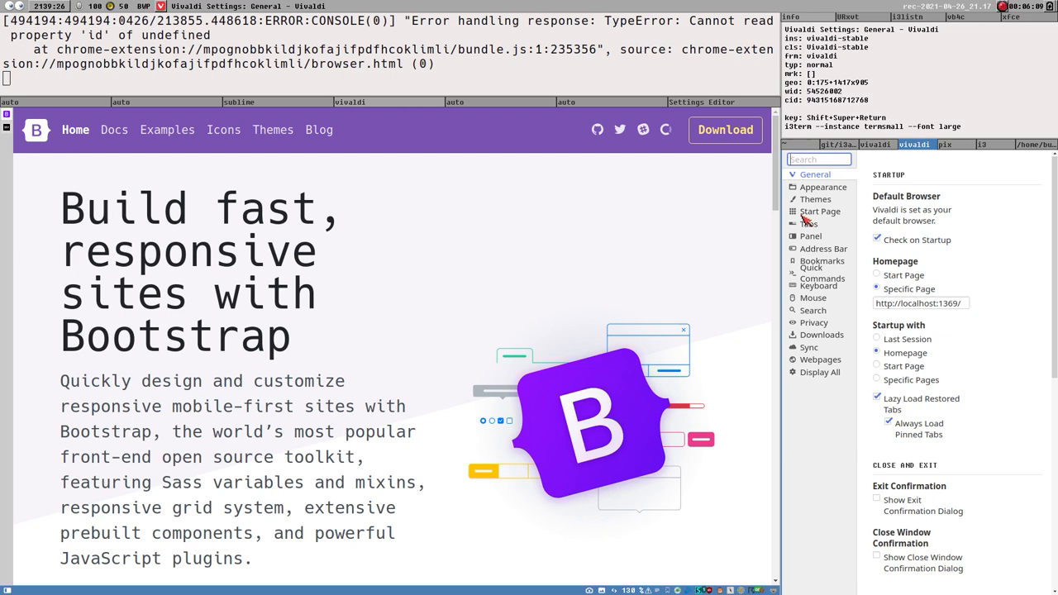
mouse_move(860, 347)
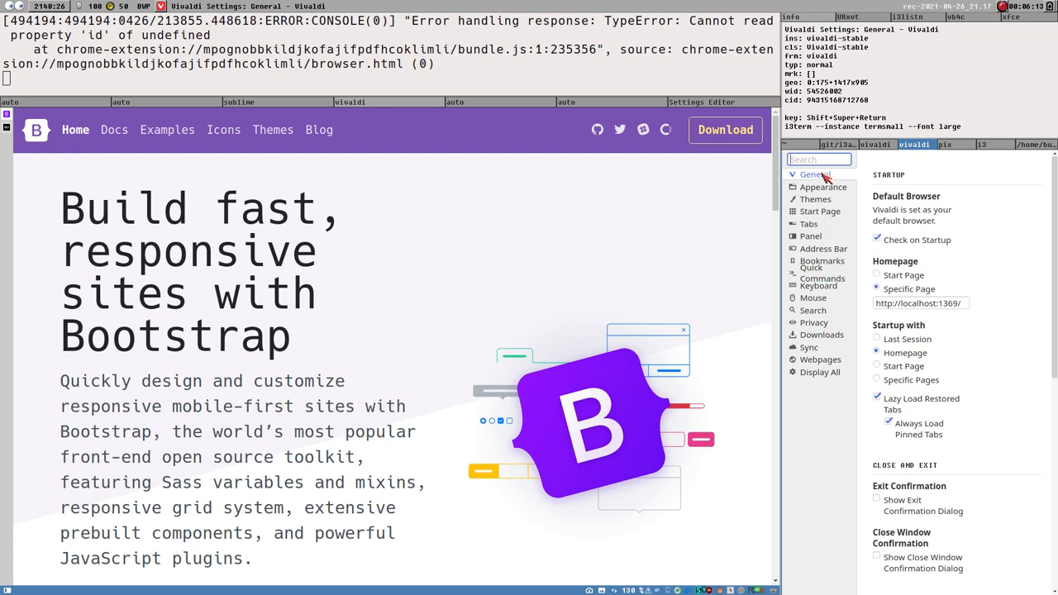
- Filter Settings by 'font' and keep Noto Sans as the Standard default font
click(819, 372)
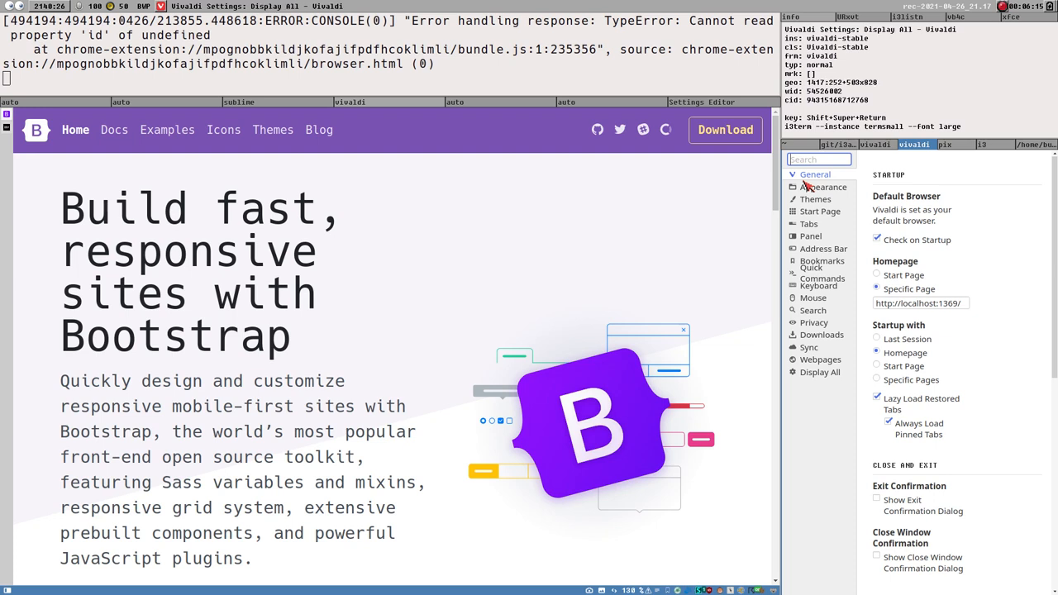
text(font)
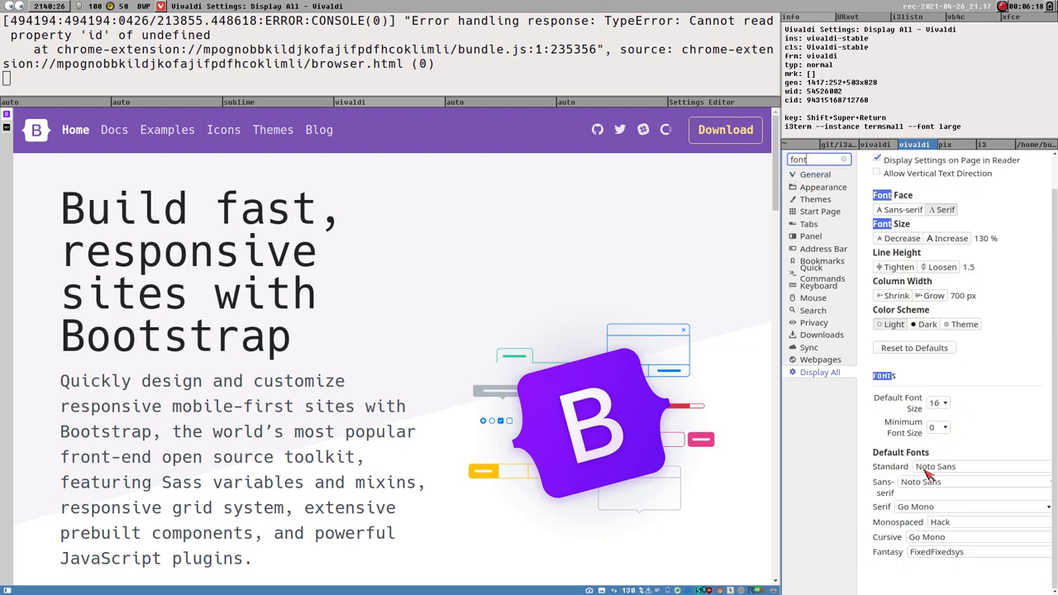
mouse_move(741, 364)
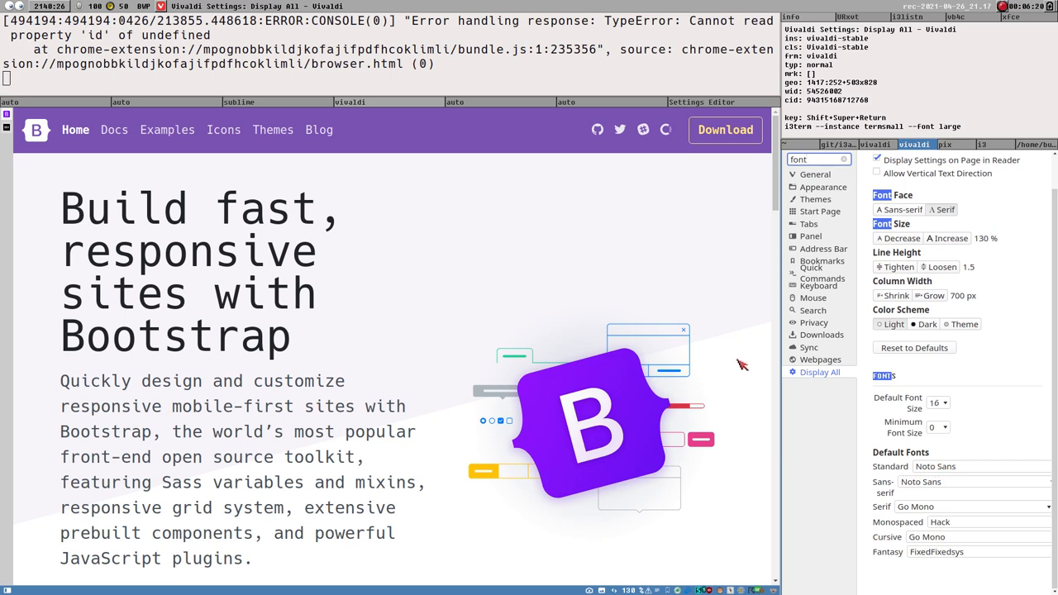
mouse_move(565, 363)
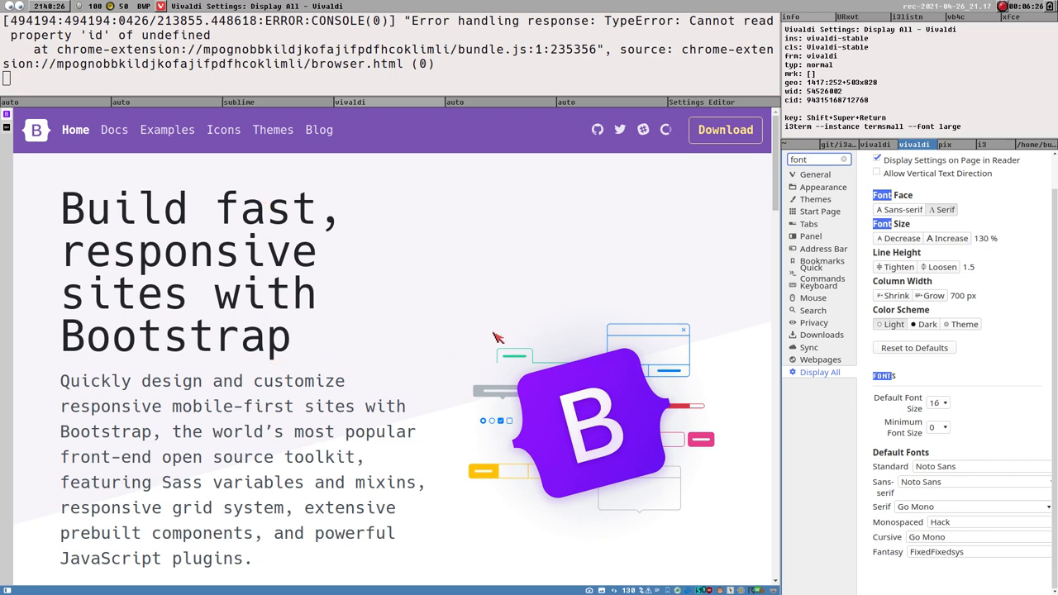
mouse_move(904, 446)
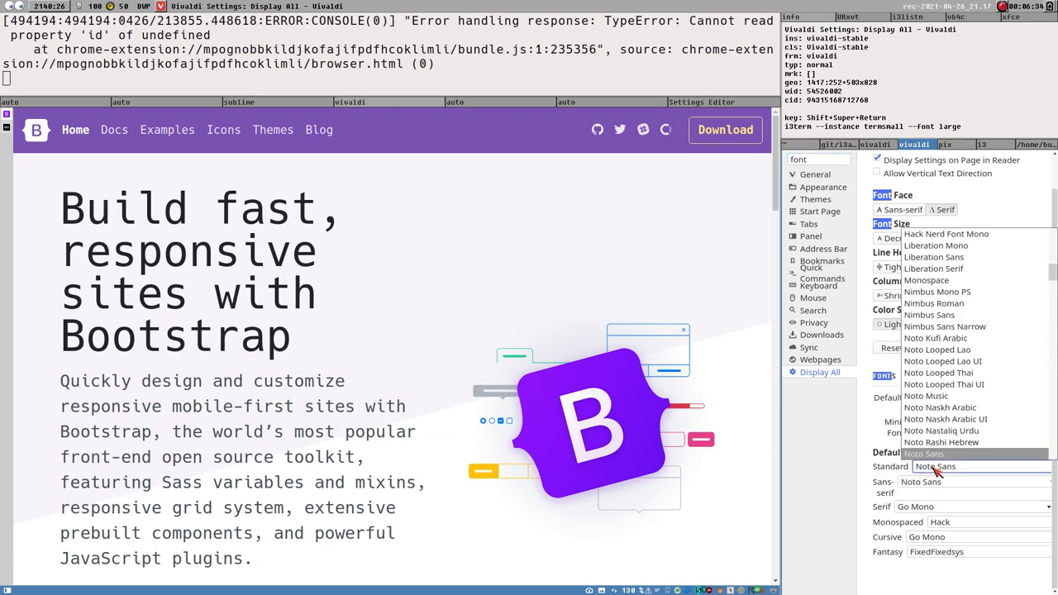
click(924, 453)
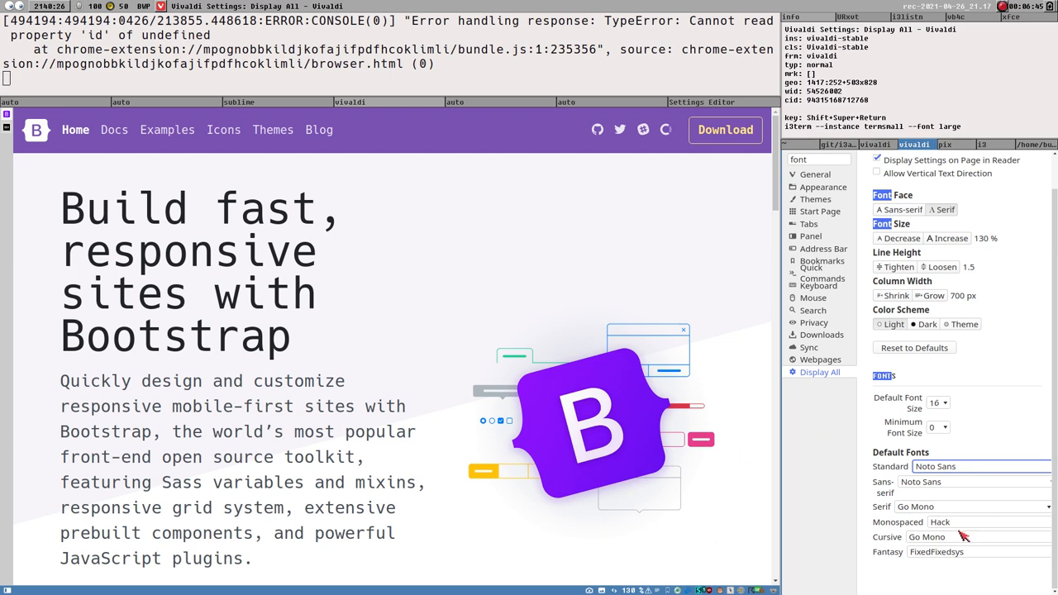
mouse_move(961, 572)
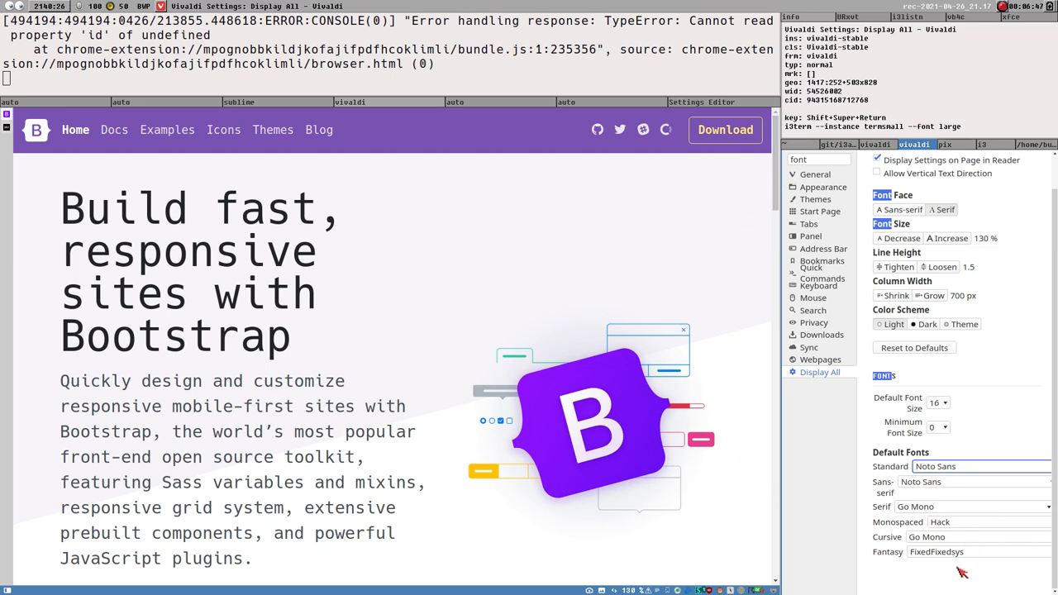
mouse_move(772, 309)
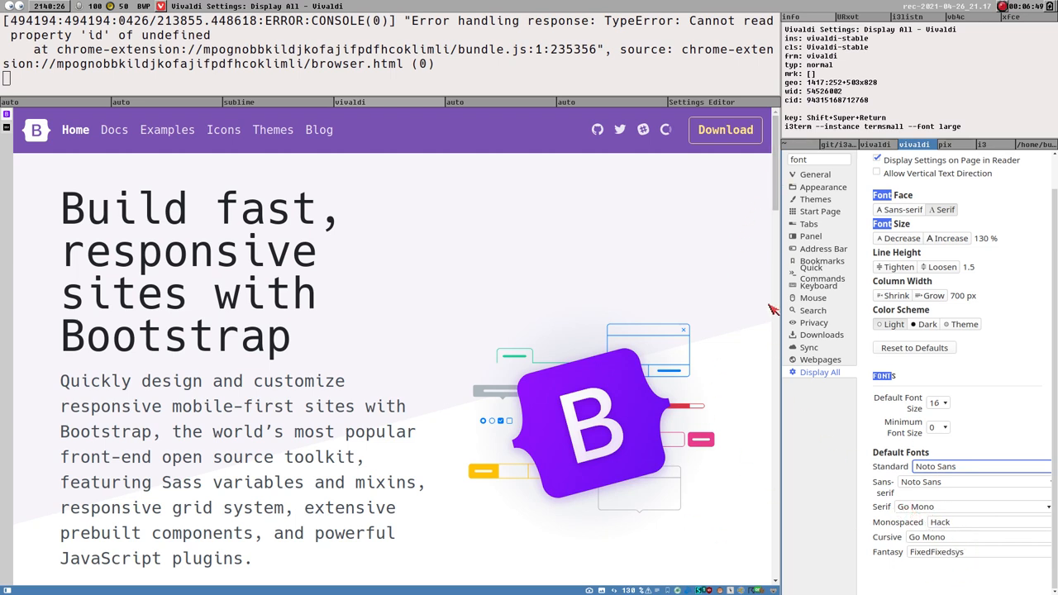
mouse_move(721, 460)
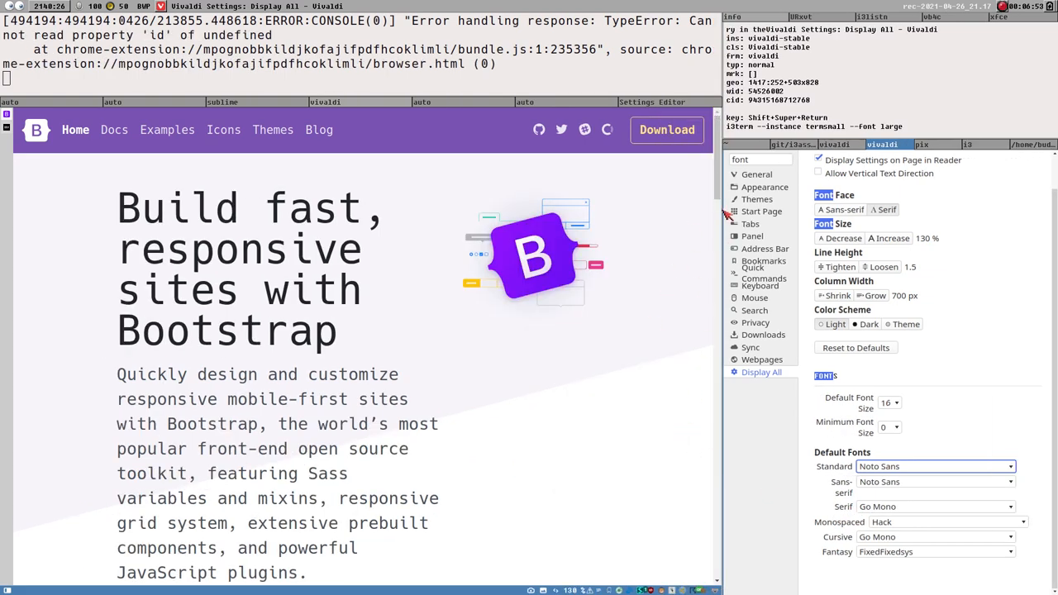
scroll(down, 3)
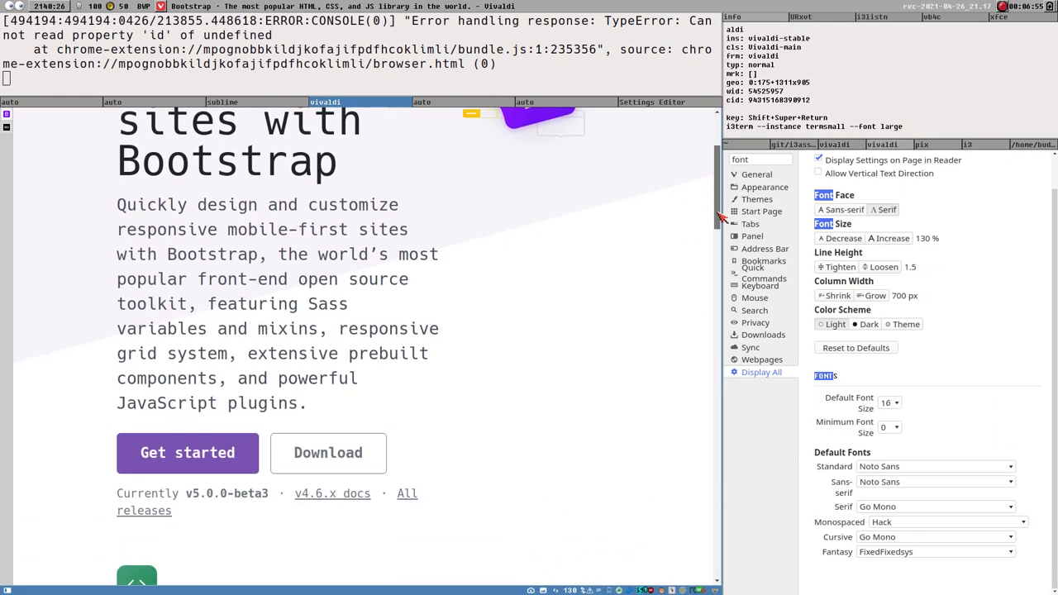
scroll(up, 3)
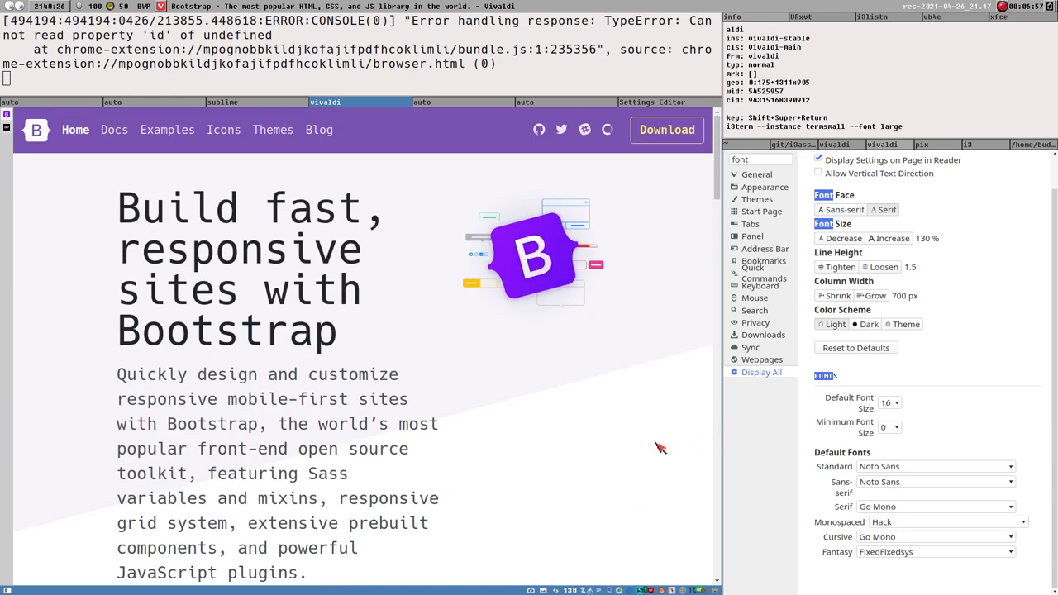
mouse_move(646, 446)
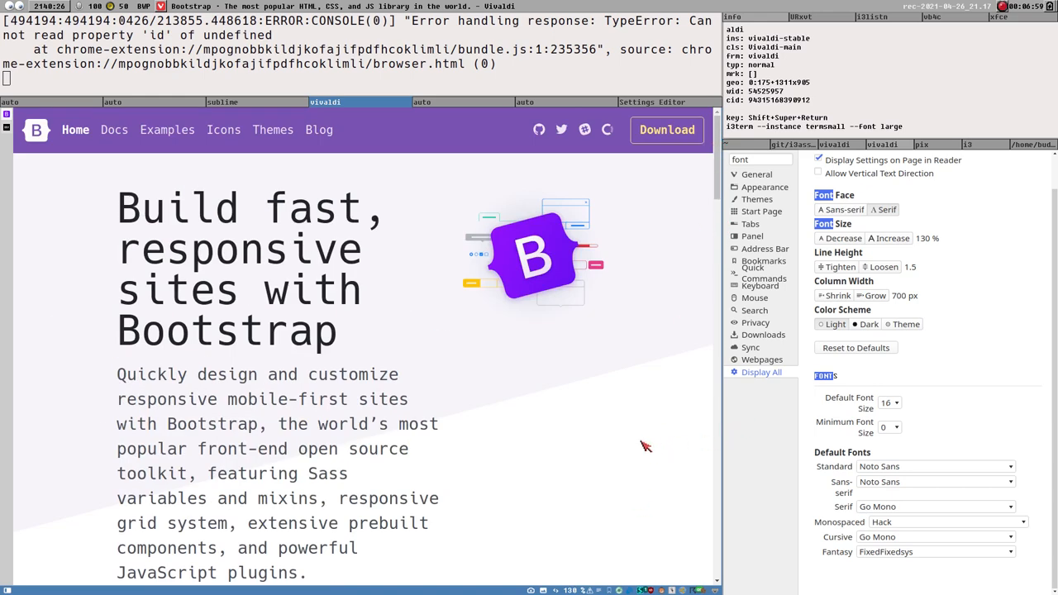
mouse_move(626, 448)
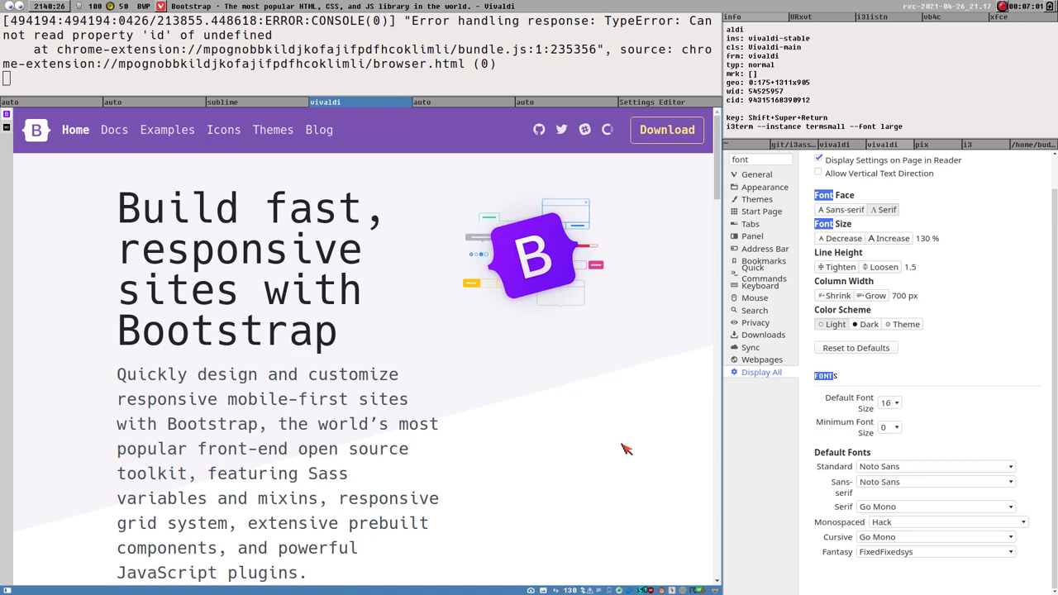
mouse_move(452, 455)
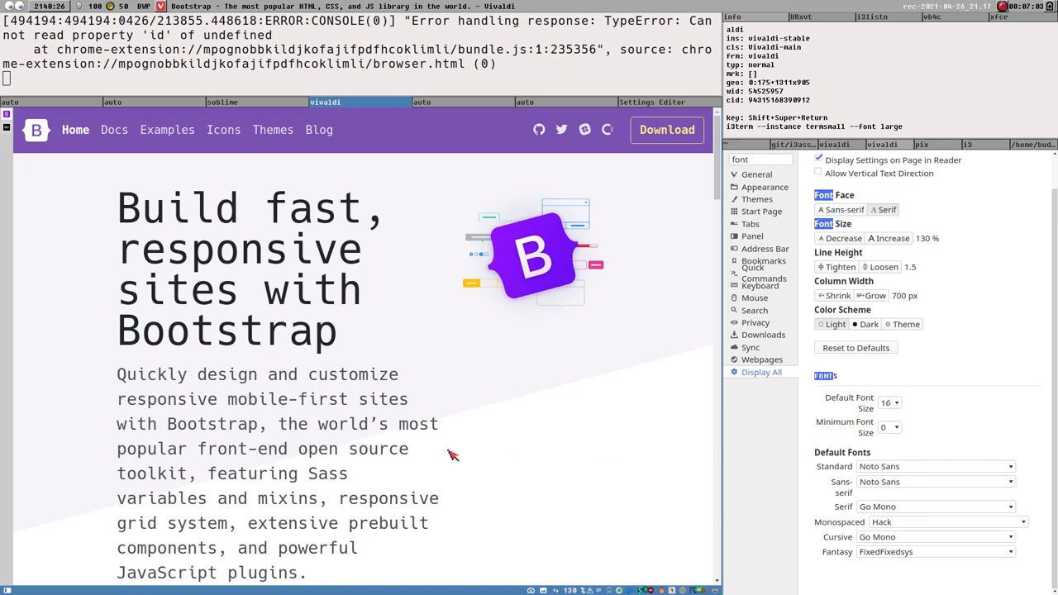
mouse_move(881, 152)
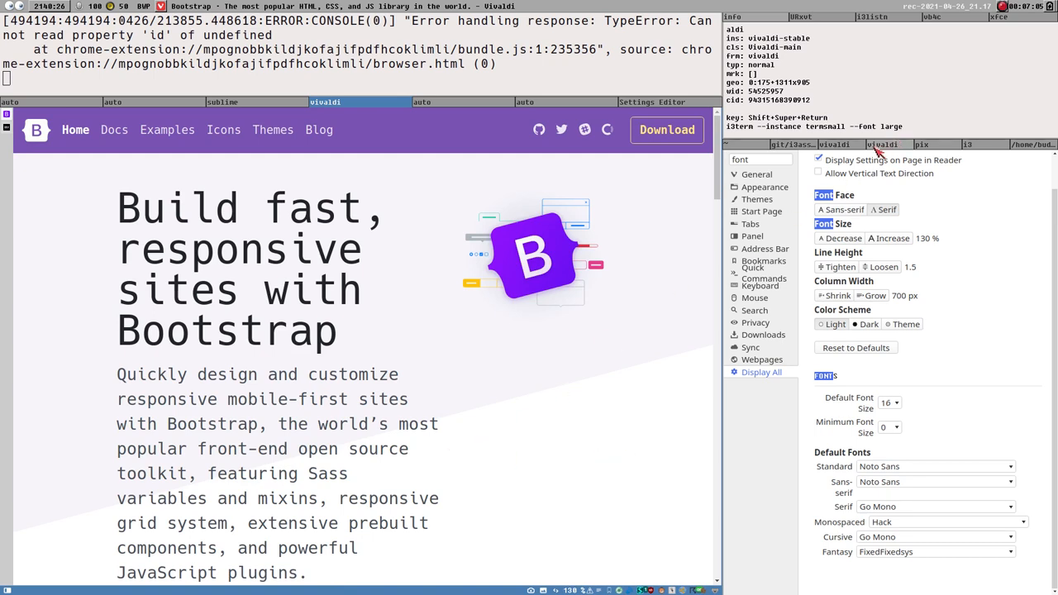
click(934, 466)
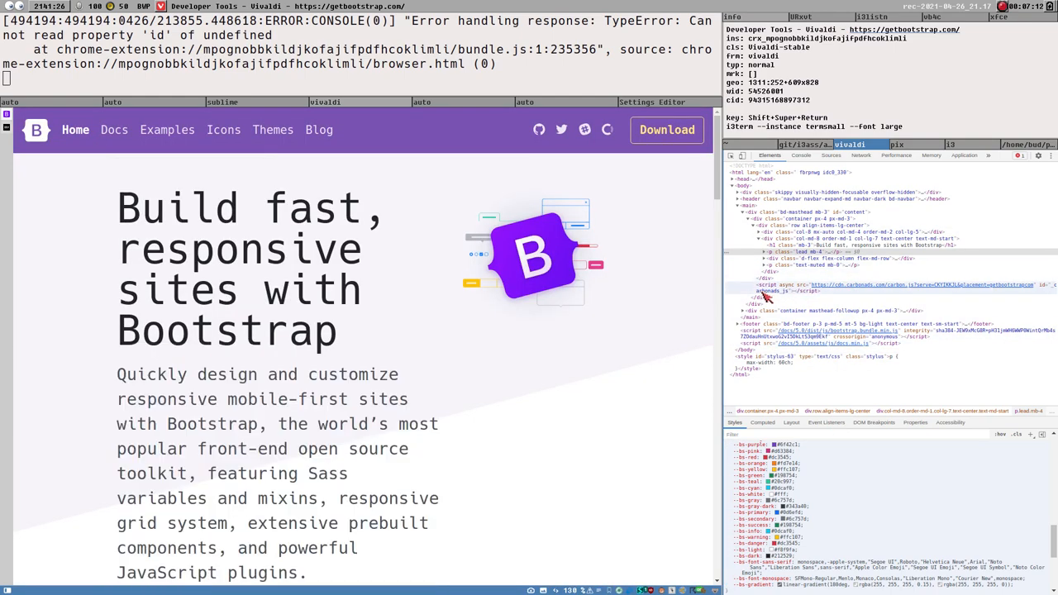
mouse_move(676, 277)
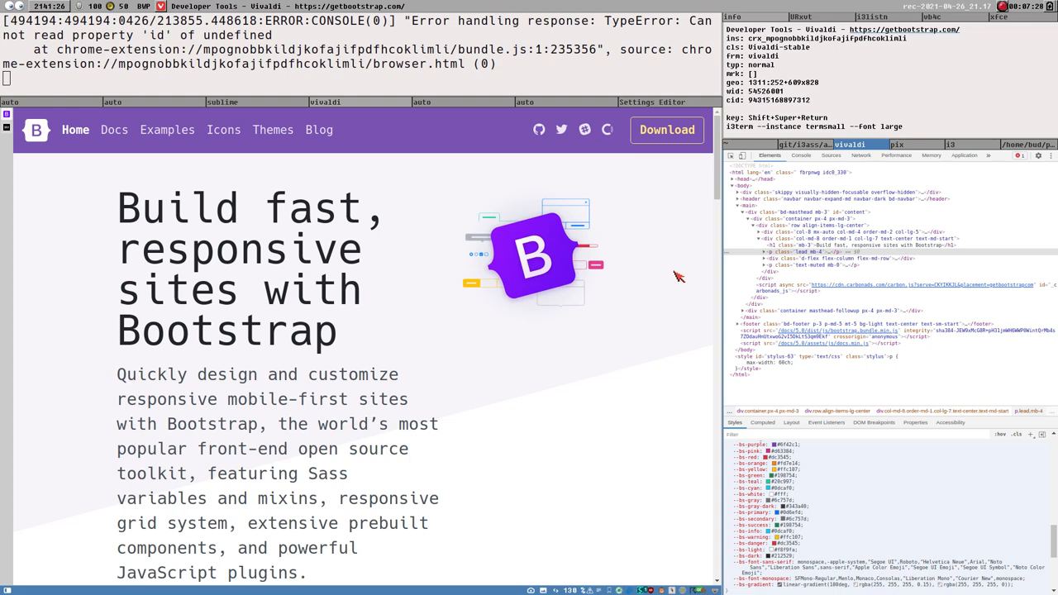
mouse_move(610, 355)
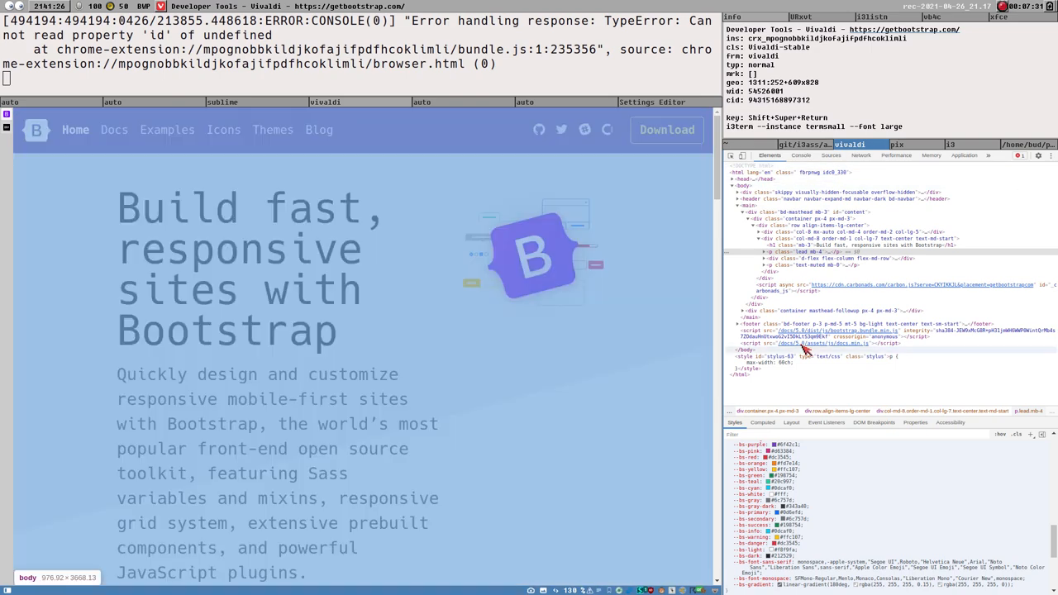
scroll(down, 3)
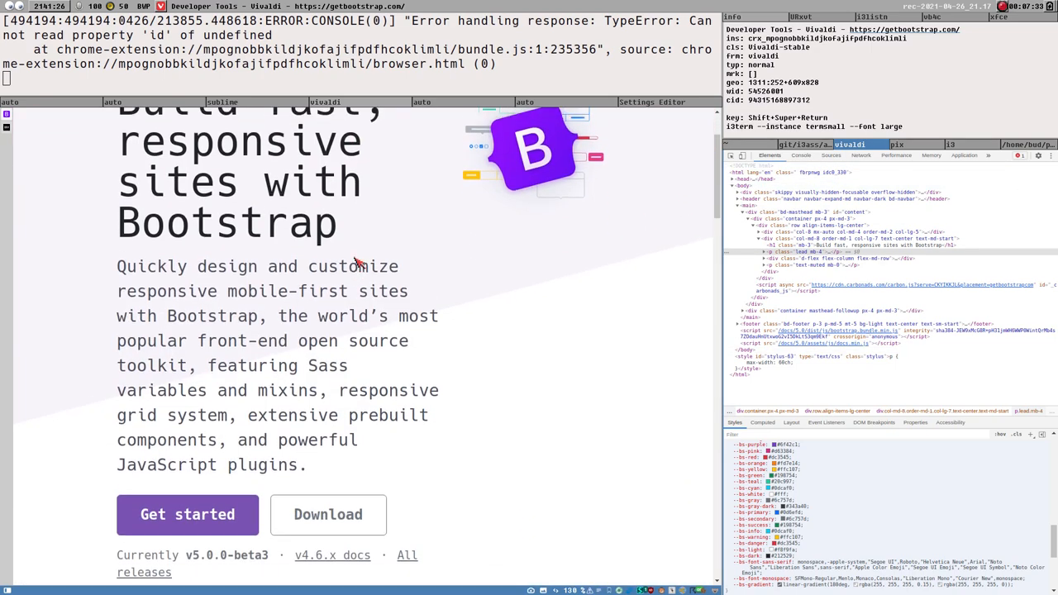
scroll(up, 3)
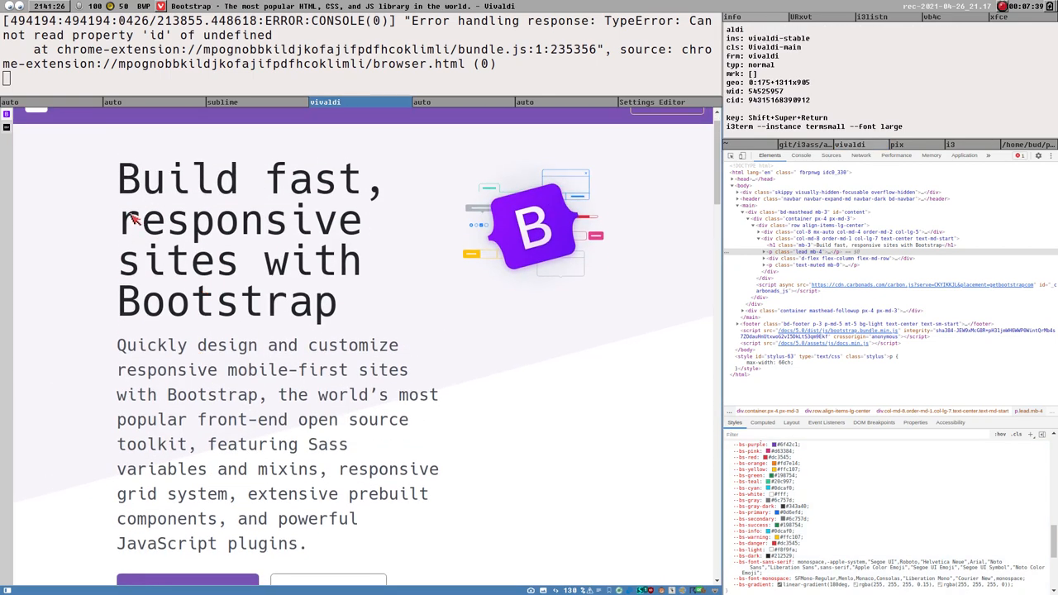
scroll(up, 3)
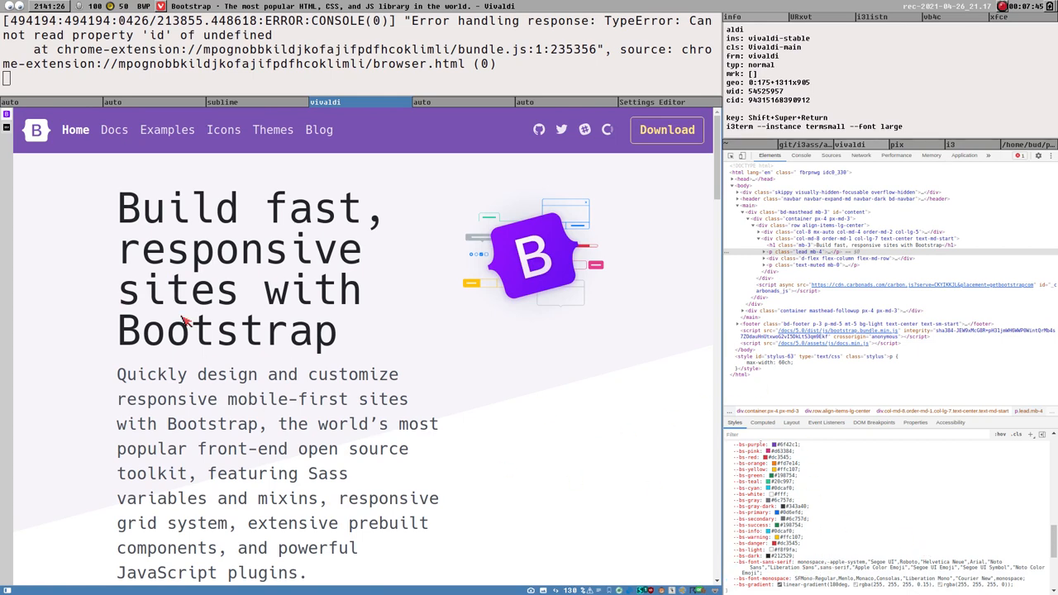
scroll(down, 3)
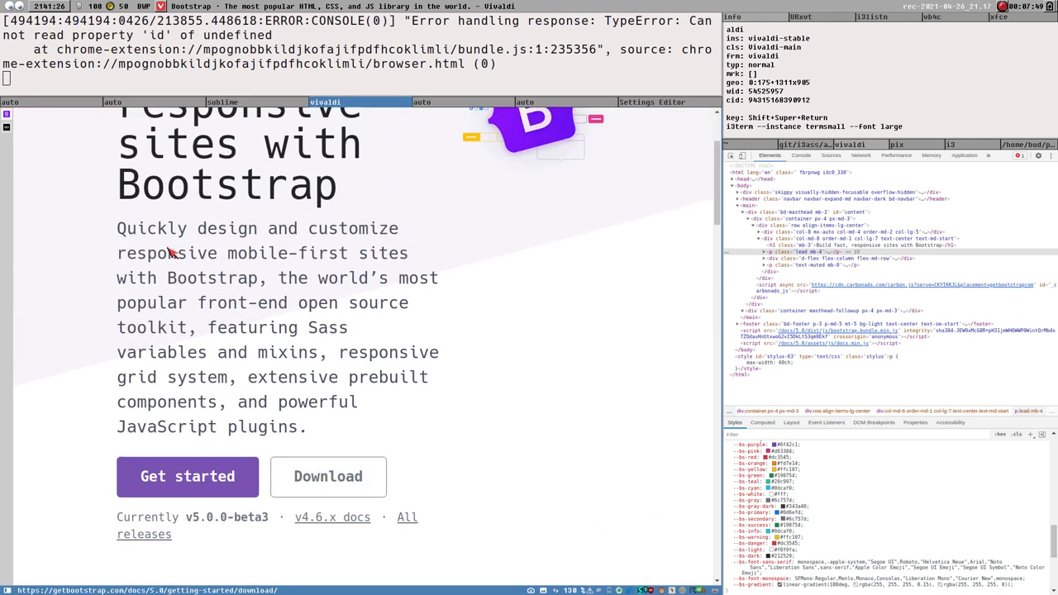
scroll(up, 3)
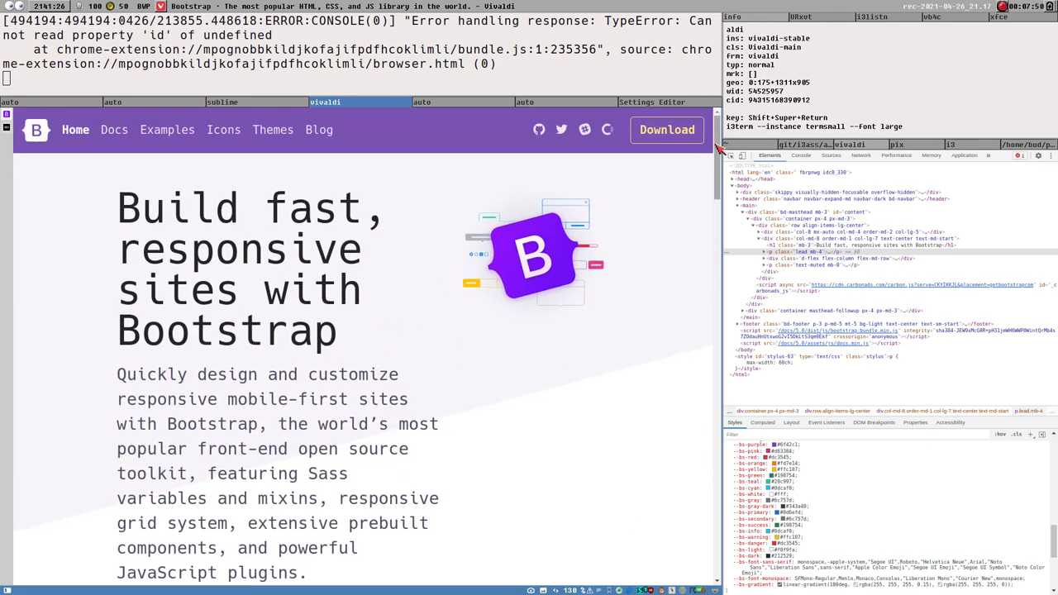
scroll(down, 3)
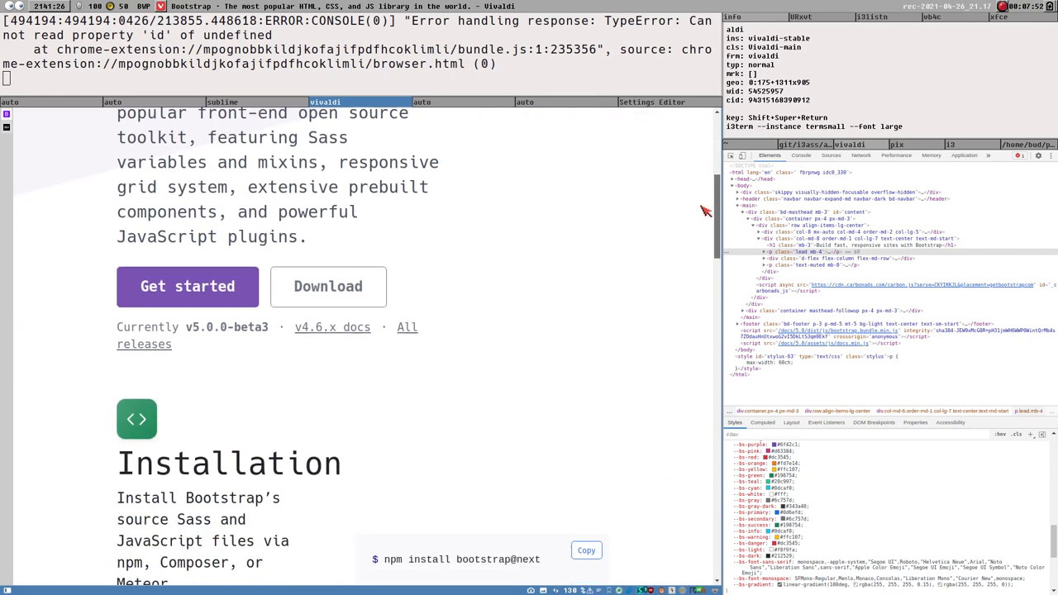
scroll(down, 3)
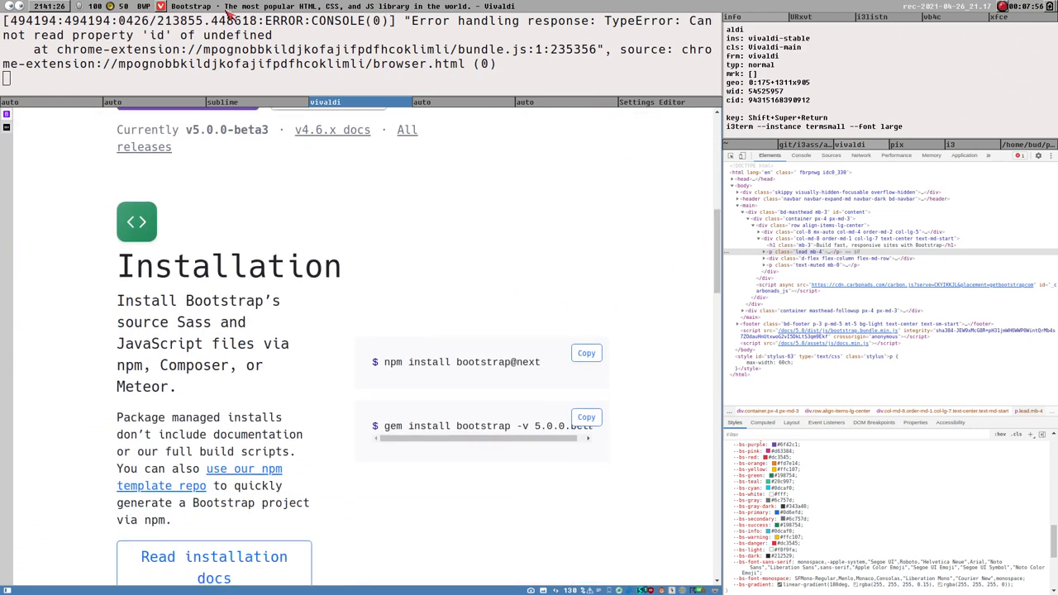
scroll(up, 3)
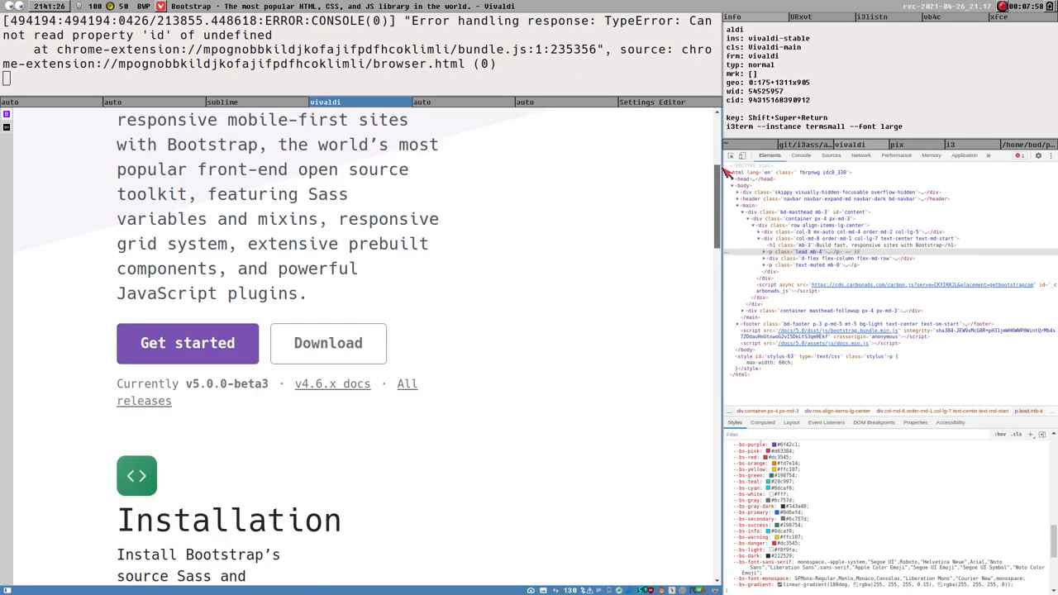
scroll(up, 3)
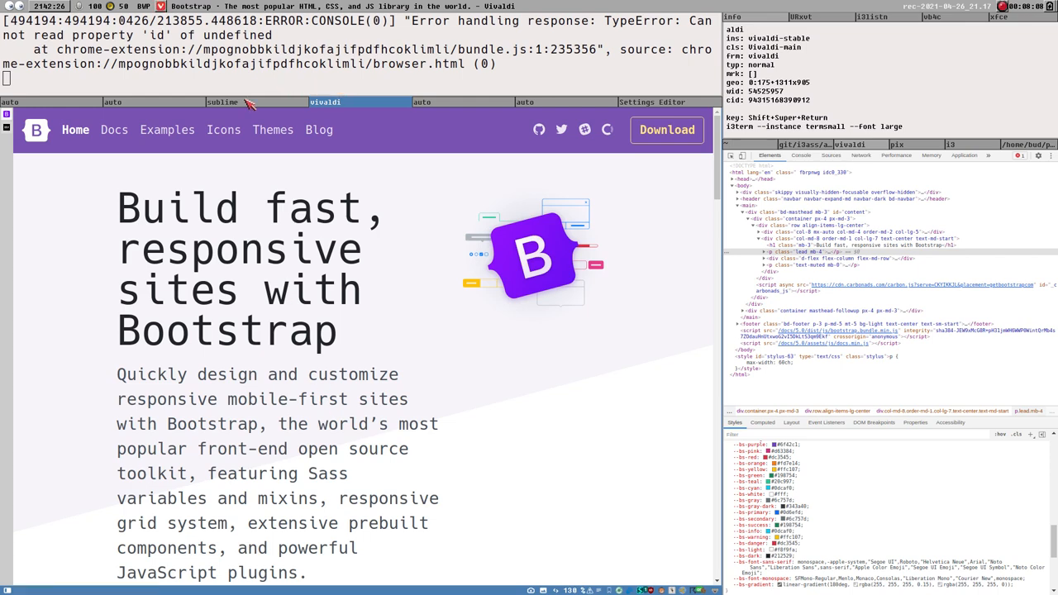
- Switch to Sublime Text and highlight the FixedFixedsys size 11 value on line 64
click(222, 102)
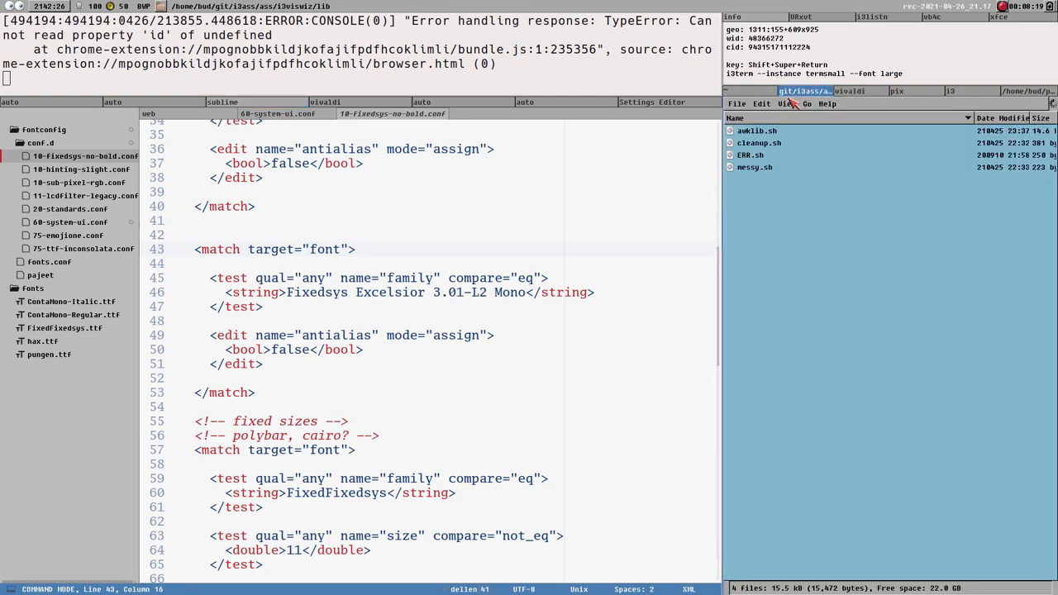
click(786, 103)
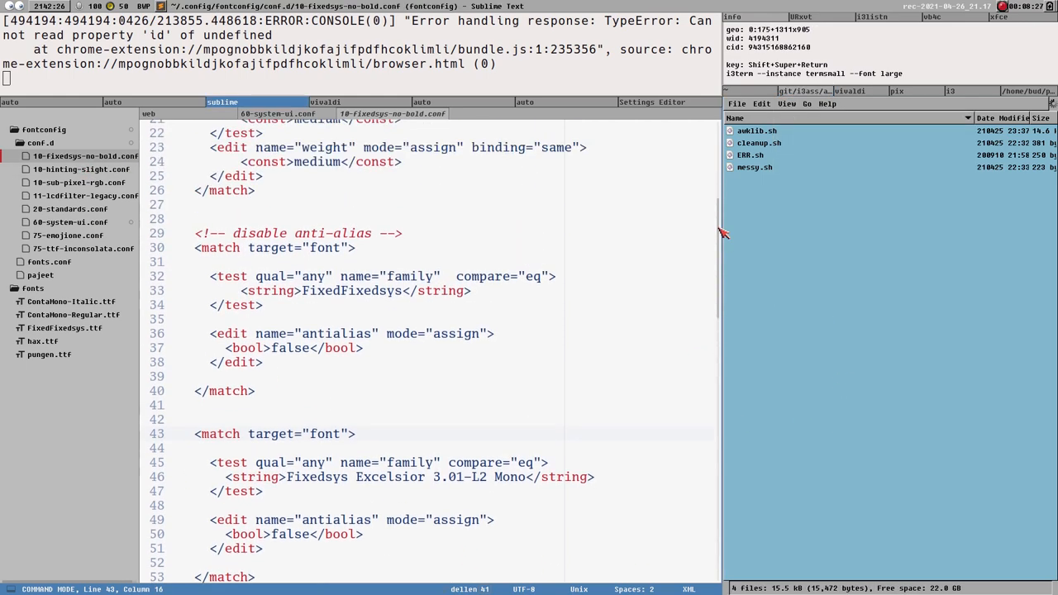
scroll(up, 3)
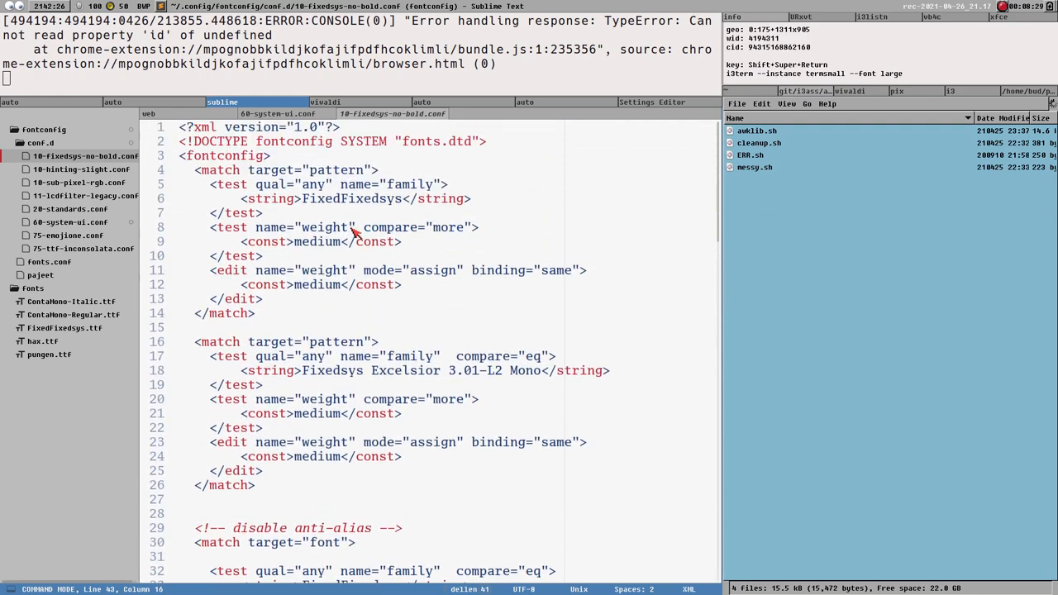
scroll(down, 3)
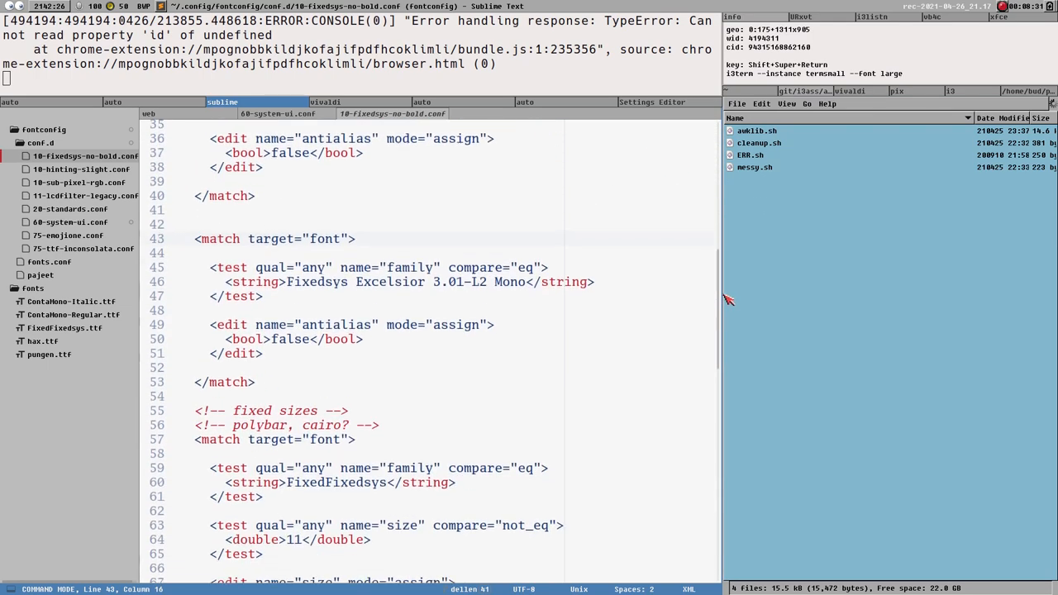
scroll(down, 3)
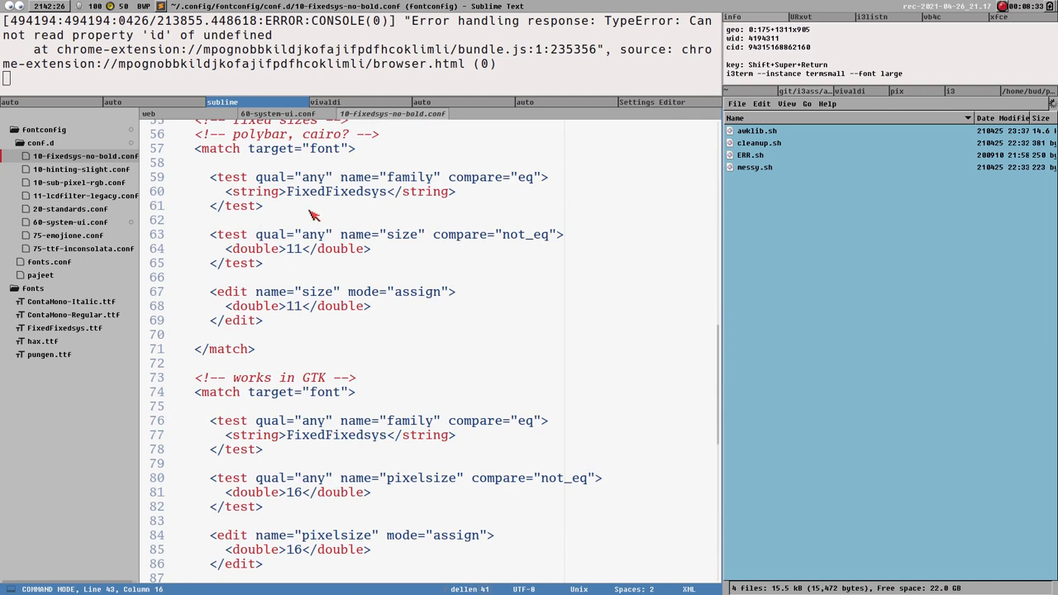
drag(260, 234, 562, 234)
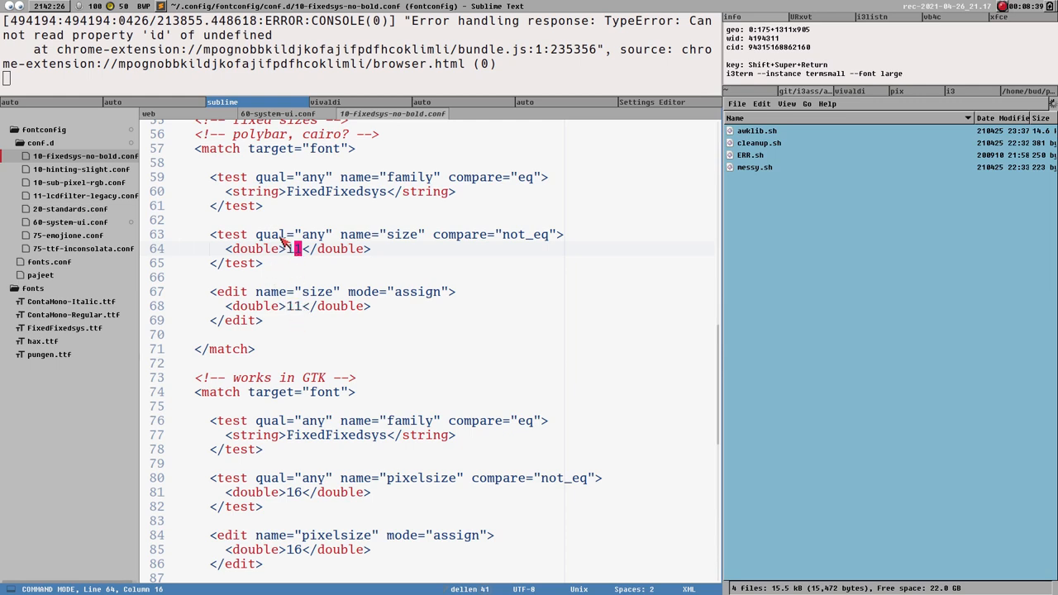
mouse_move(535, 192)
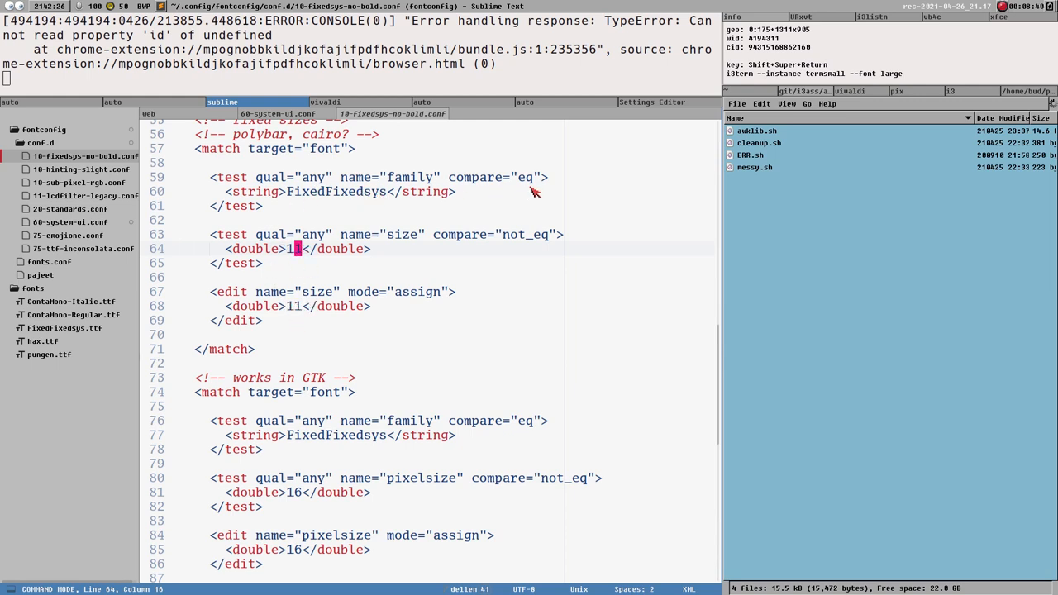
- Scroll back over the pixelsize 16 rules and bring up the Whisker Menu
scroll(up, 3)
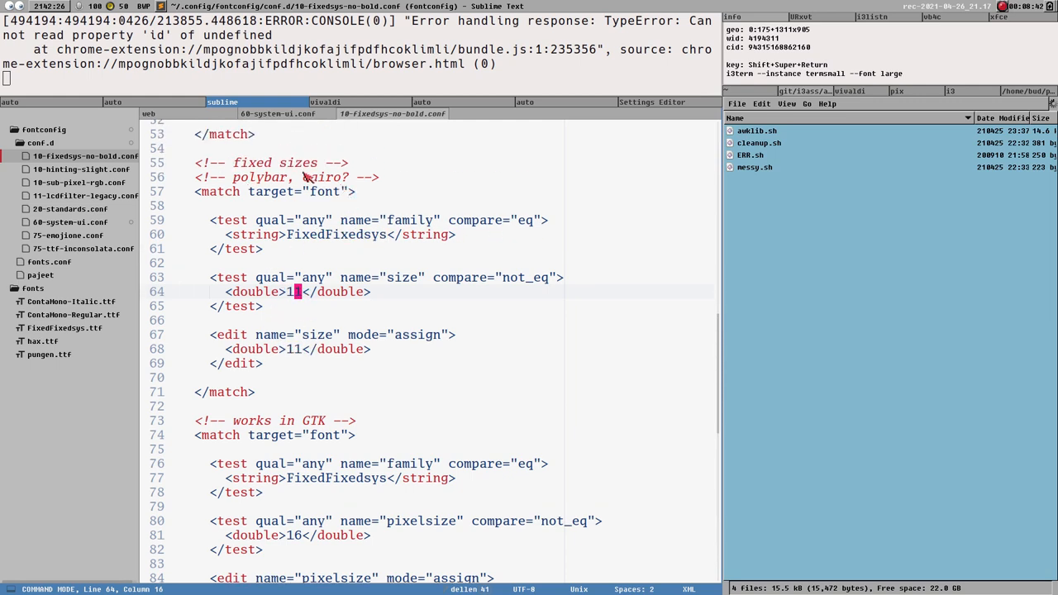
scroll(down, 3)
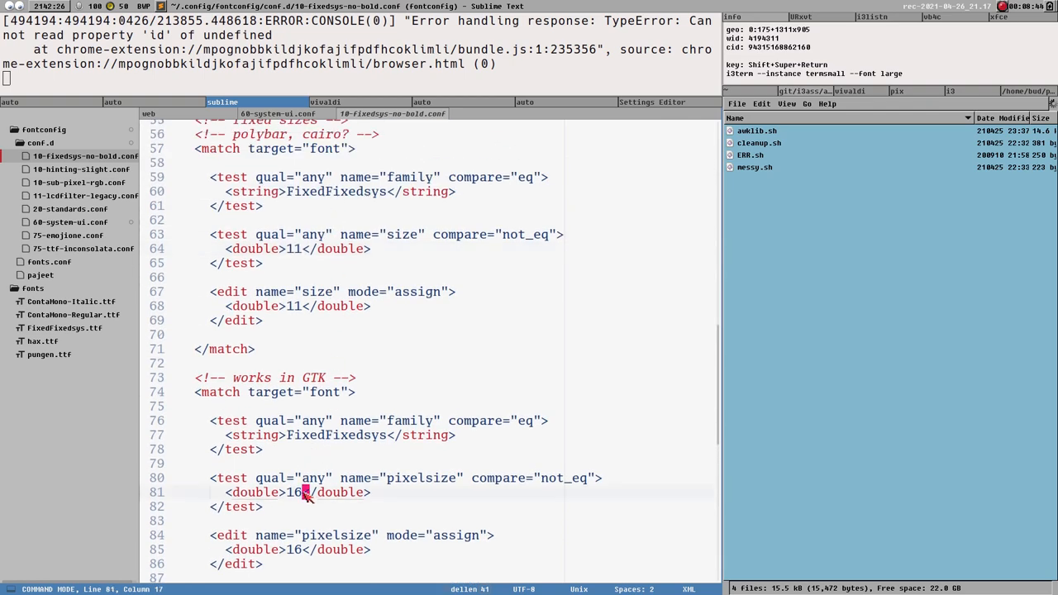
scroll(down, 3)
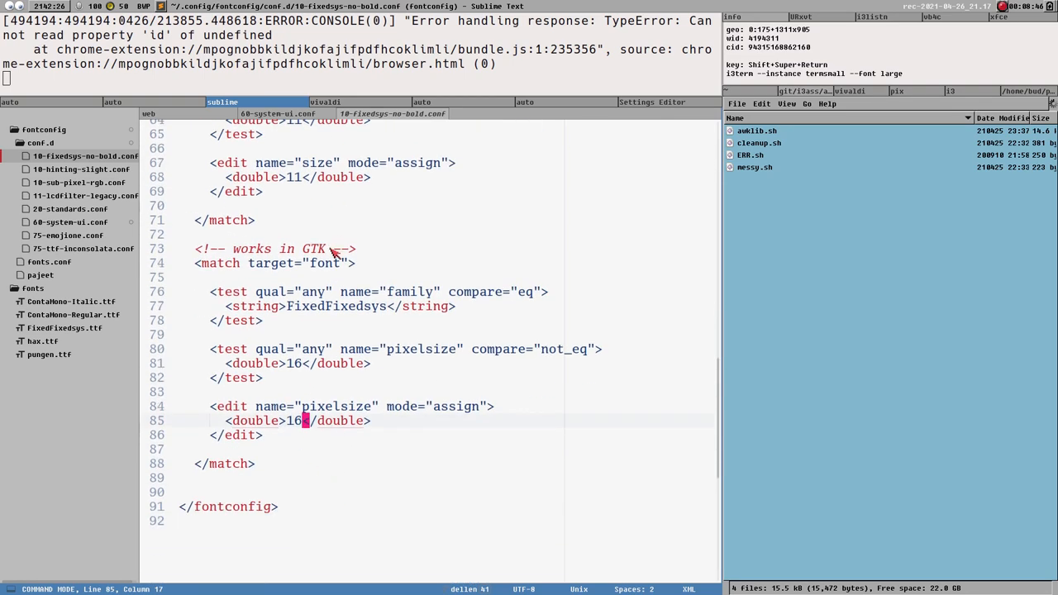
scroll(up, 3)
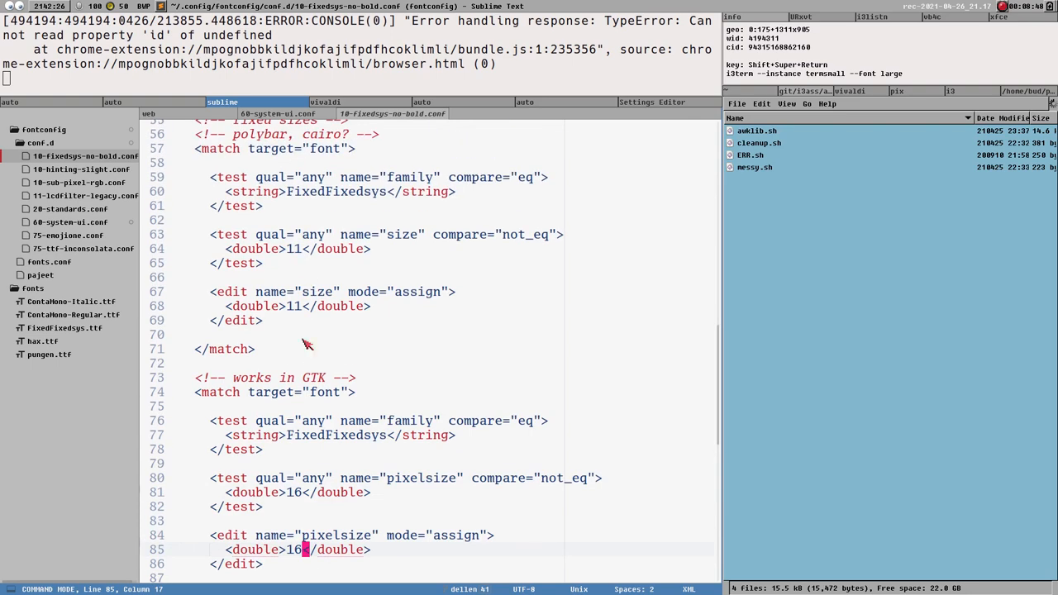
scroll(up, 3)
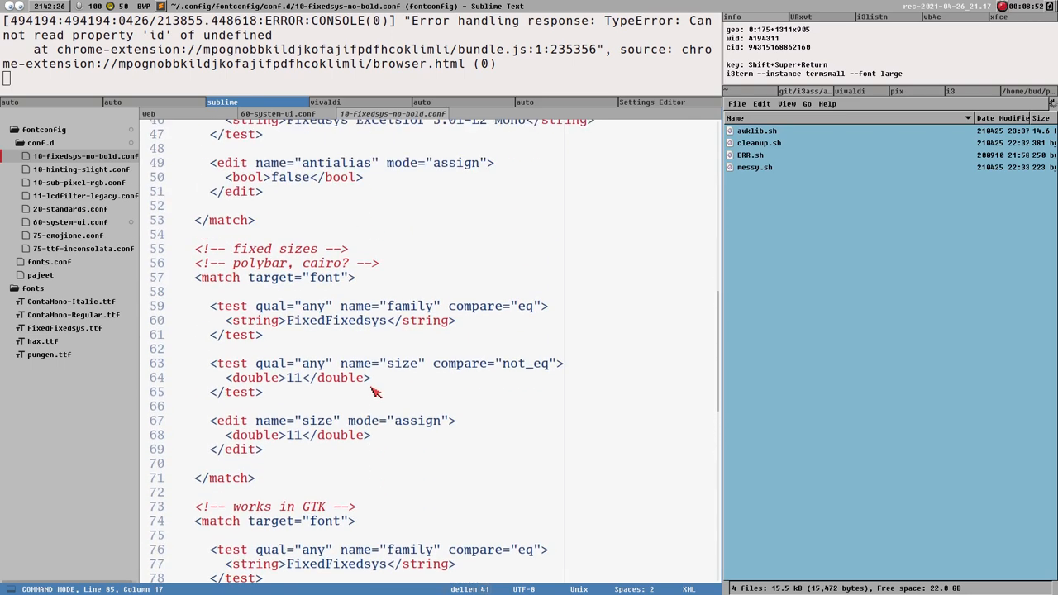
scroll(up, 3)
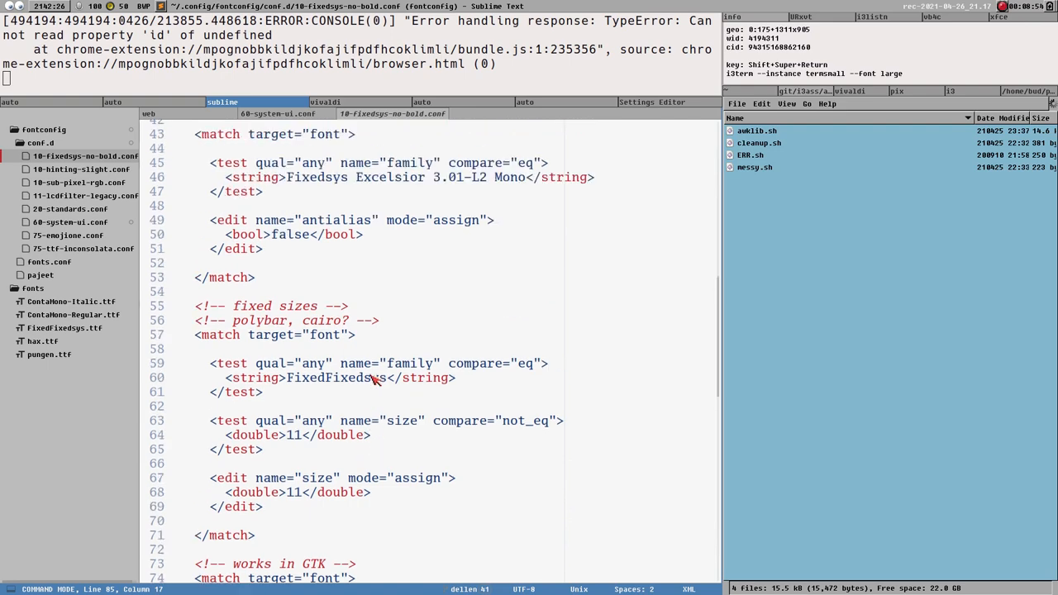
click(752, 155)
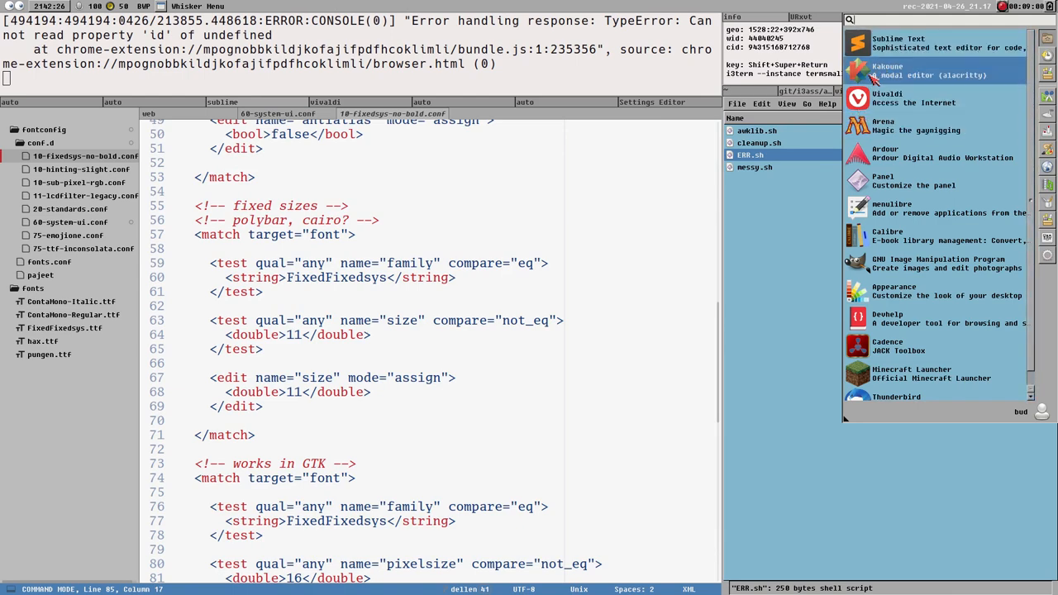
- Launch Appearance and open the Default Font chooser on the Fonts tab
text(appe)
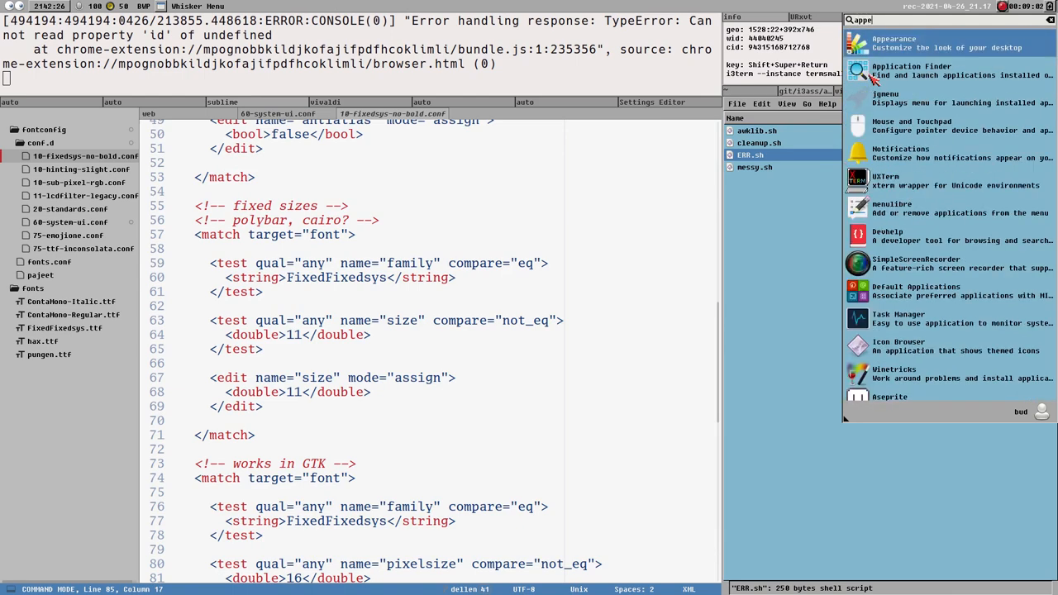
click(894, 43)
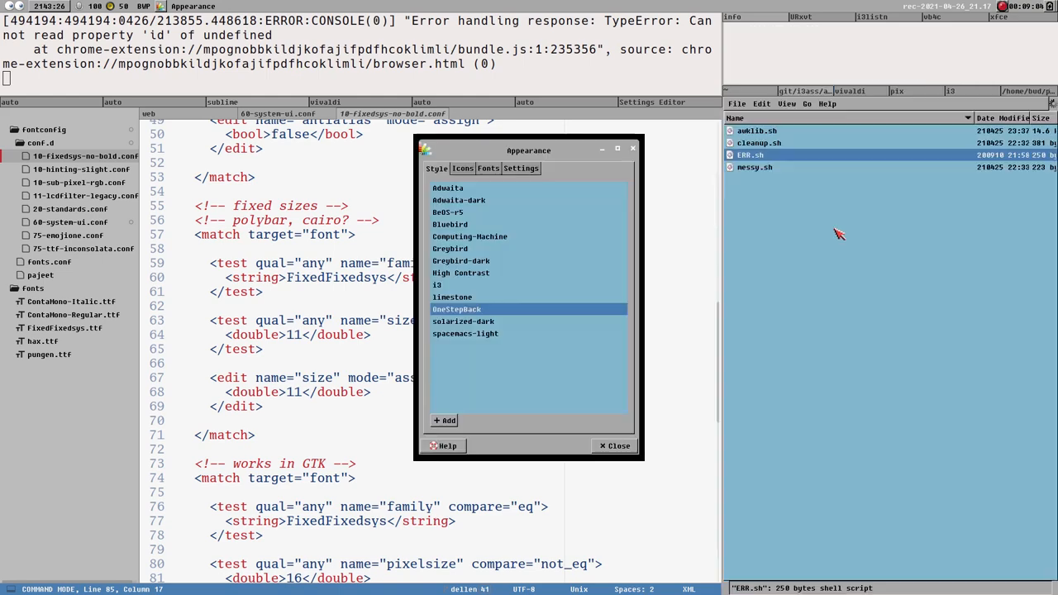
click(487, 169)
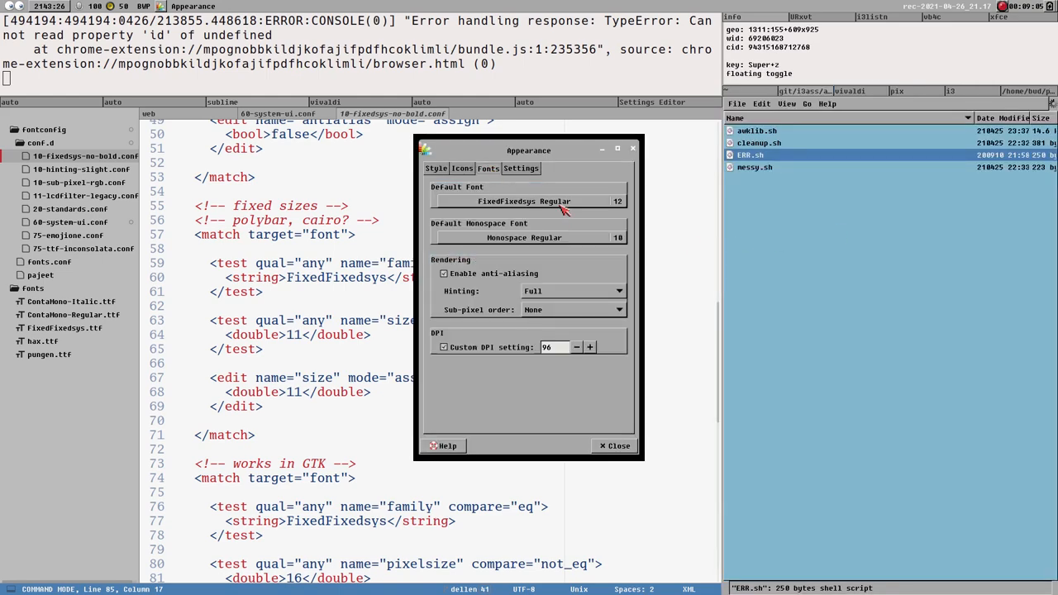
click(524, 201)
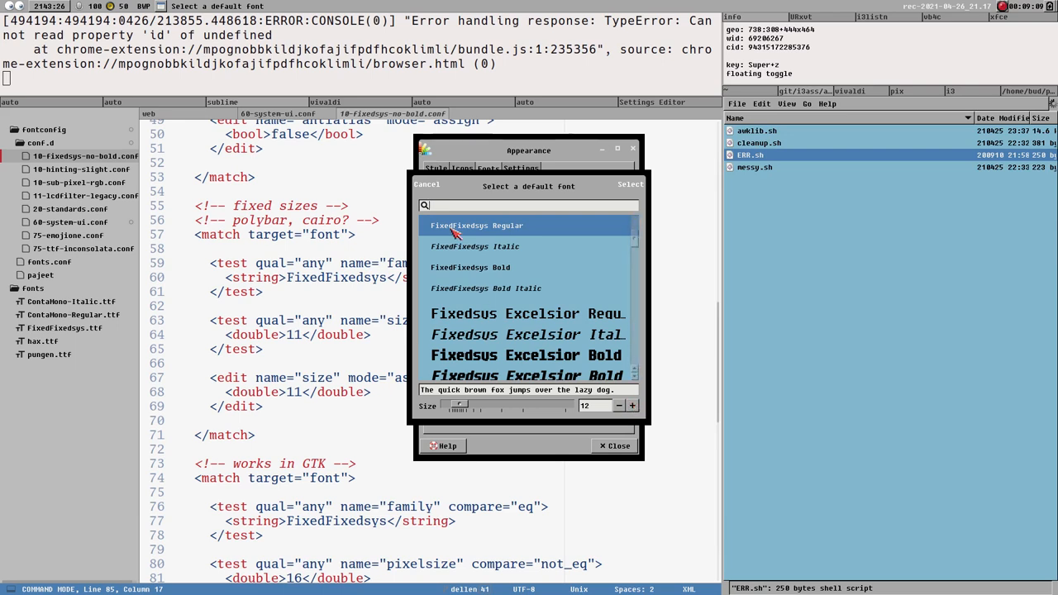
- Browse the font list and raise the chooser's preview size to 30
click(632, 406)
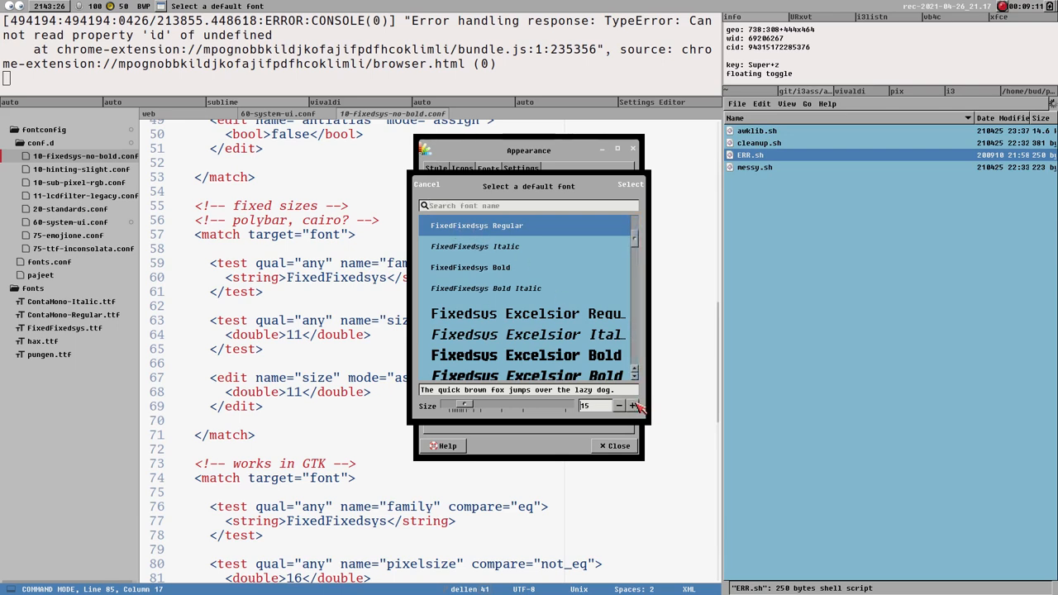
click(632, 406)
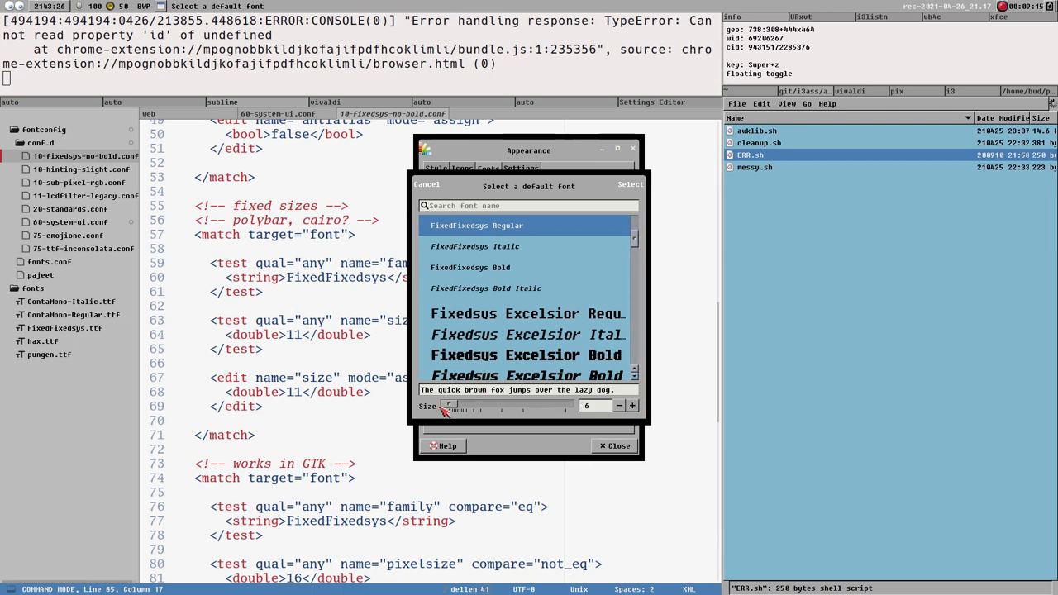
drag(448, 406, 466, 406)
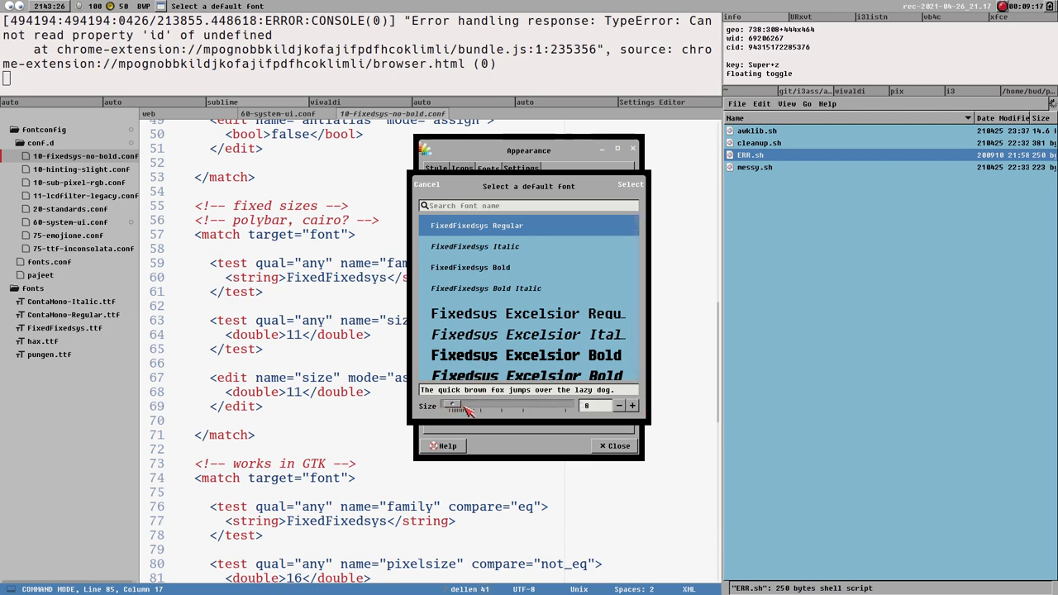
drag(455, 406, 477, 406)
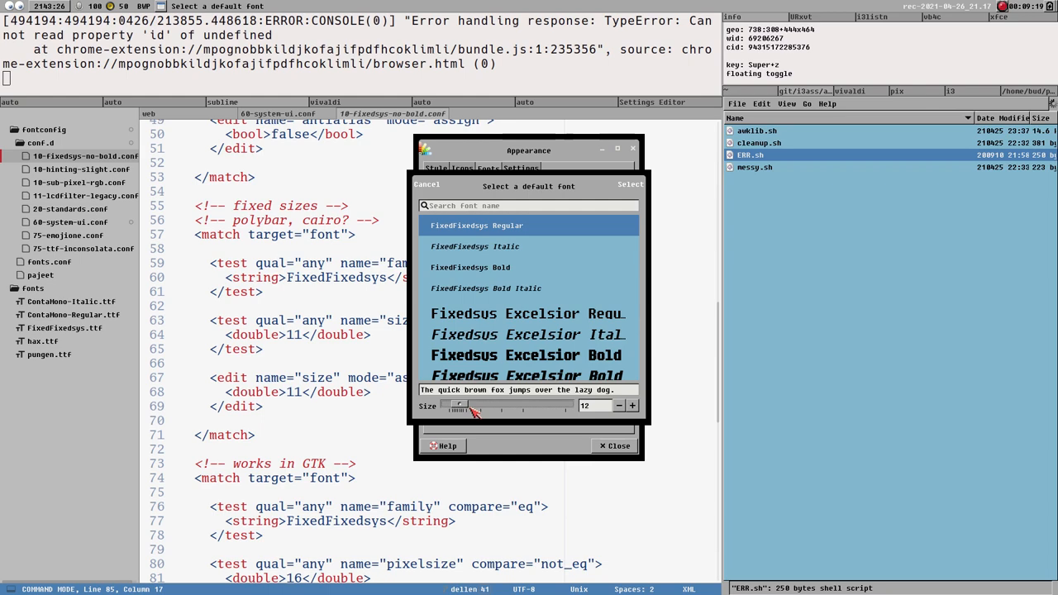
click(527, 314)
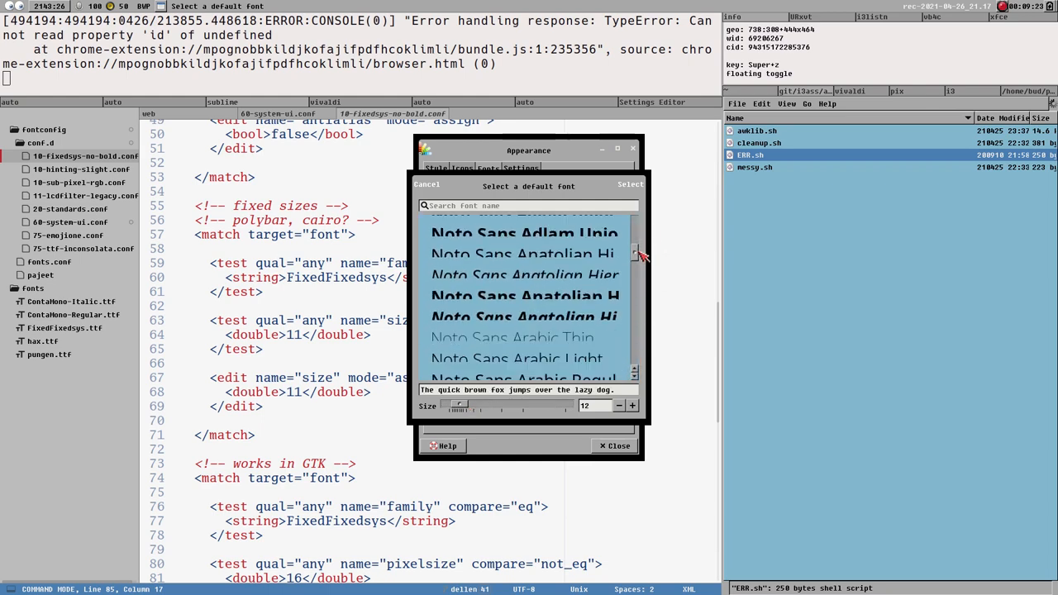
scroll(down, 3)
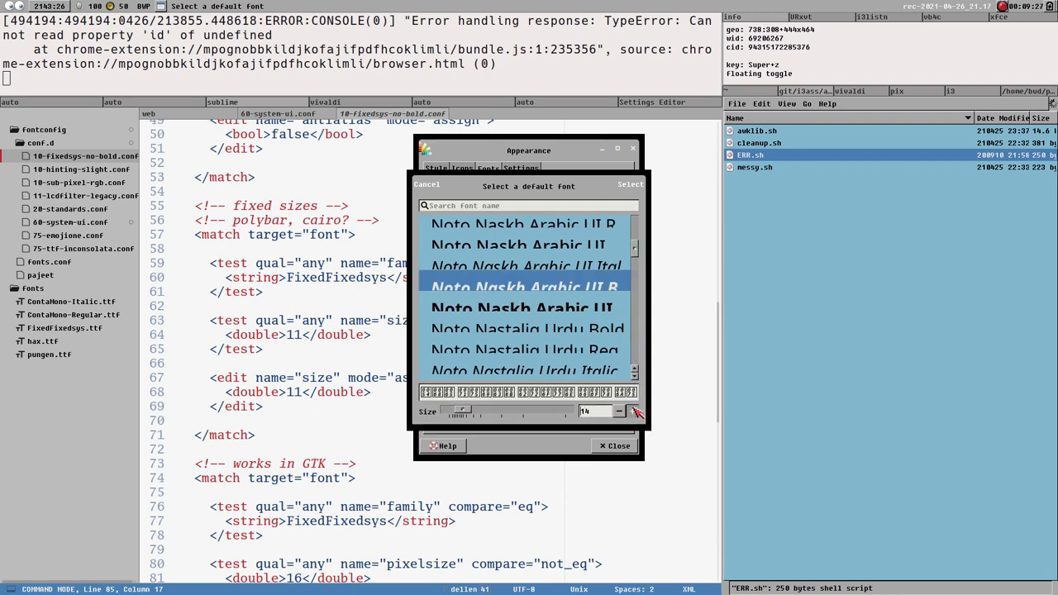
click(635, 414)
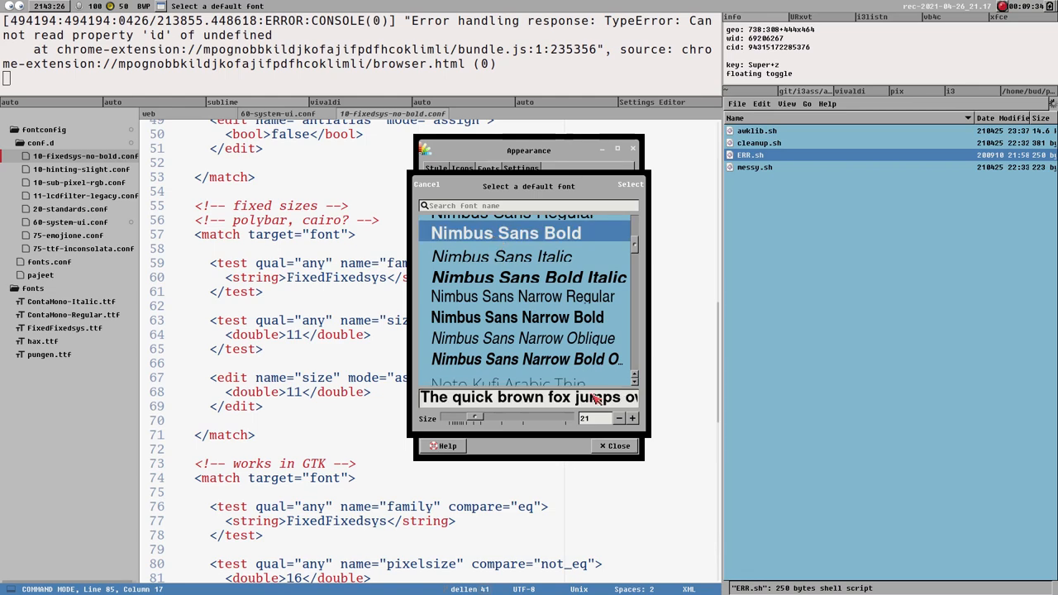
click(632, 418)
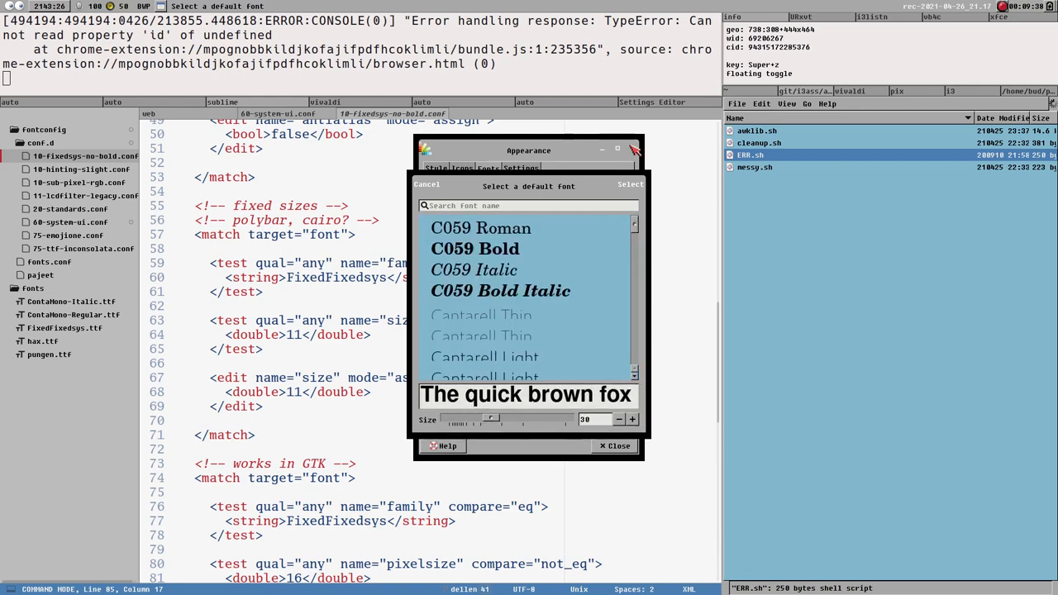
click(529, 205)
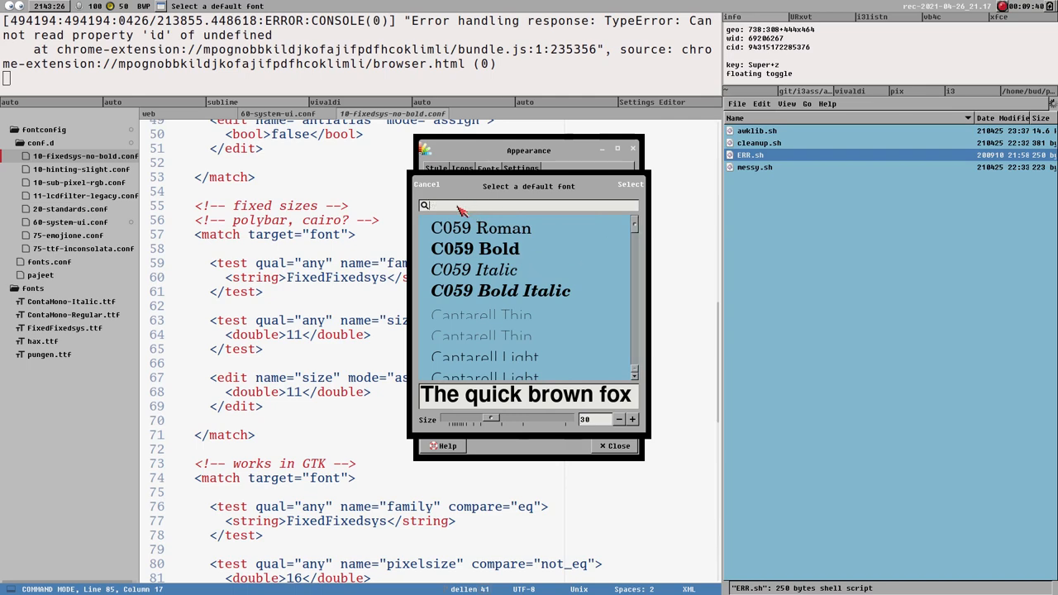
- Search 'Fixed' and confirm FixedFixedsys Regular at size 12 as the default font
text(Fixed)
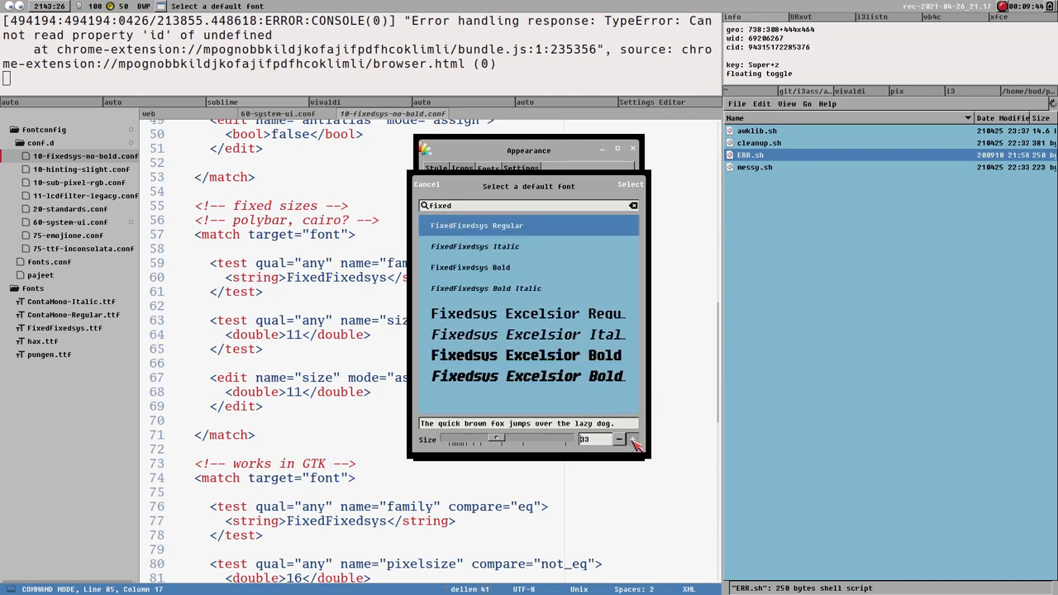
click(632, 439)
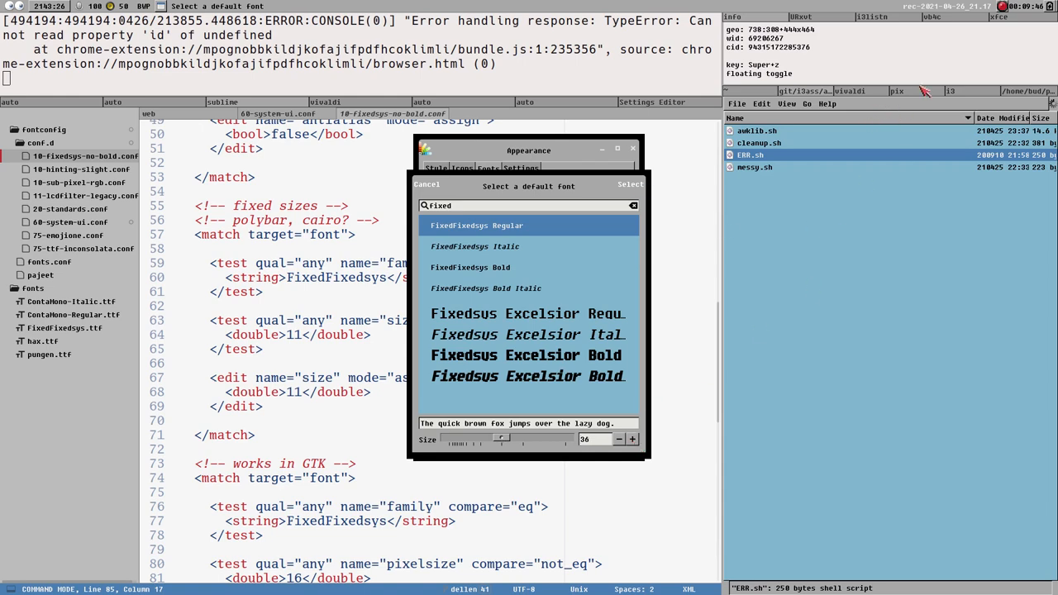
click(849, 91)
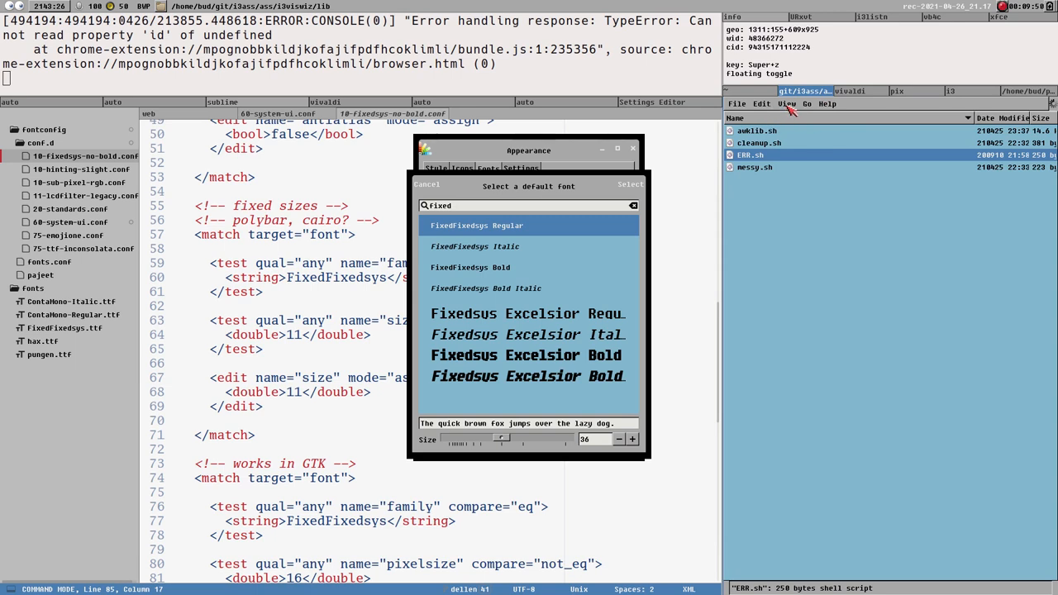
click(786, 103)
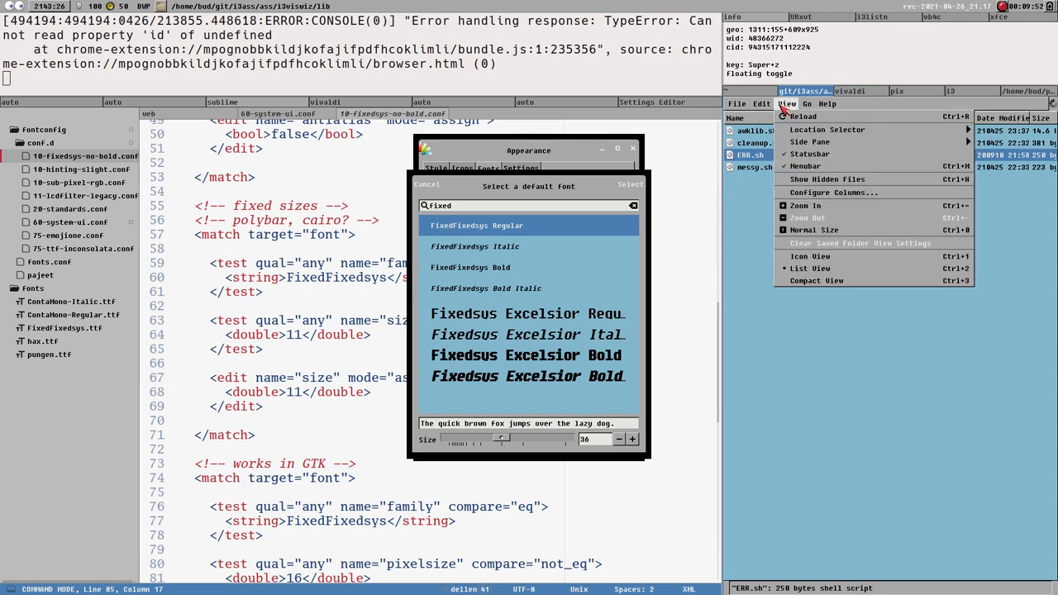
mouse_move(832, 192)
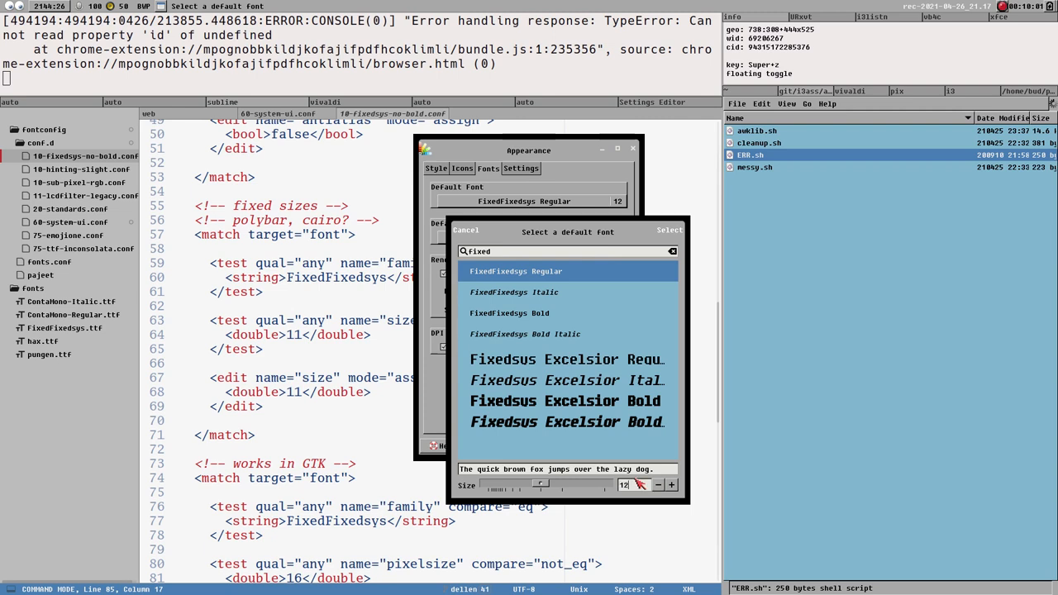
click(465, 229)
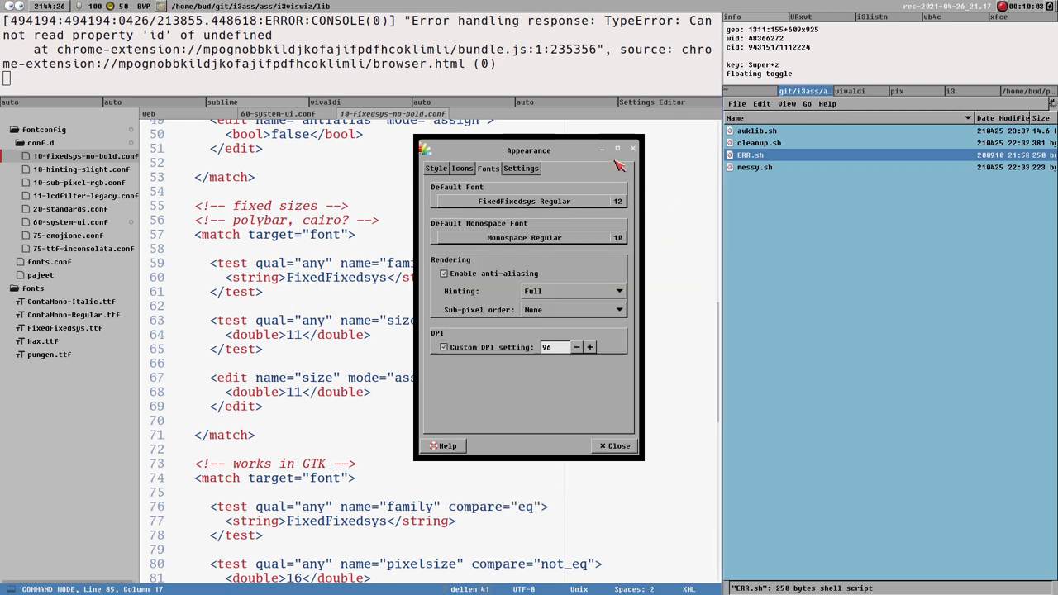
- Close Appearance, clear the selection, and review the weight and anti-alias rules in 10-fixedsys-no-bold.conf
click(613, 445)
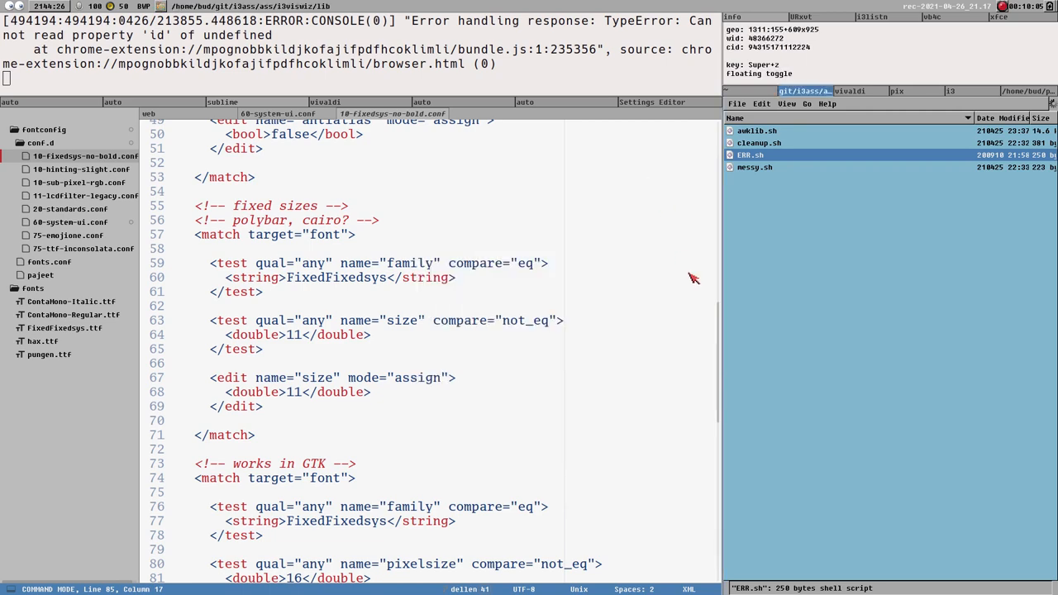
scroll(down, 3)
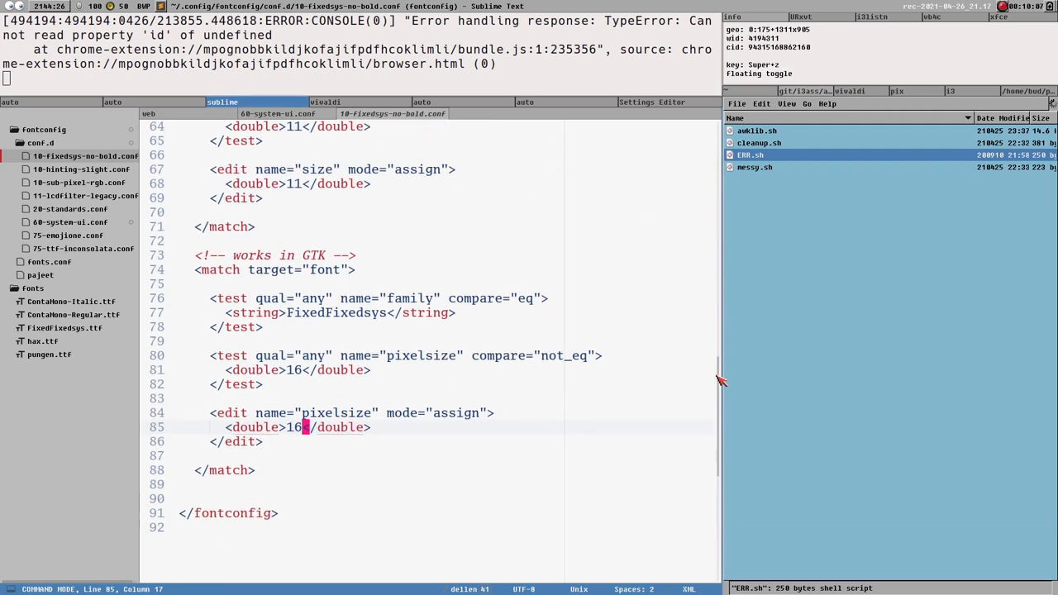
scroll(up, 3)
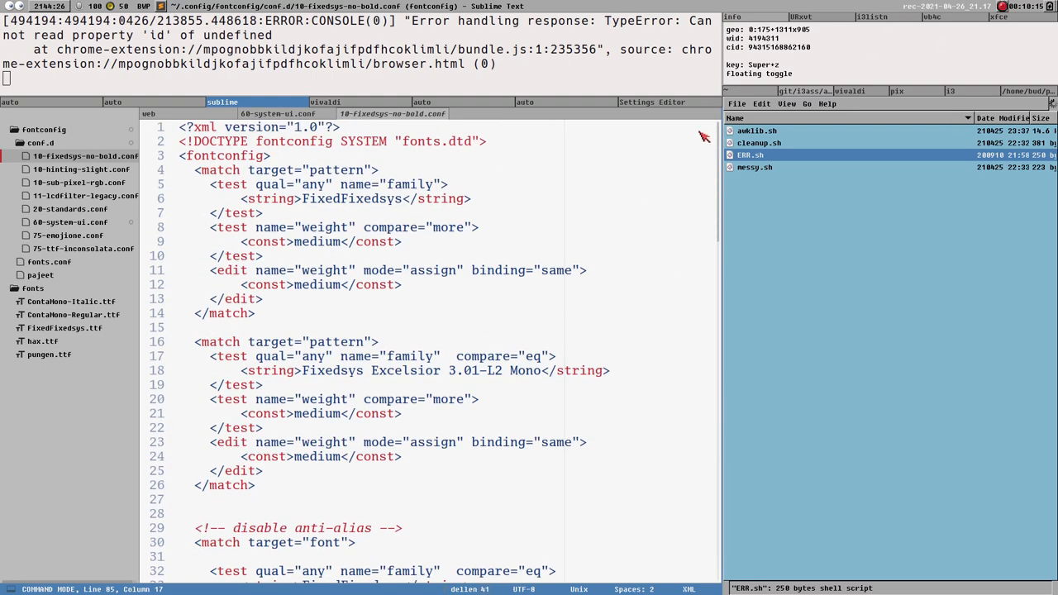
scroll(down, 3)
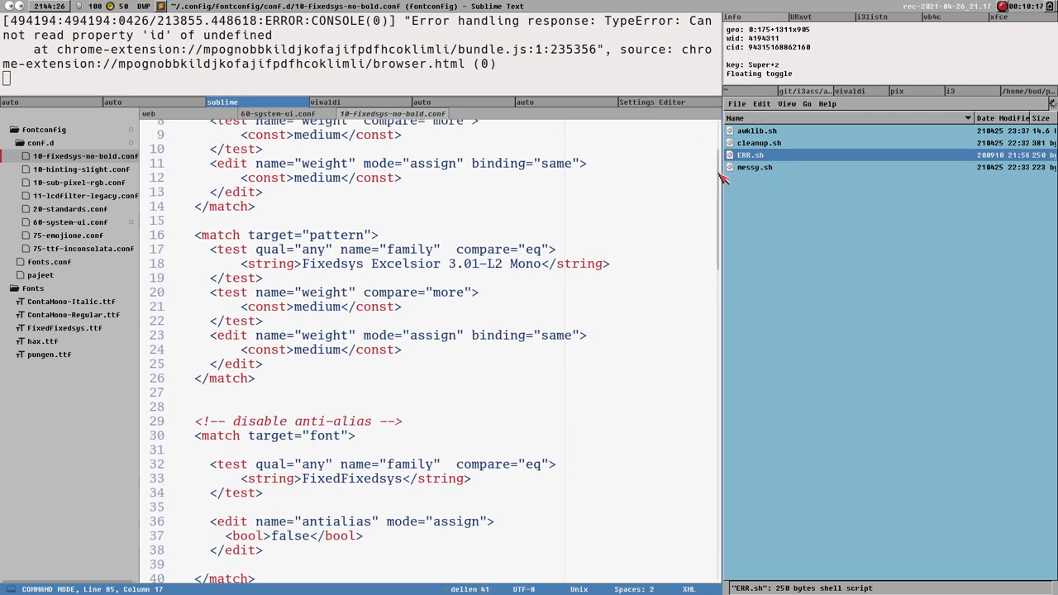
scroll(up, 3)
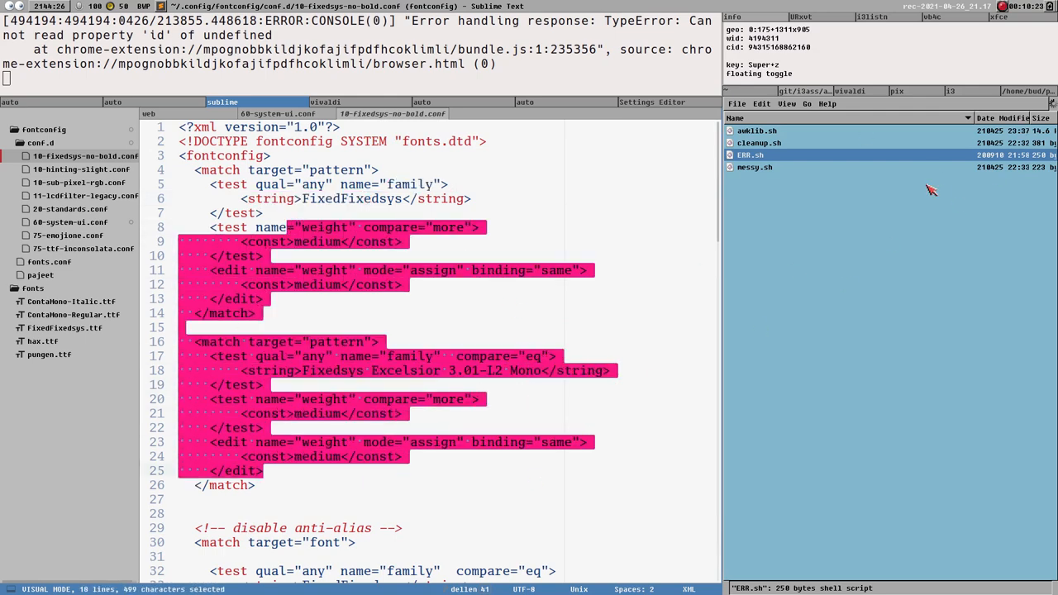
key(Escape)
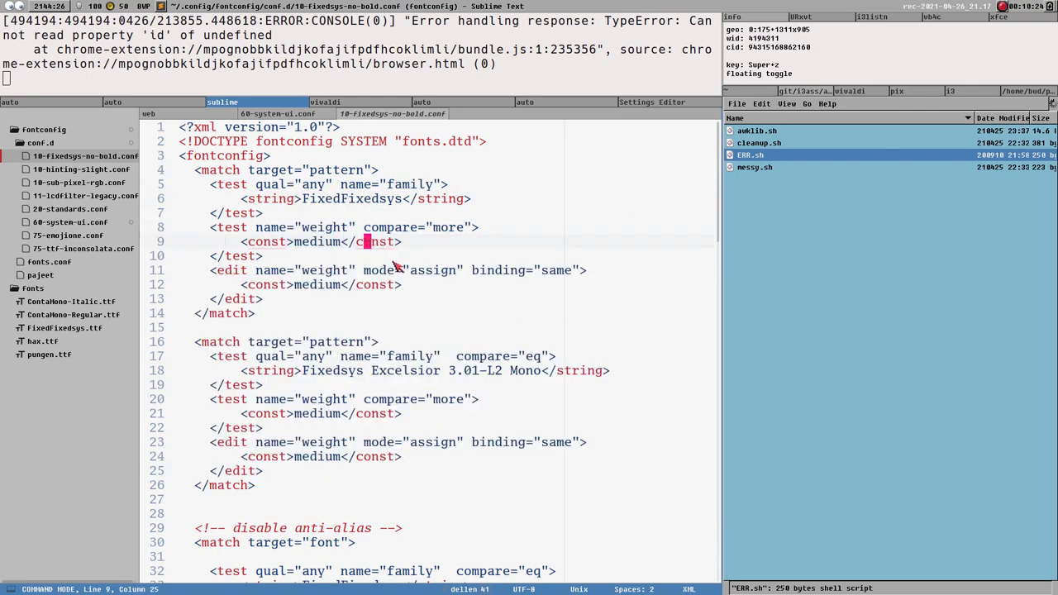
mouse_move(299, 222)
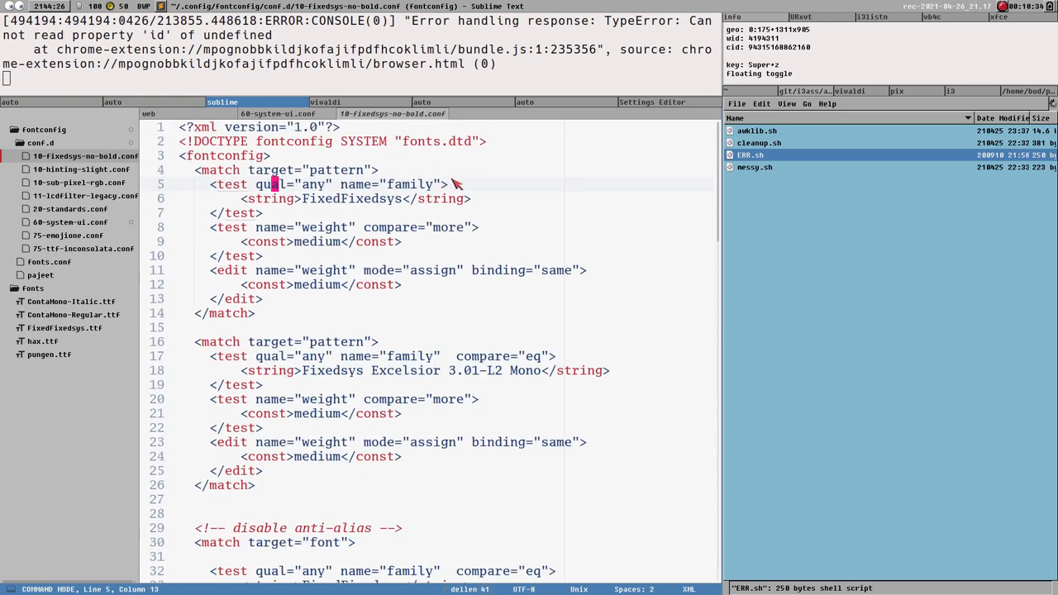
mouse_move(198, 171)
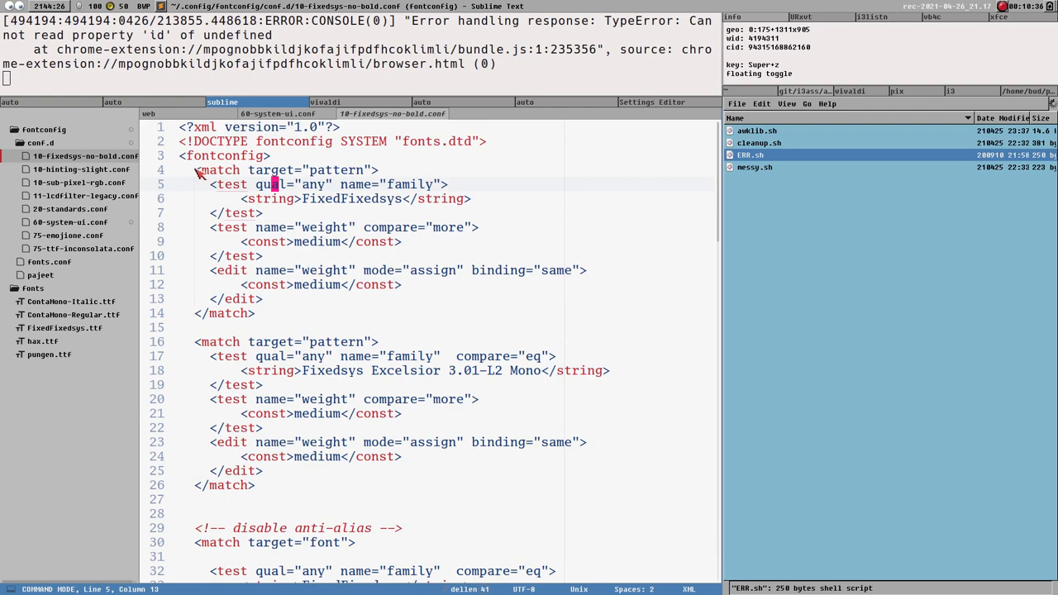
mouse_move(719, 192)
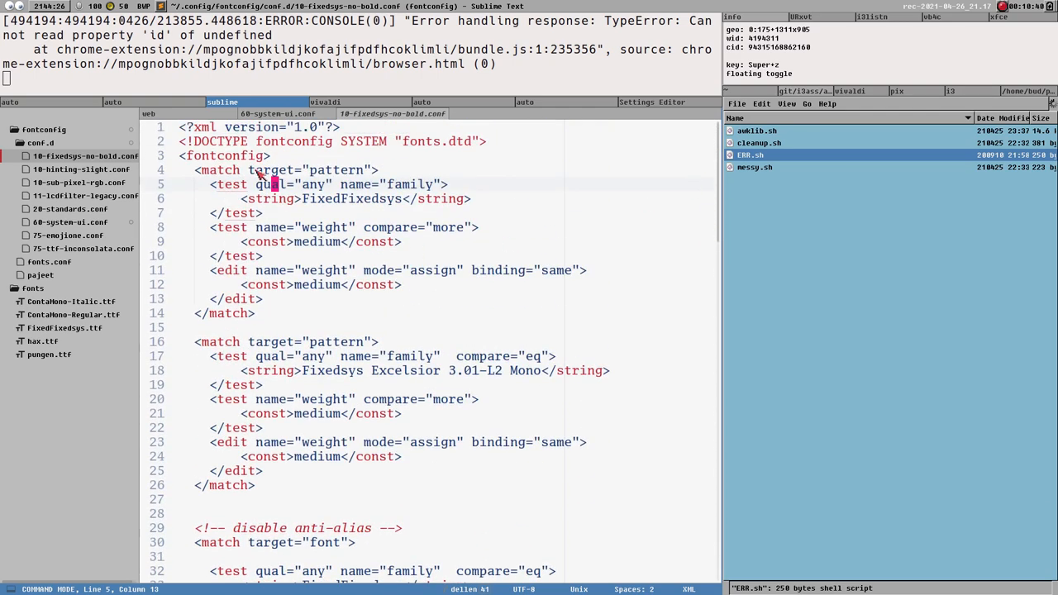
scroll(down, 3)
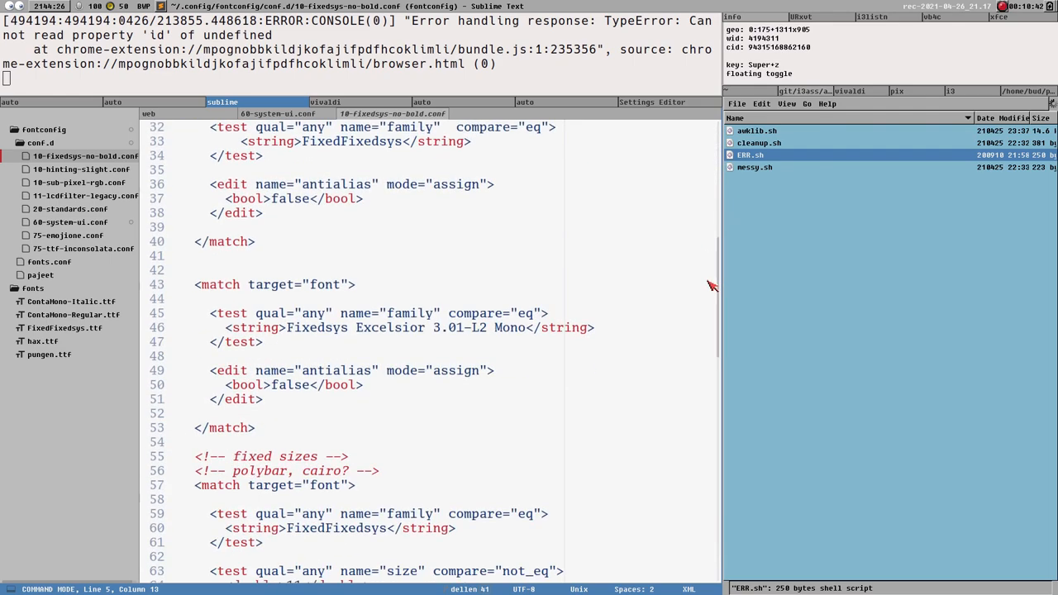
scroll(down, 3)
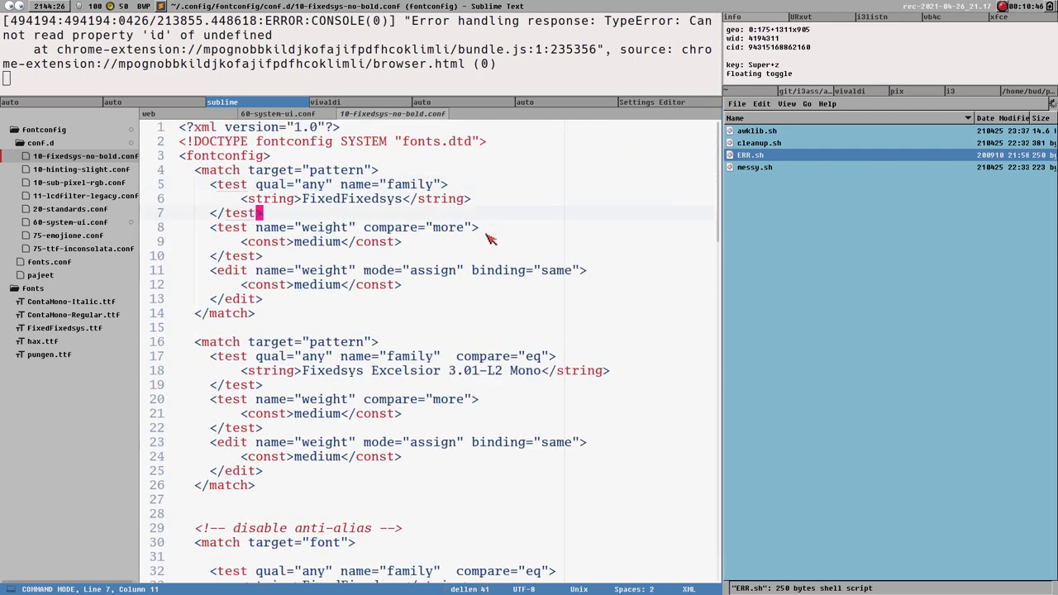
mouse_move(380, 256)
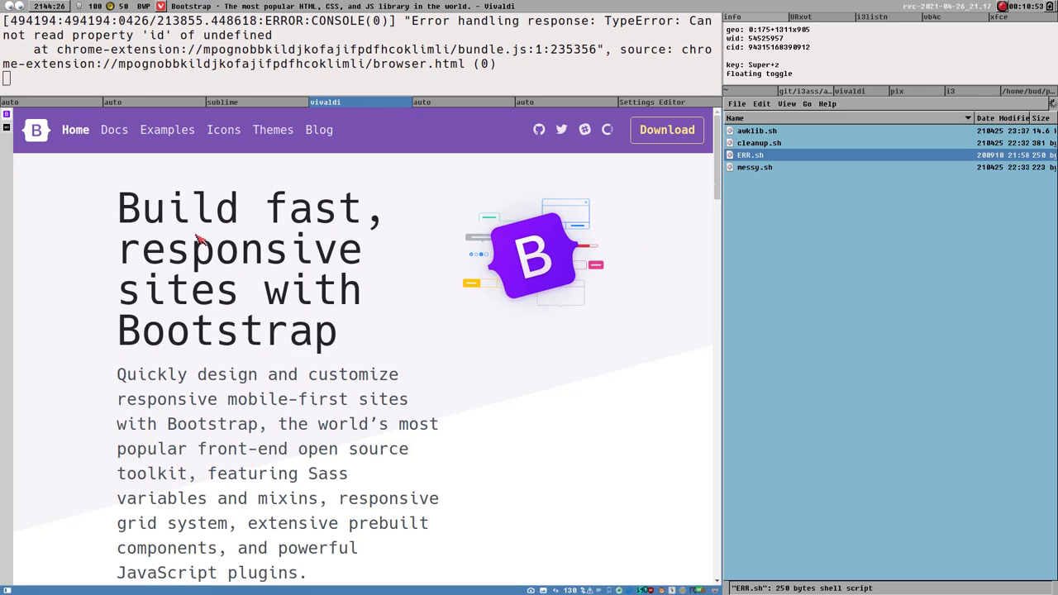
mouse_move(950, 69)
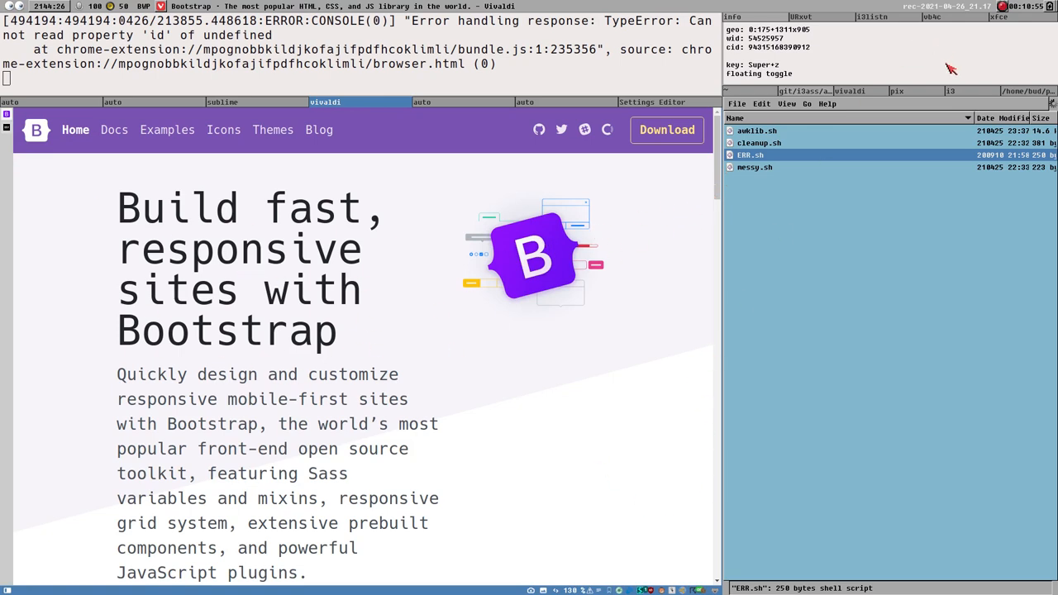
- Prefix --bs-font-sans-serif with system-ui in DevTools, then scroll to Installation and back
key(F12)
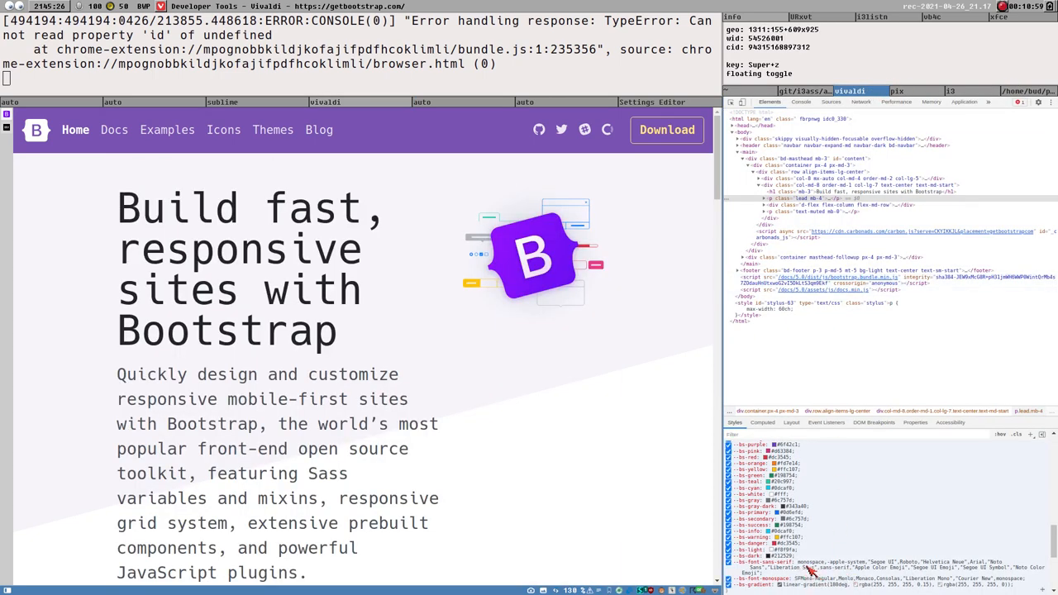
mouse_move(810, 573)
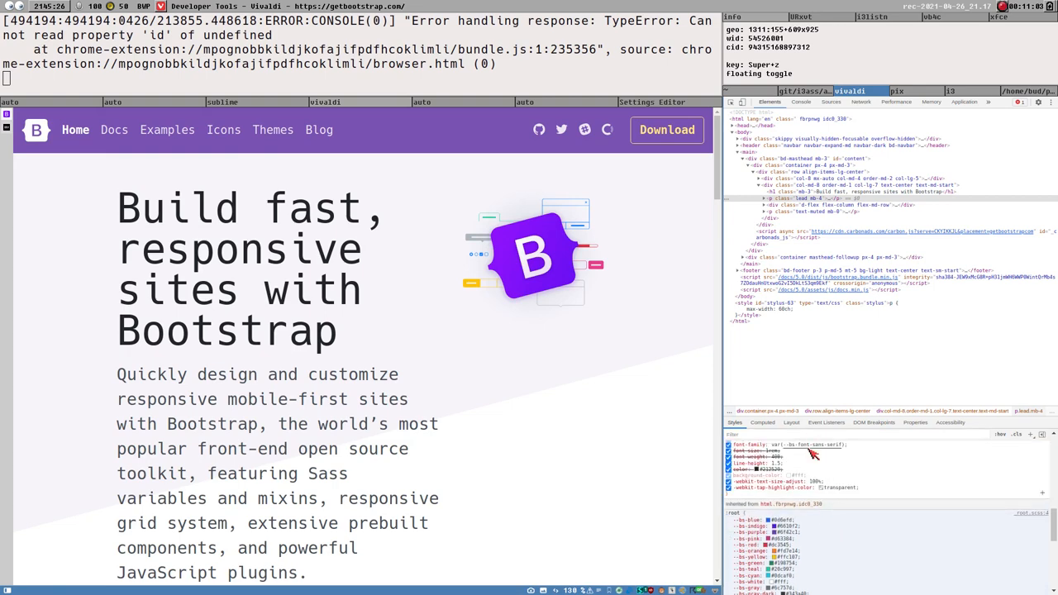
scroll(down, 3)
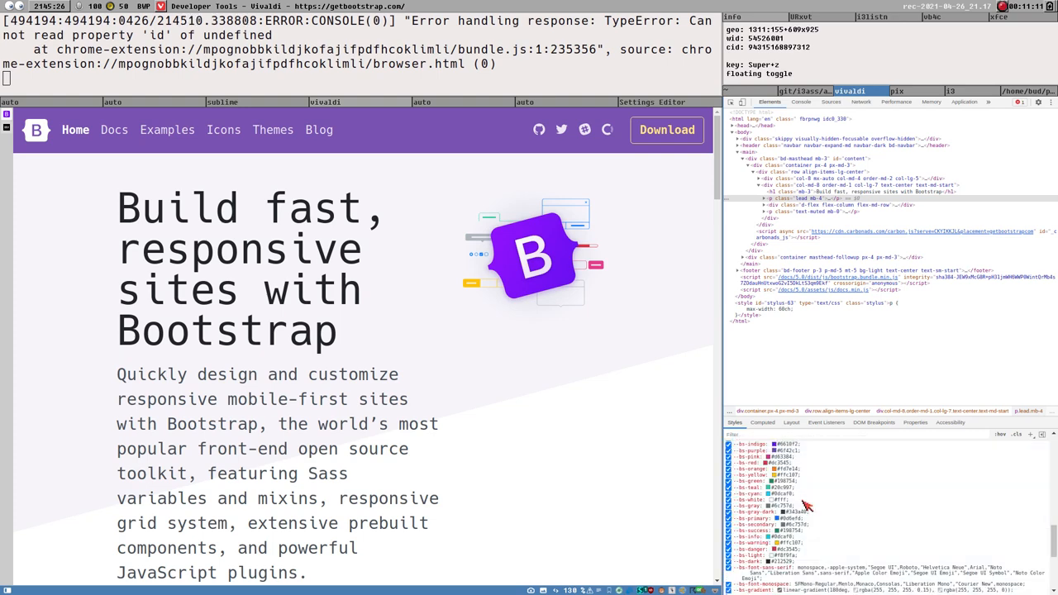
scroll(down, 3)
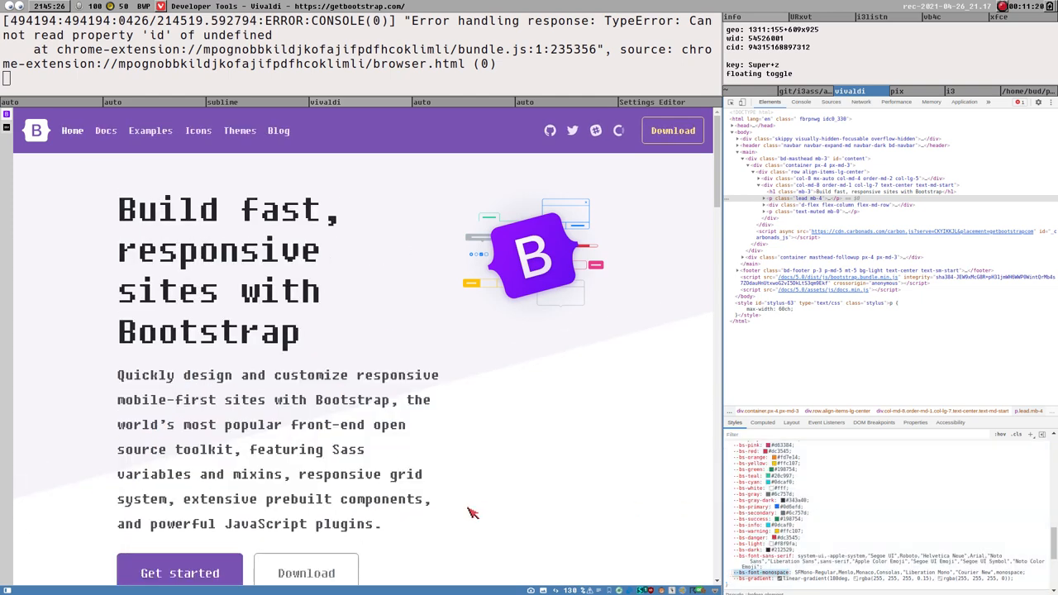
scroll(down, 3)
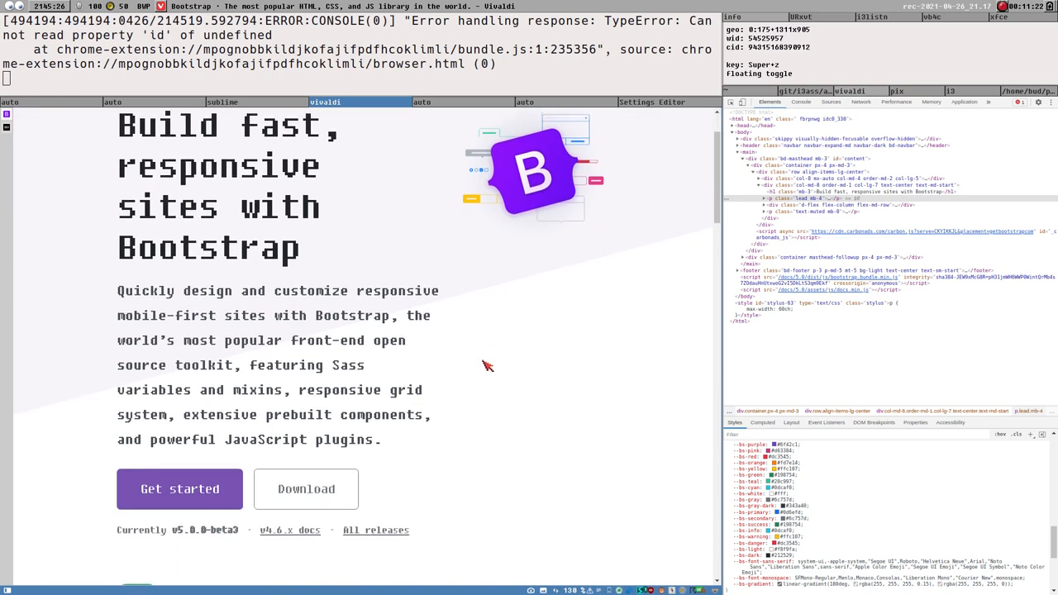
scroll(down, 3)
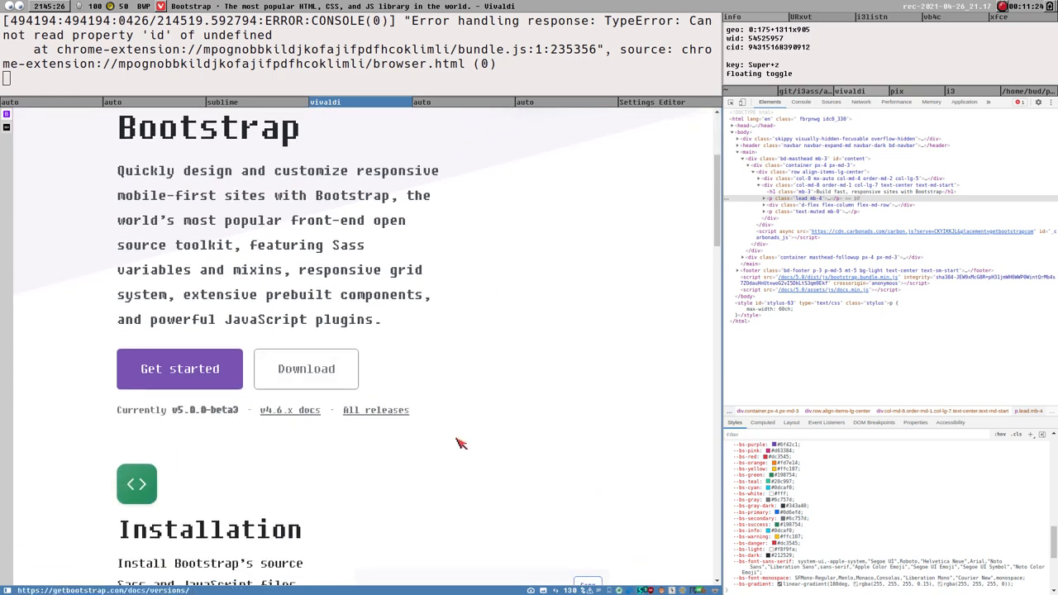
mouse_move(604, 505)
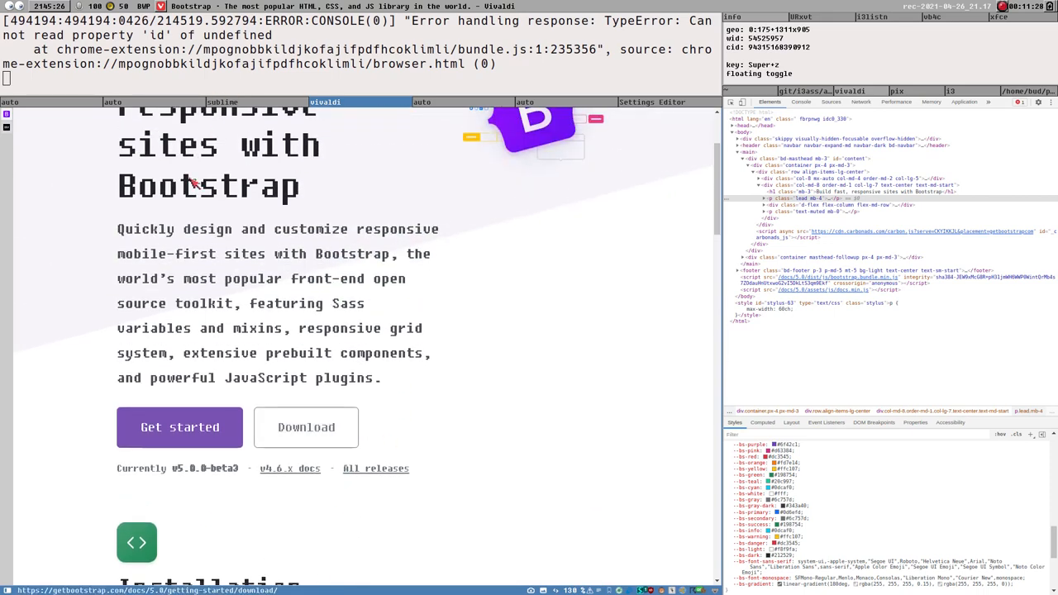
scroll(down, 3)
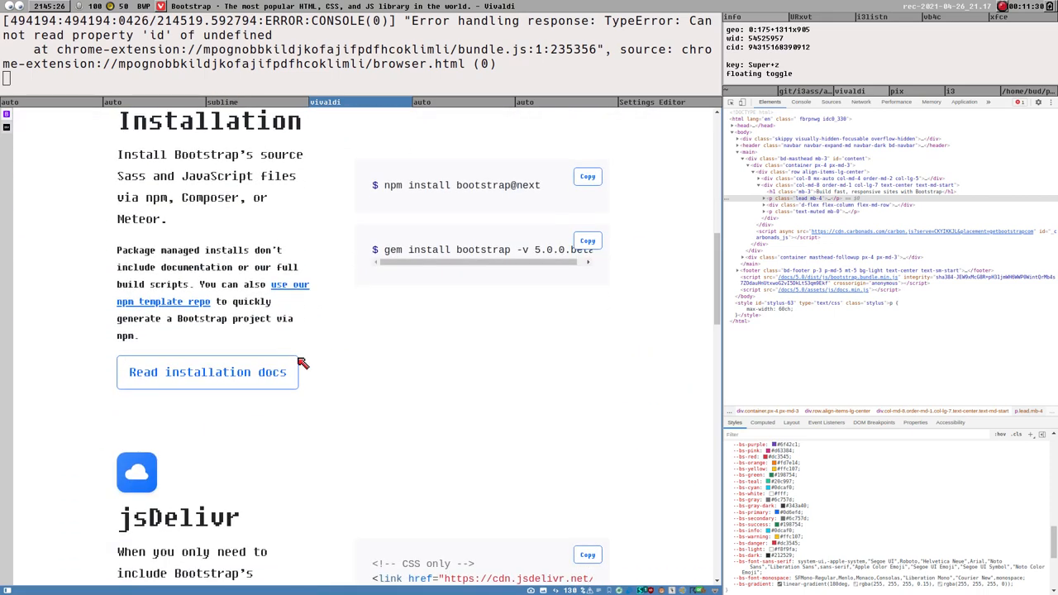
scroll(up, 3)
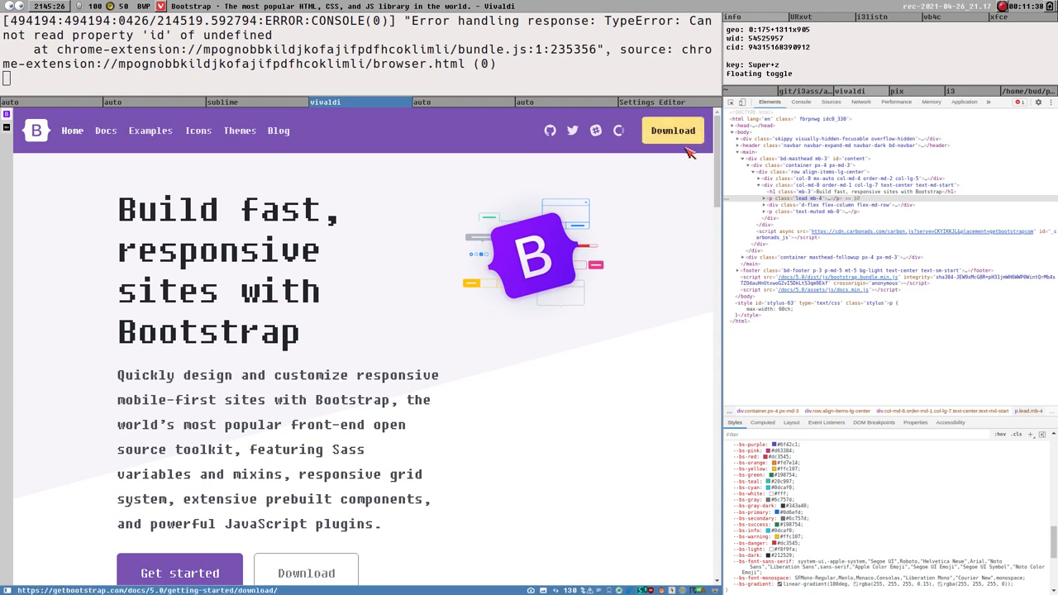
mouse_move(142, 190)
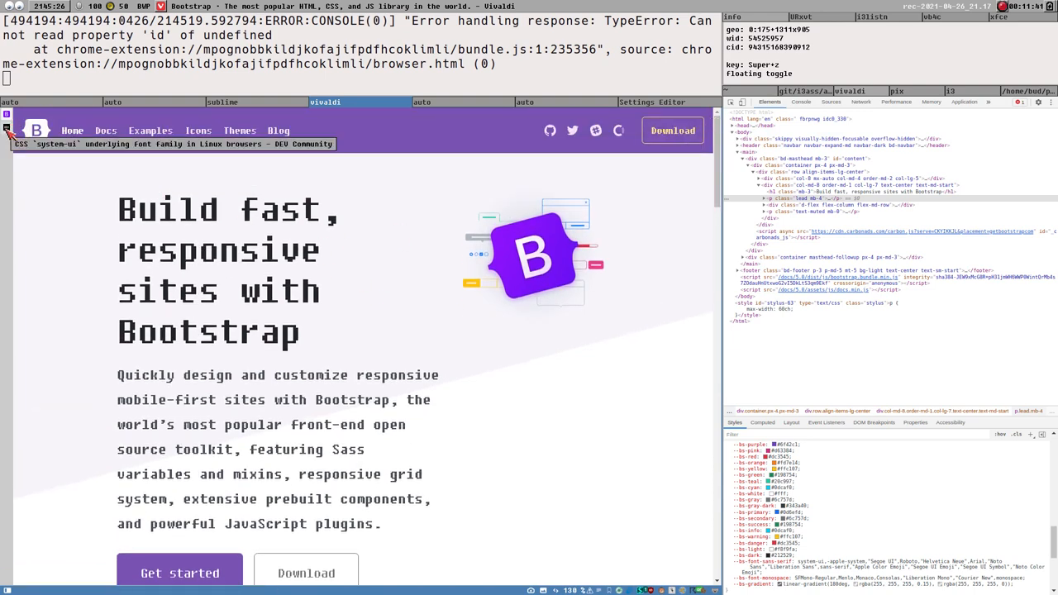
click(179, 143)
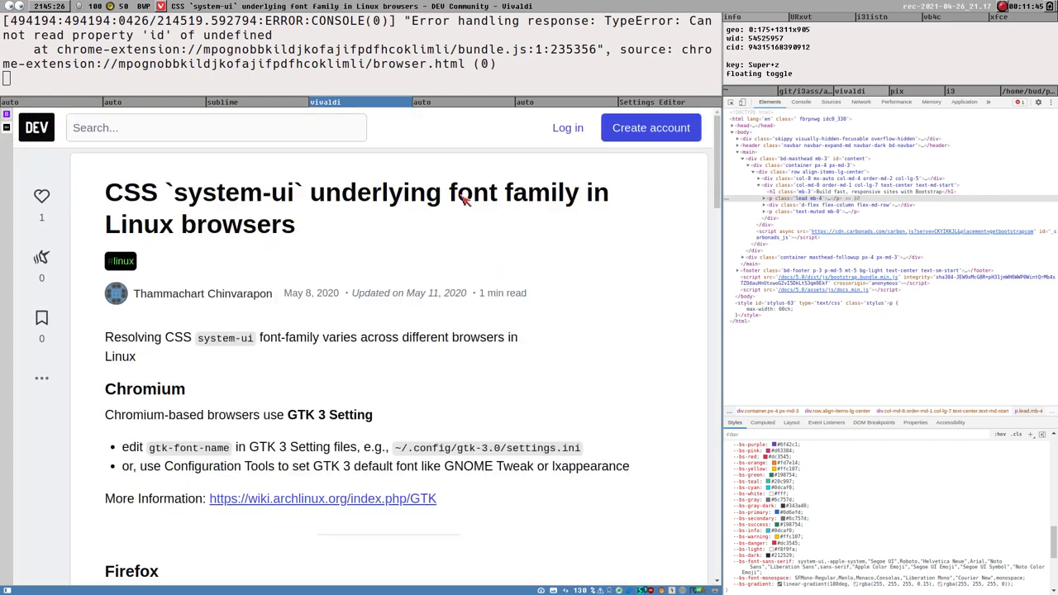
mouse_move(409, 203)
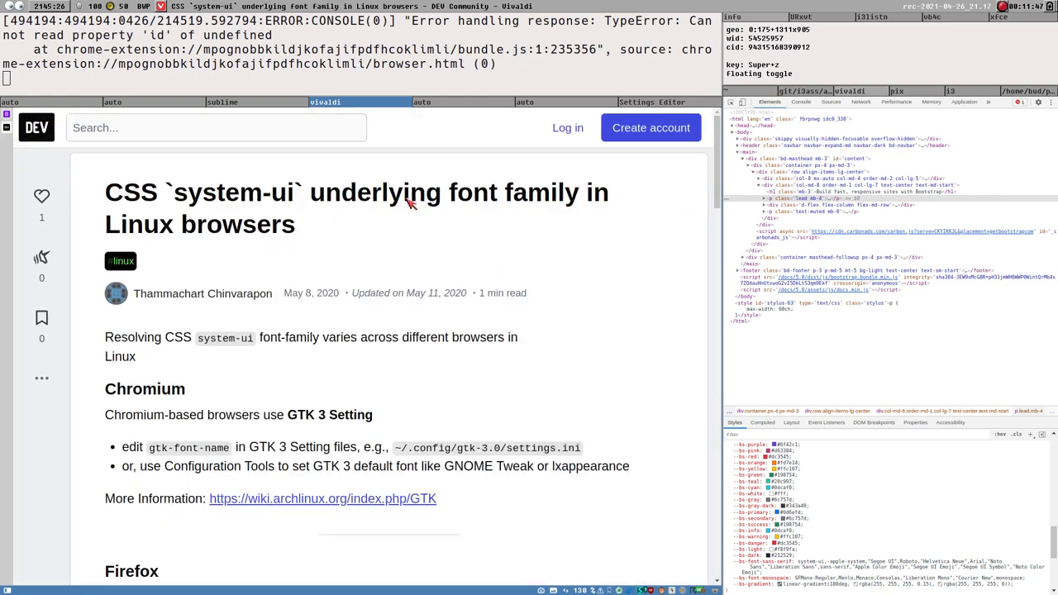
scroll(down, 3)
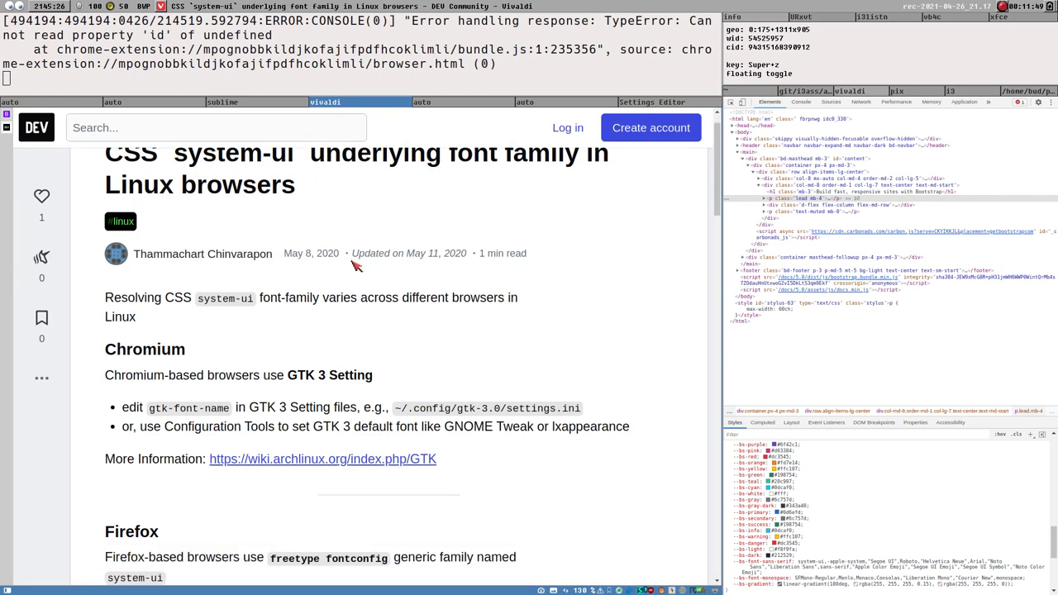
scroll(down, 3)
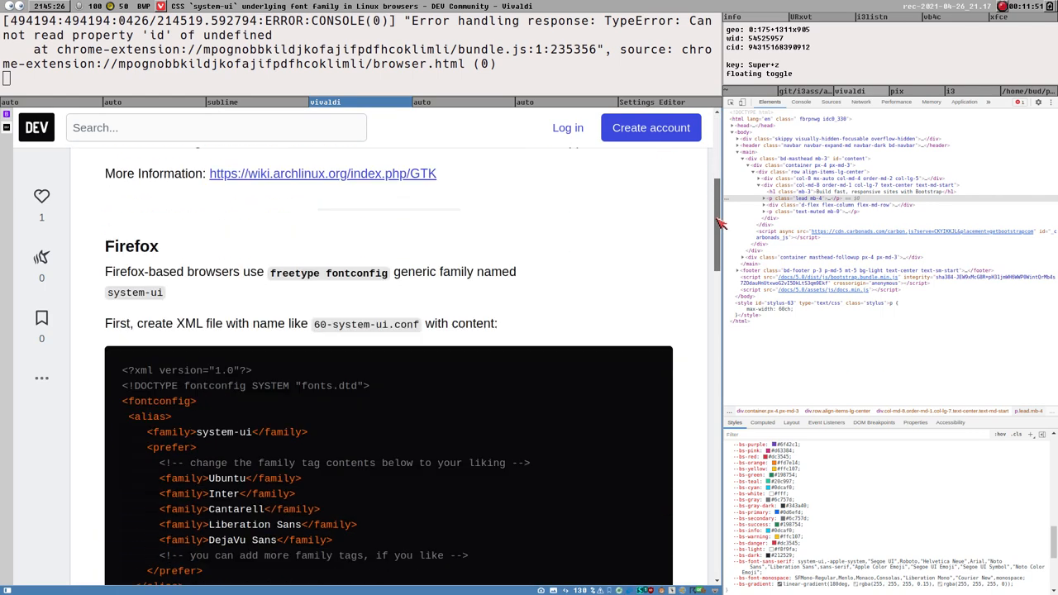
scroll(down, 3)
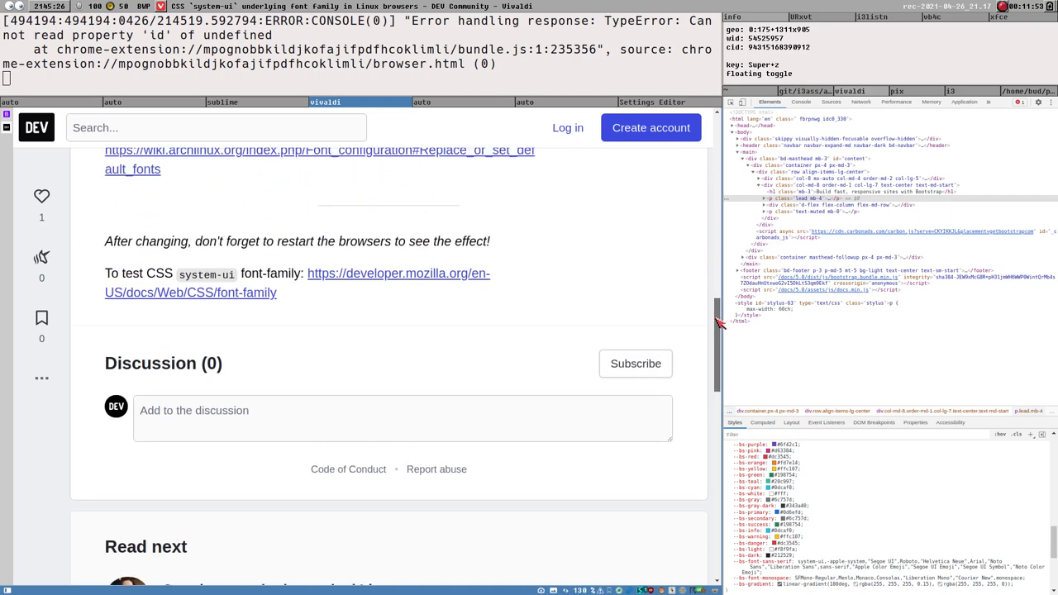
scroll(up, 3)
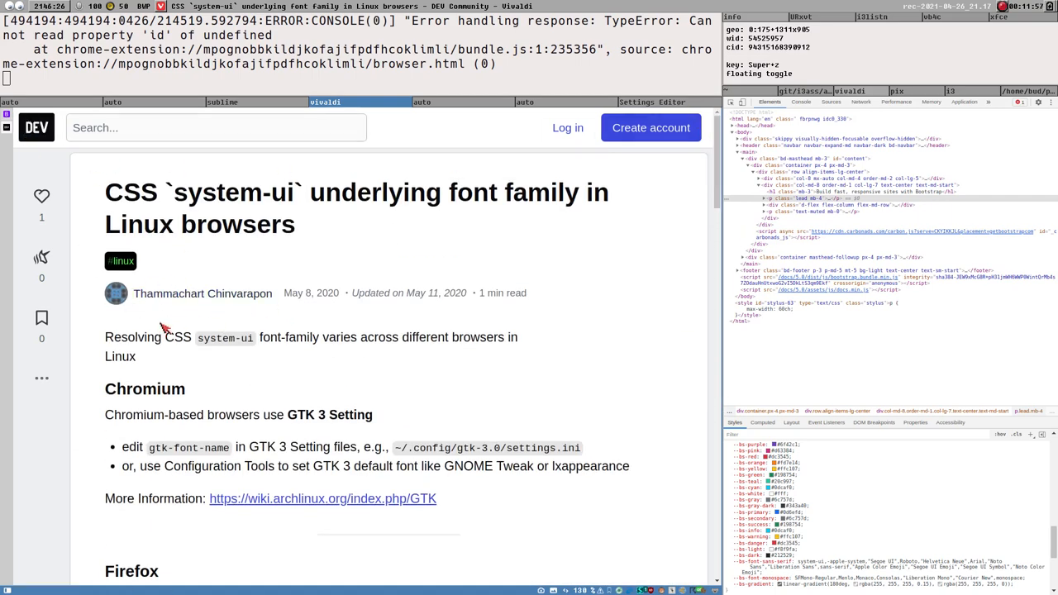
mouse_move(159, 351)
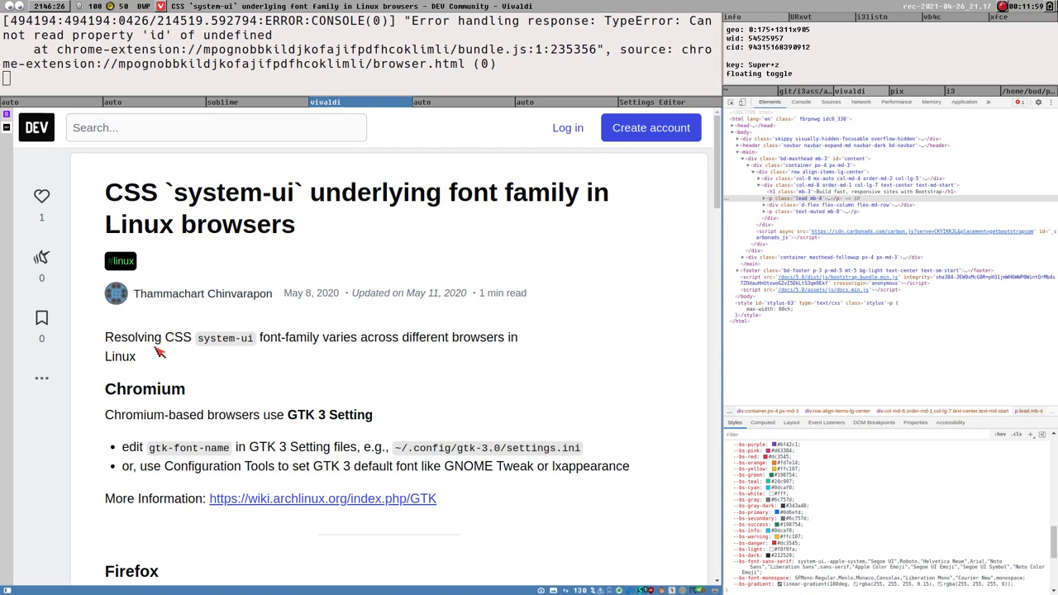
scroll(down, 3)
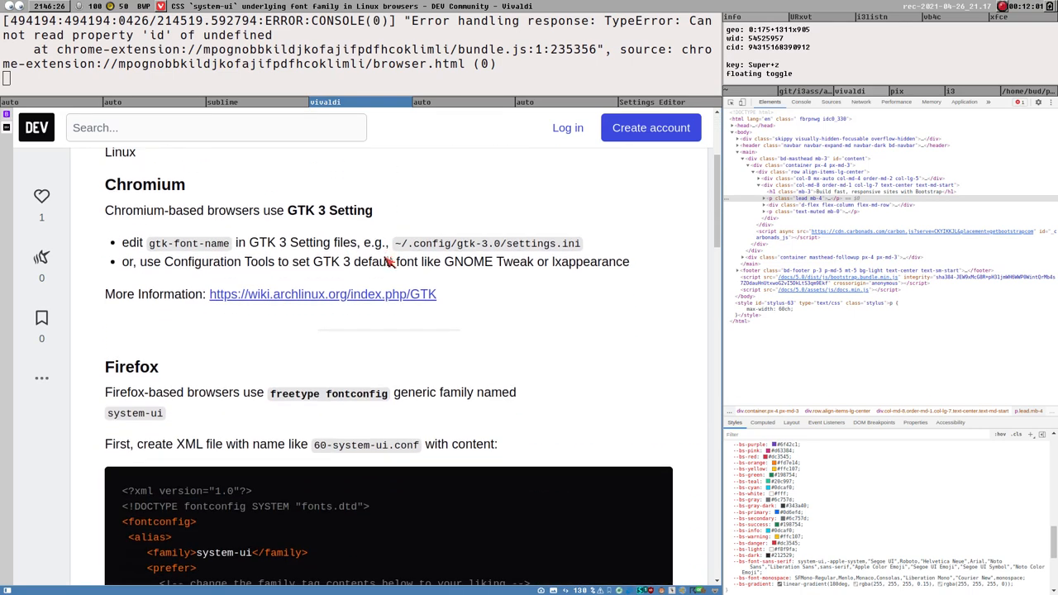
scroll(up, 3)
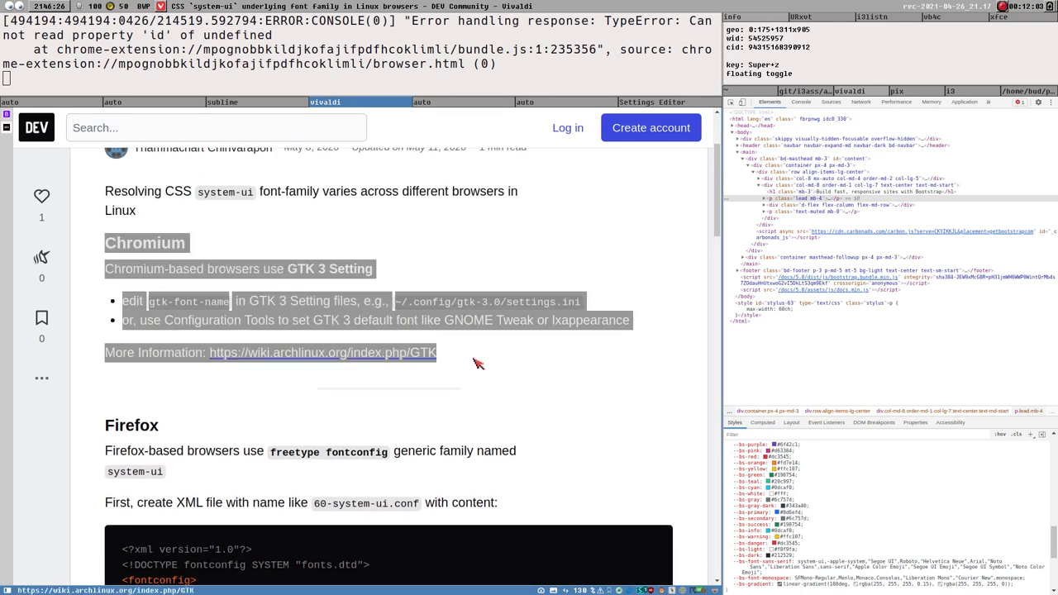
click(145, 260)
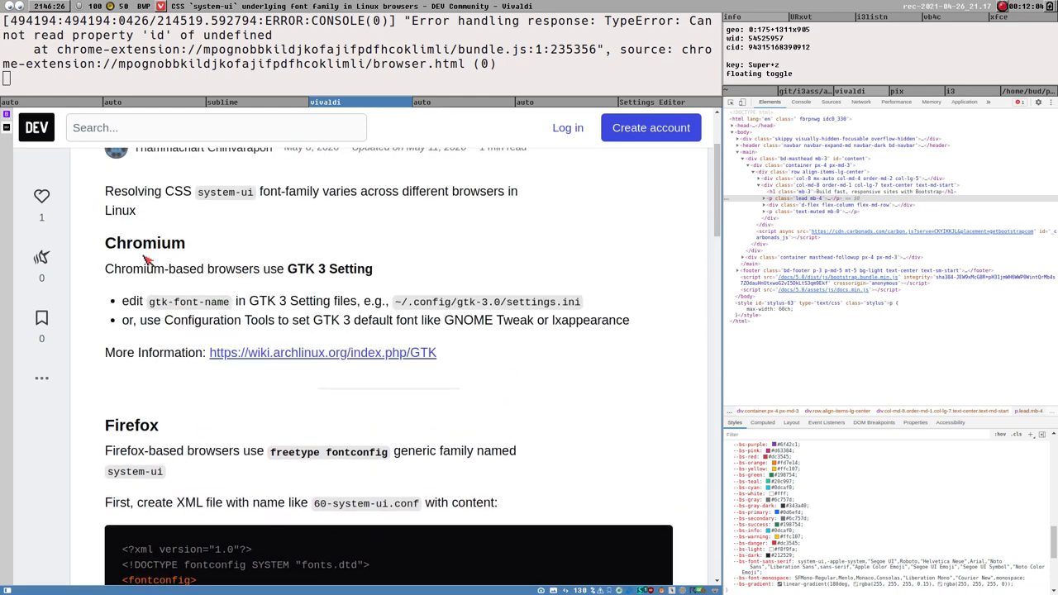
double_click(145, 242)
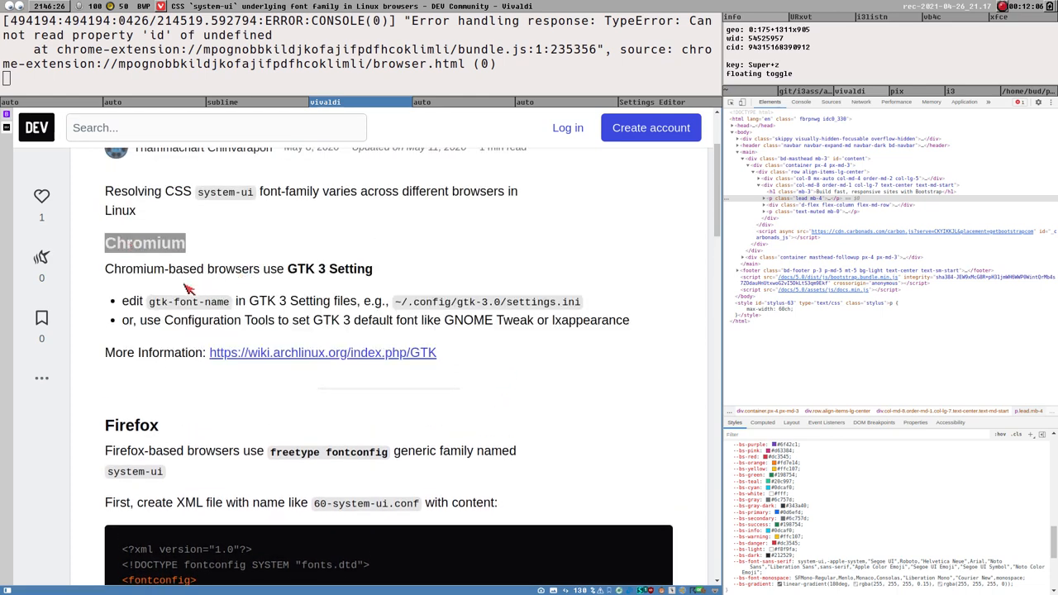
double_click(330, 269)
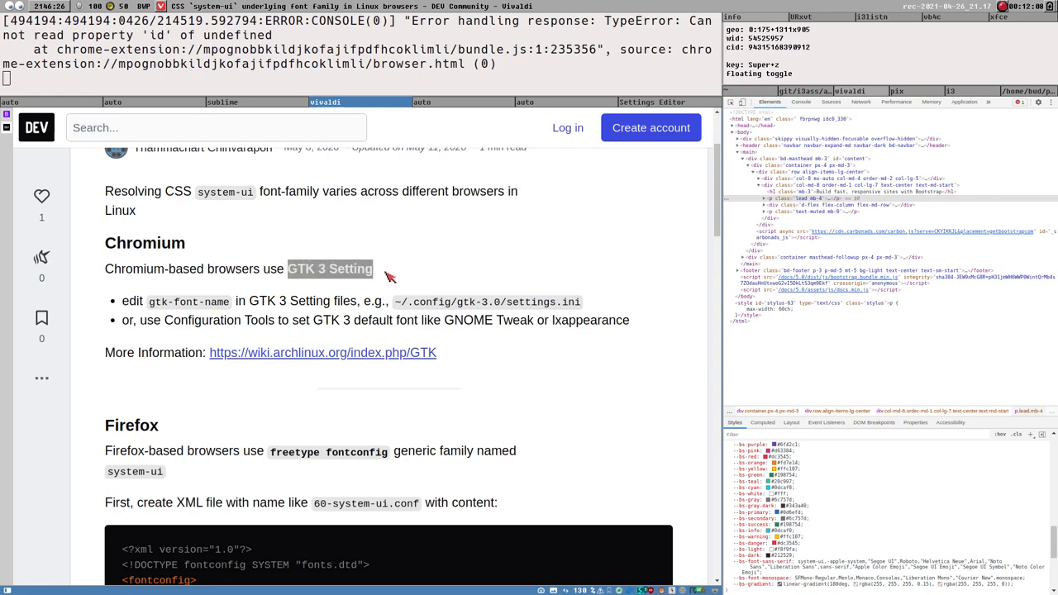
scroll(down, 3)
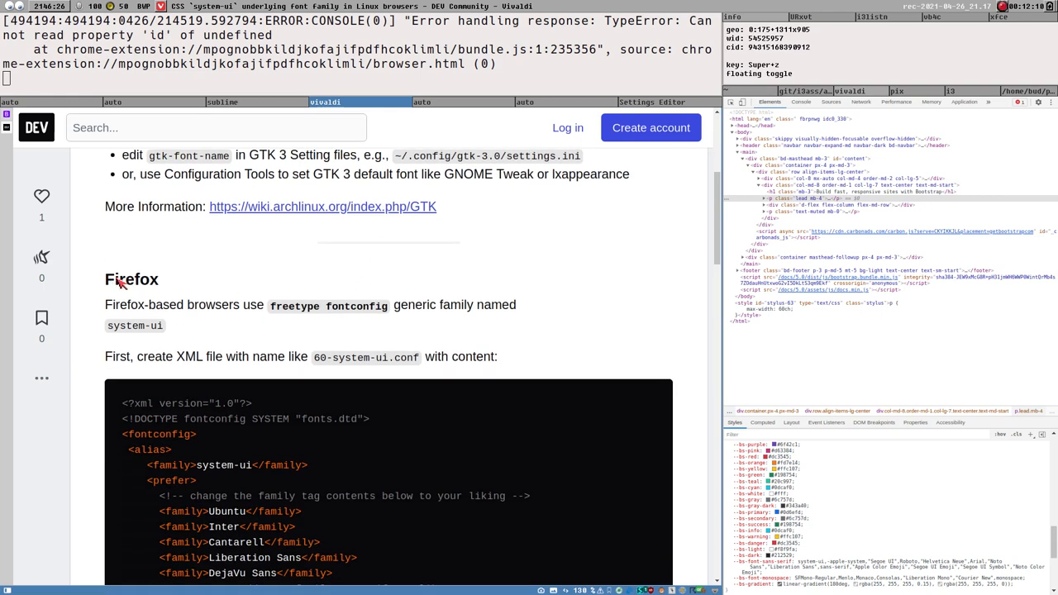
scroll(down, 3)
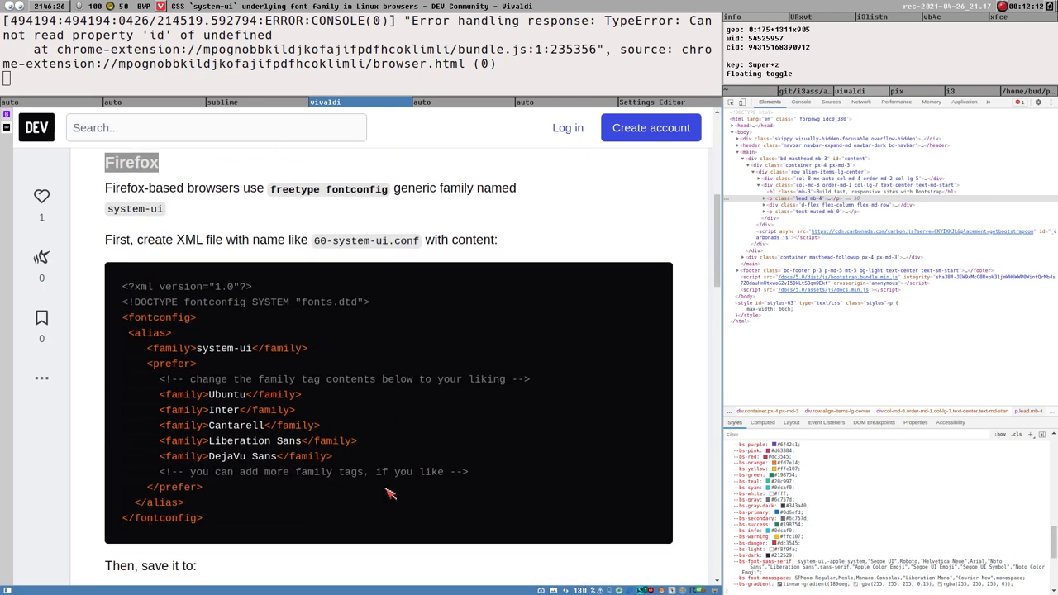
mouse_move(355, 278)
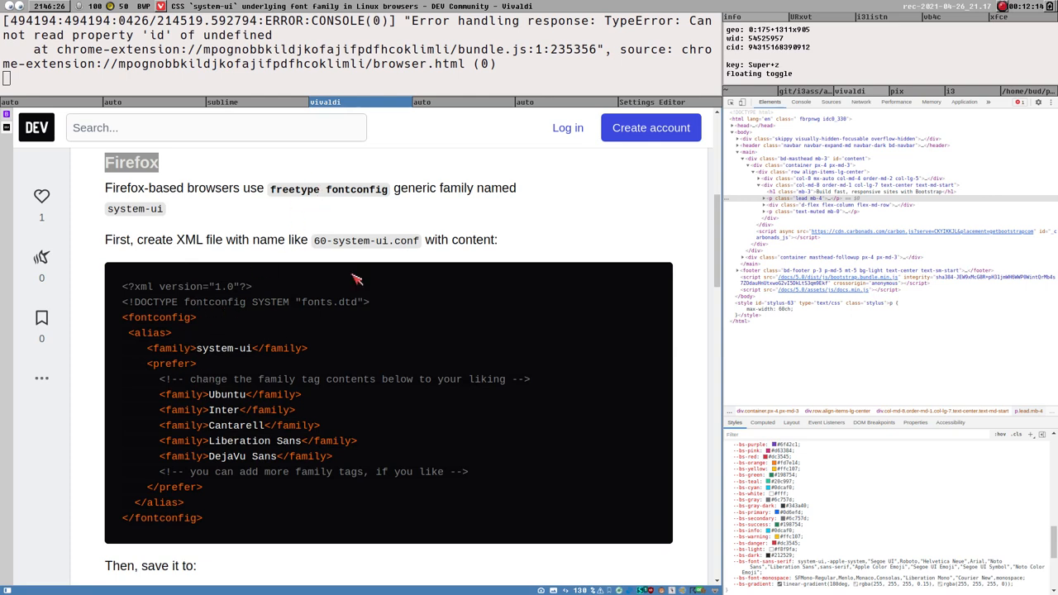
double_click(366, 241)
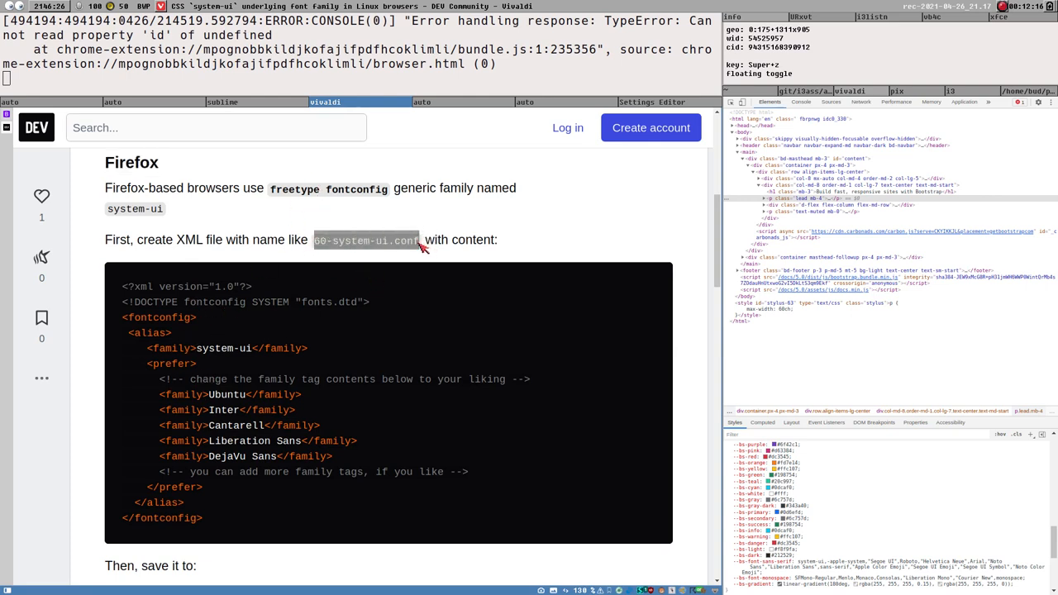
mouse_move(193, 446)
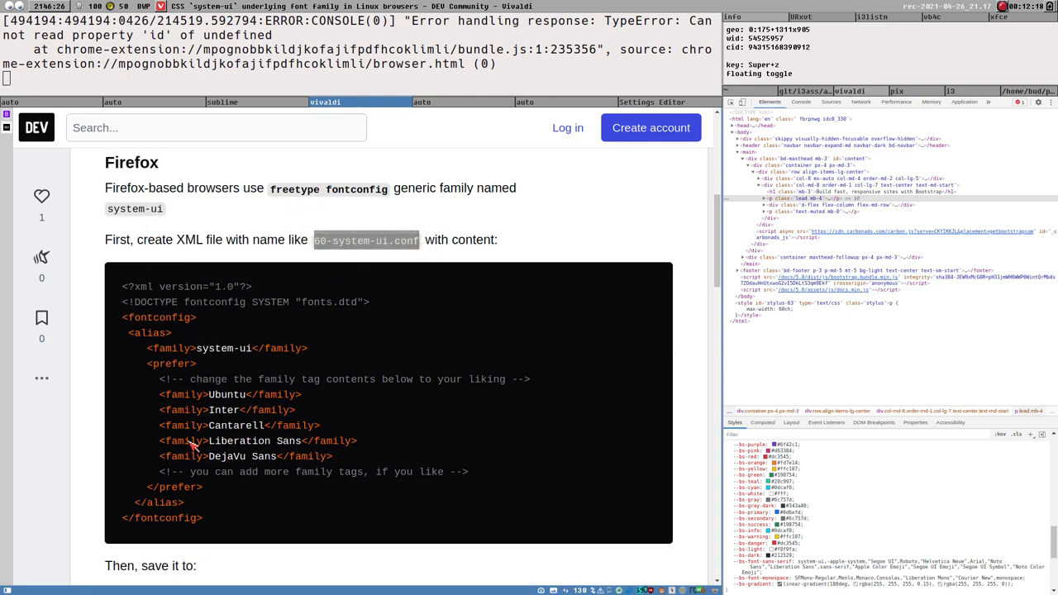
scroll(down, 3)
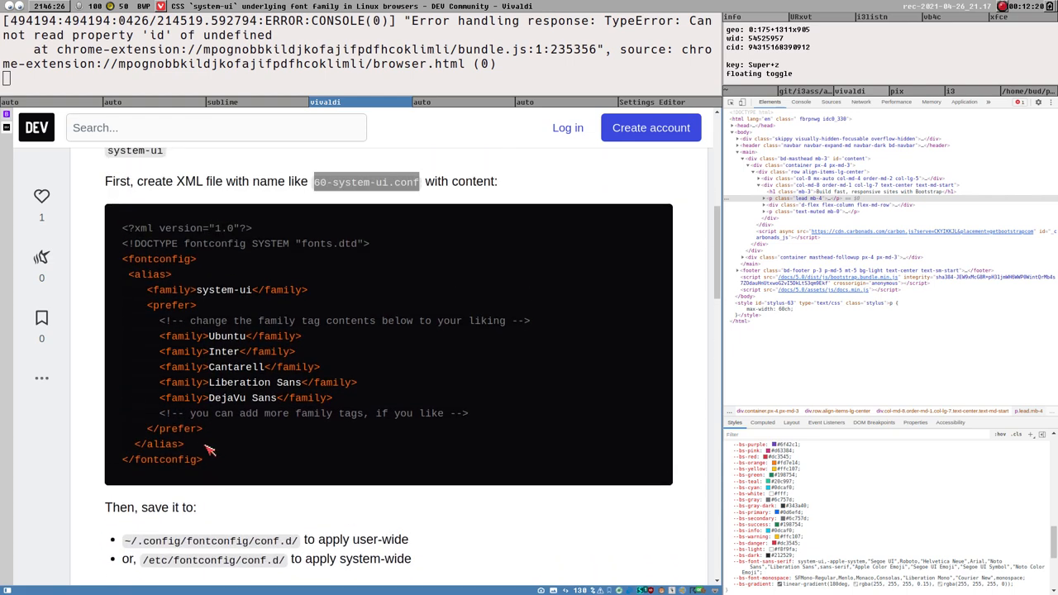
scroll(up, 3)
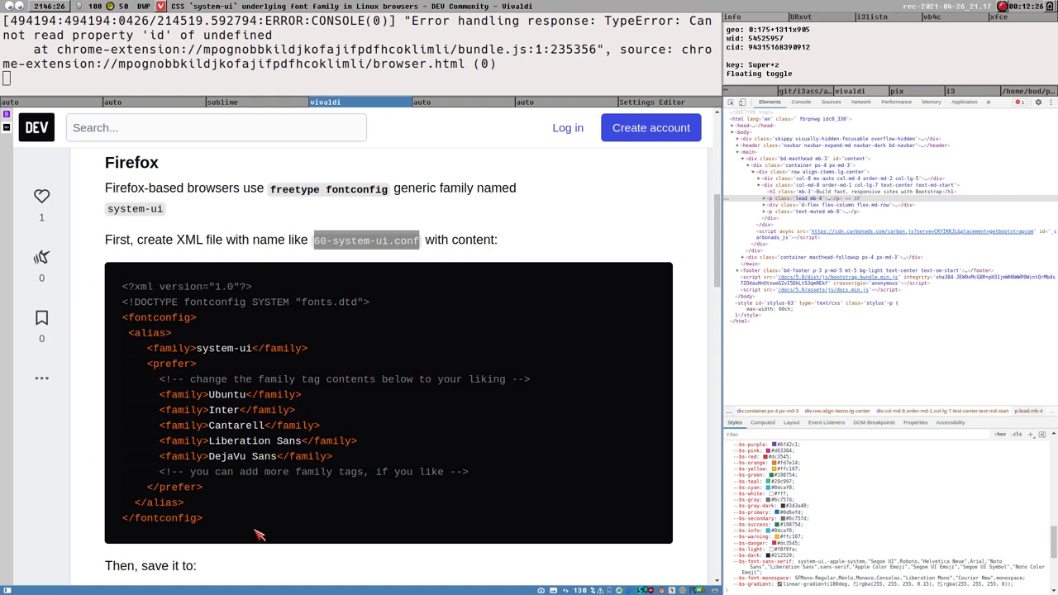
scroll(up, 3)
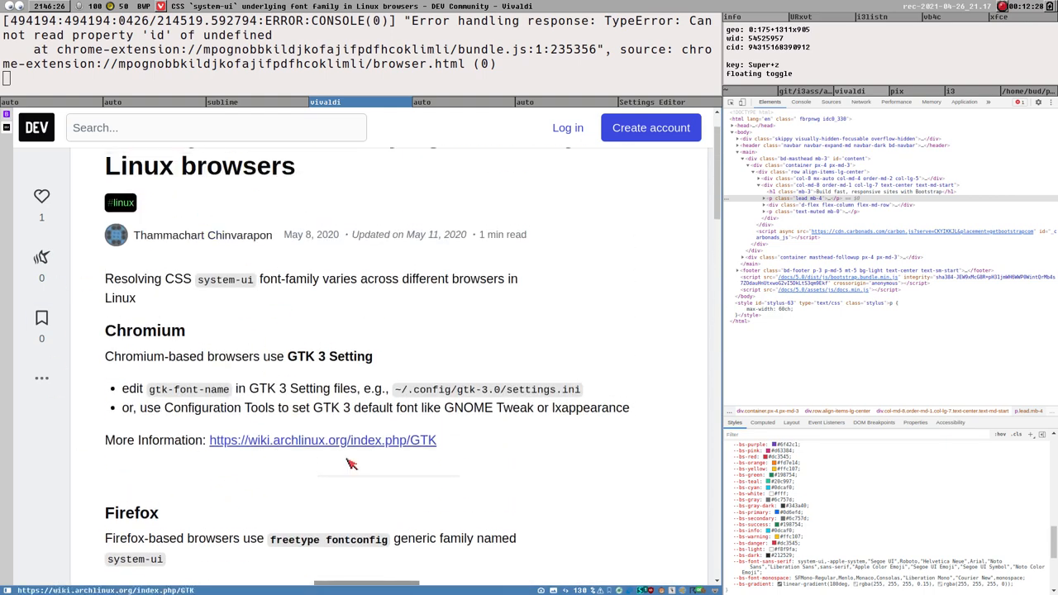
scroll(down, 3)
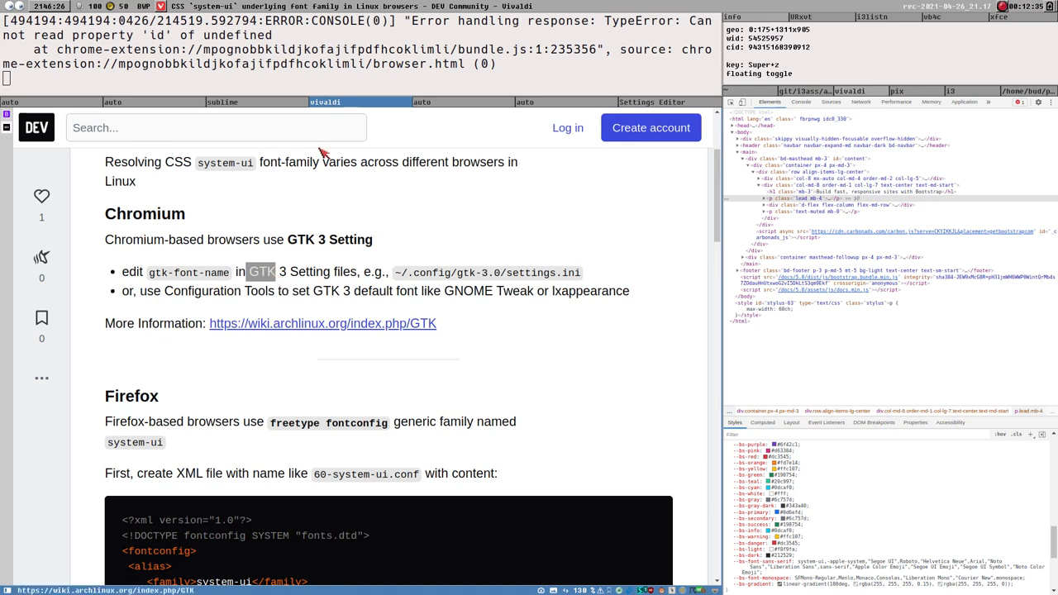
mouse_move(461, 239)
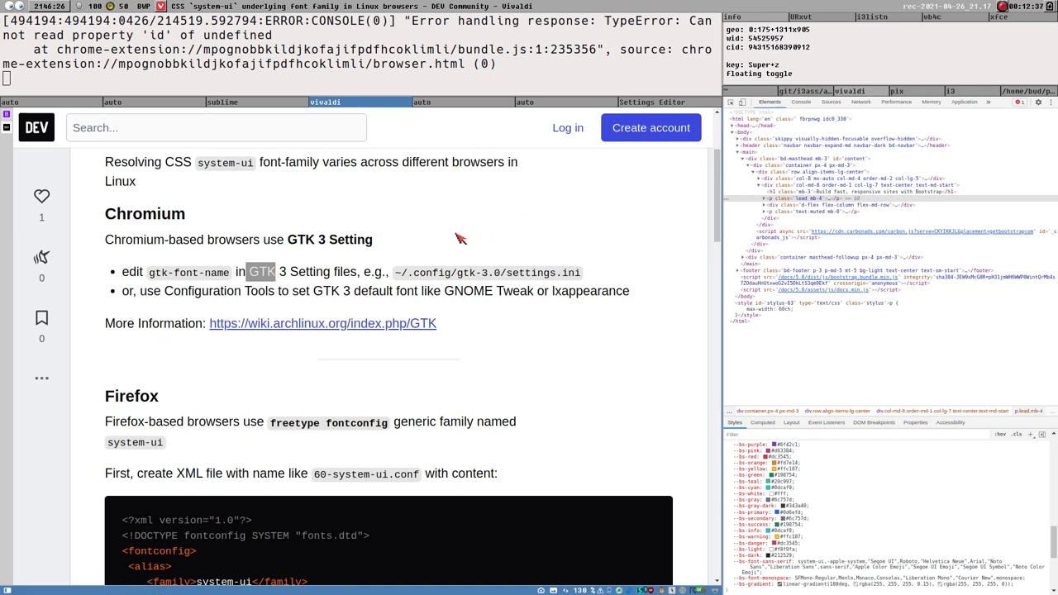
scroll(down, 3)
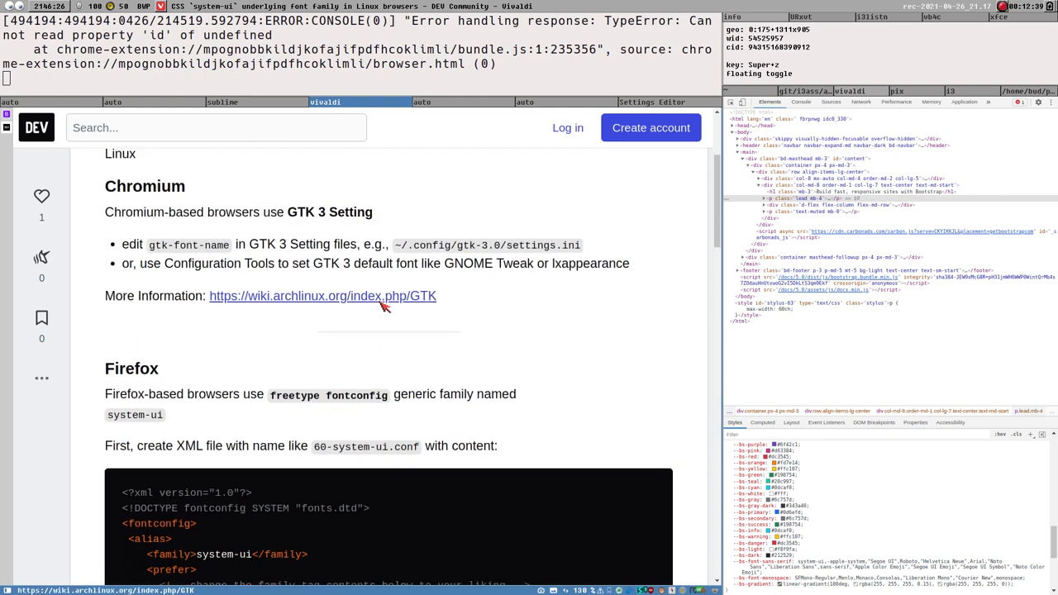
scroll(up, 3)
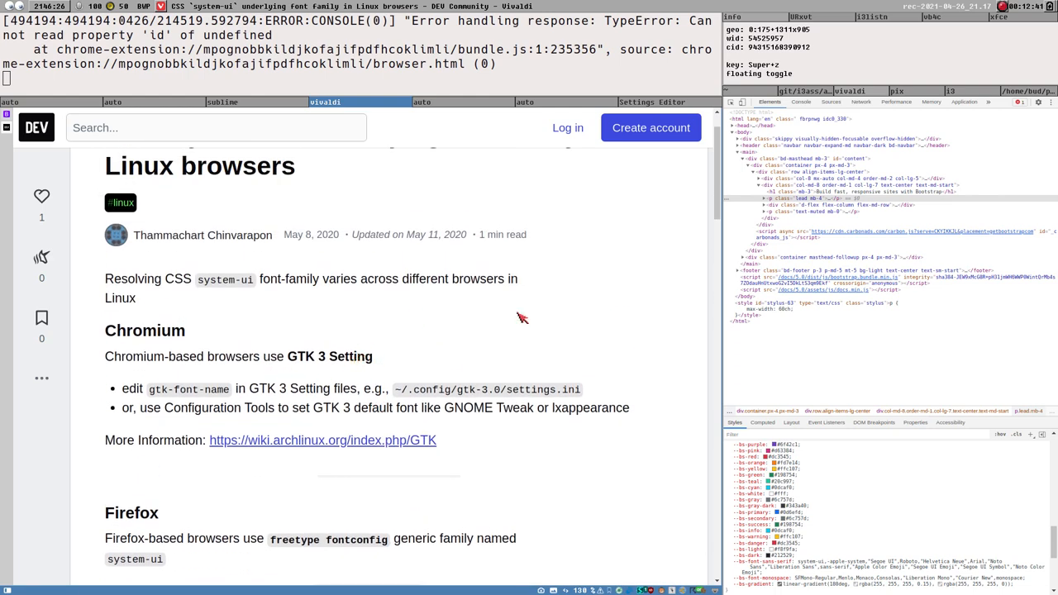
scroll(down, 3)
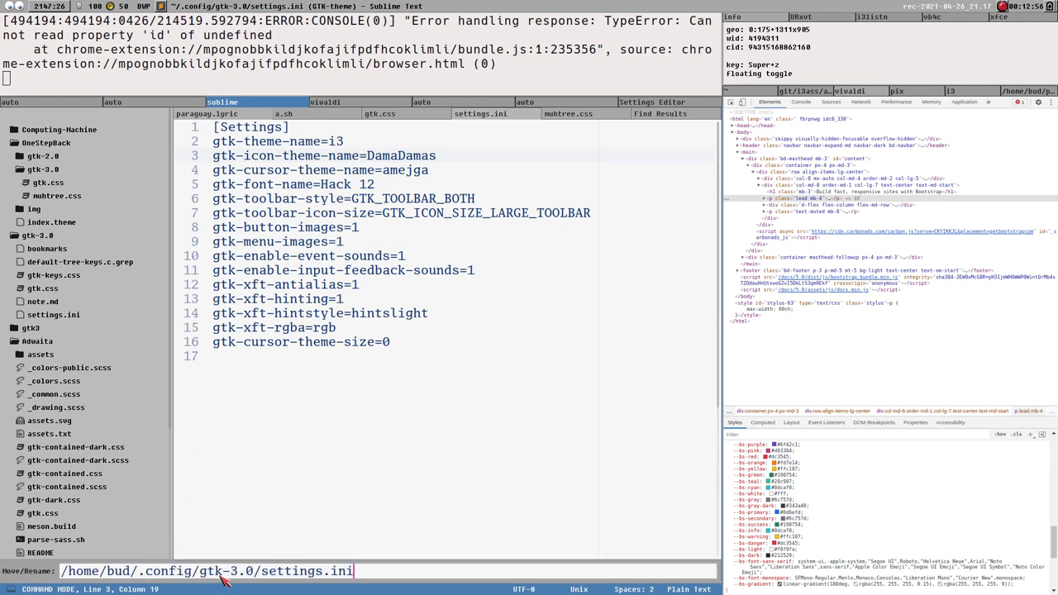
mouse_move(266, 188)
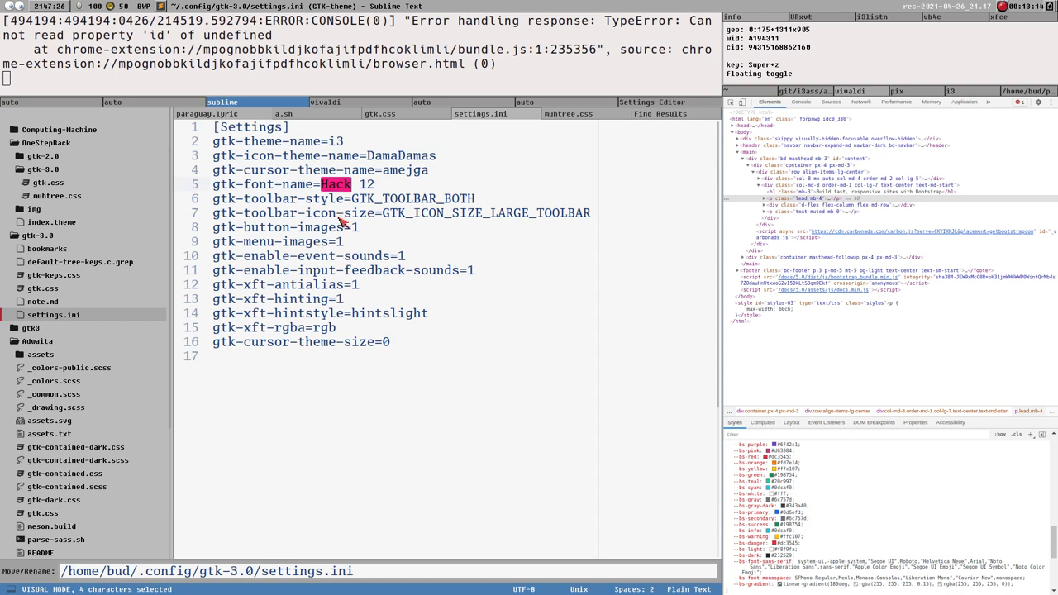
- Replace Hack with FixedFixedsys on settings.ini's gtk-font-name line and save
text(Fix)
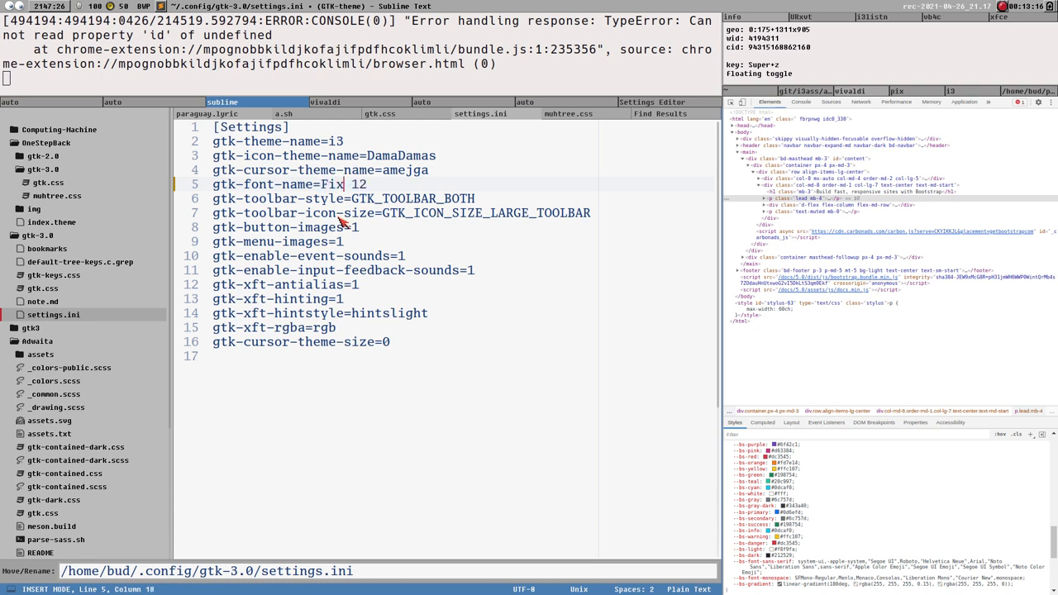
text(ed)
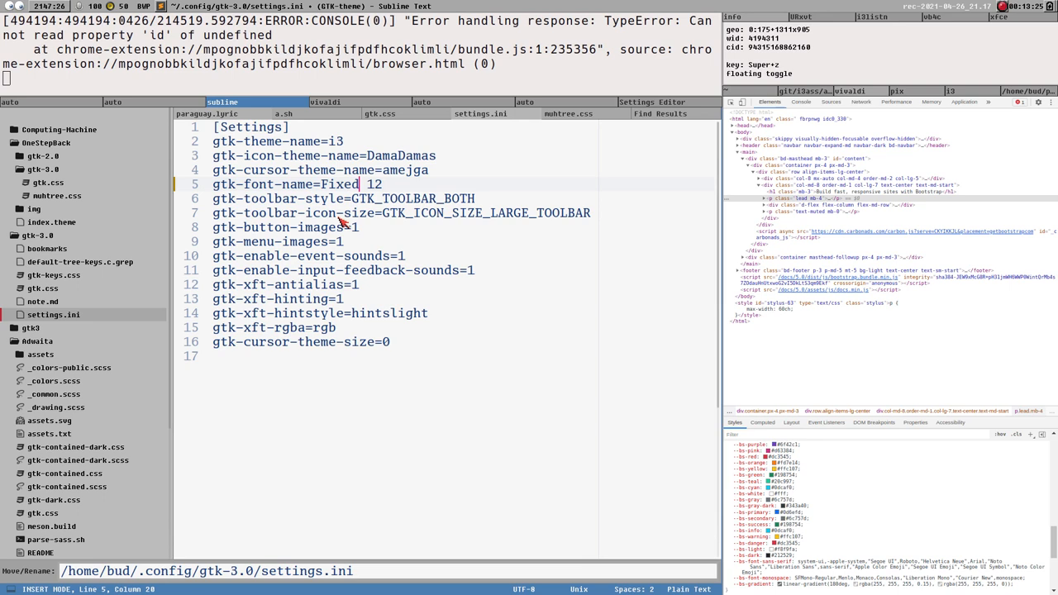
text(Fixedsys)
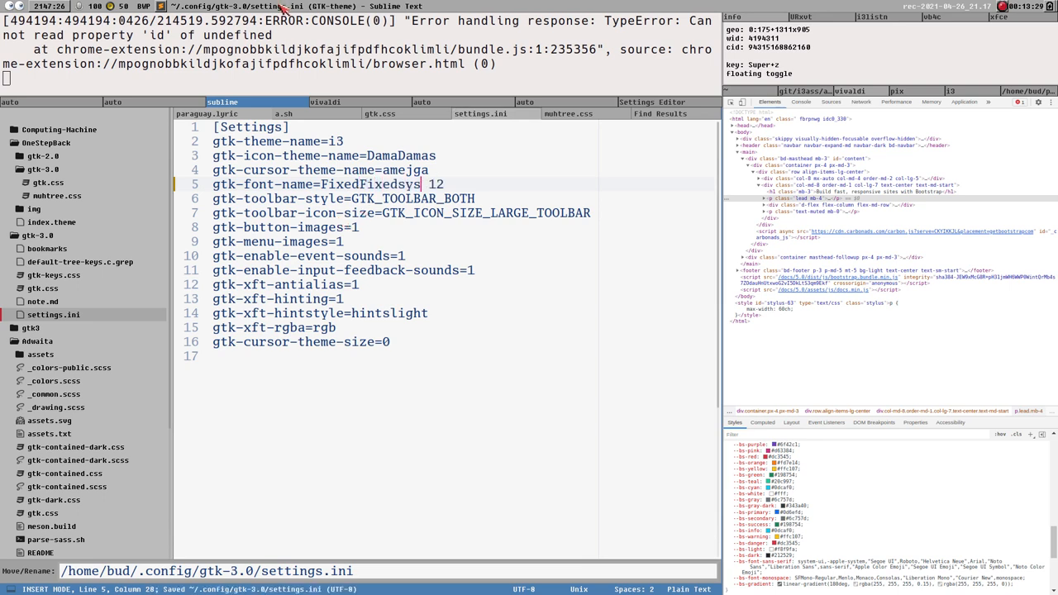
click(325, 102)
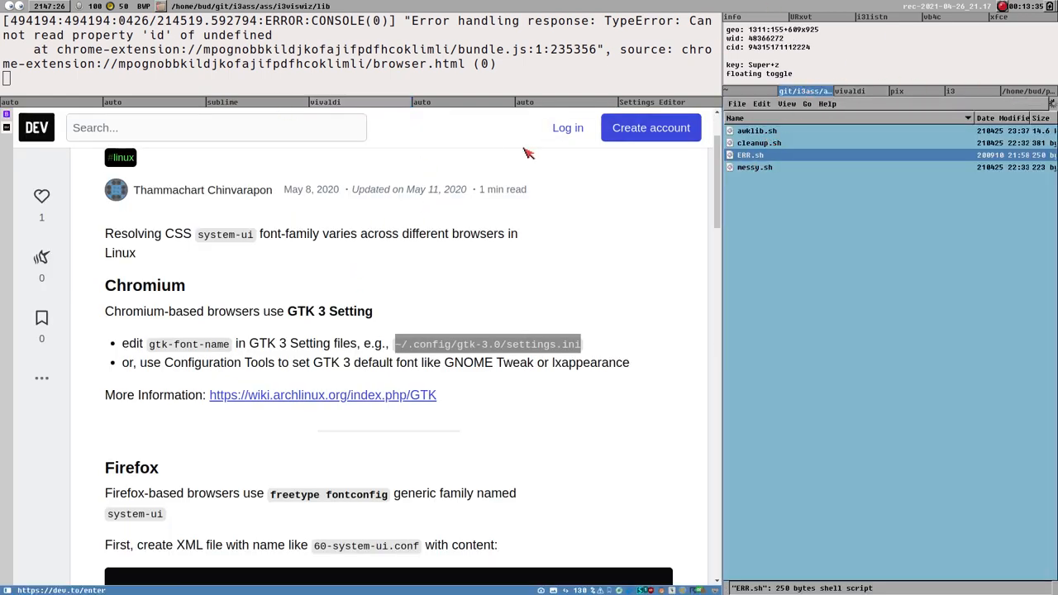
mouse_move(273, 103)
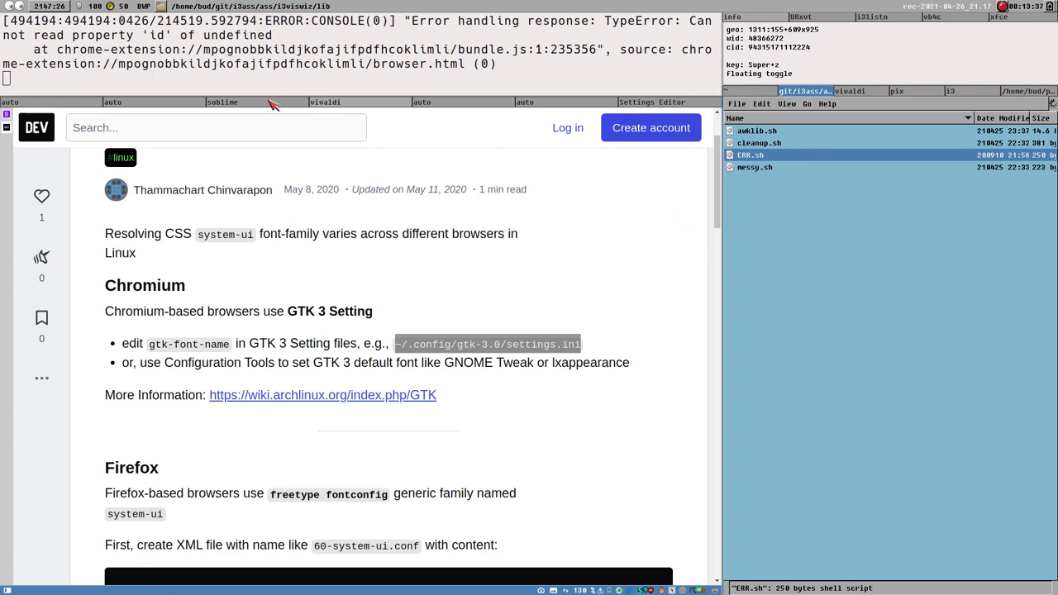
mouse_move(884, 171)
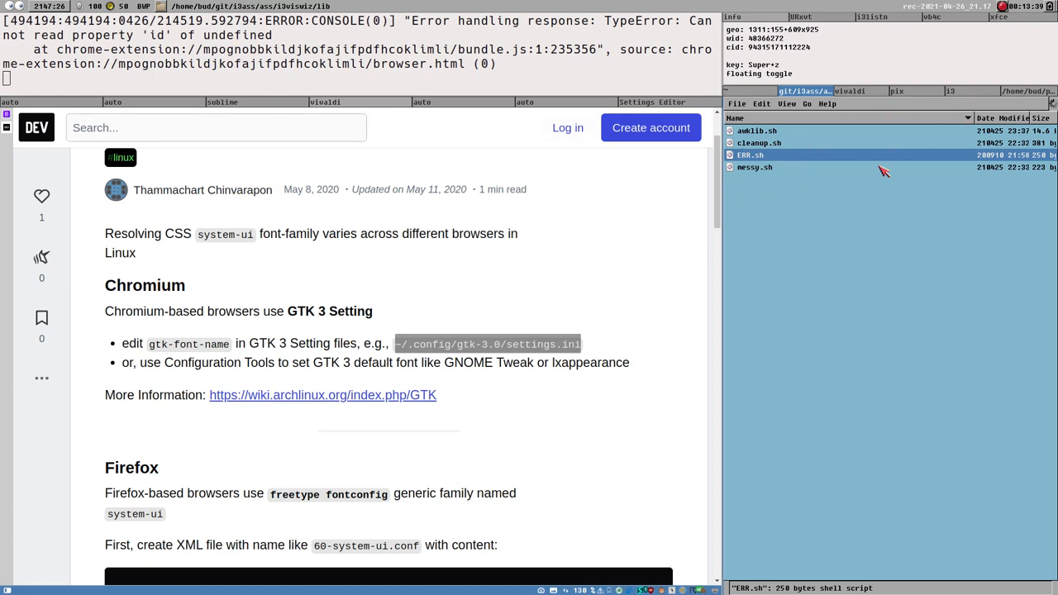
click(840, 91)
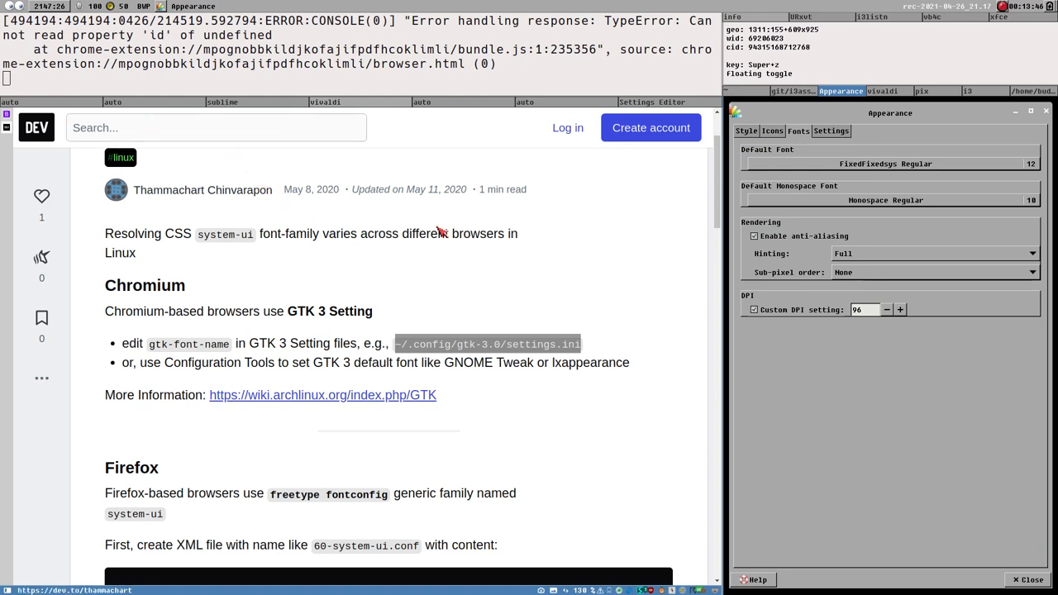
mouse_move(33, 176)
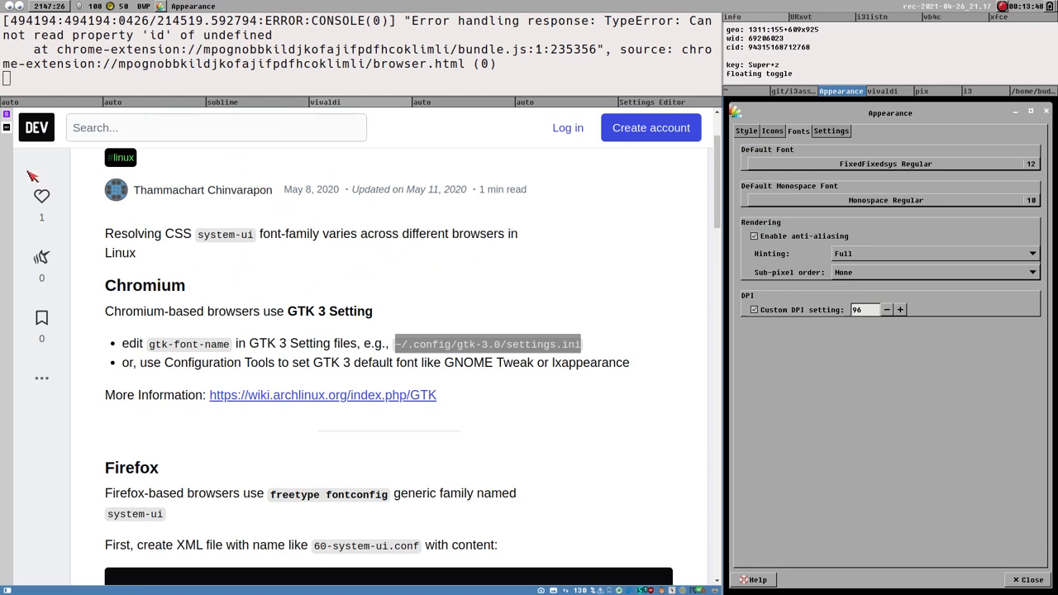
click(325, 101)
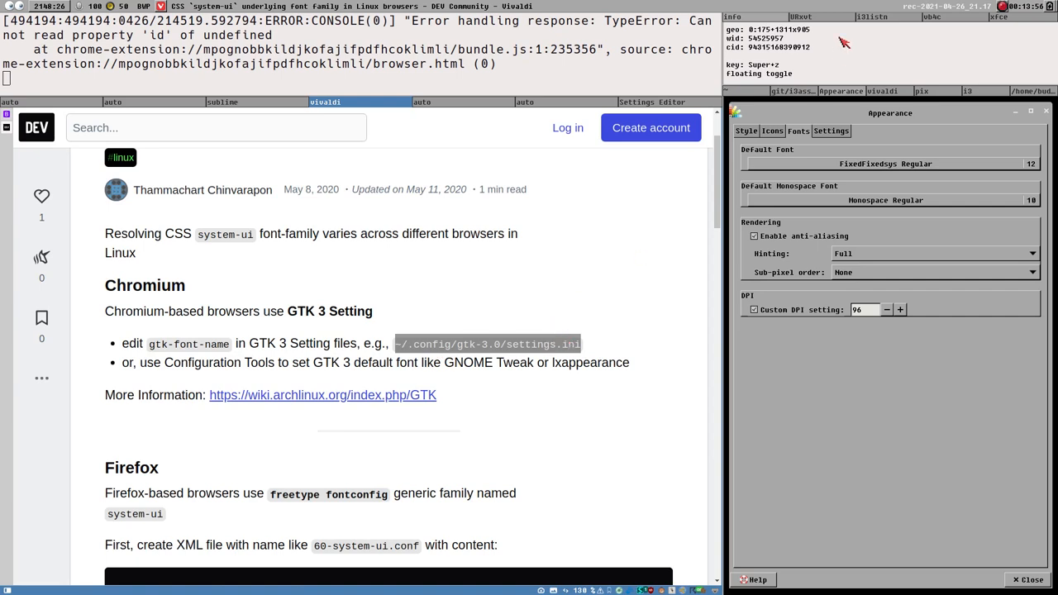
mouse_move(420, 347)
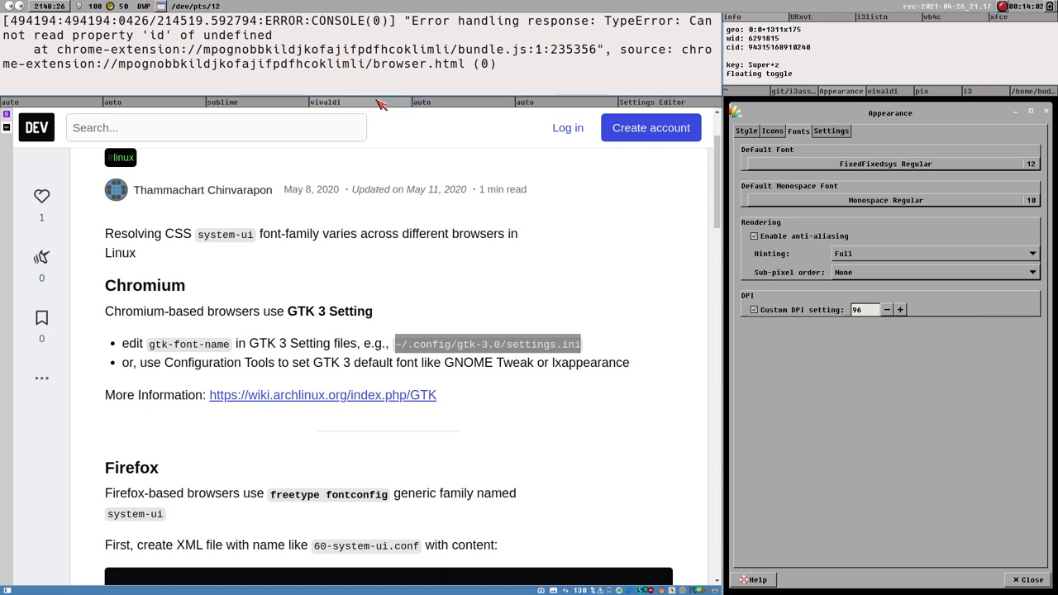
mouse_move(358, 236)
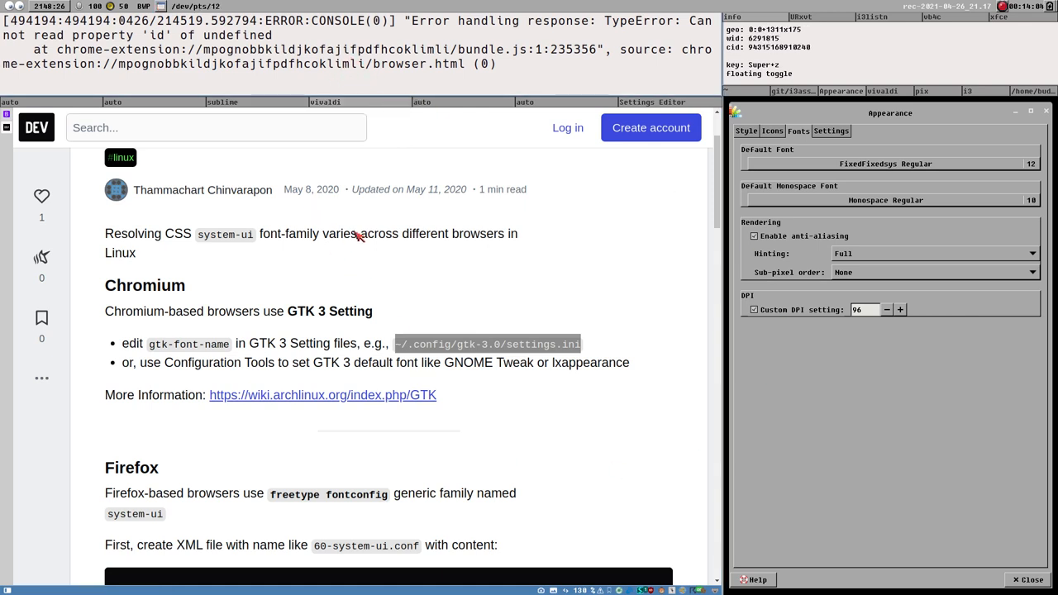
mouse_move(427, 75)
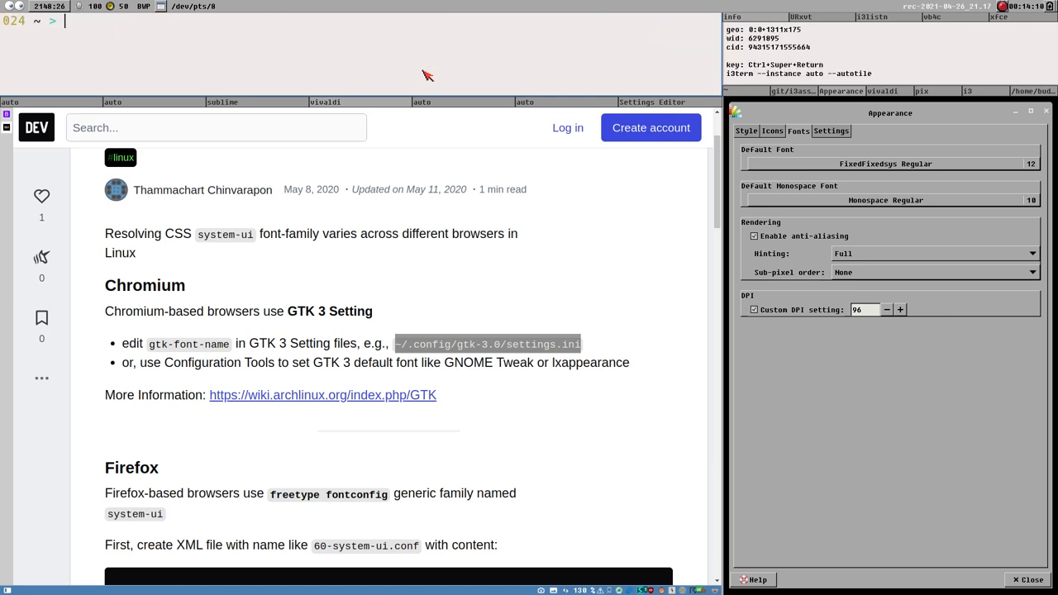
- Discard the typed xfce4-panel command, then stop the running Vivaldi from urxvt with Ctrl+C
text(xfce4-panel --disable-wm-check &)
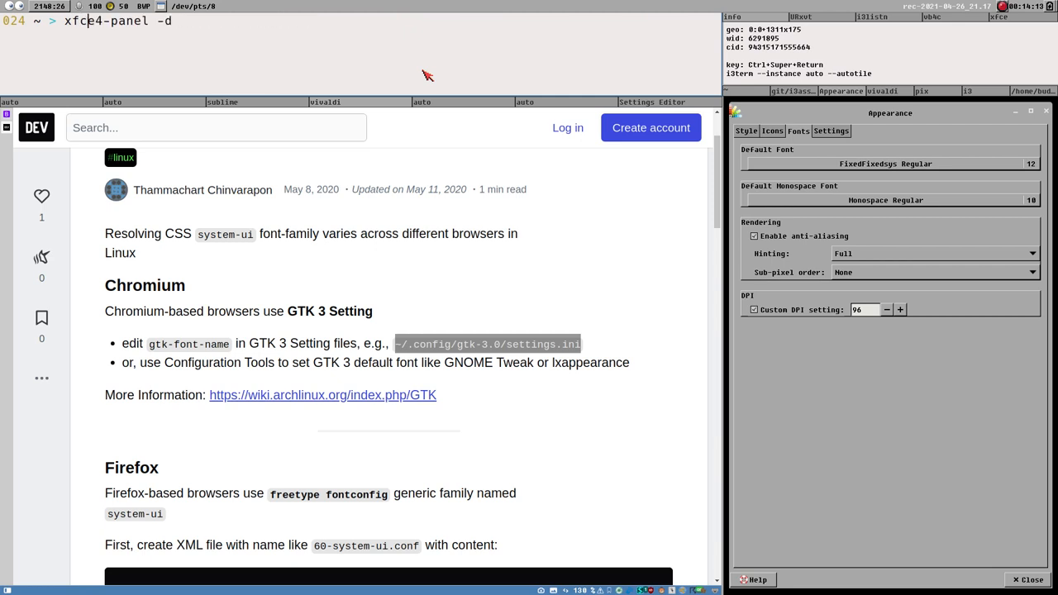
key(Return)
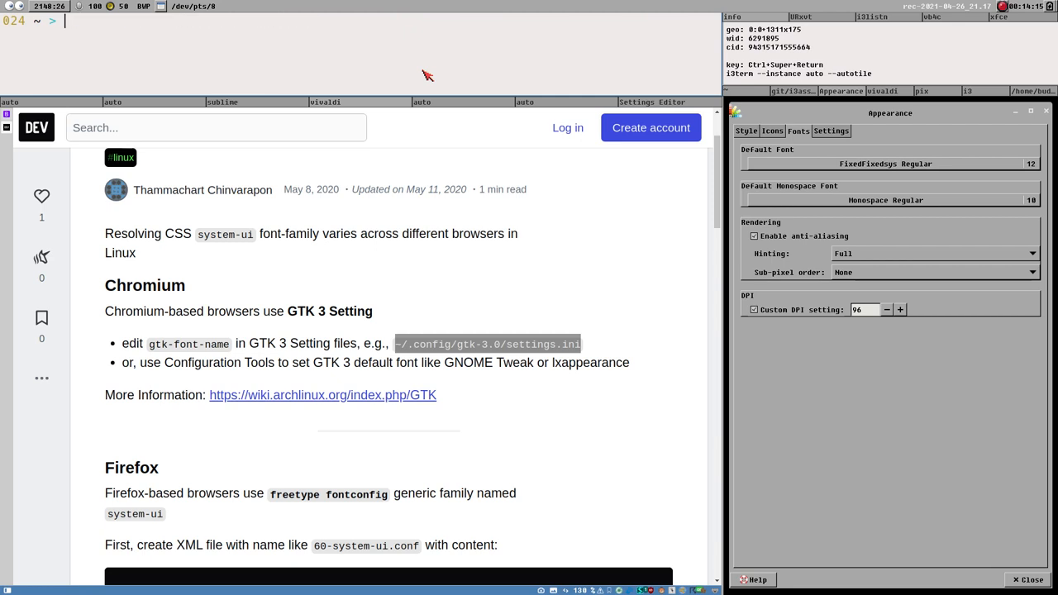
mouse_move(257, 108)
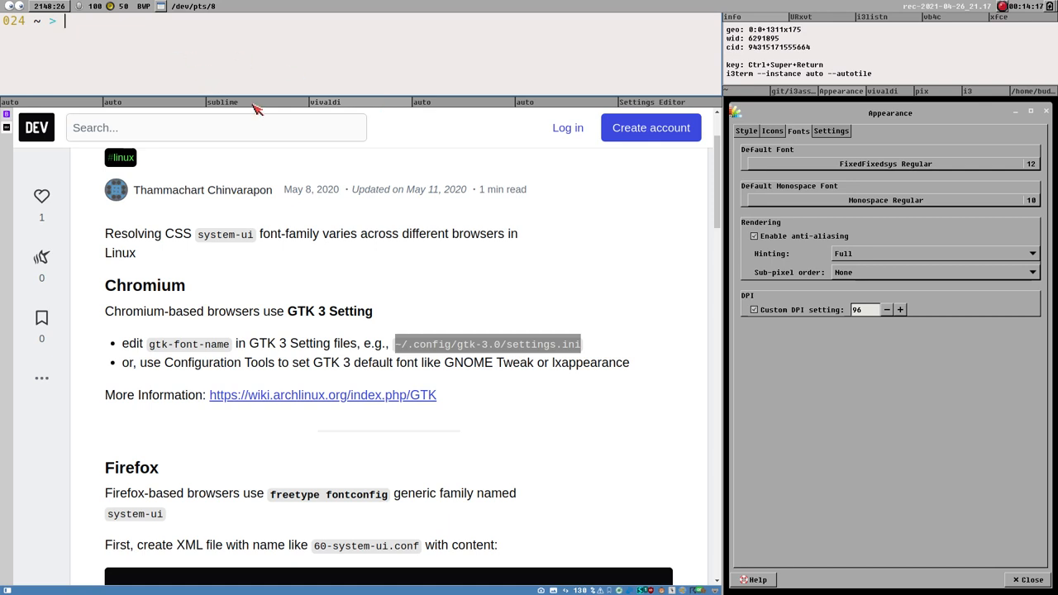
mouse_move(257, 85)
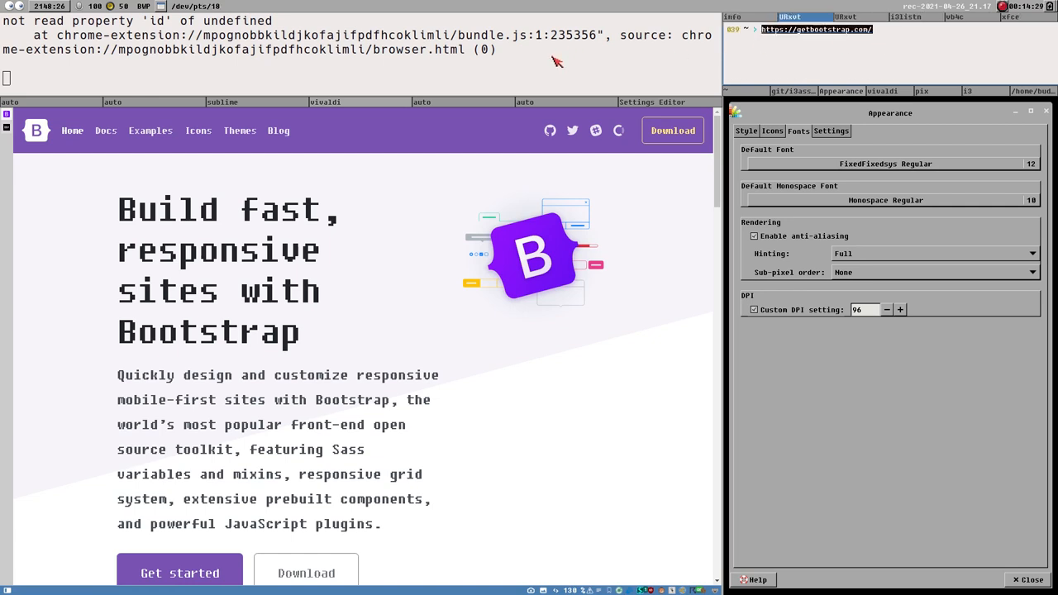
key(ctrl+c)
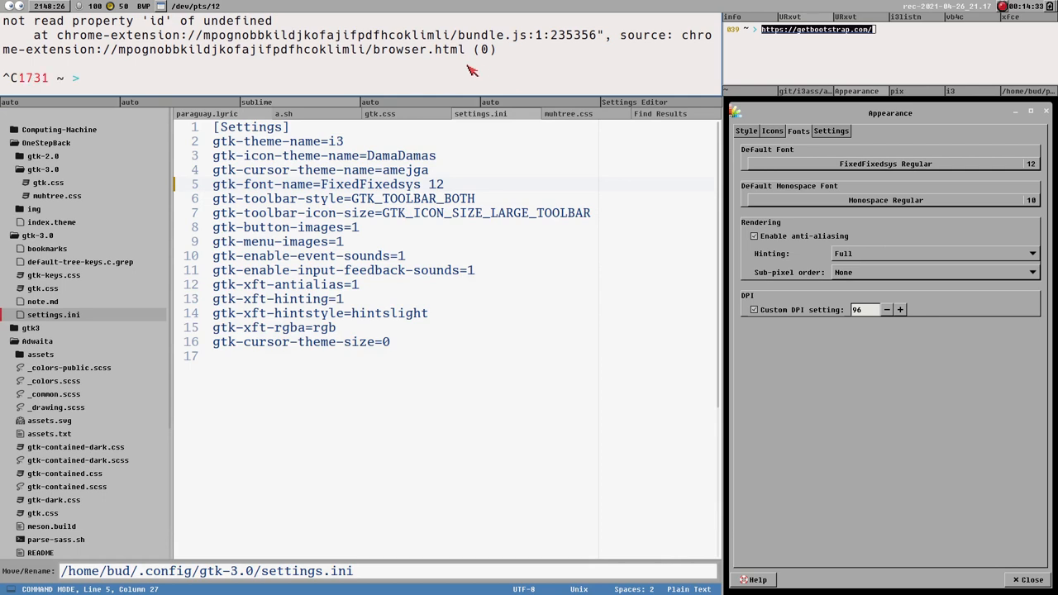
- Set /Gtk/FontName with xfconf-query to Hack 24, then back to FixedFixedsys 12
text(x)
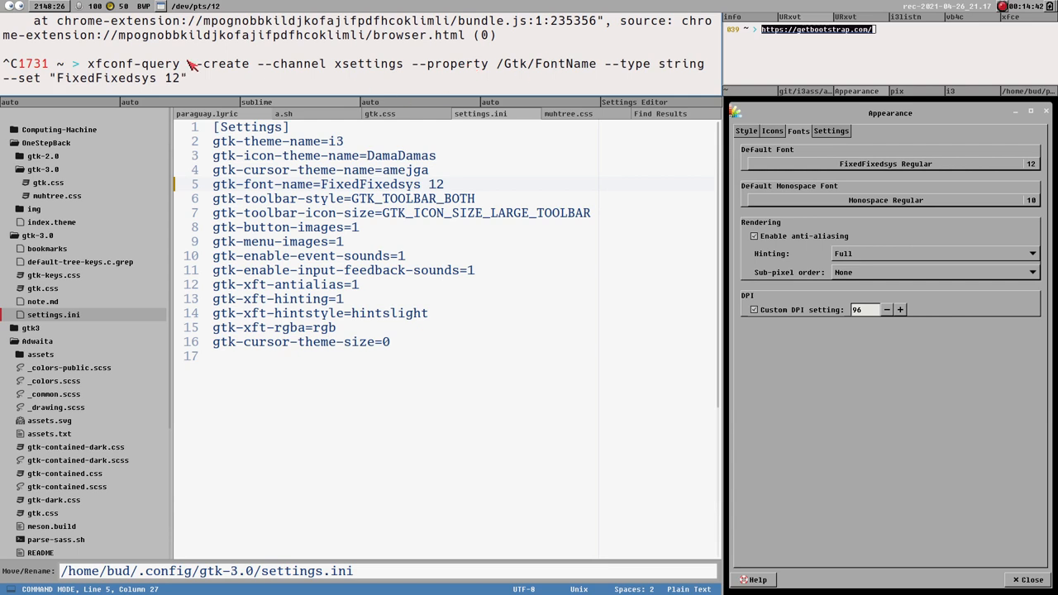
mouse_move(601, 73)
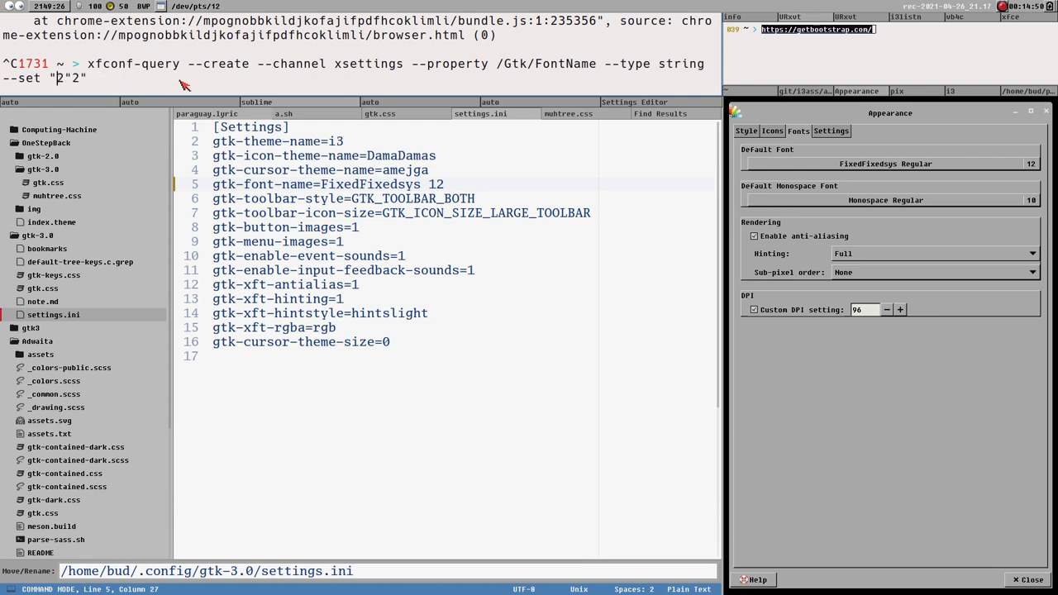
key(BackSpace)
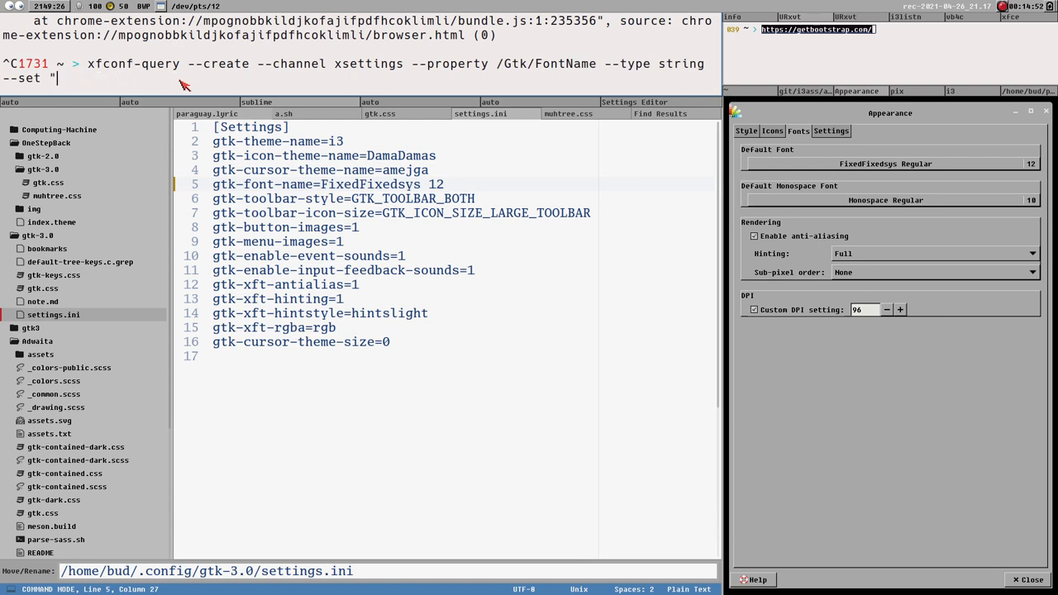
text(Hack)
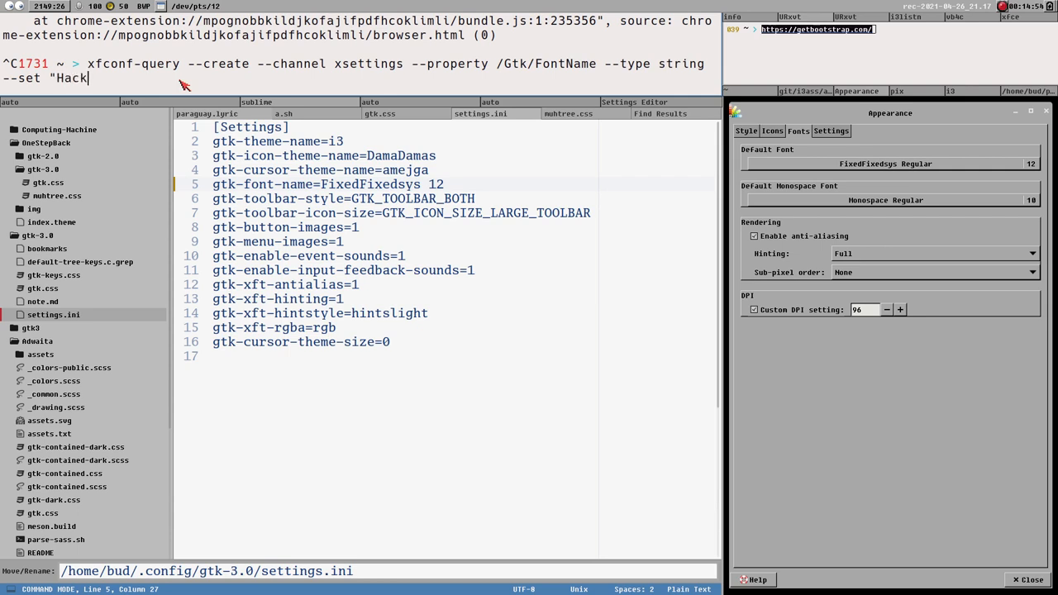
text(24")
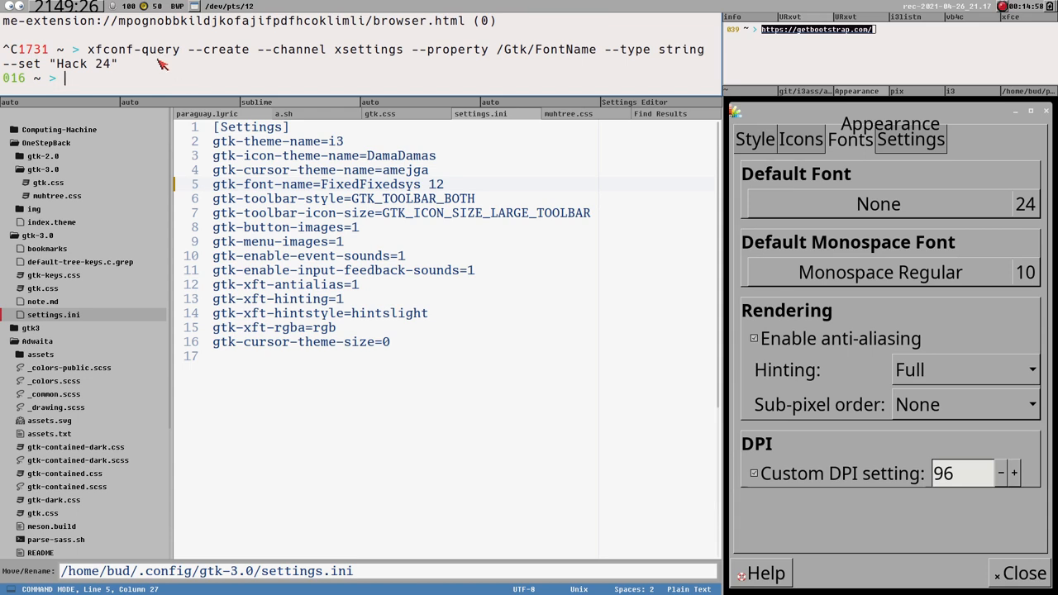
mouse_move(928, 252)
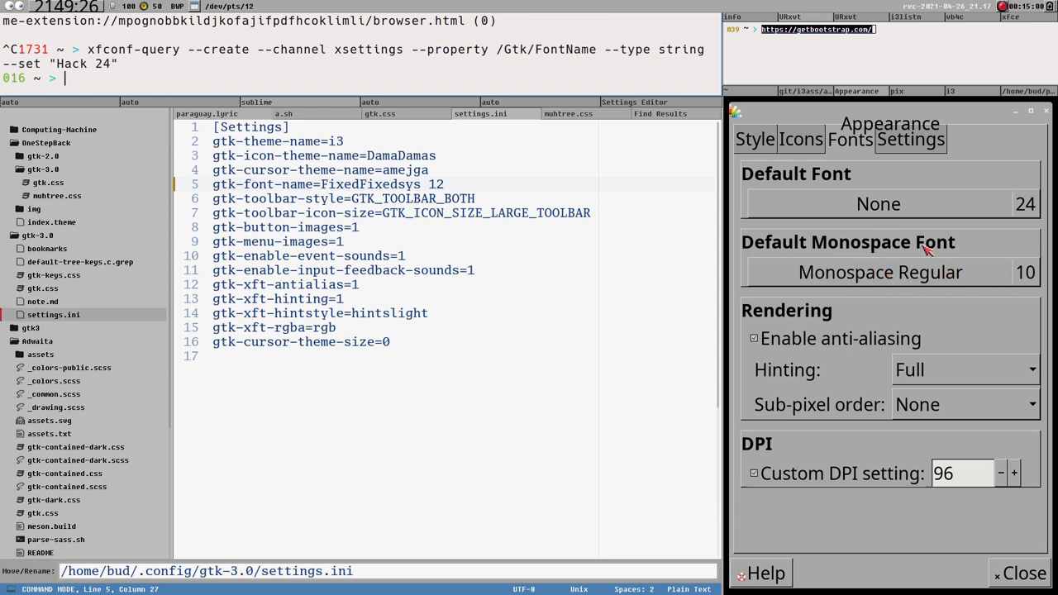
mouse_move(880, 219)
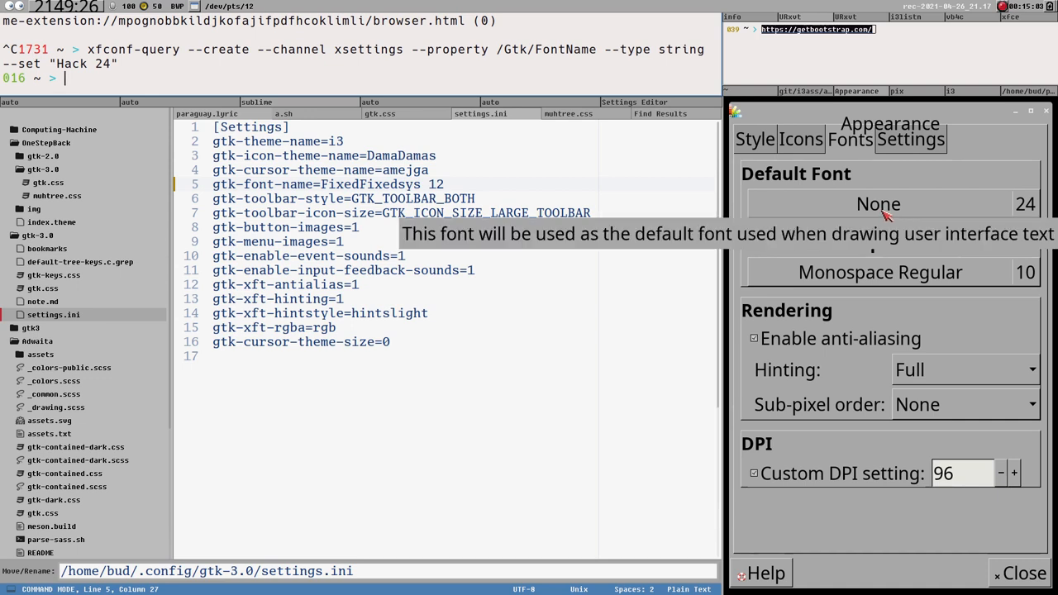
mouse_move(883, 215)
text(xfconf-query --create --channel xsettings --property /Gtk/FontName --type string --set ")
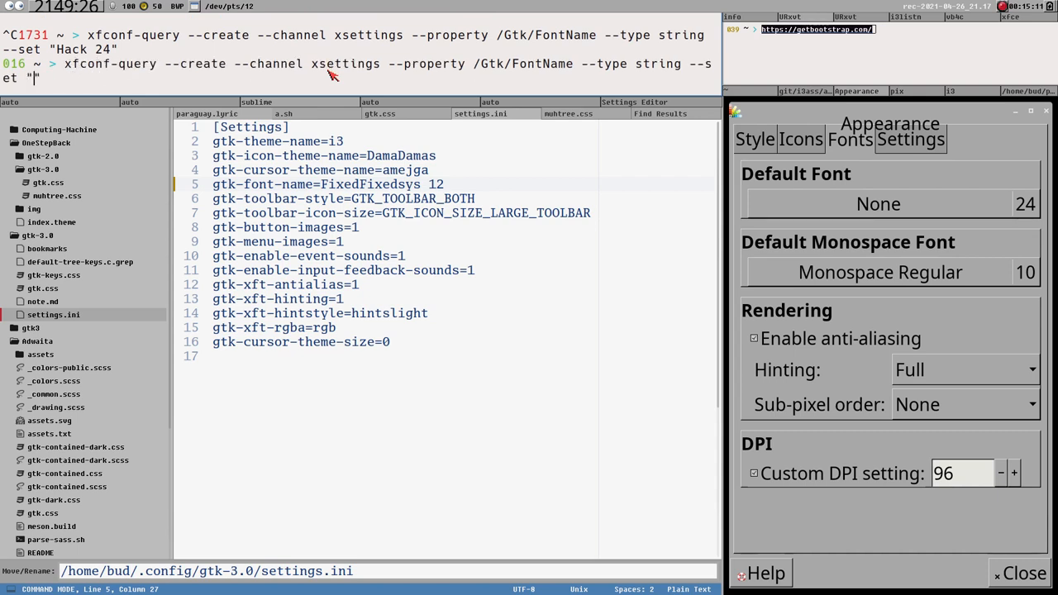
text(FixedFi)
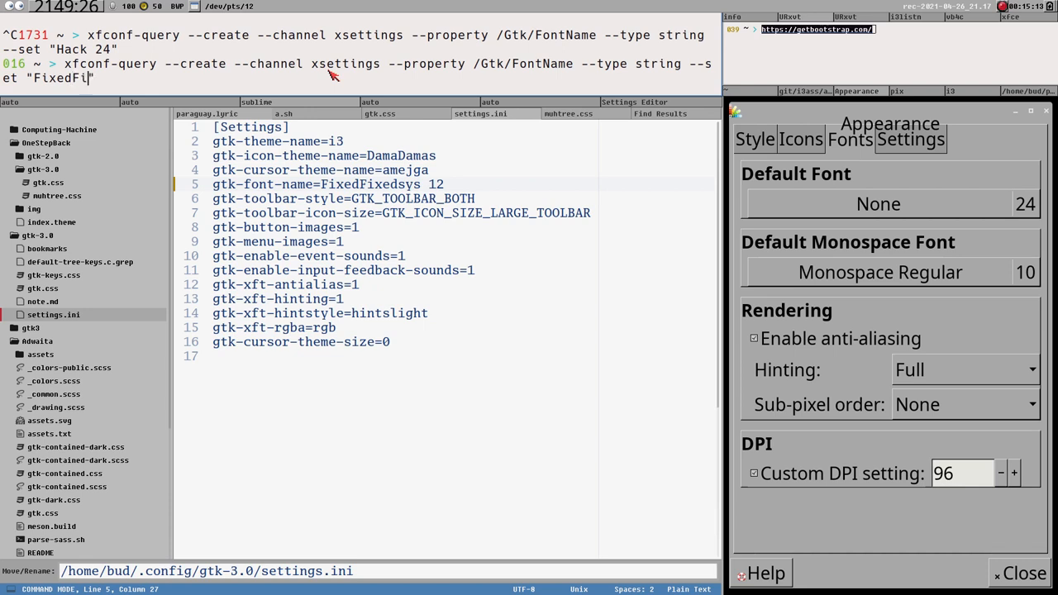
text(xedsys 12)
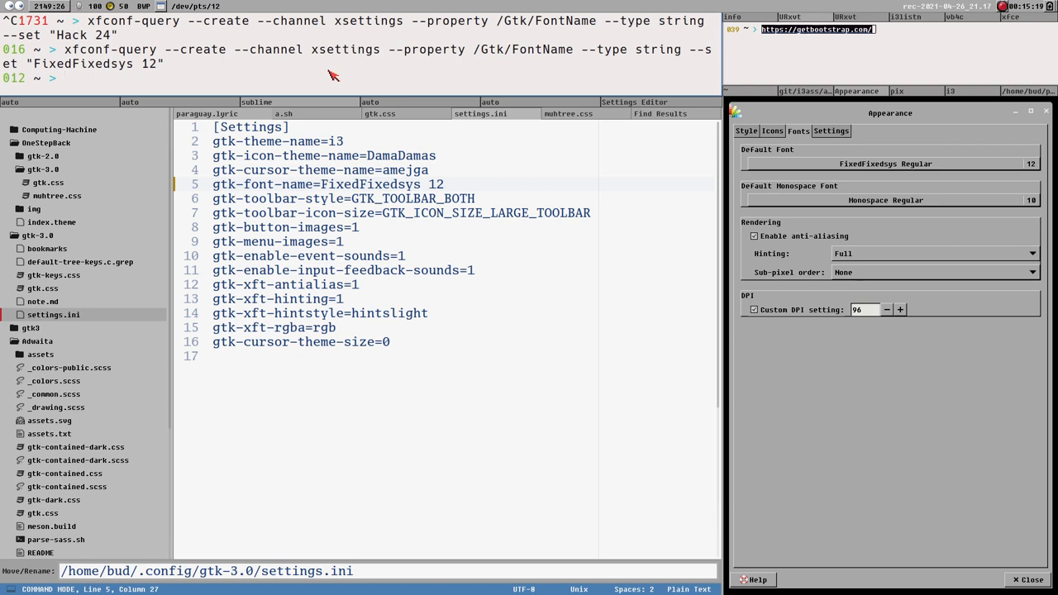
mouse_move(151, 66)
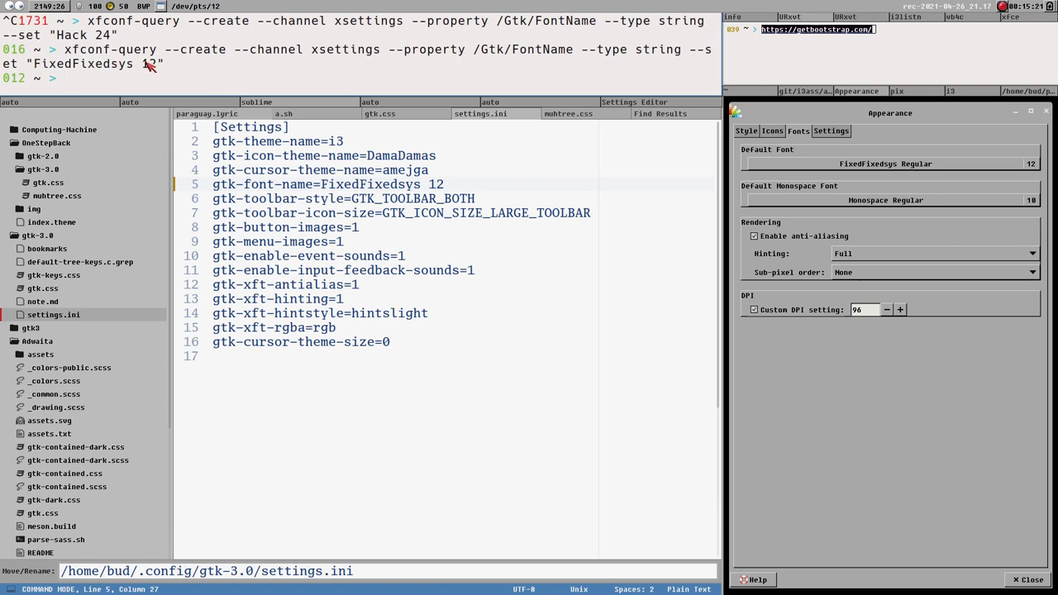
mouse_move(240, 67)
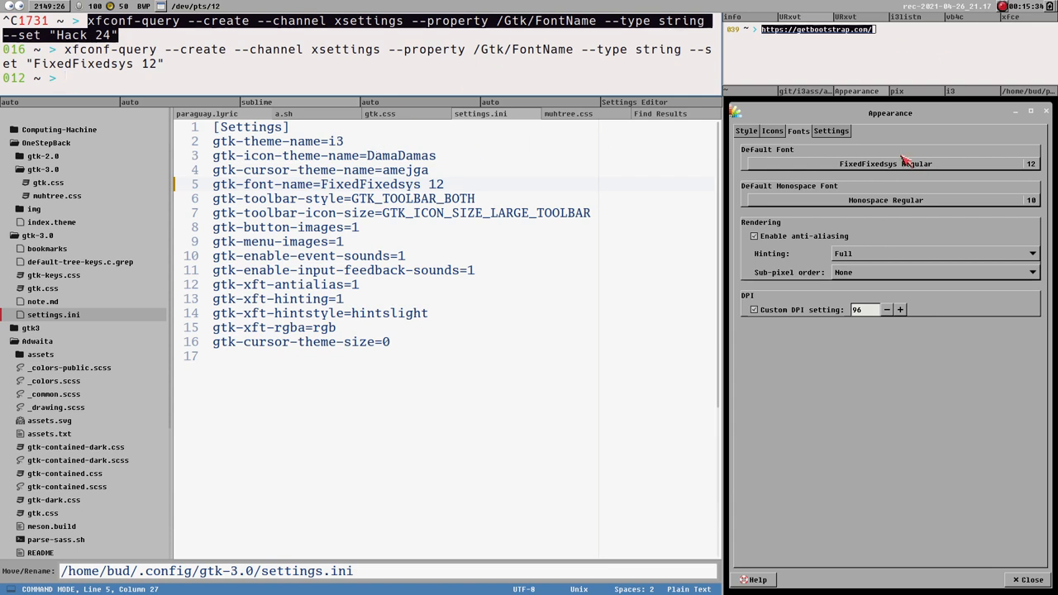
mouse_move(799, 198)
text(xfconf-query --create --channel xsettings --property /Gtk/FontName --)
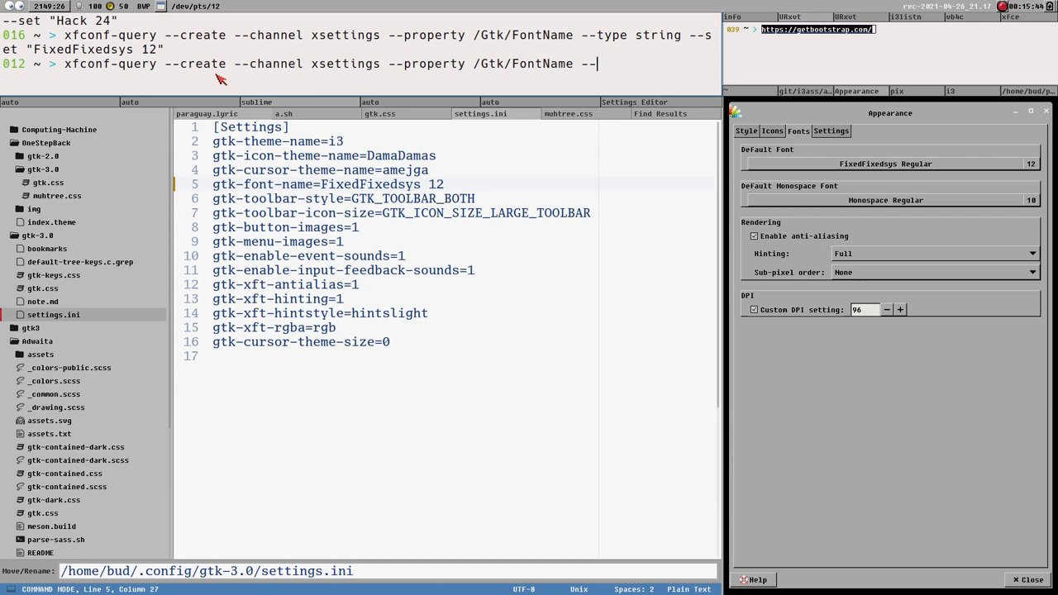
- Print /Gtk/FontName to see FixedFixedsys 12, then bring up the Settings Editor
key(Return)
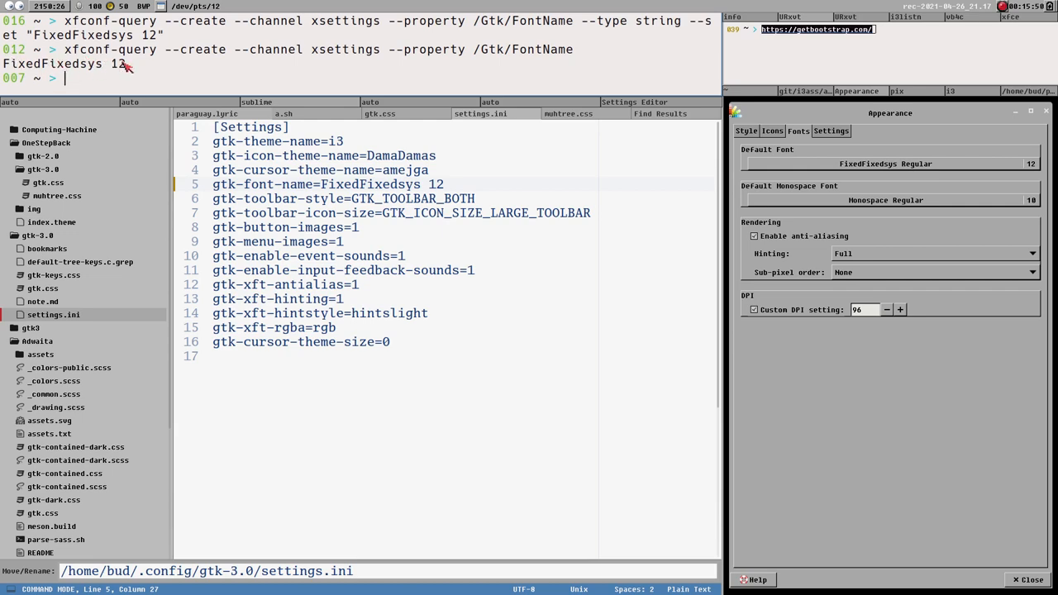
mouse_move(556, 167)
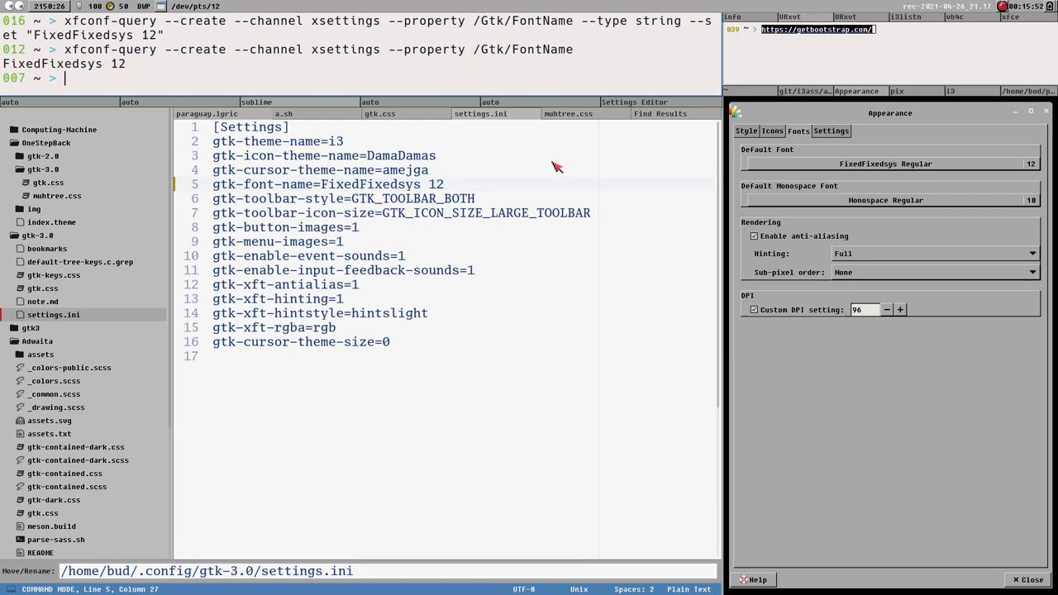
click(634, 101)
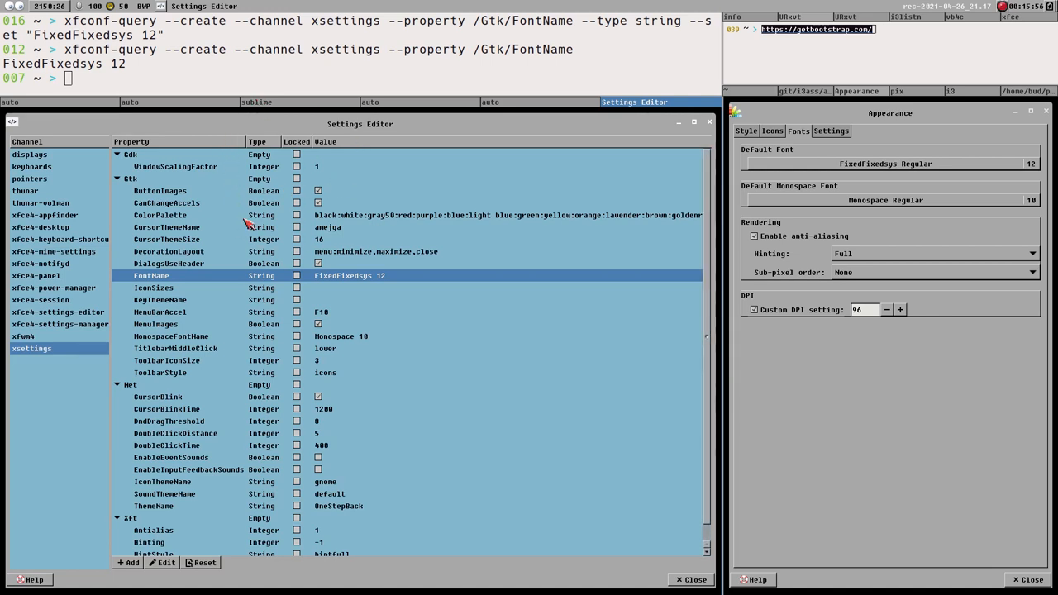
mouse_move(370, 529)
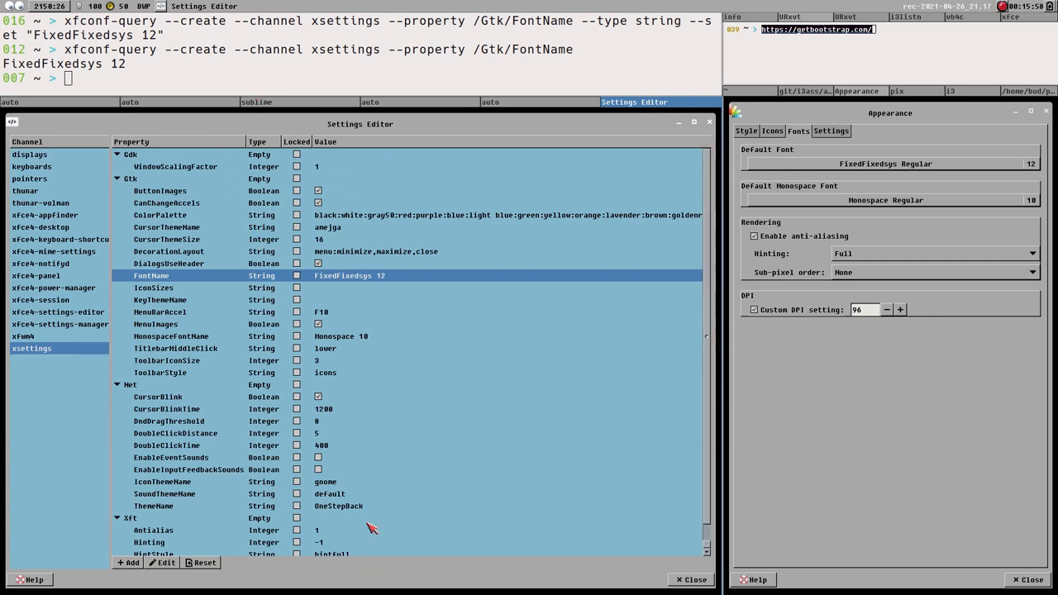
mouse_move(347, 217)
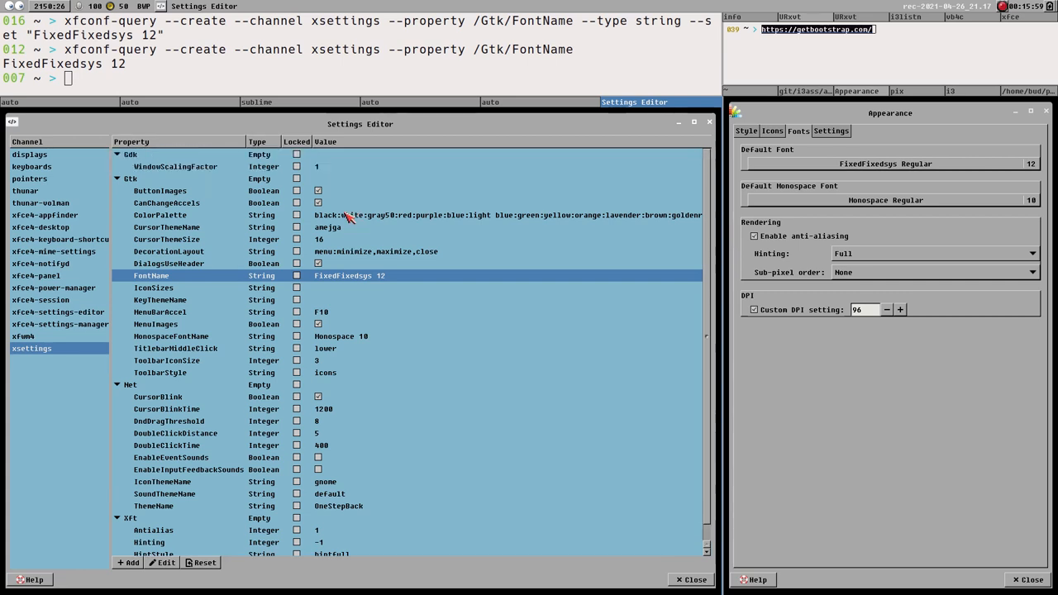
mouse_move(252, 58)
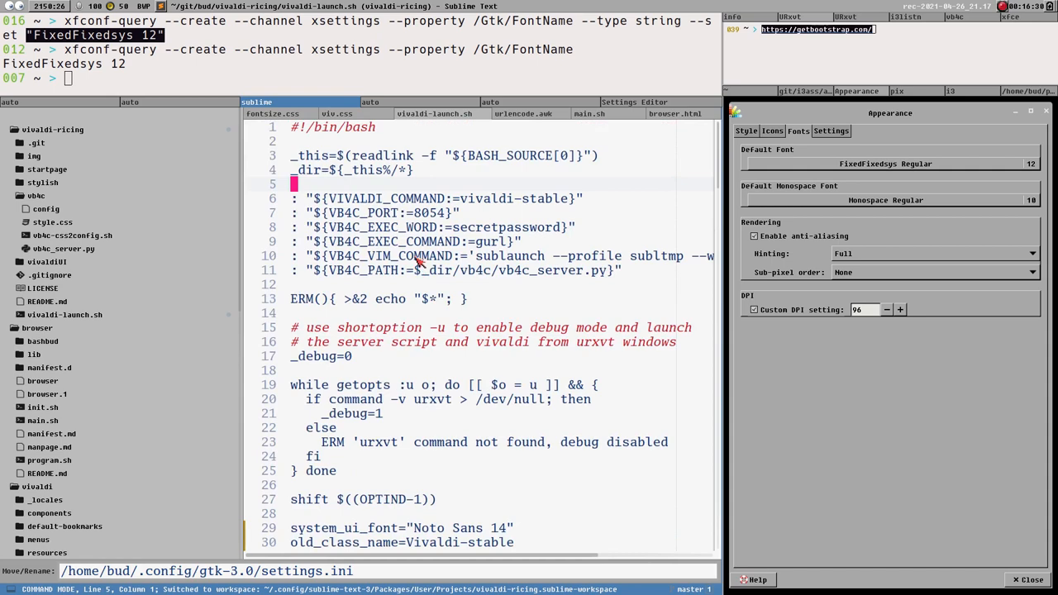
- Pick xfq.sh in the edit-script launcher by filtering on 'xf'
scroll(down, 3)
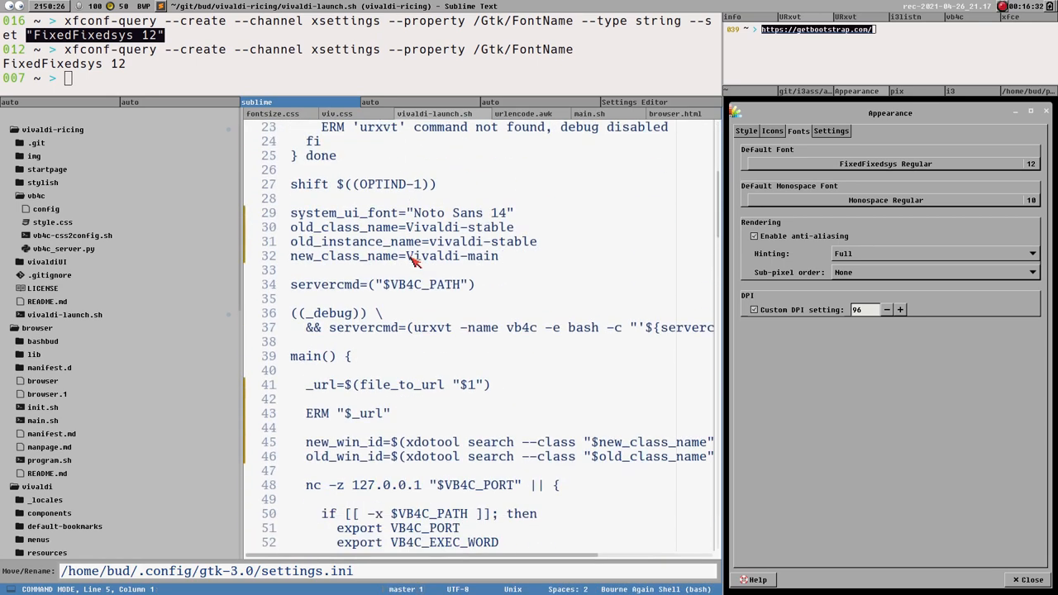
scroll(down, 3)
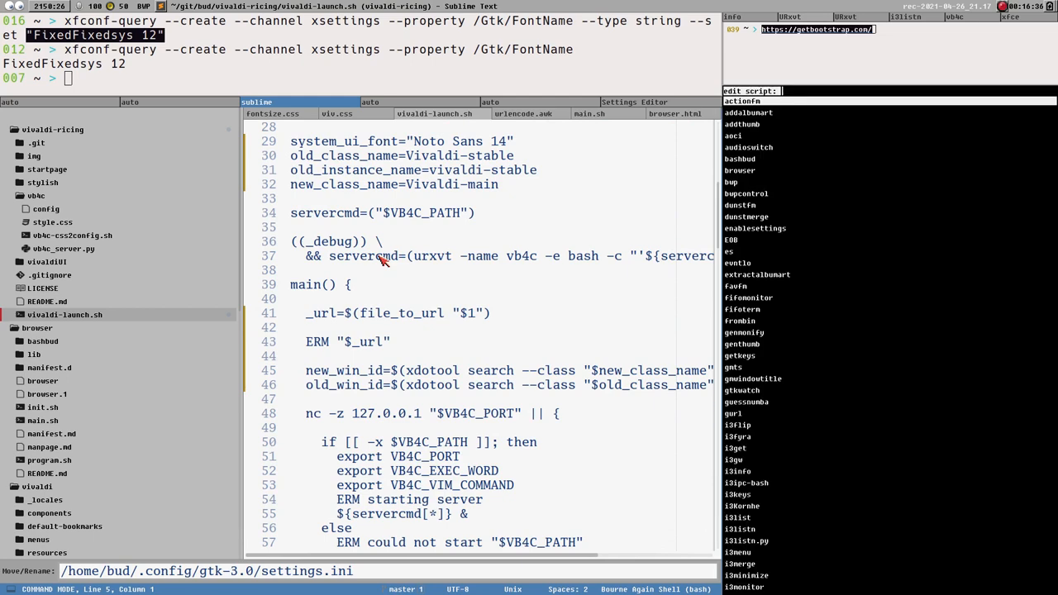
text(xf)
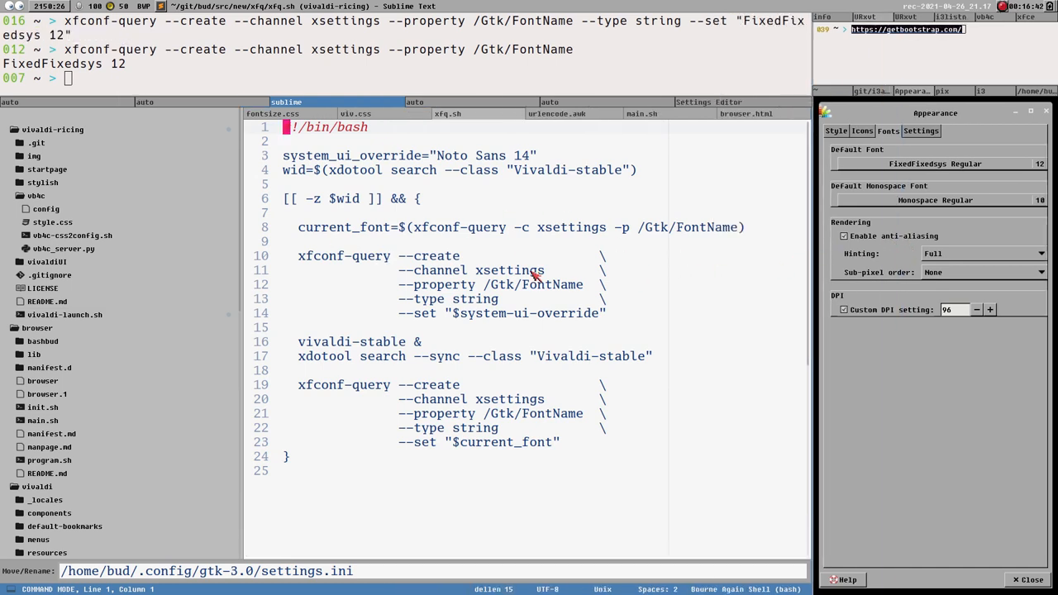
mouse_move(392, 163)
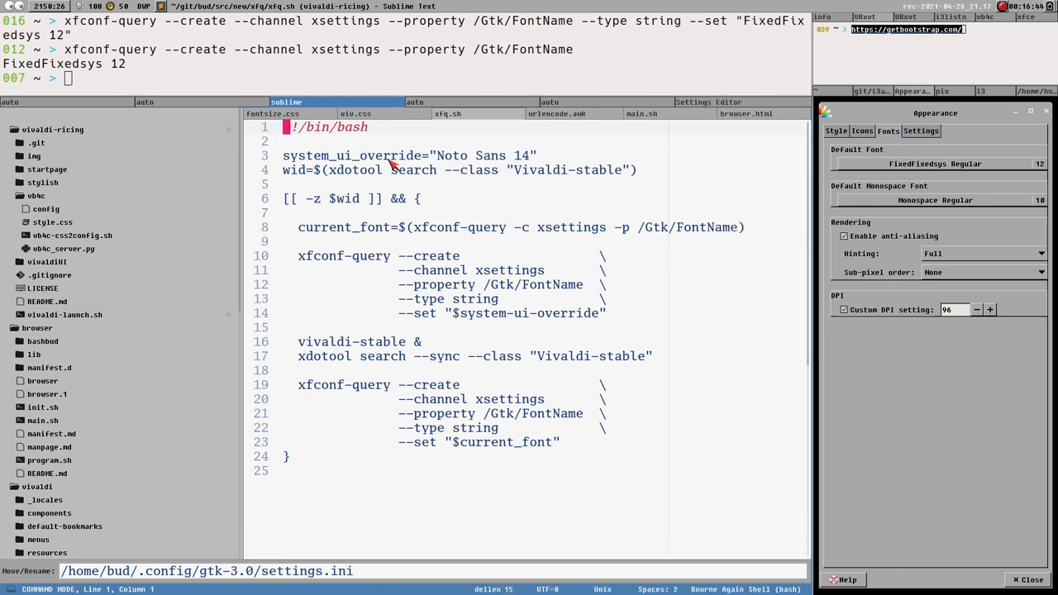
- Highlight variables like current_font in xfq.sh, then dismiss the Appearance dialog
double_click(353, 156)
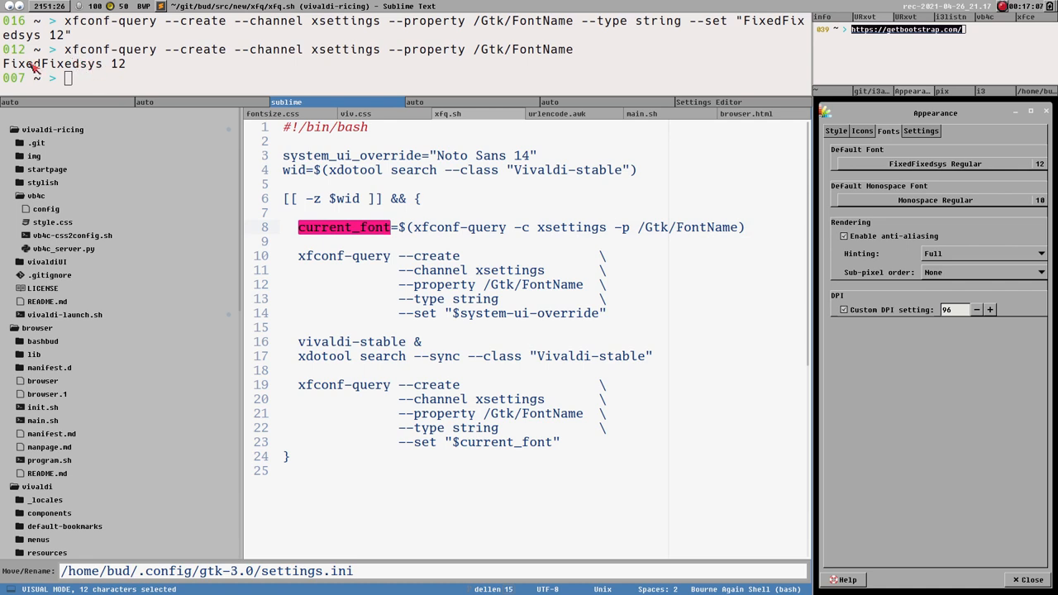
mouse_move(302, 275)
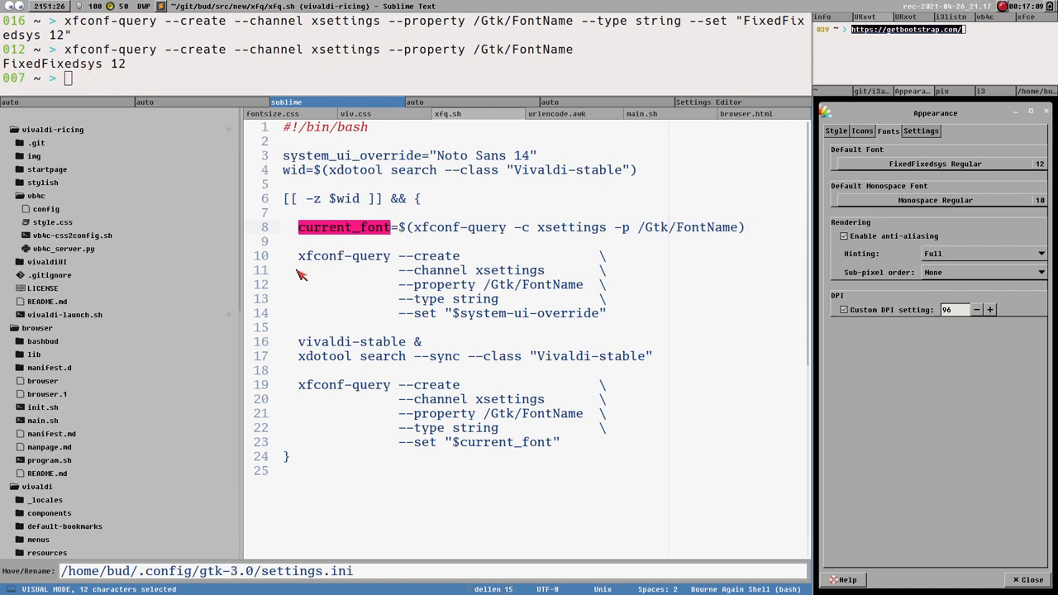
mouse_move(425, 256)
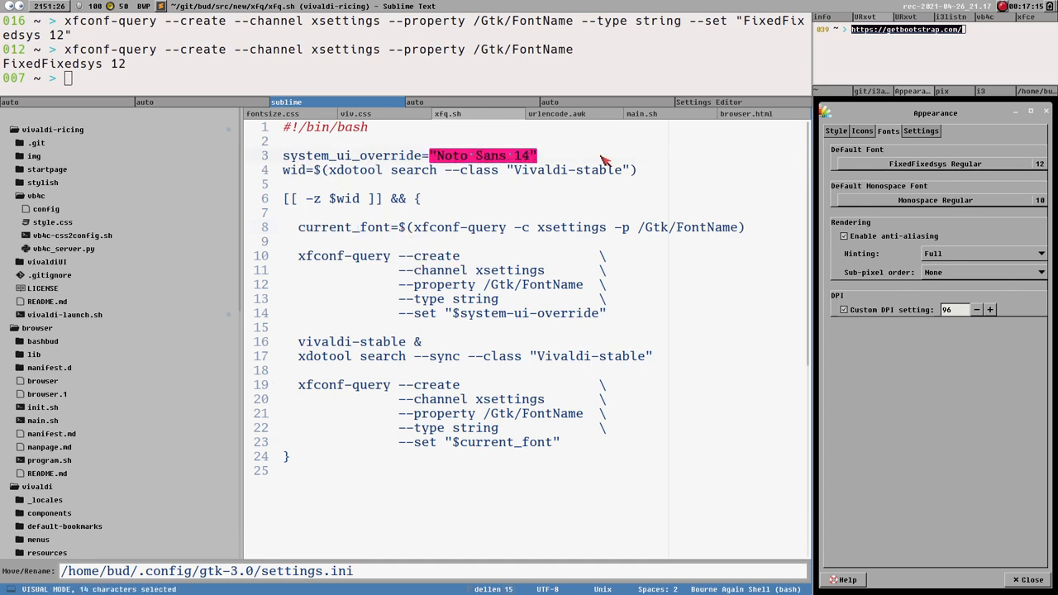
mouse_move(478, 314)
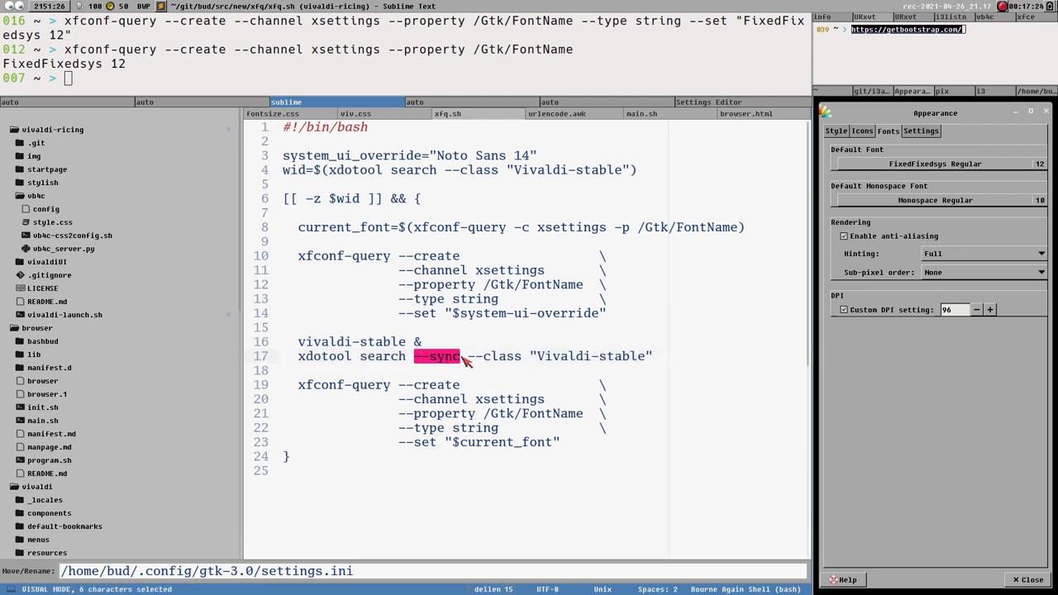
mouse_move(489, 374)
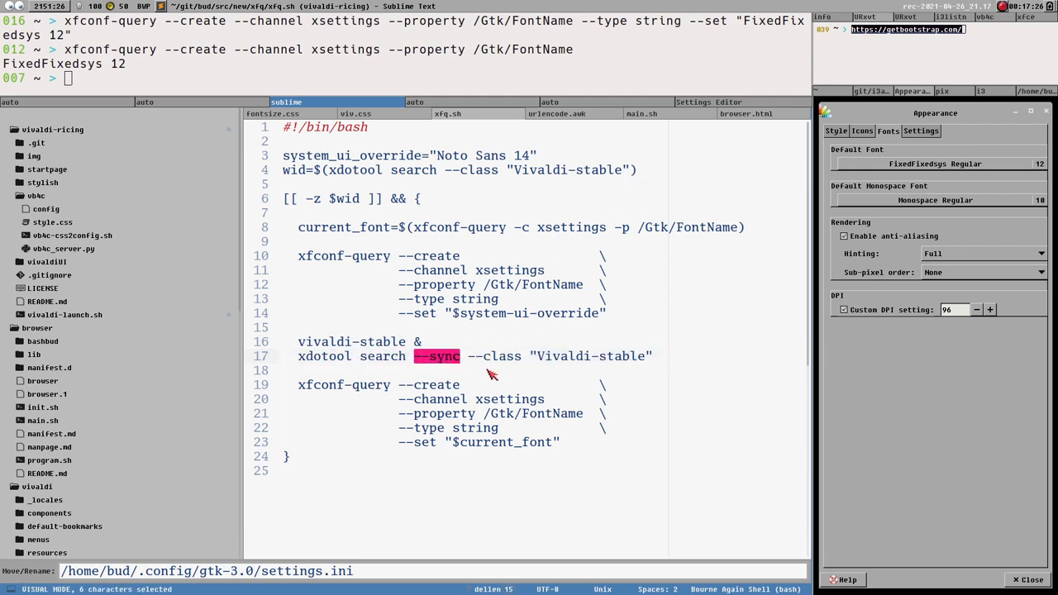
mouse_move(600, 129)
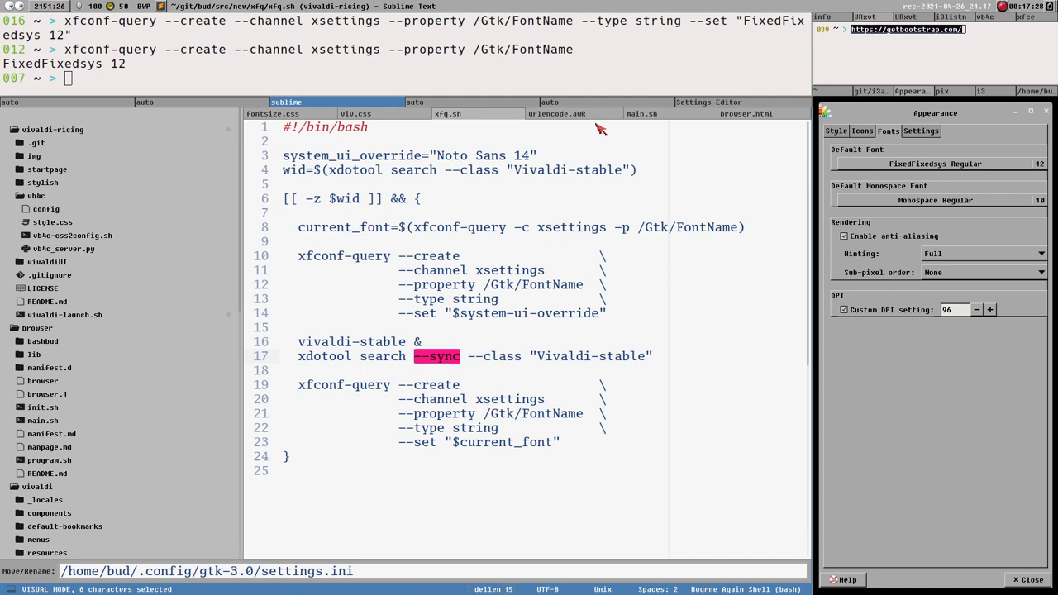
mouse_move(314, 420)
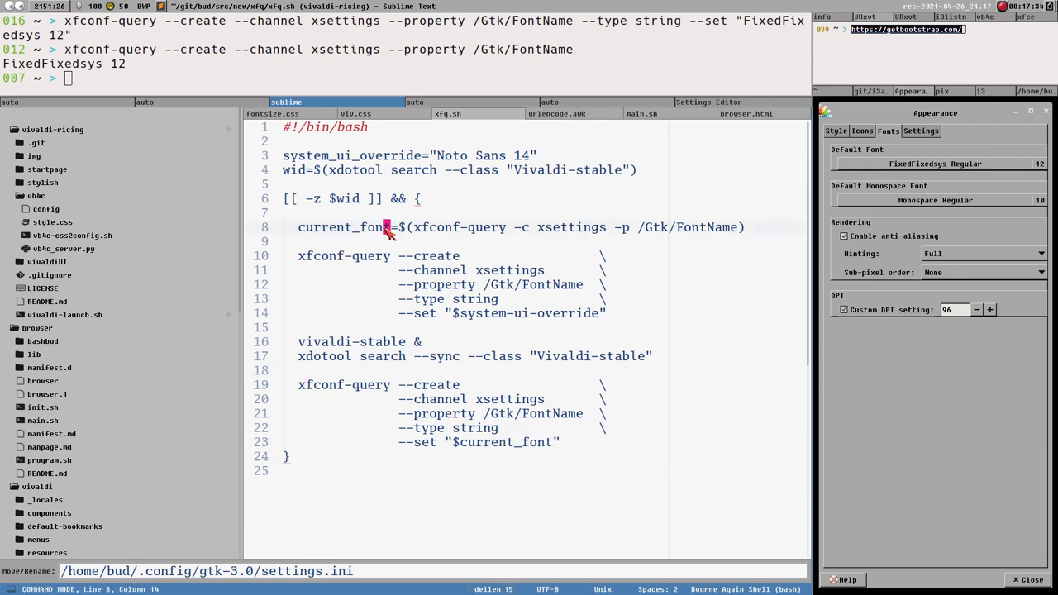
double_click(339, 227)
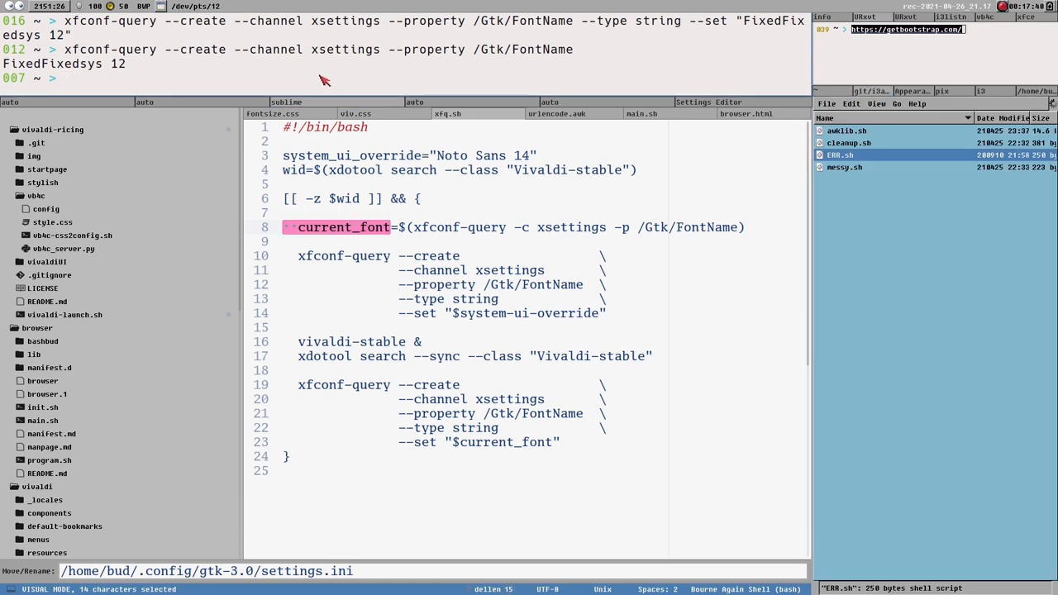
key(Escape)
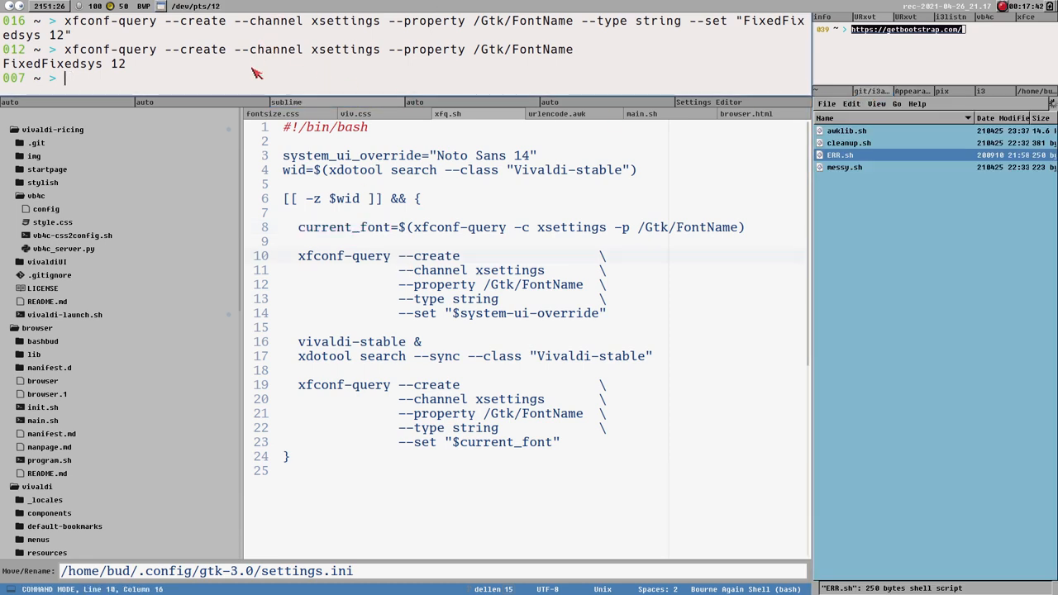
mouse_move(351, 109)
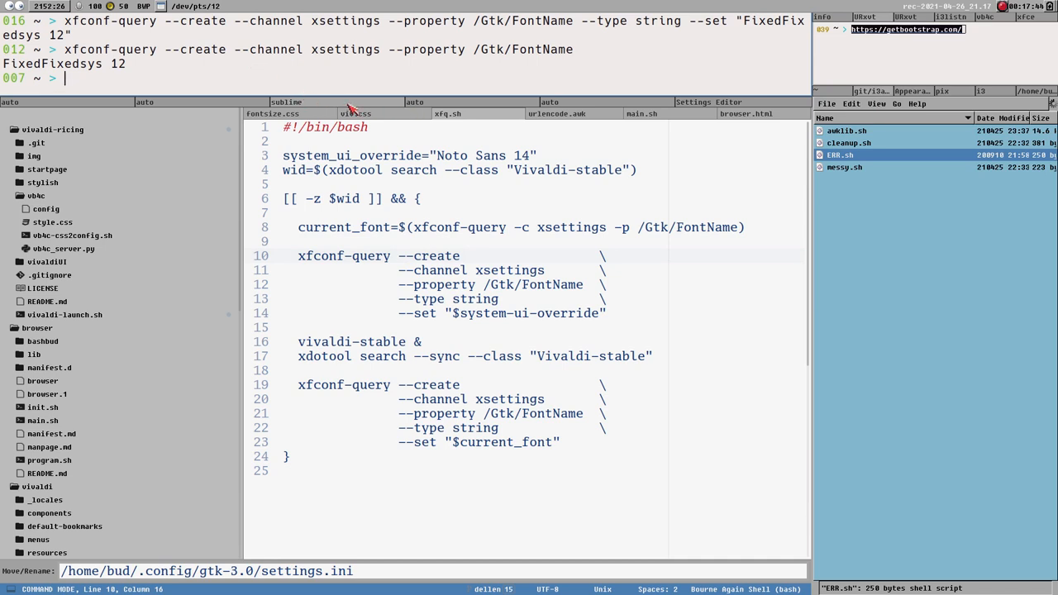
mouse_move(353, 86)
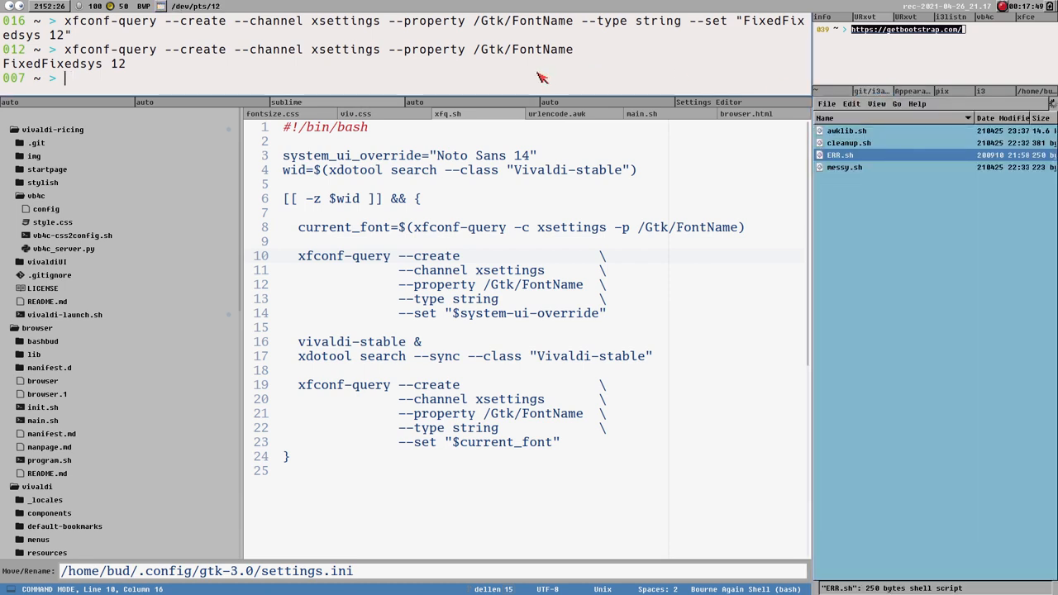
- Run the xfq command in urxvt to launch Vivaldi
text(xf)
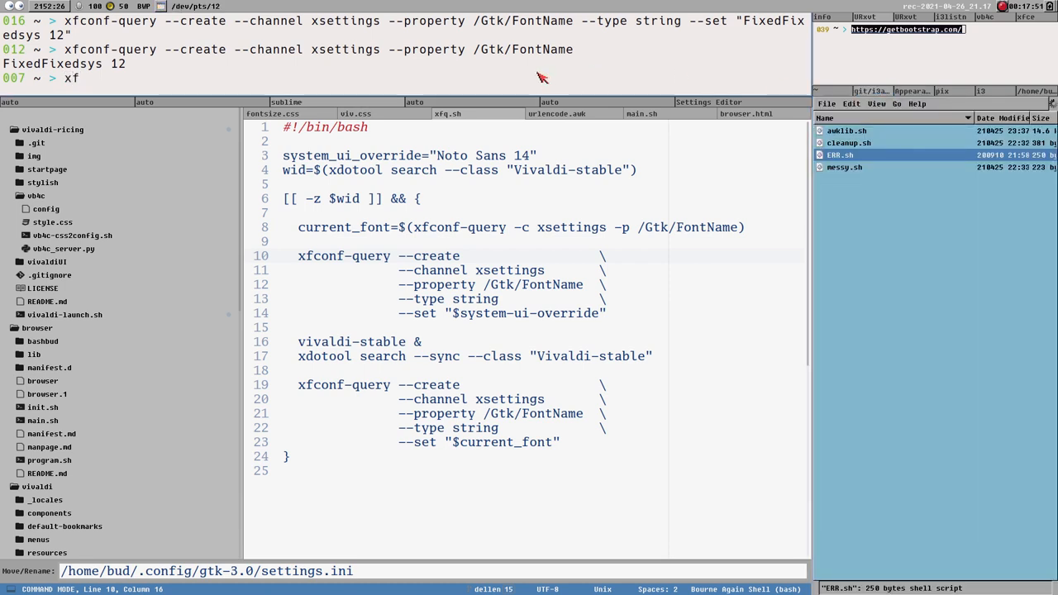
text(q)
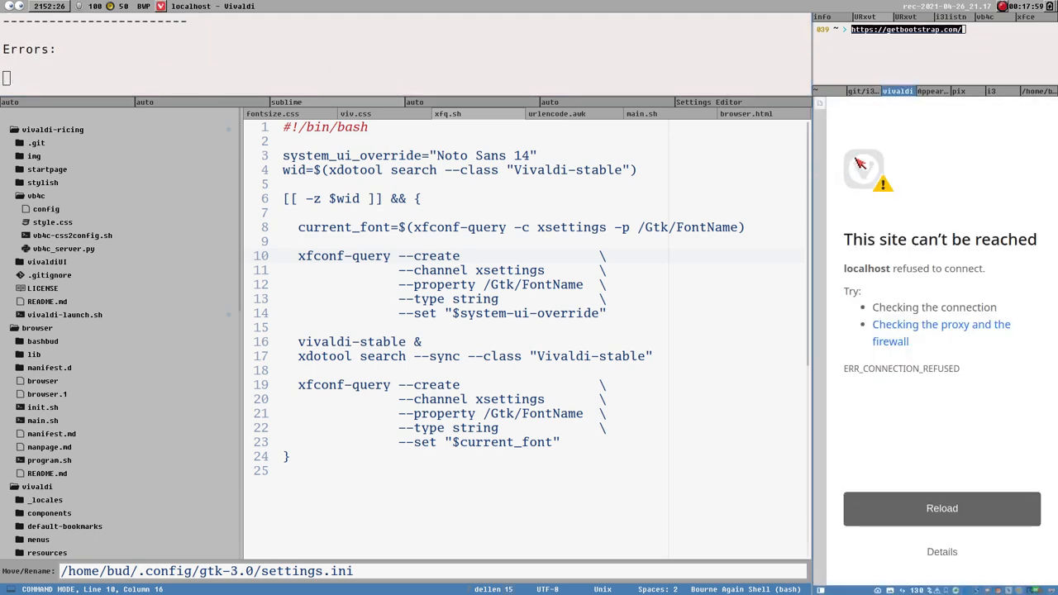
mouse_move(944, 201)
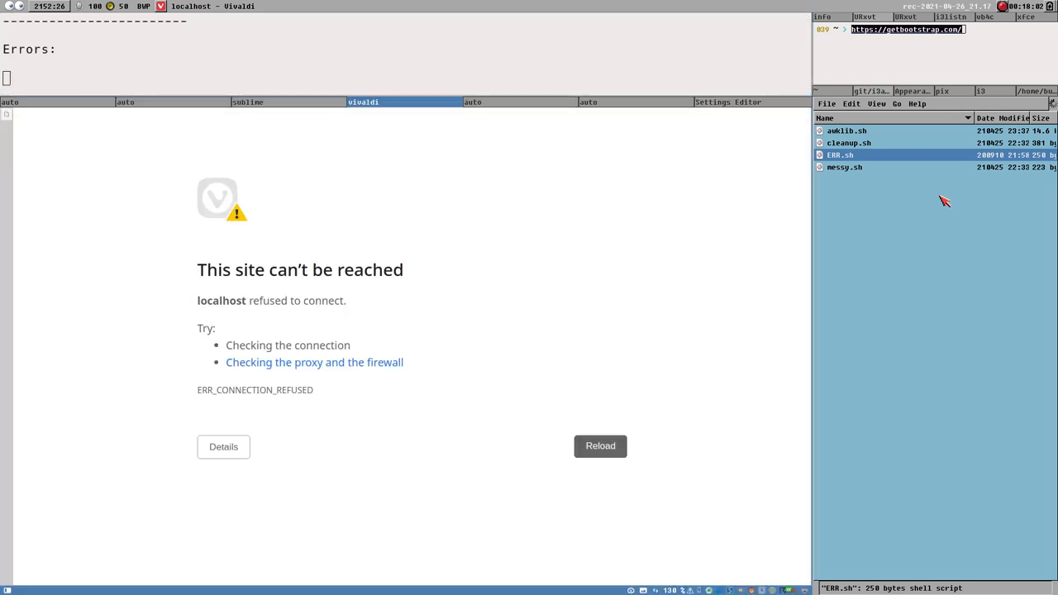
- Inspect the Bootstrap intro paragraph's font, glancing back at the script once
click(864, 17)
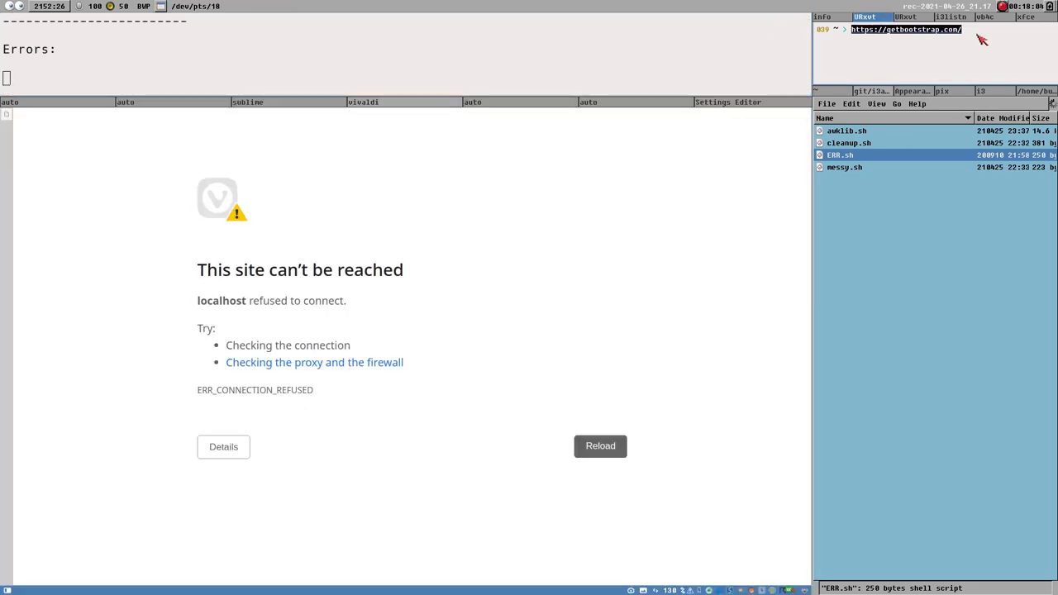
mouse_move(640, 230)
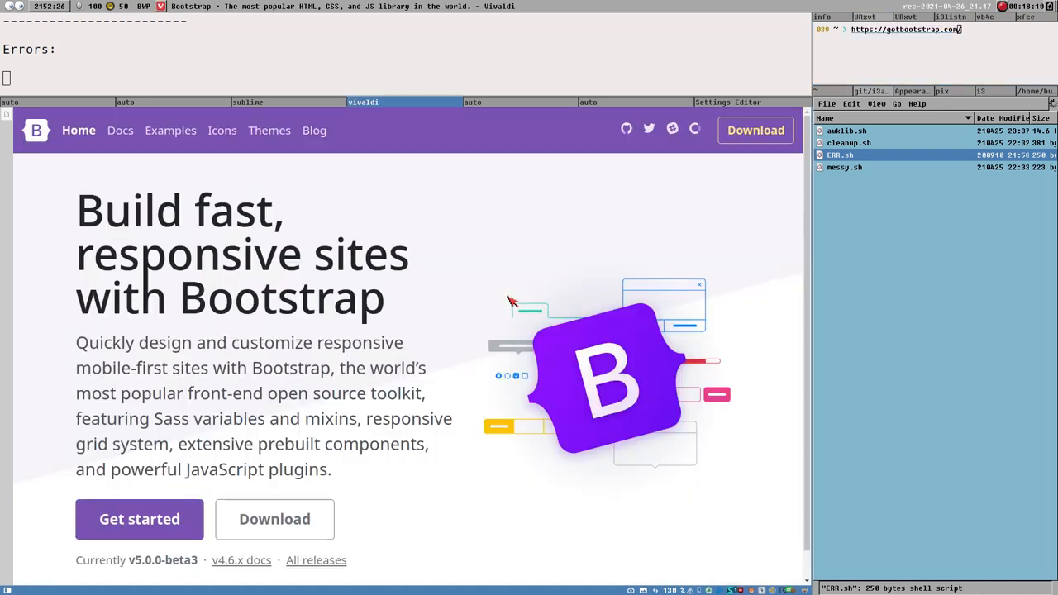
mouse_move(183, 248)
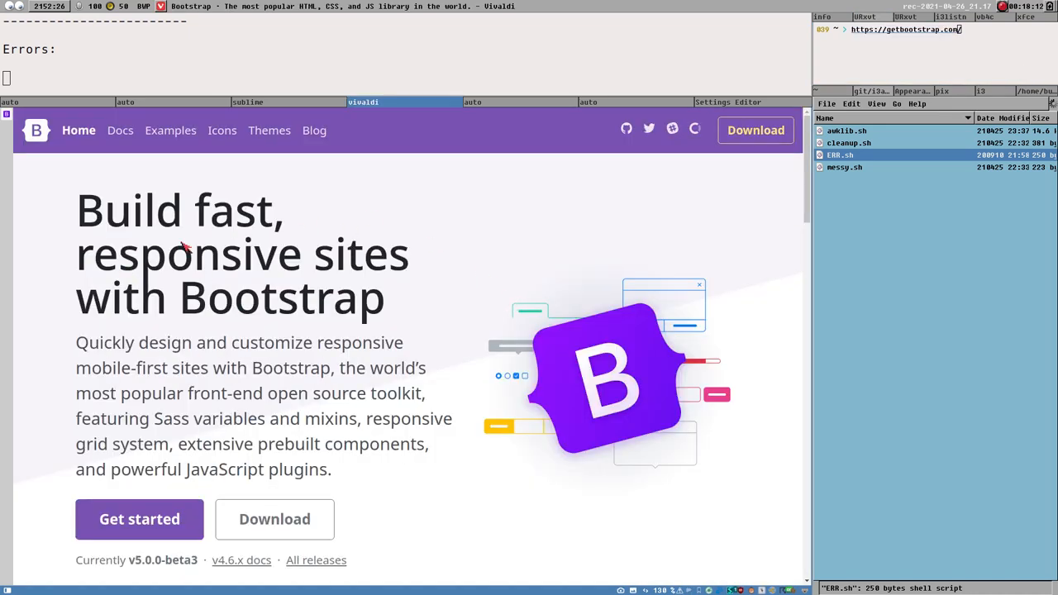
mouse_move(220, 316)
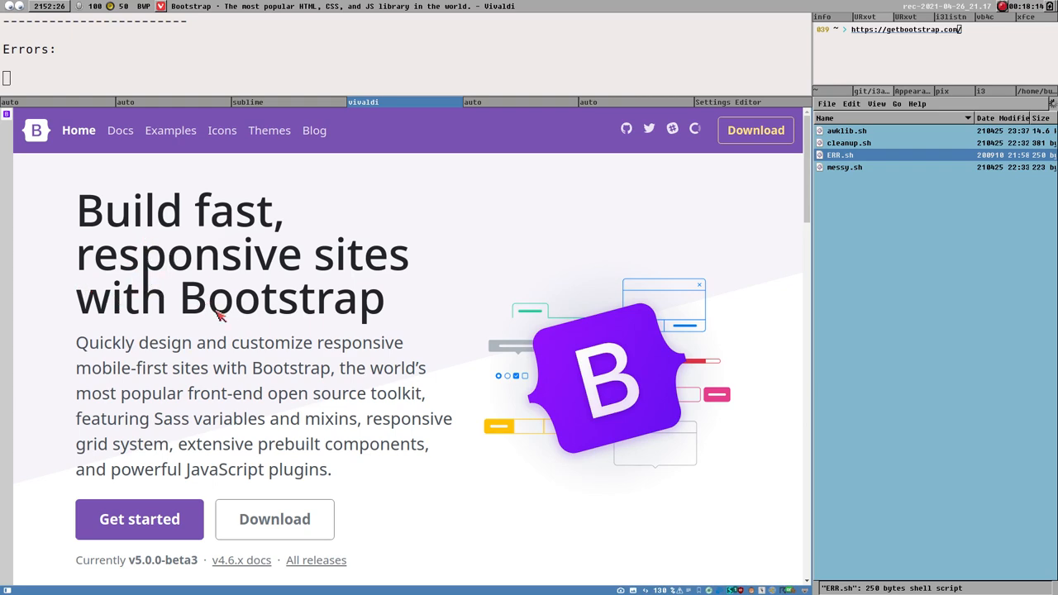
mouse_move(302, 383)
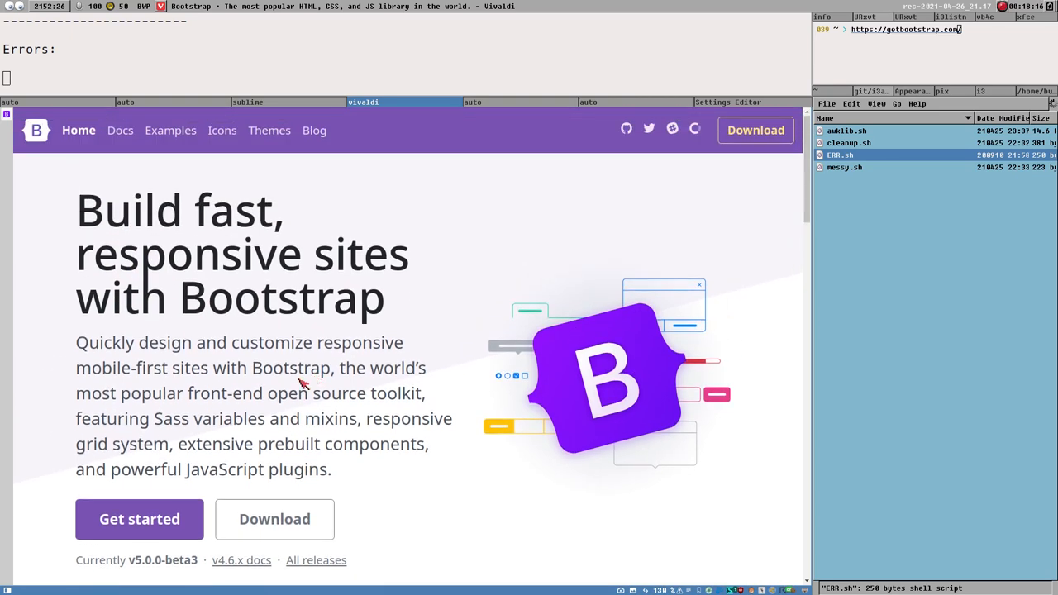
scroll(down, 3)
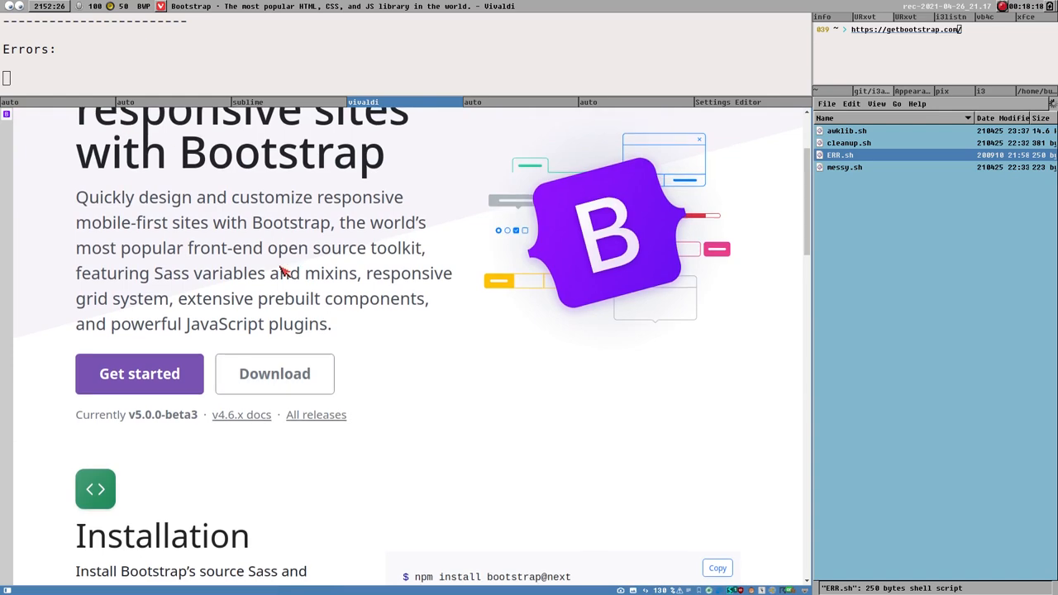
click(248, 102)
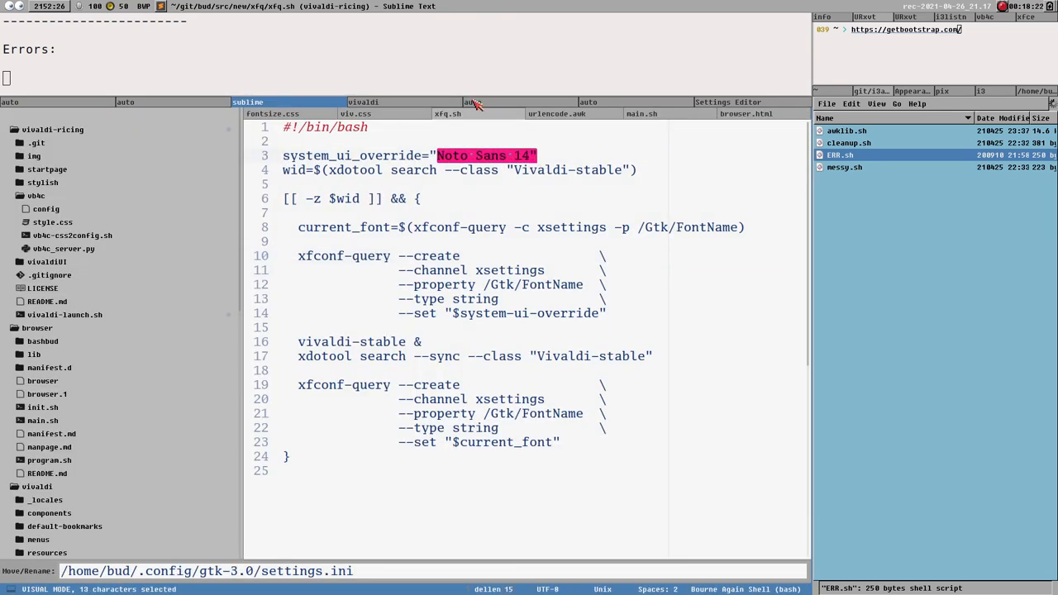
click(363, 102)
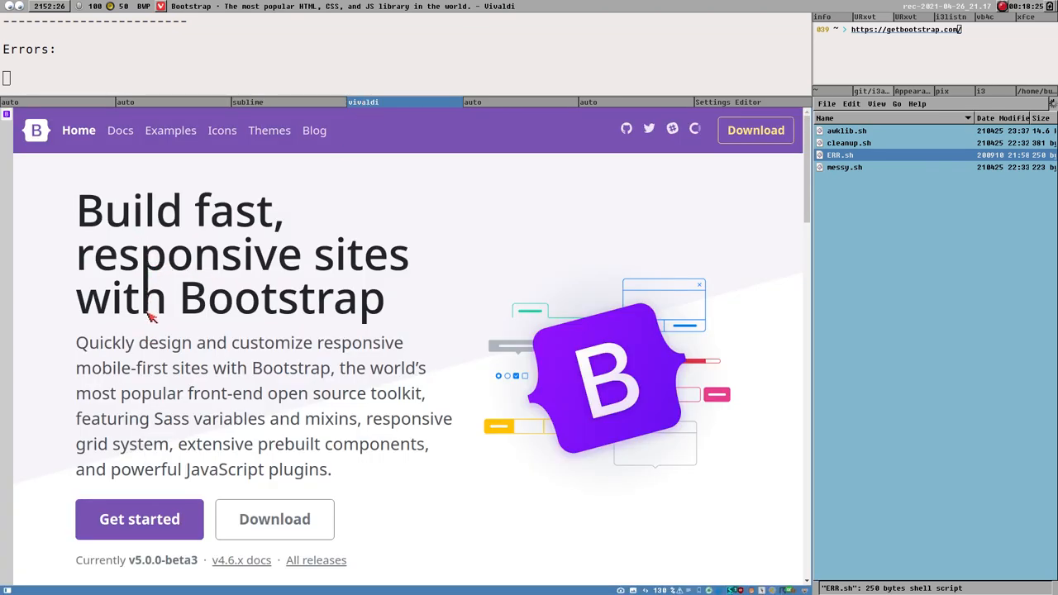
scroll(down, 3)
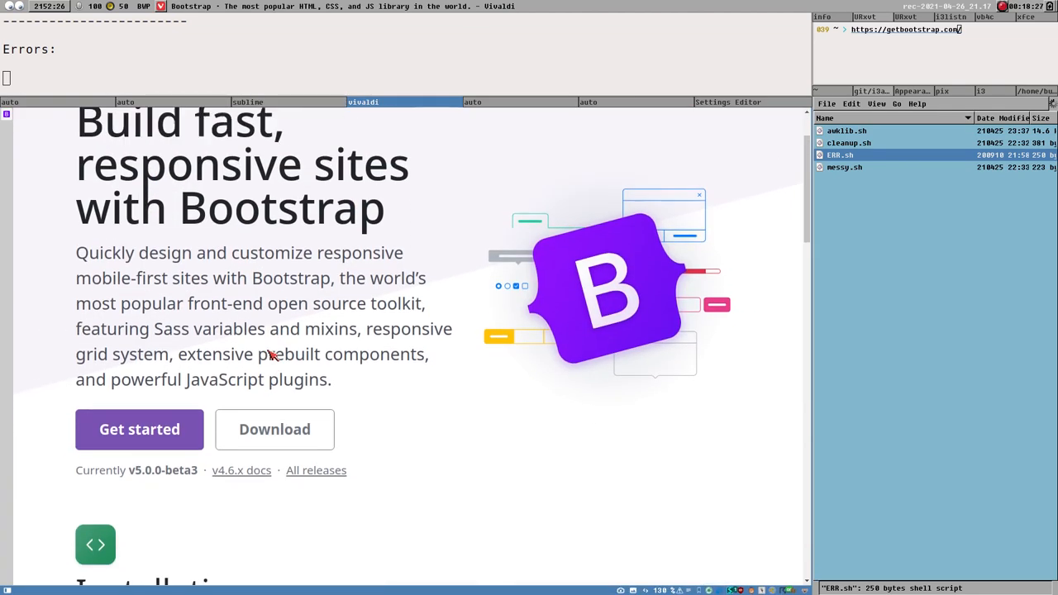
scroll(up, 3)
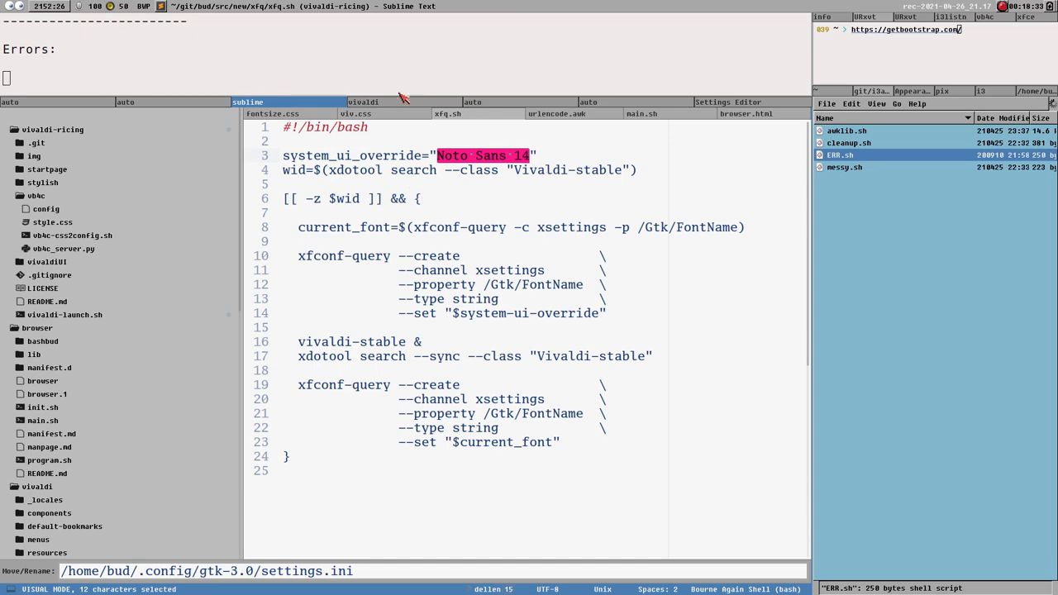
- Scroll the Bootstrap homepage up and down again, then switch to Sublime Text
click(363, 101)
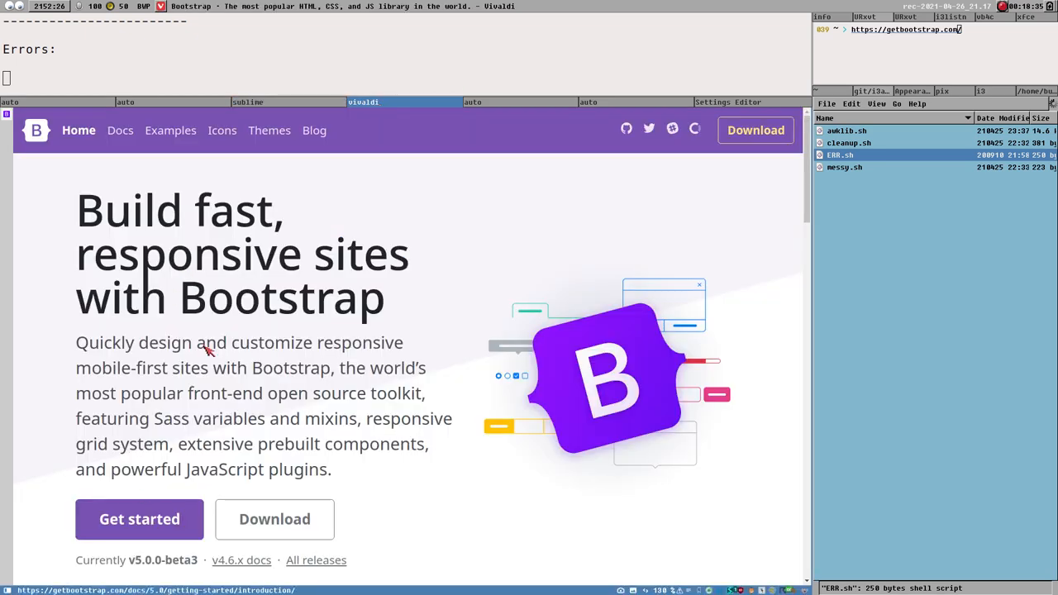
scroll(down, 3)
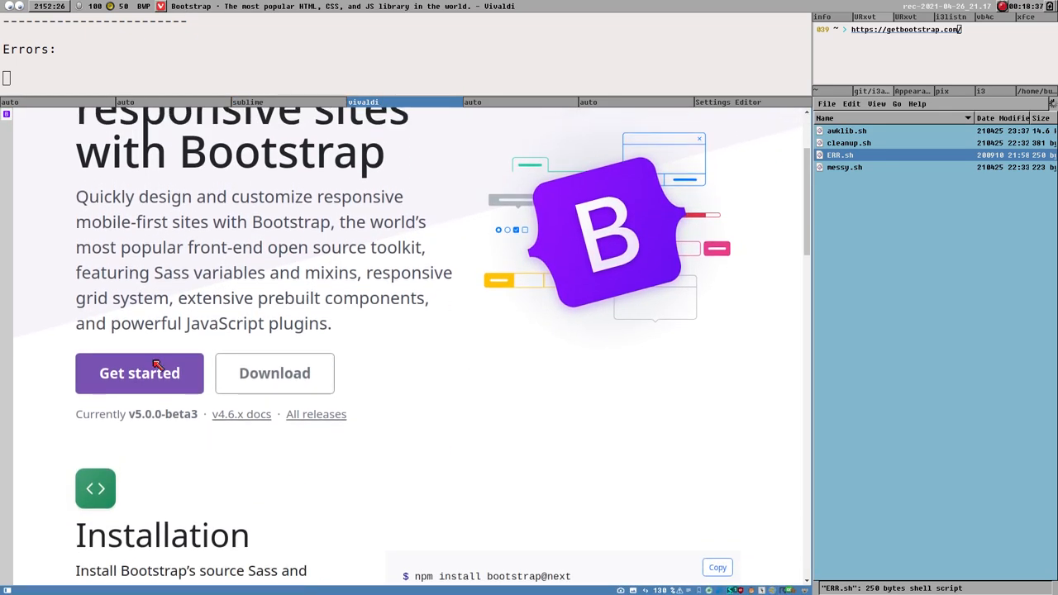
mouse_move(806, 173)
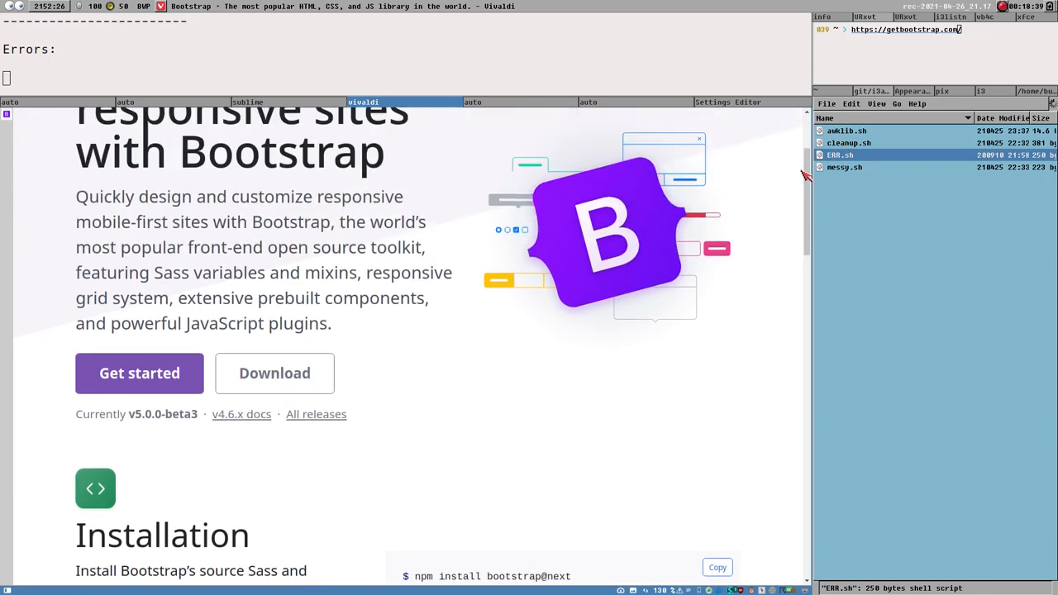
scroll(up, 3)
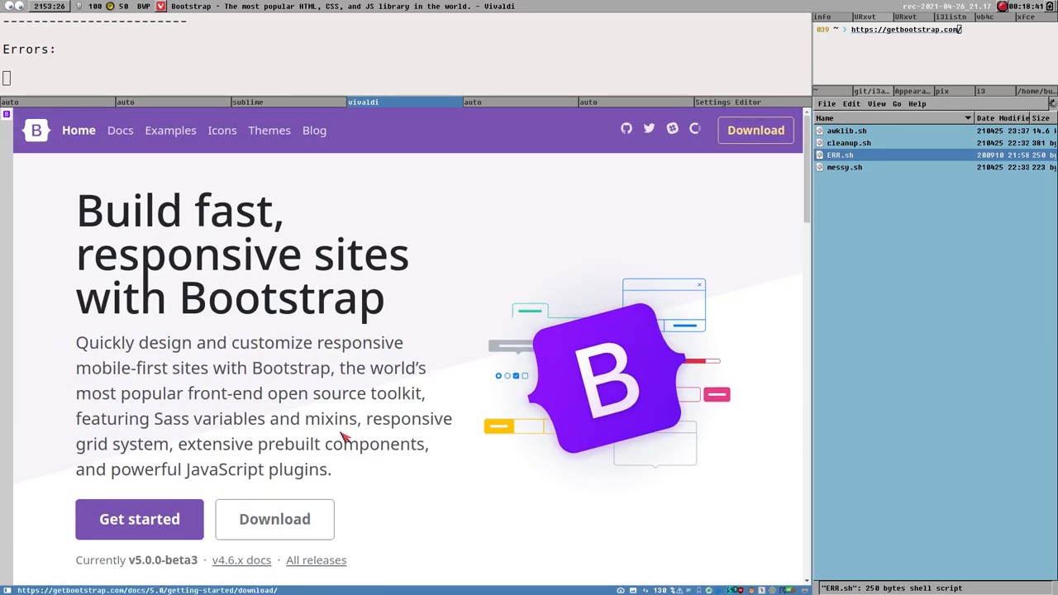
mouse_move(899, 263)
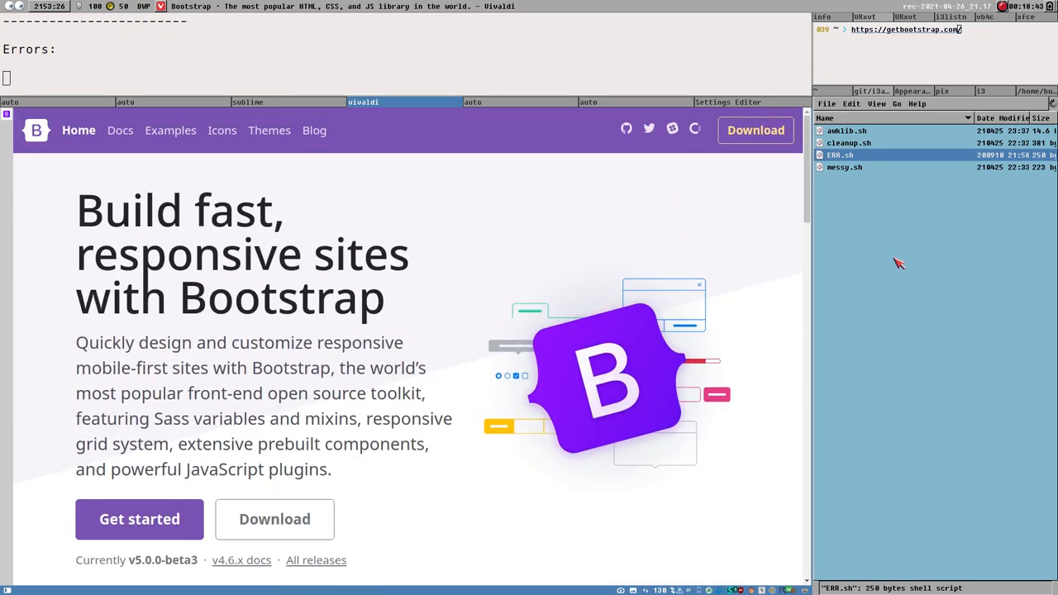
mouse_move(639, 209)
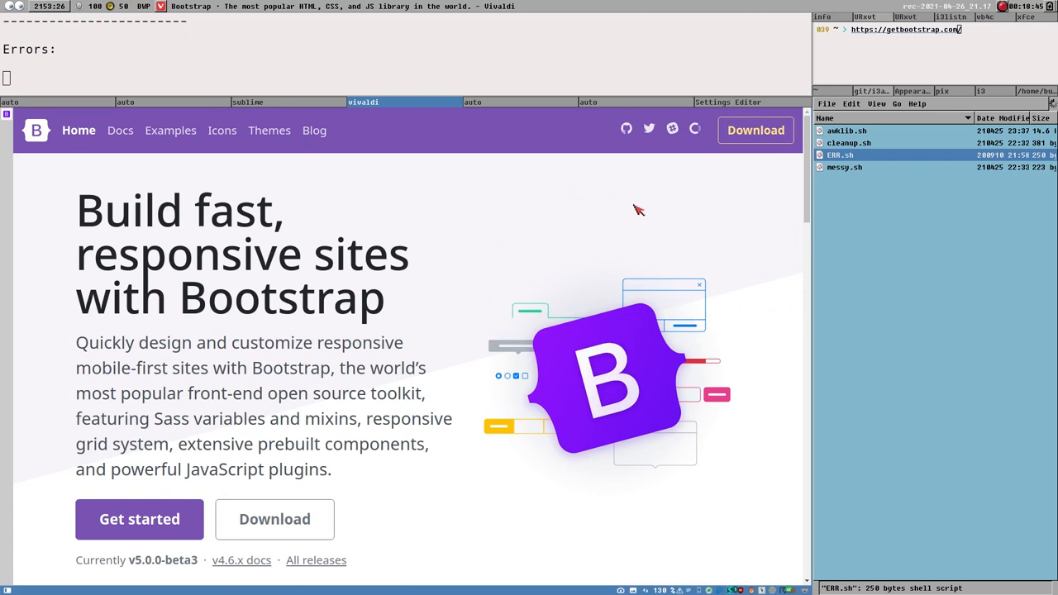
mouse_move(900, 433)
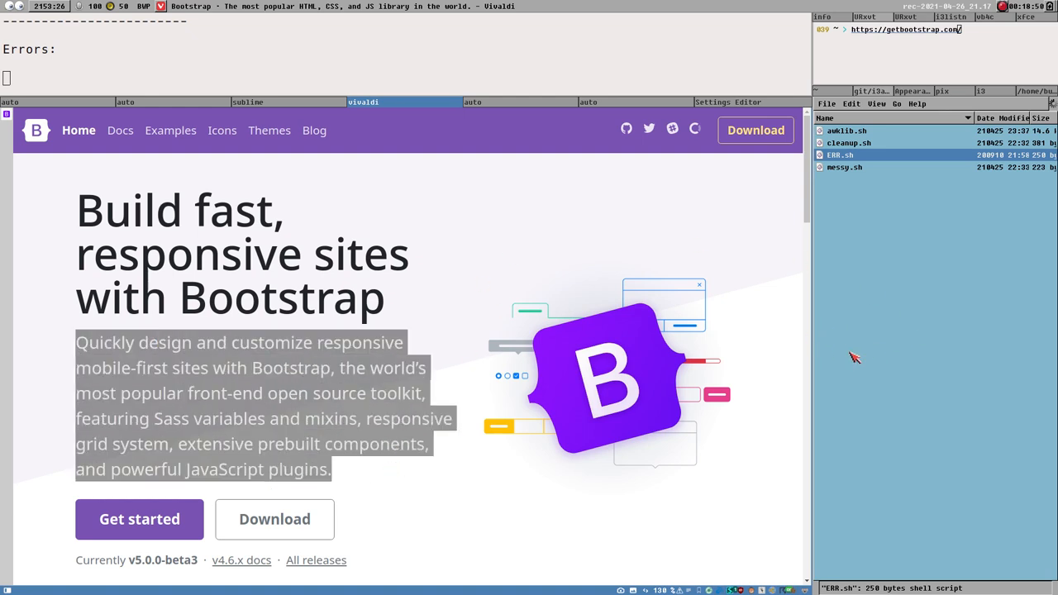
mouse_move(787, 419)
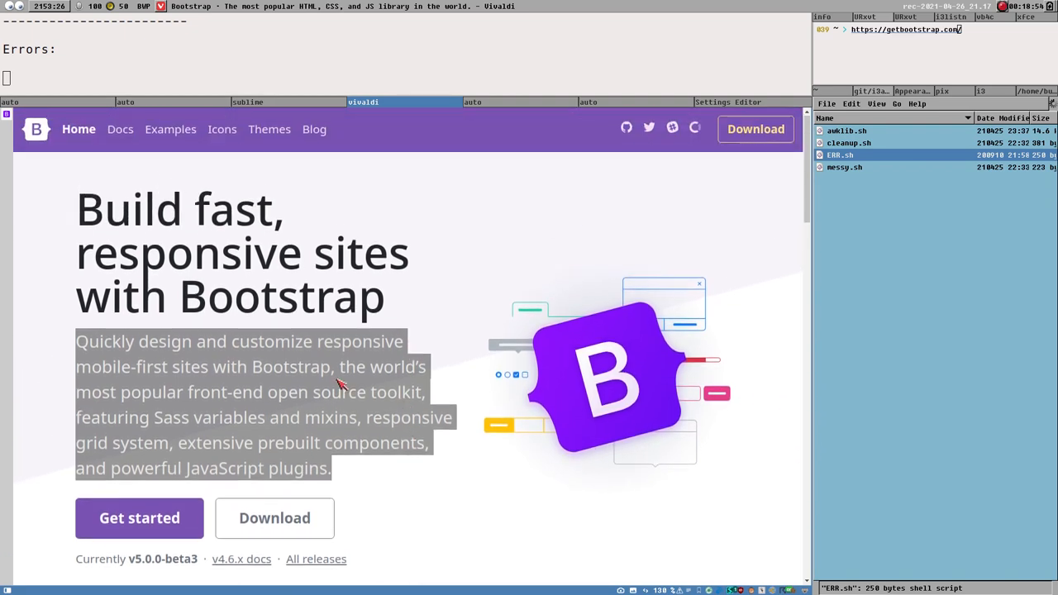
scroll(down, 3)
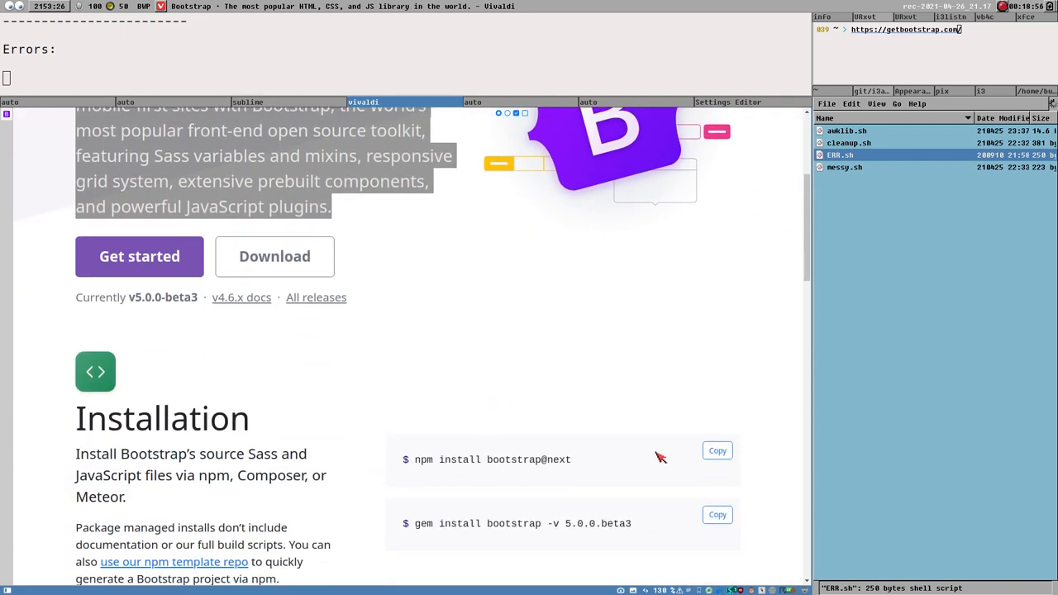
scroll(up, 3)
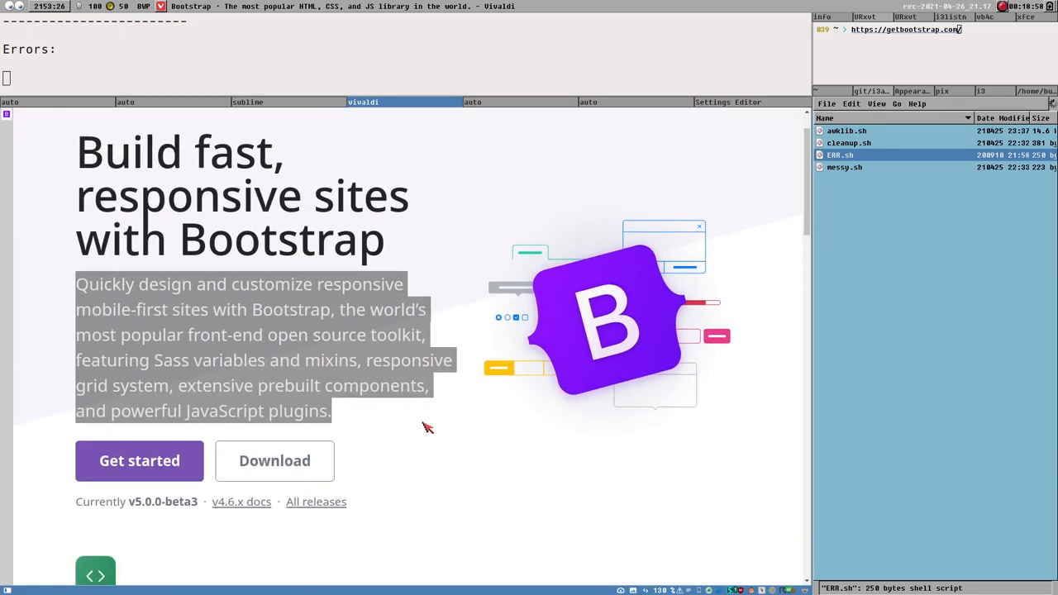
scroll(up, 3)
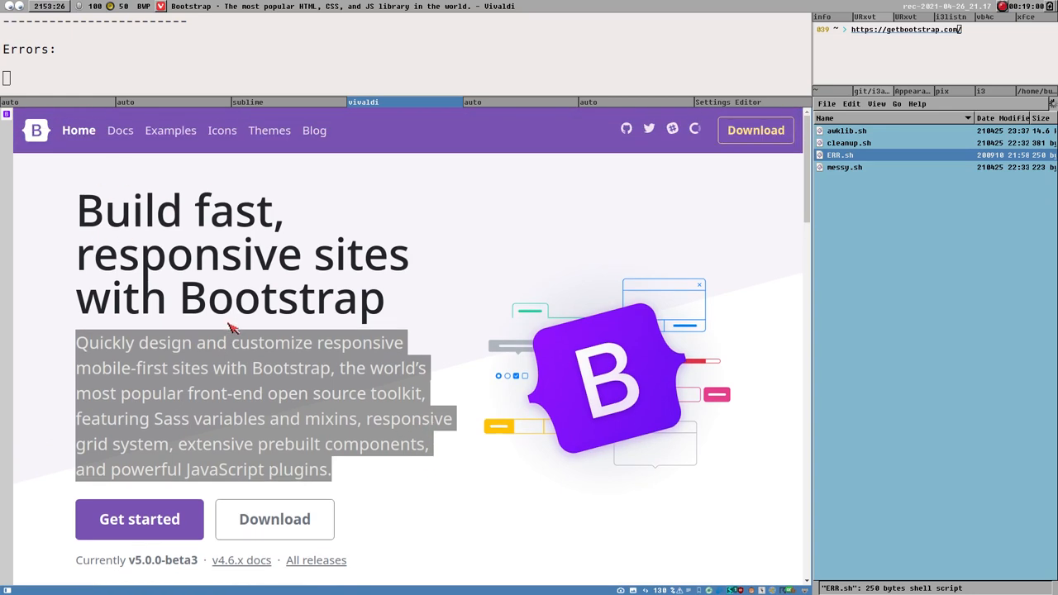
mouse_move(897, 426)
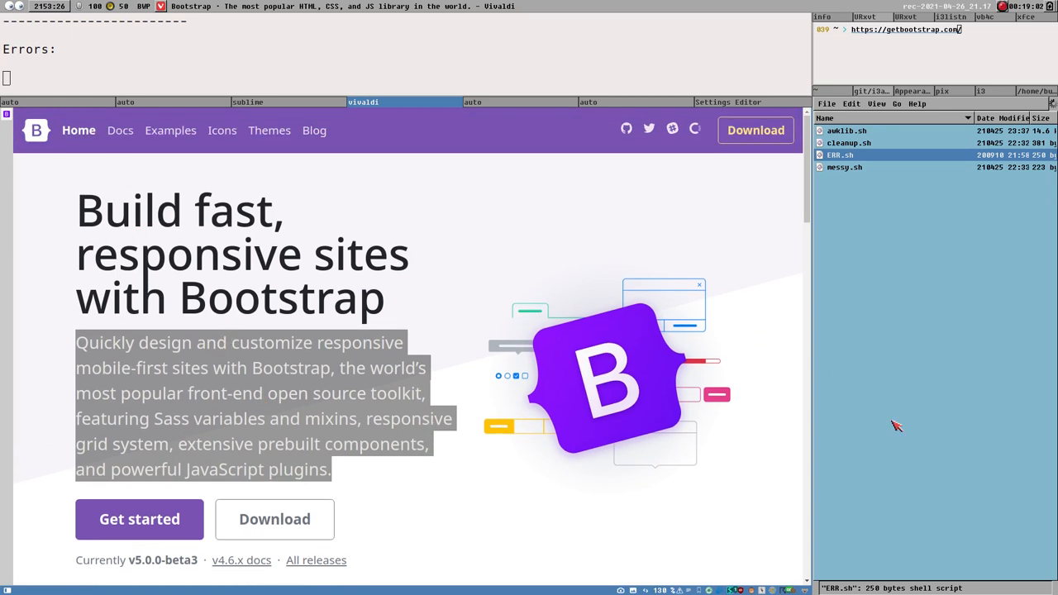
mouse_move(865, 221)
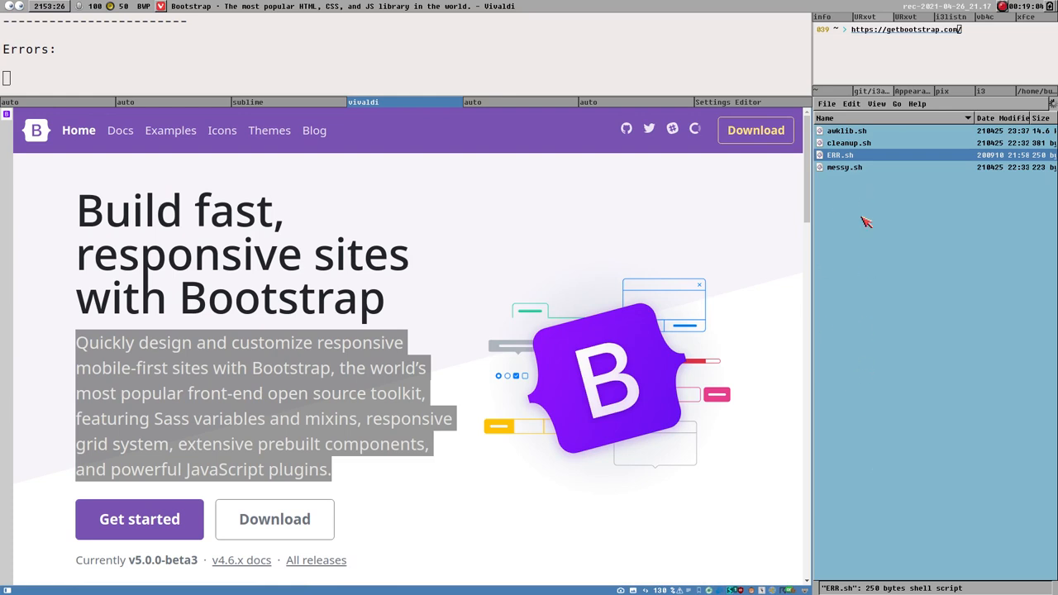
mouse_move(914, 310)
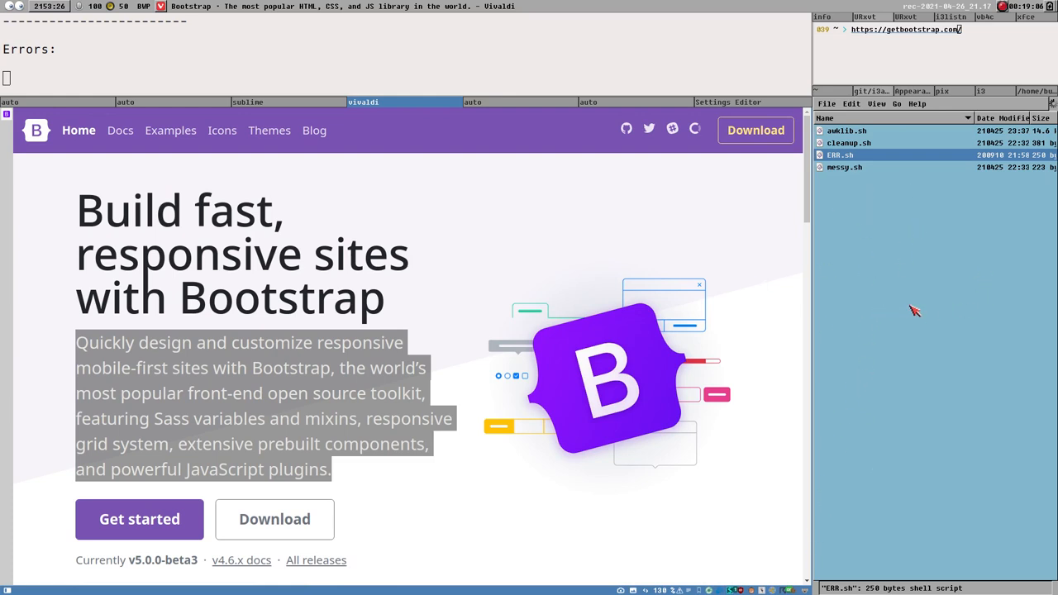
mouse_move(702, 360)
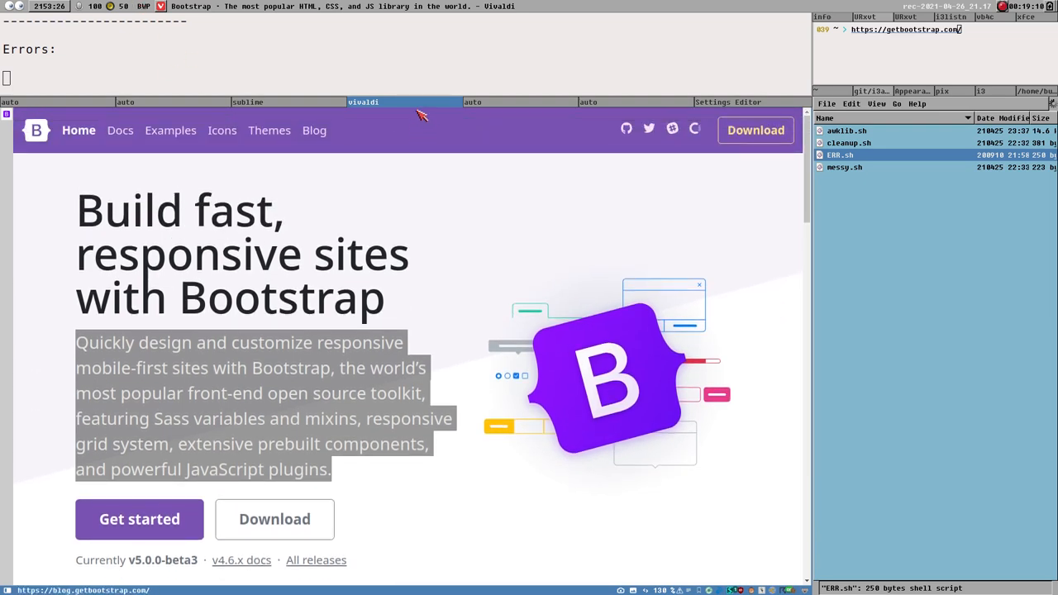
click(248, 102)
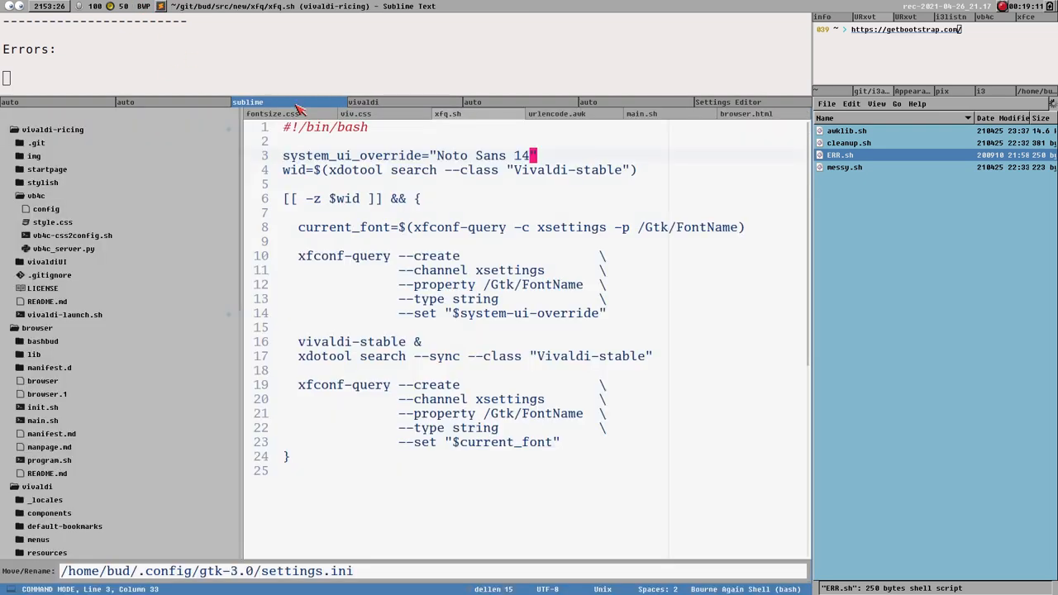
mouse_move(459, 334)
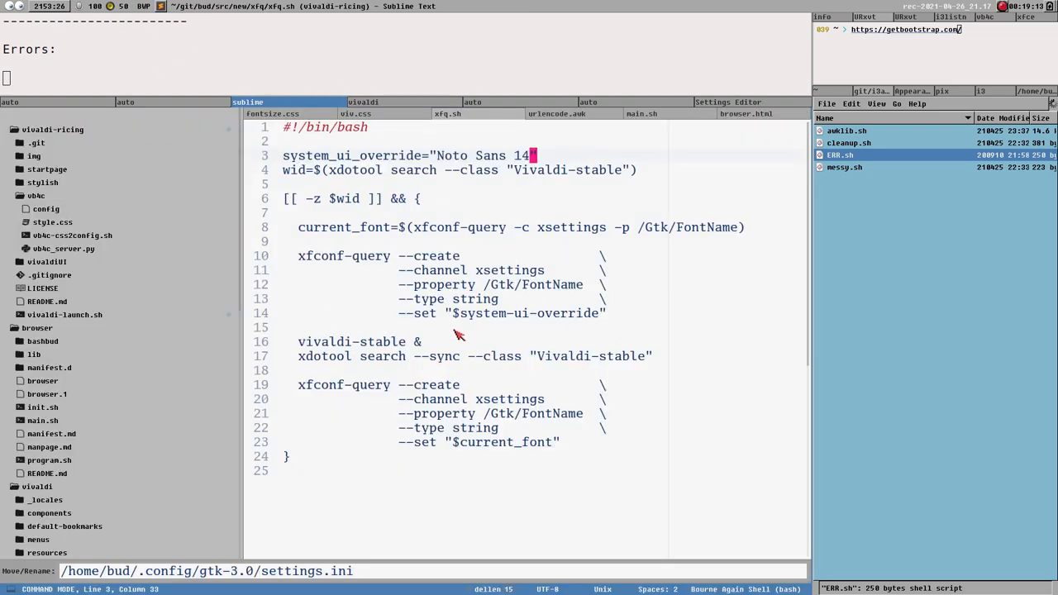
mouse_move(393, 127)
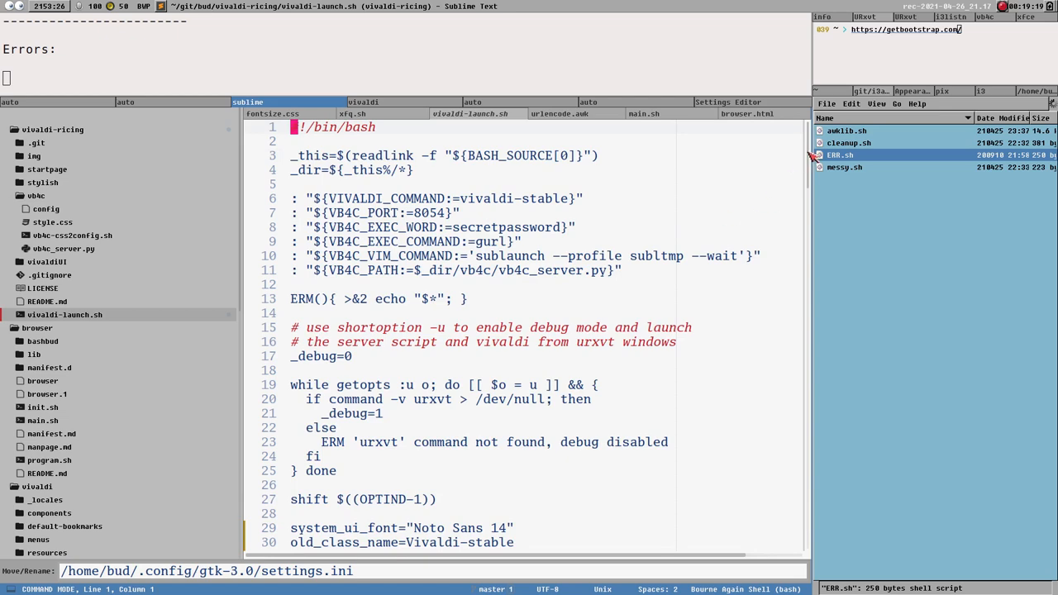
- Scroll through xfq.sh and vivaldi-launch.sh, comparing their Noto Sans 14 font settings
scroll(down, 3)
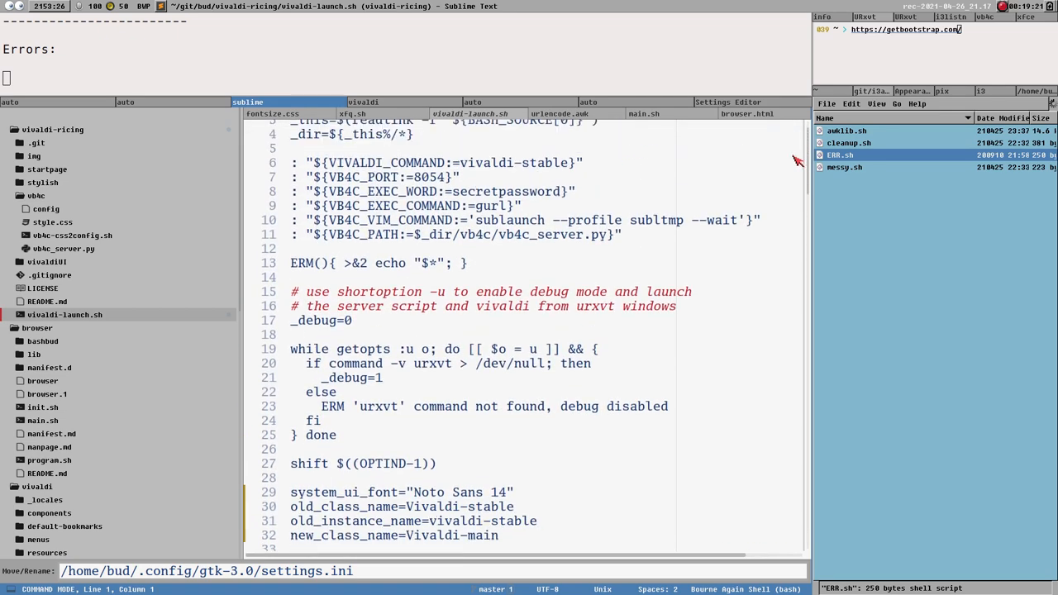
scroll(down, 3)
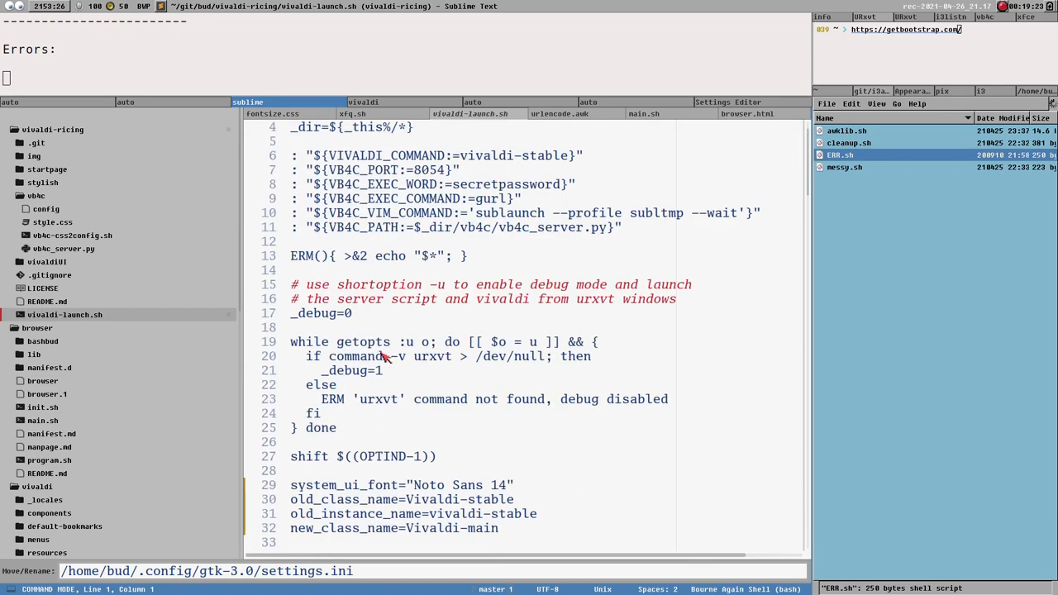
scroll(down, 3)
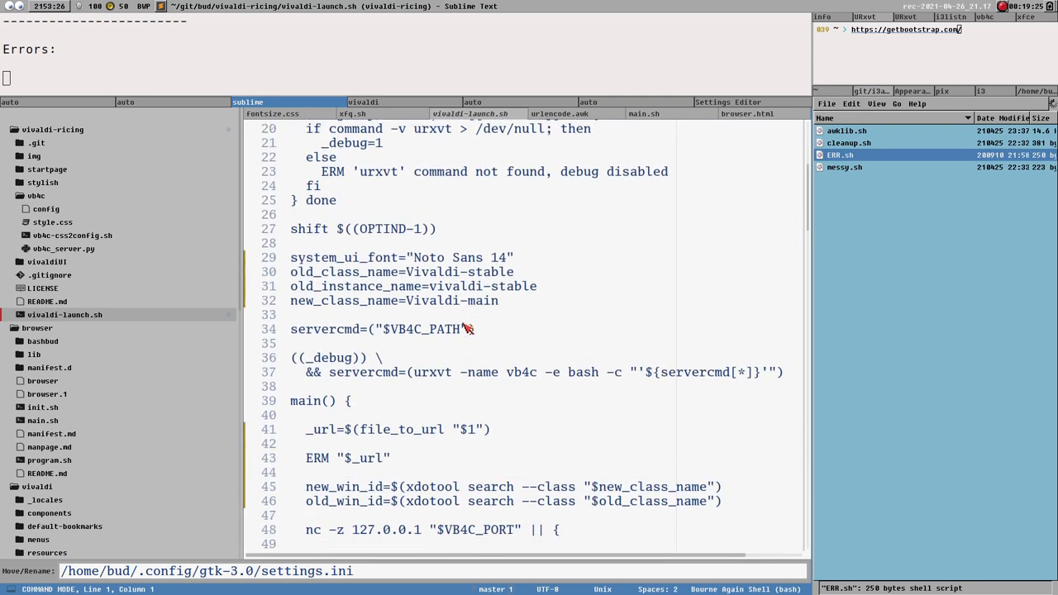
click(351, 113)
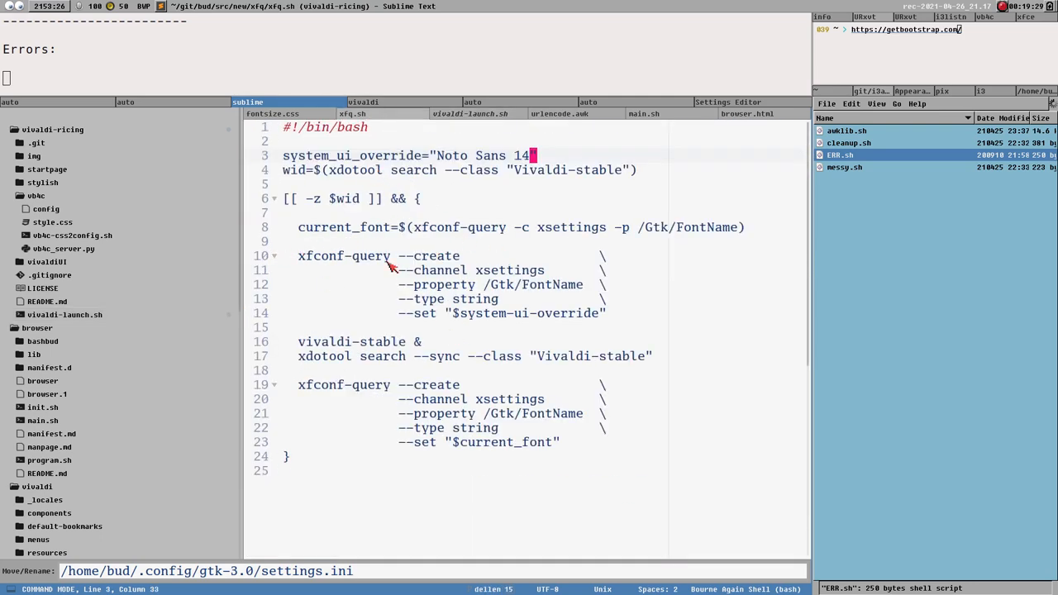
mouse_move(385, 342)
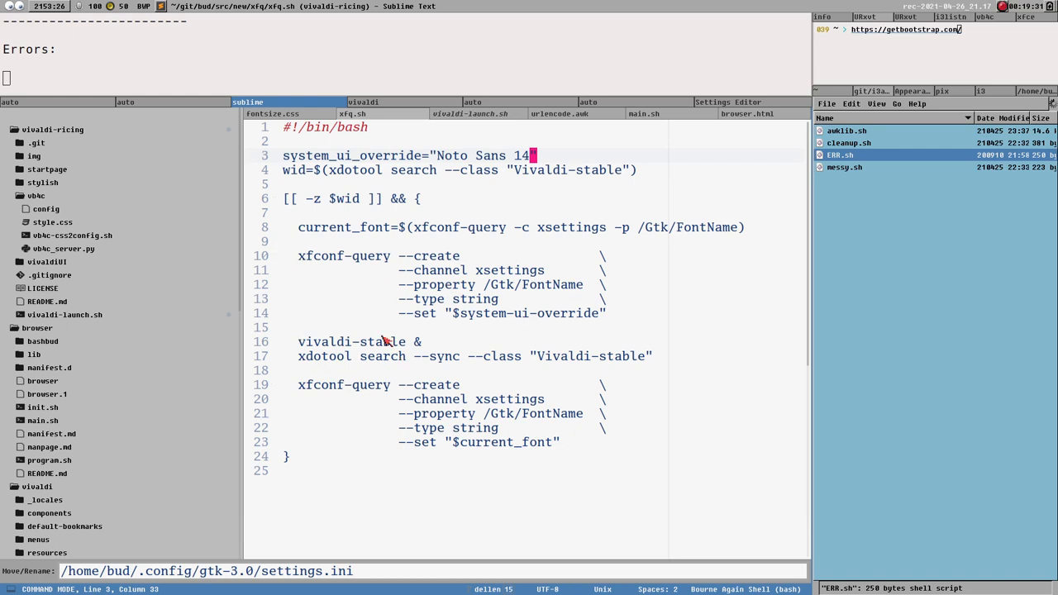
mouse_move(462, 121)
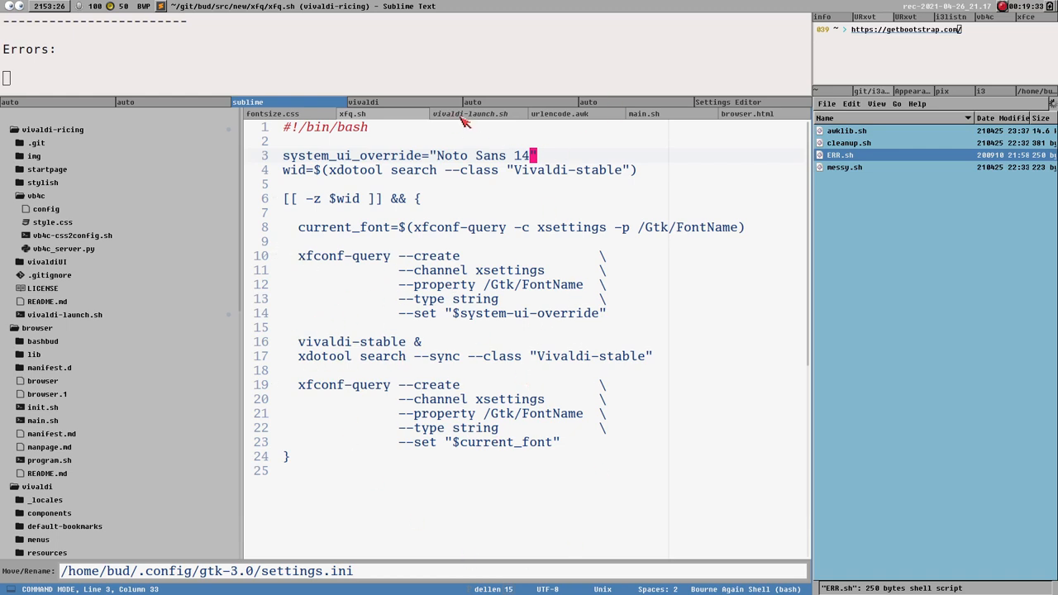
click(469, 113)
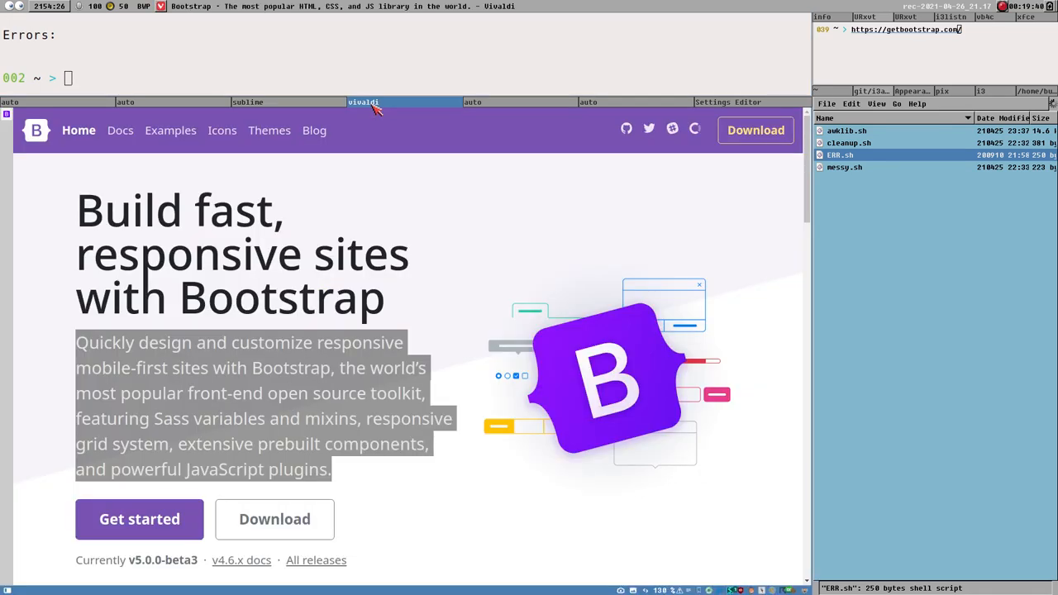
mouse_move(381, 395)
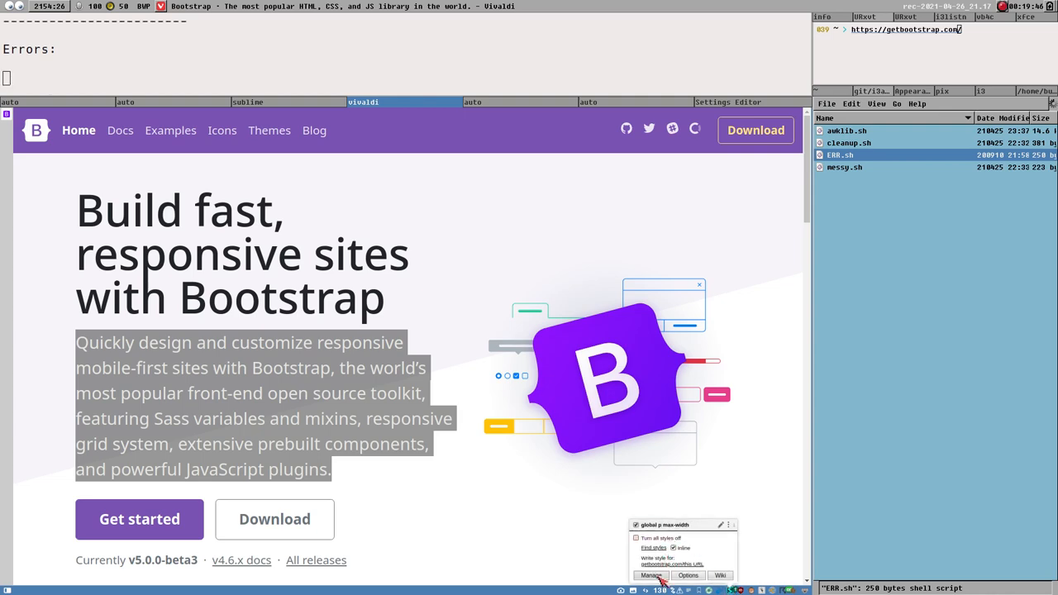
- View the Stylus installed-styles manager, then quit Vivaldi
click(651, 575)
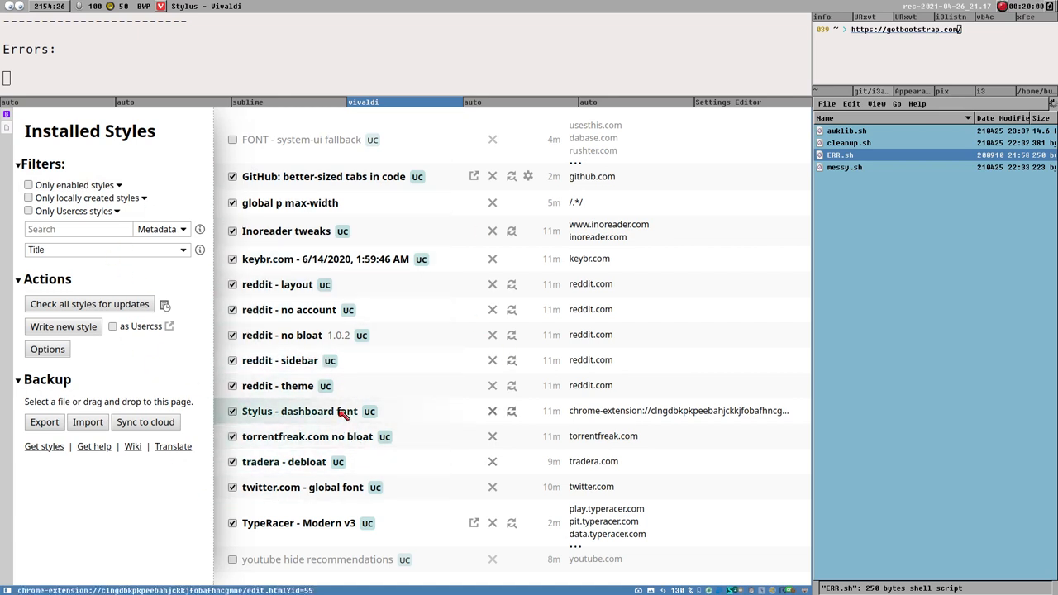
click(232, 411)
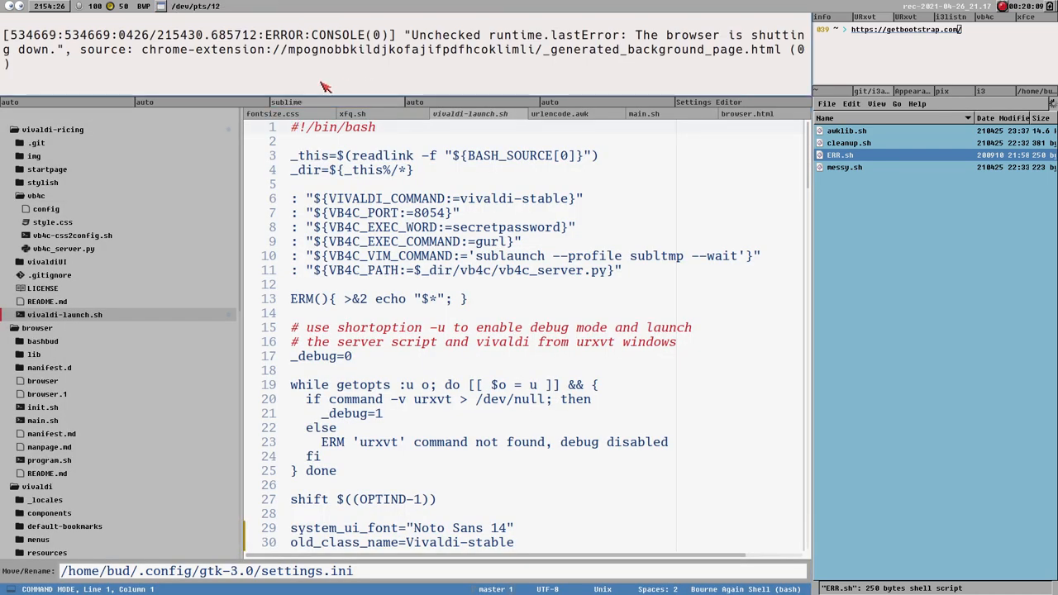
- Launch Vivaldi plainly from URxvt with vivaldi-stable, no font-override script
text(vivaldi-stable)
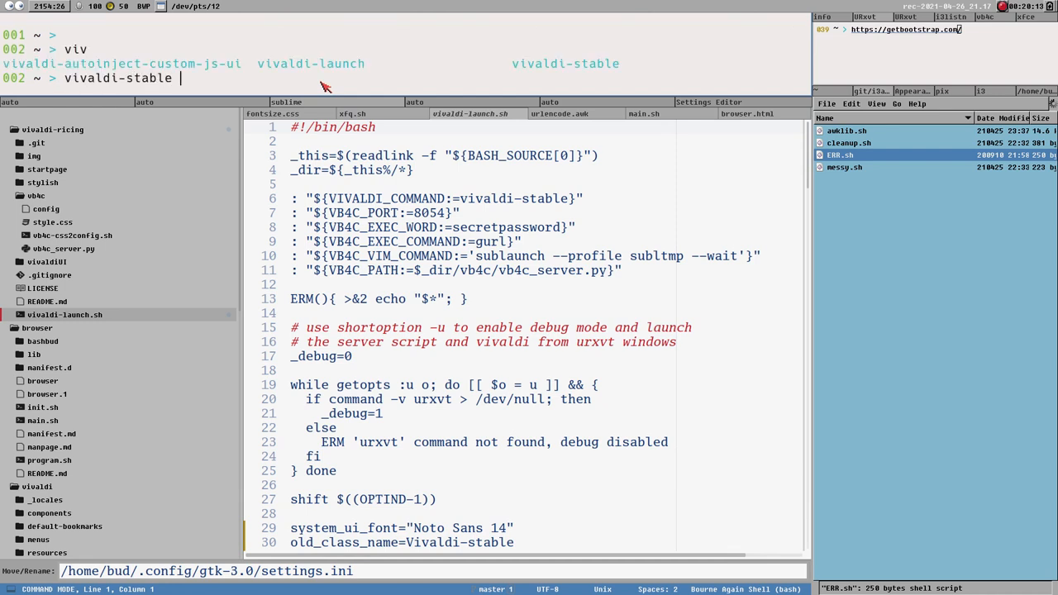
key(Return)
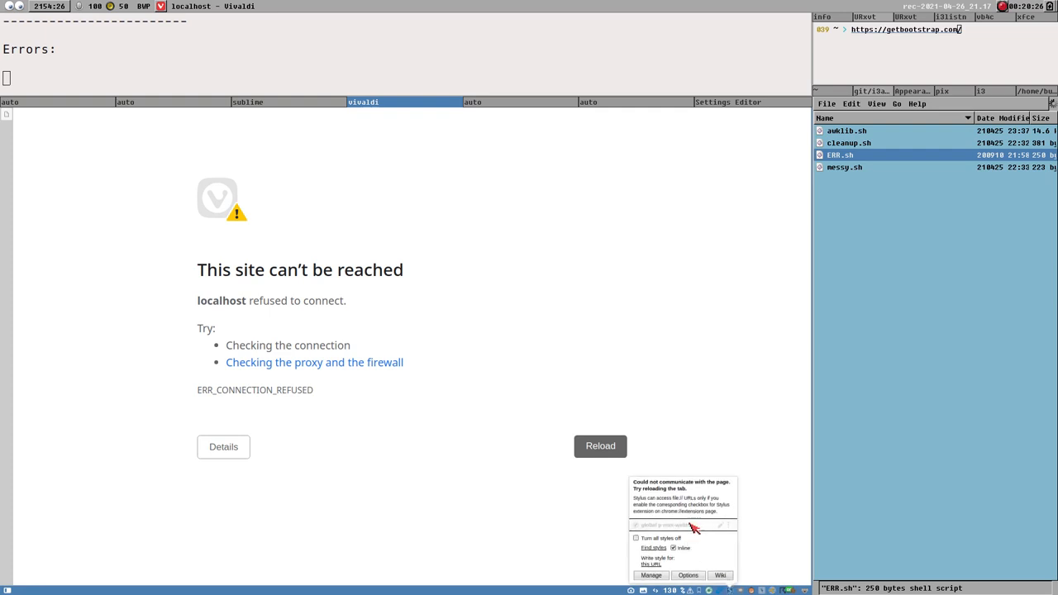
- Check Bootstrap's blocky fallback font, then reopen the Stylus styles manager
click(651, 575)
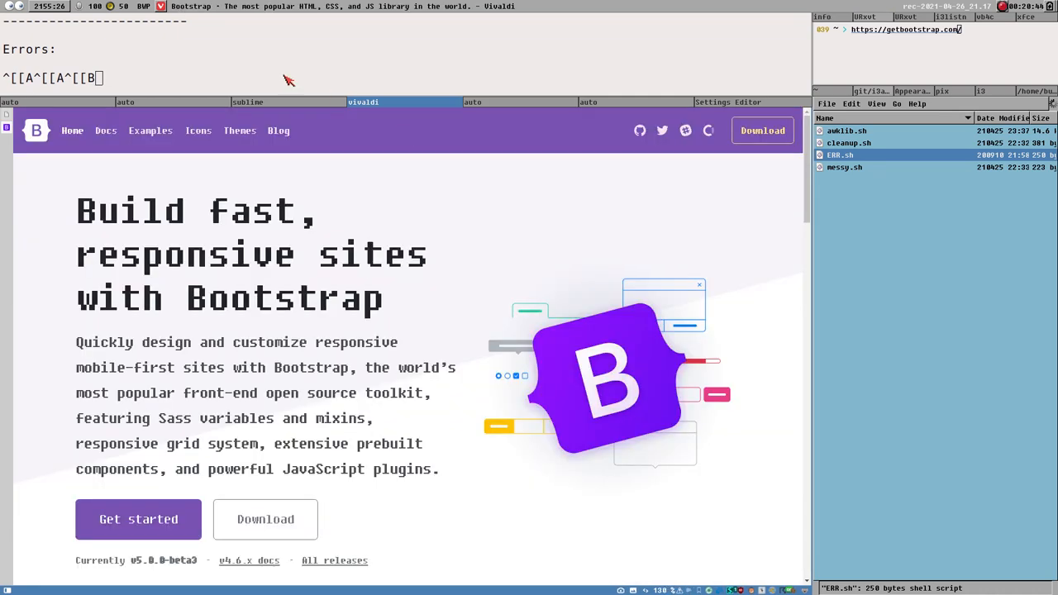
mouse_move(58, 137)
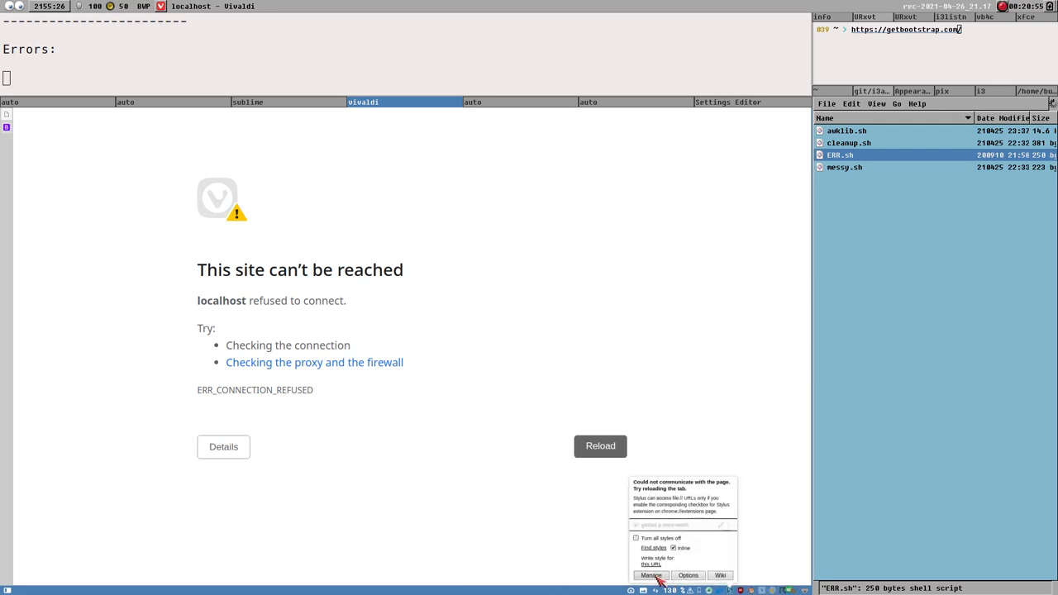
click(652, 576)
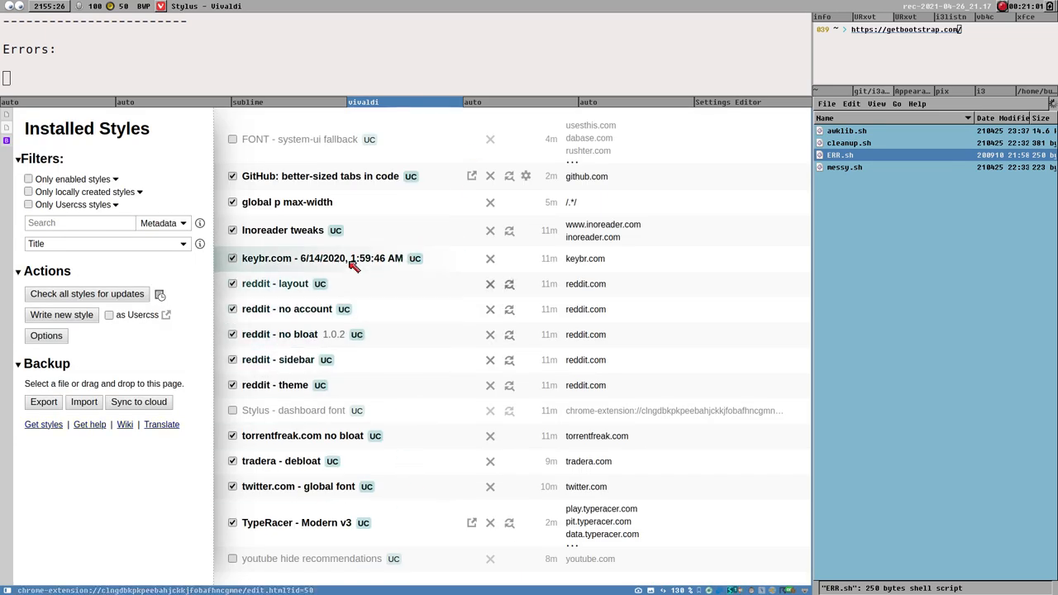
mouse_move(339, 126)
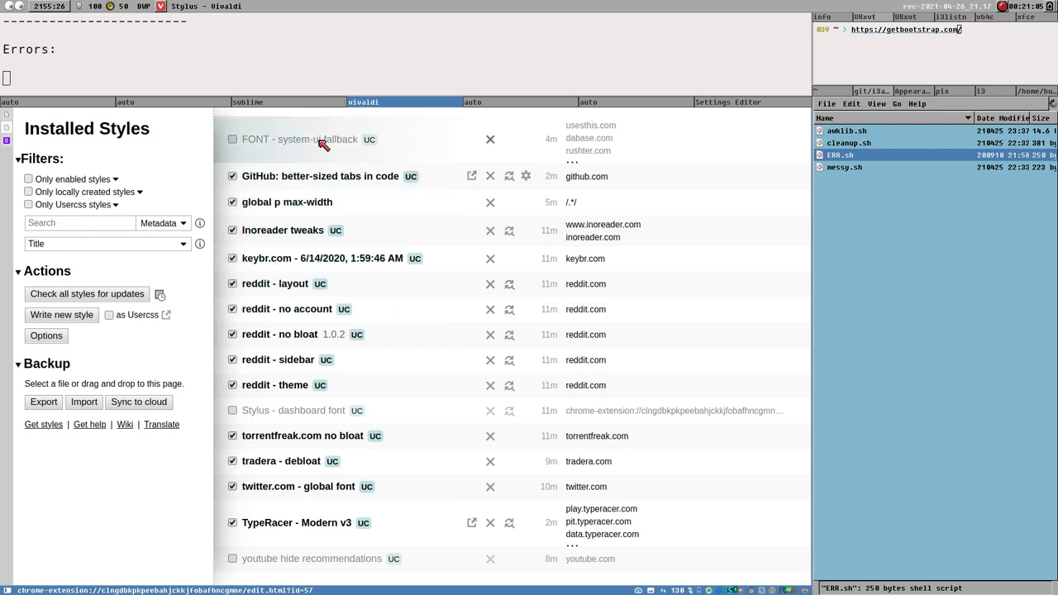
click(297, 139)
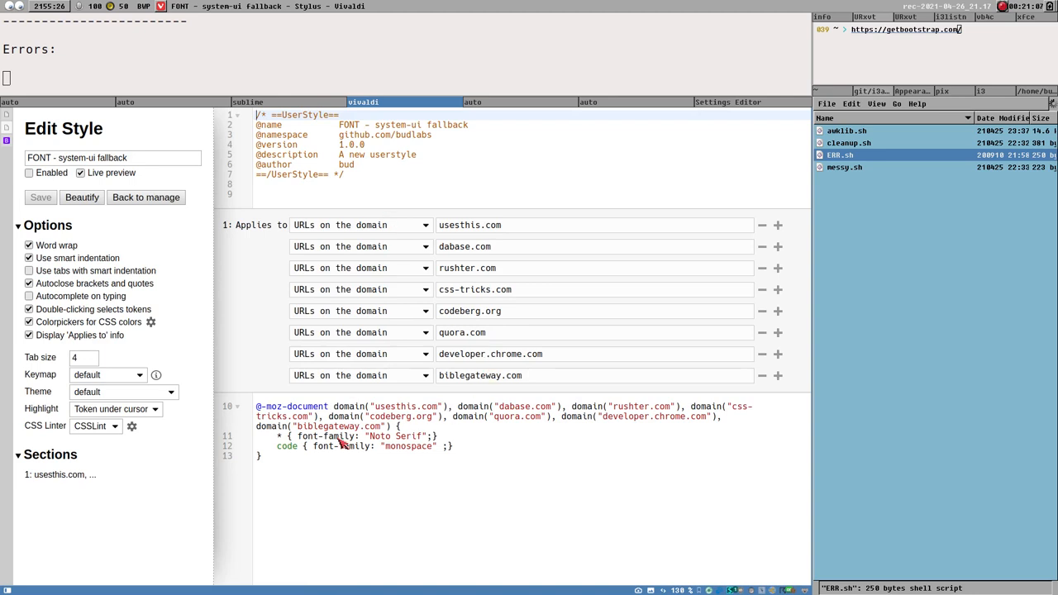
mouse_move(517, 415)
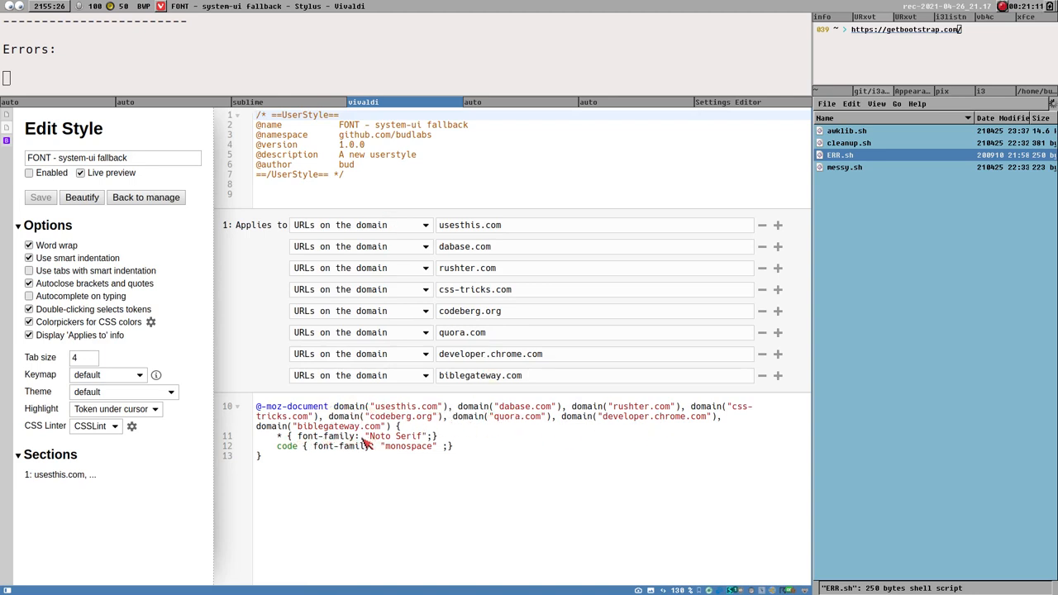
mouse_move(277, 441)
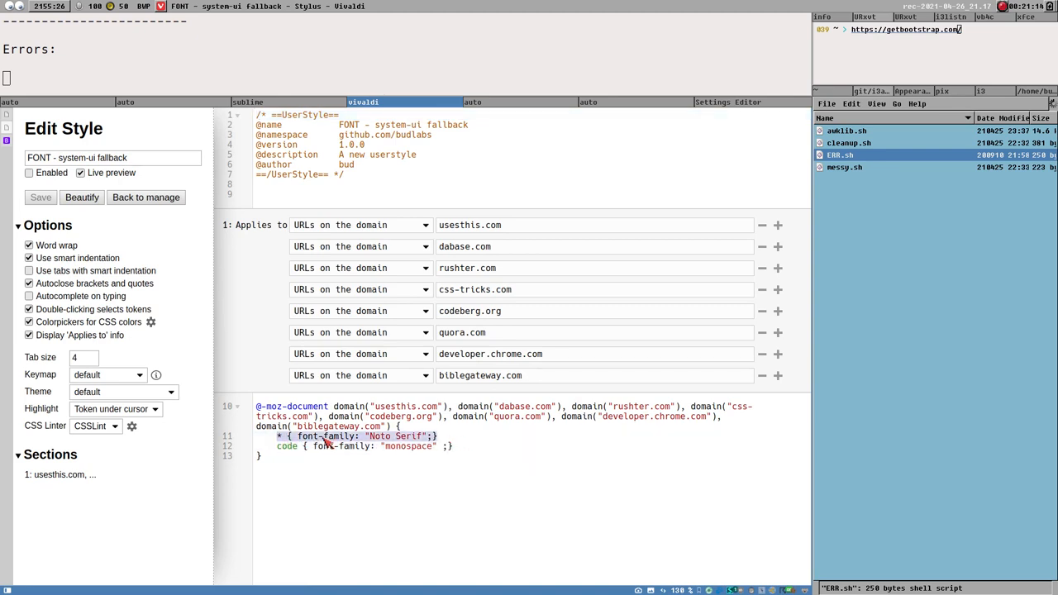
mouse_move(310, 446)
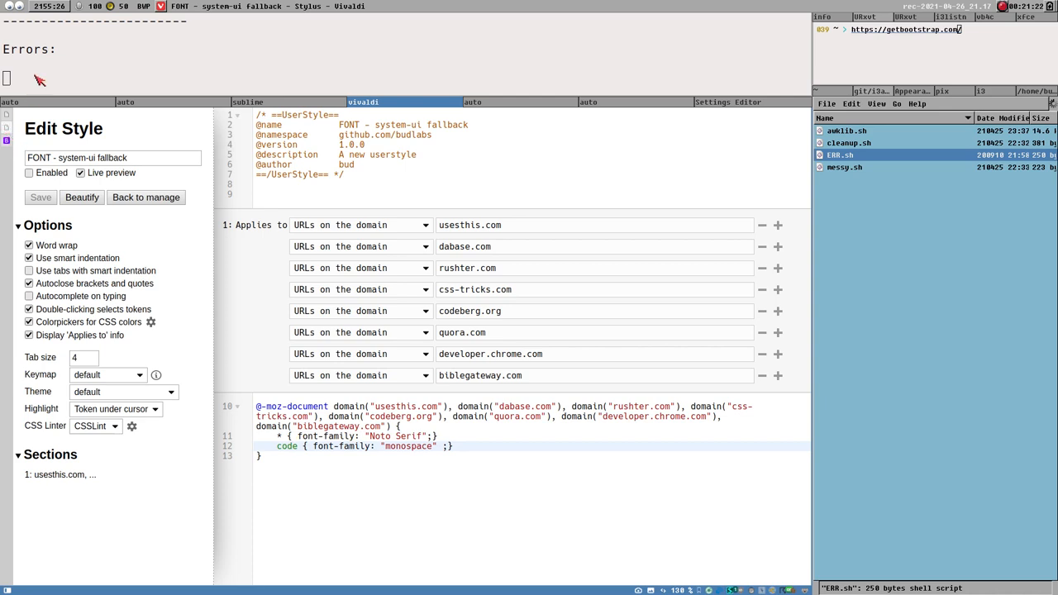
mouse_move(10, 132)
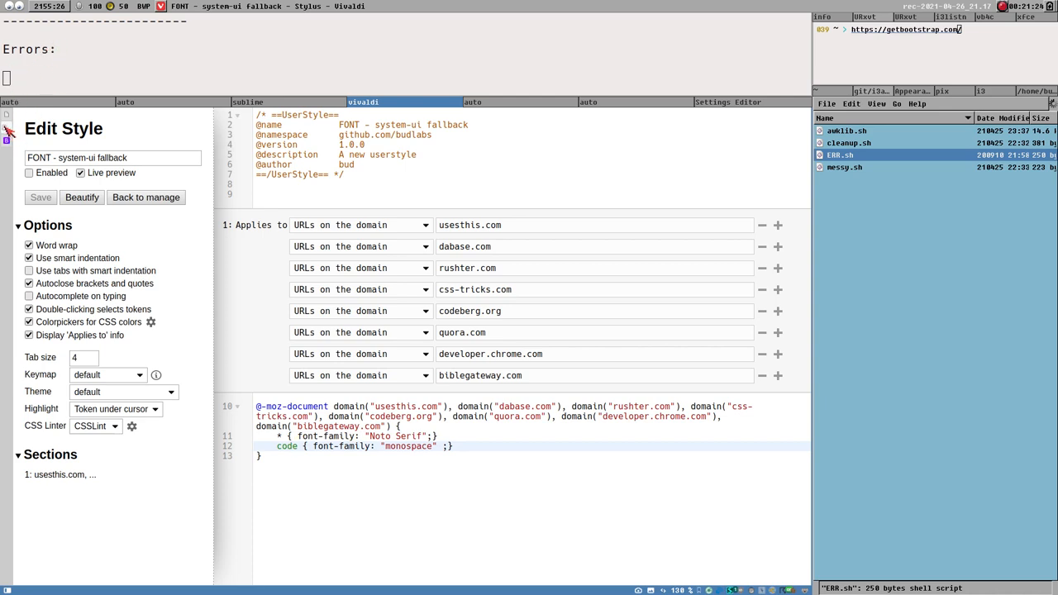
mouse_move(490, 204)
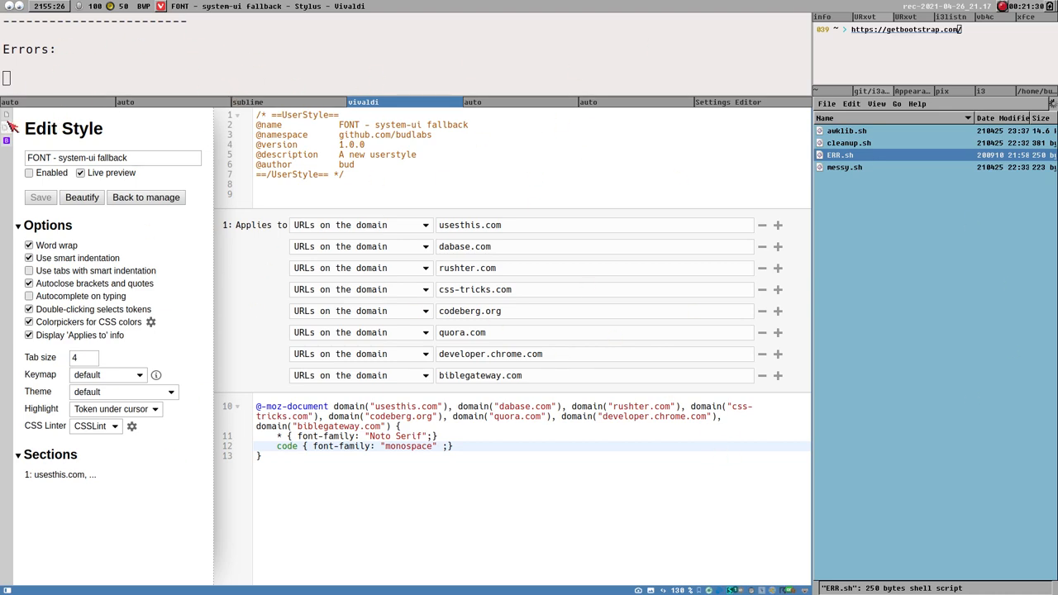
- Bring up getbootstrap.com and scroll to Official Themes and back to the hero
click(248, 101)
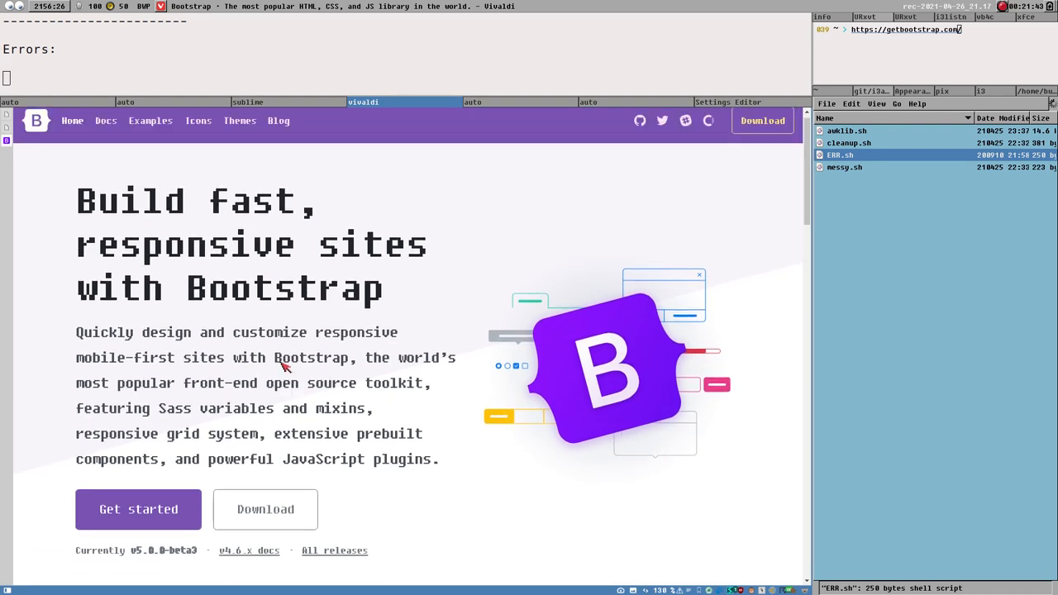
scroll(down, 3)
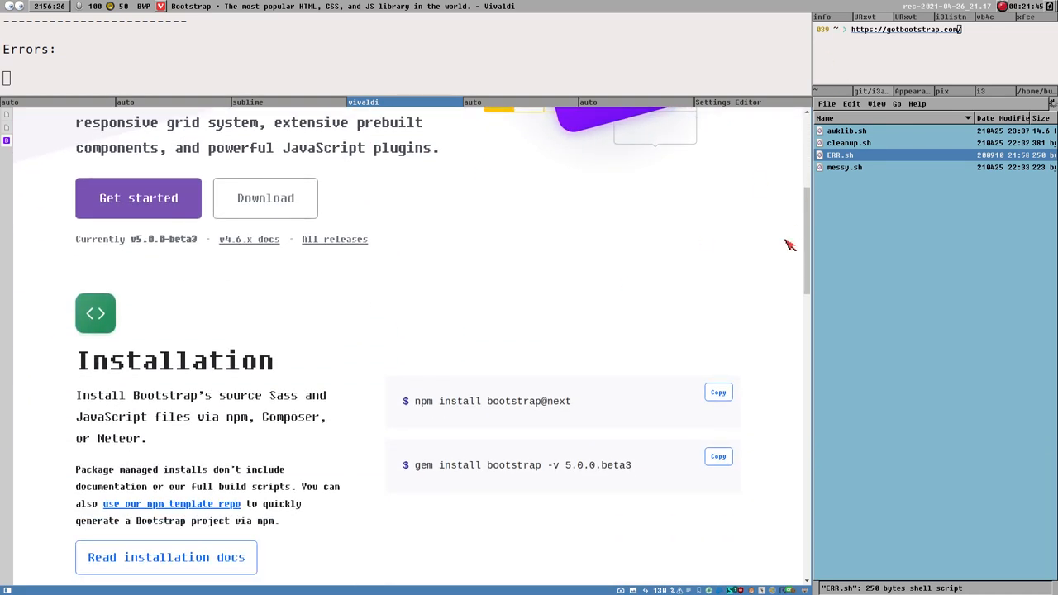
scroll(down, 3)
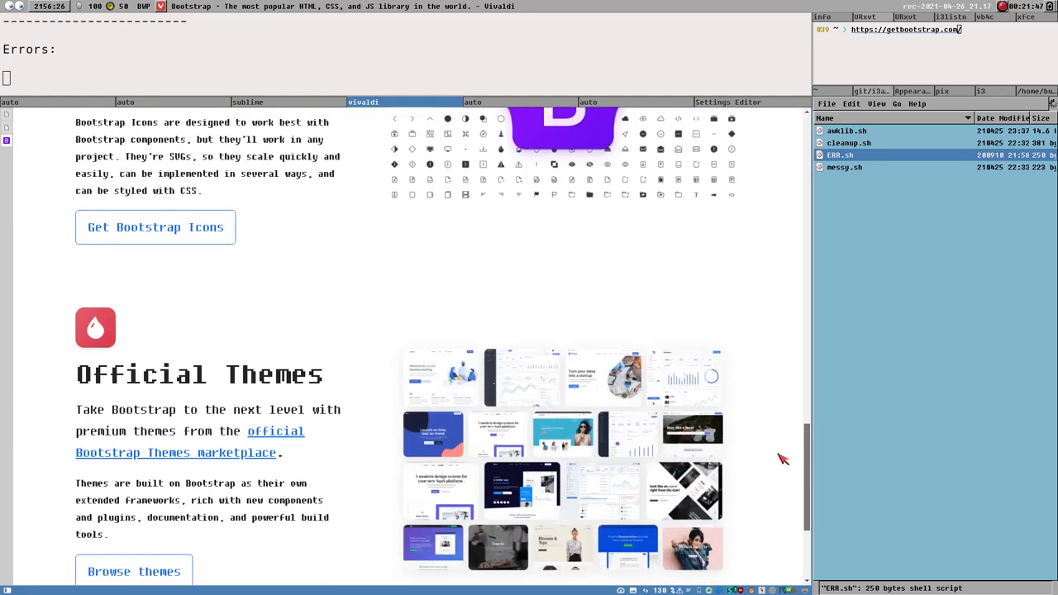
scroll(up, 3)
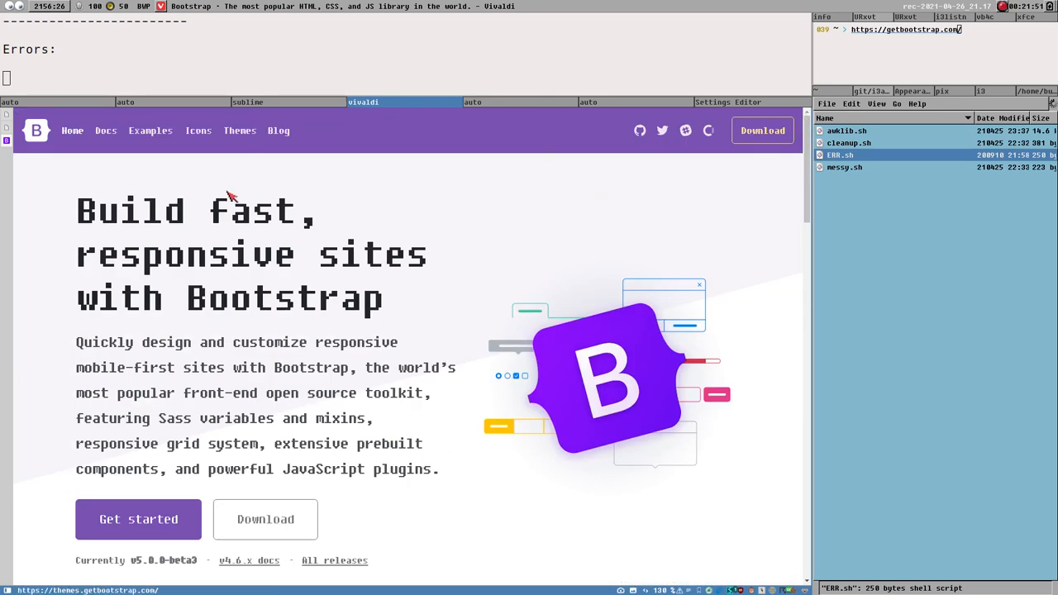
mouse_move(190, 201)
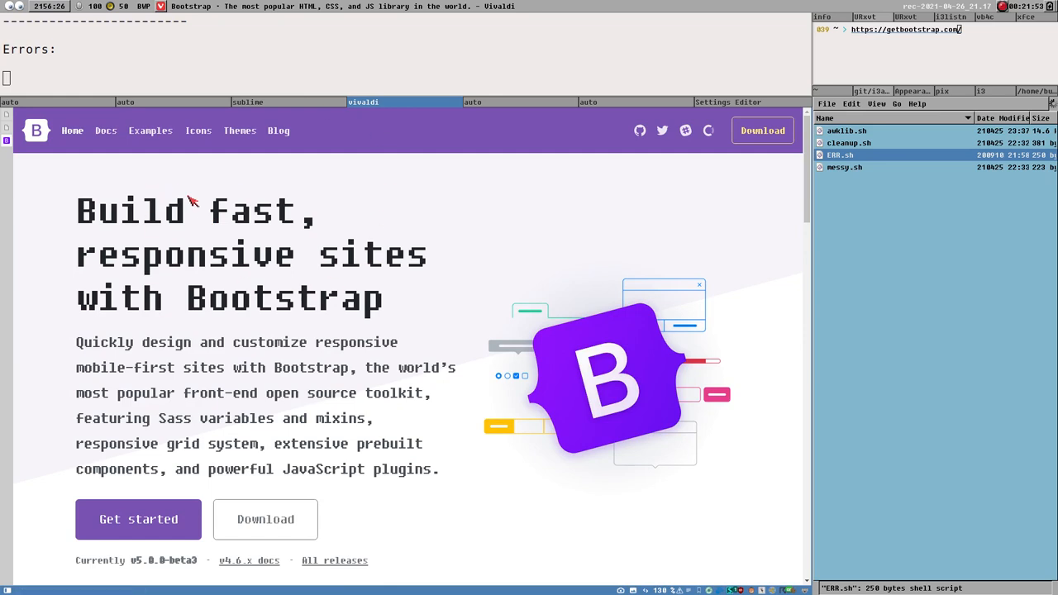
mouse_move(279, 373)
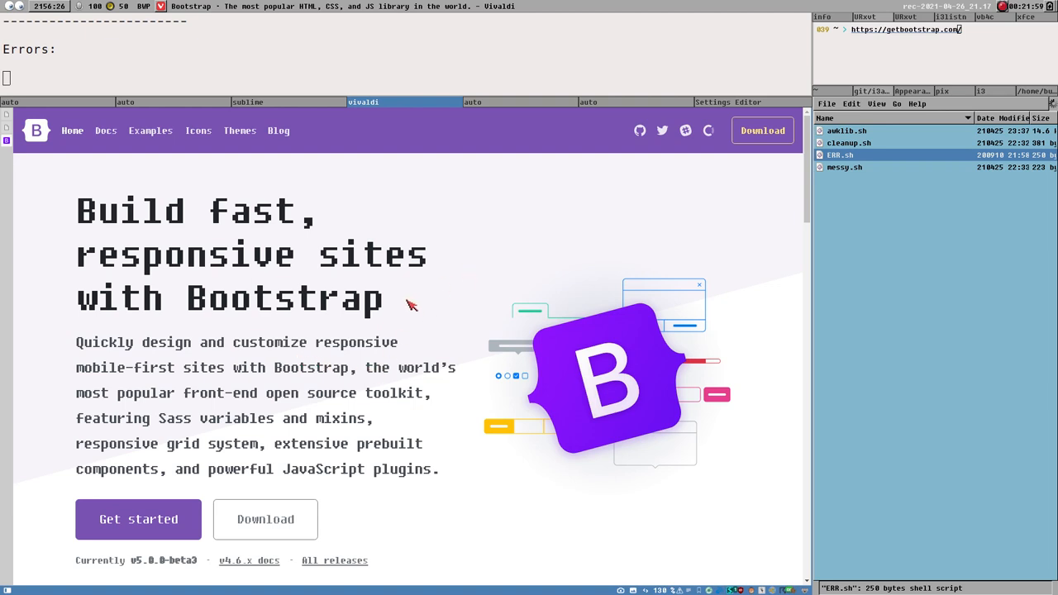
mouse_move(128, 207)
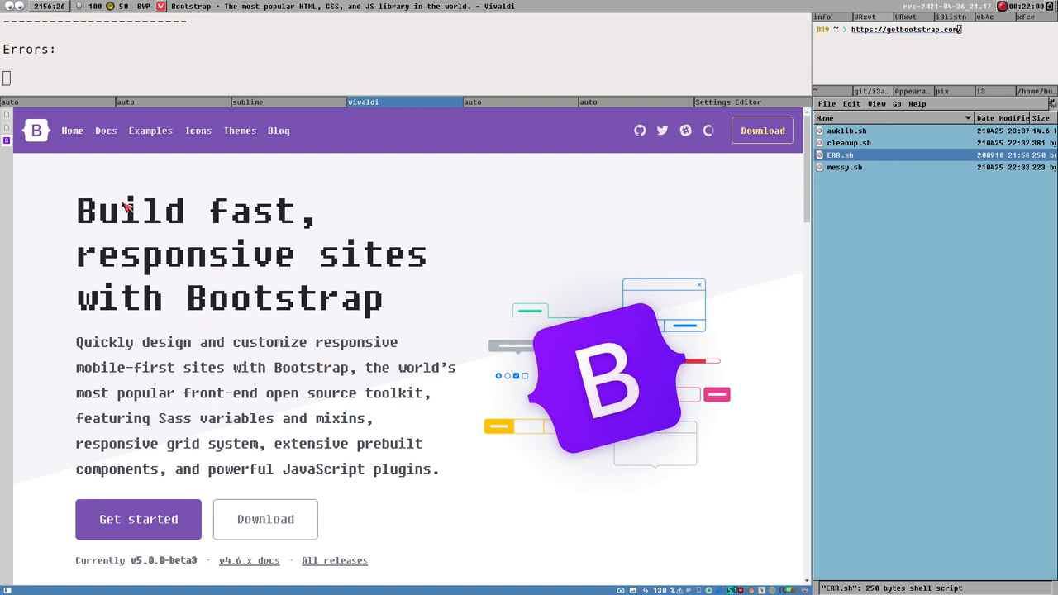
mouse_move(313, 324)
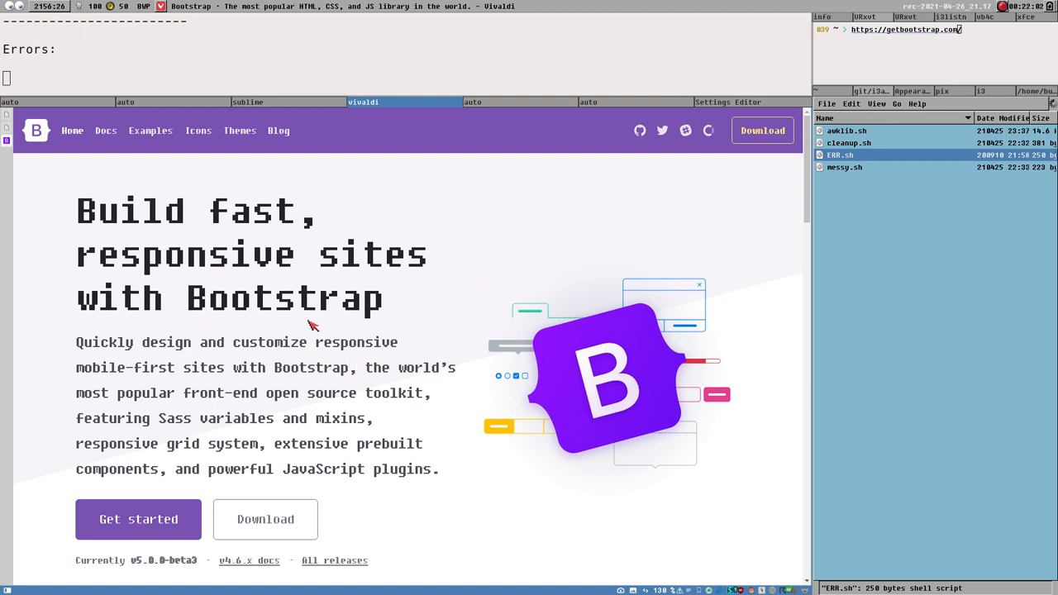
mouse_move(630, 246)
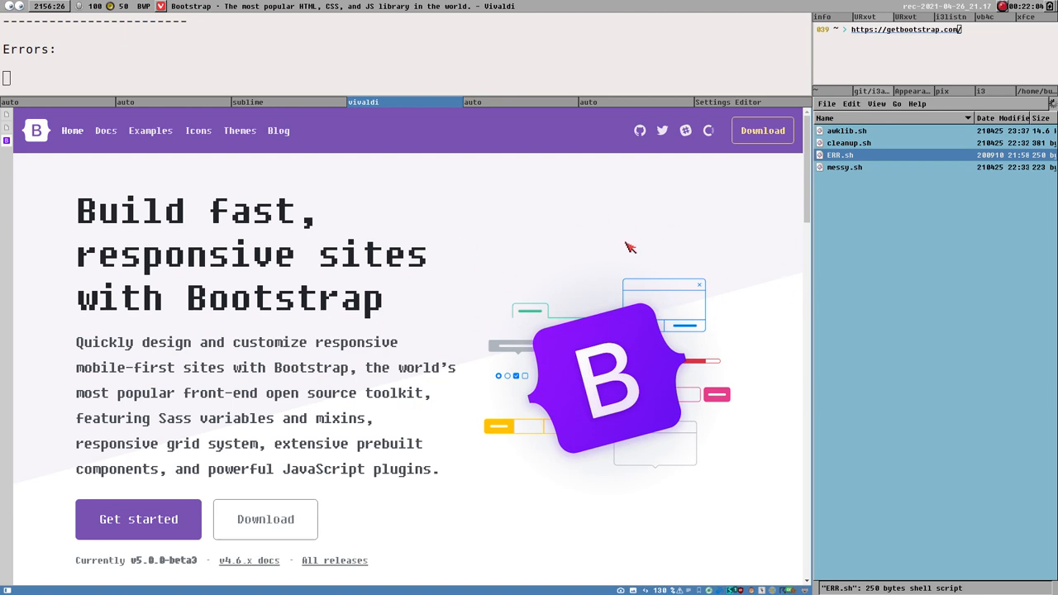
mouse_move(511, 321)
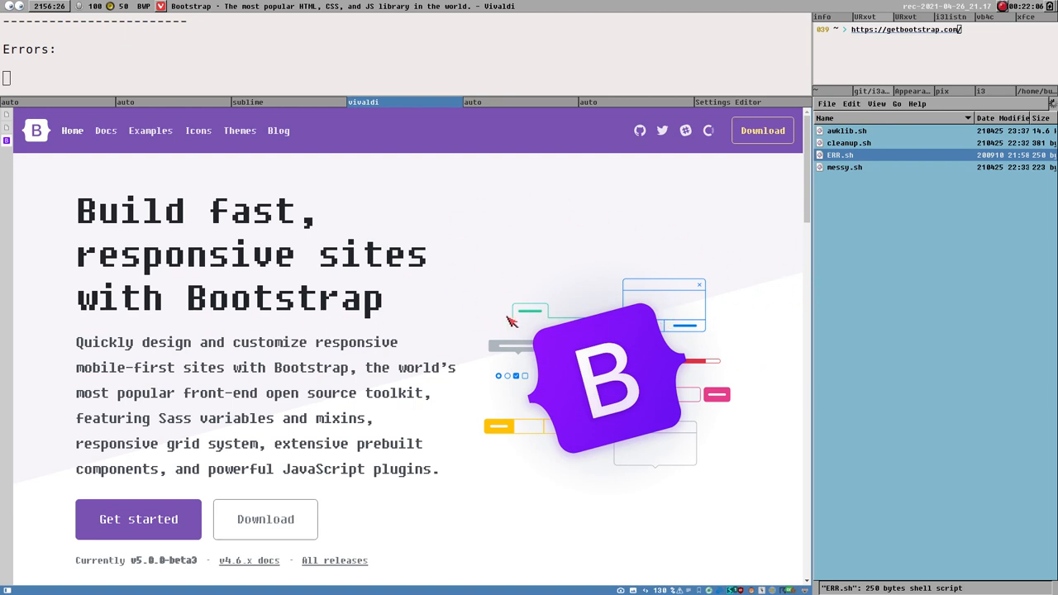
mouse_move(380, 331)
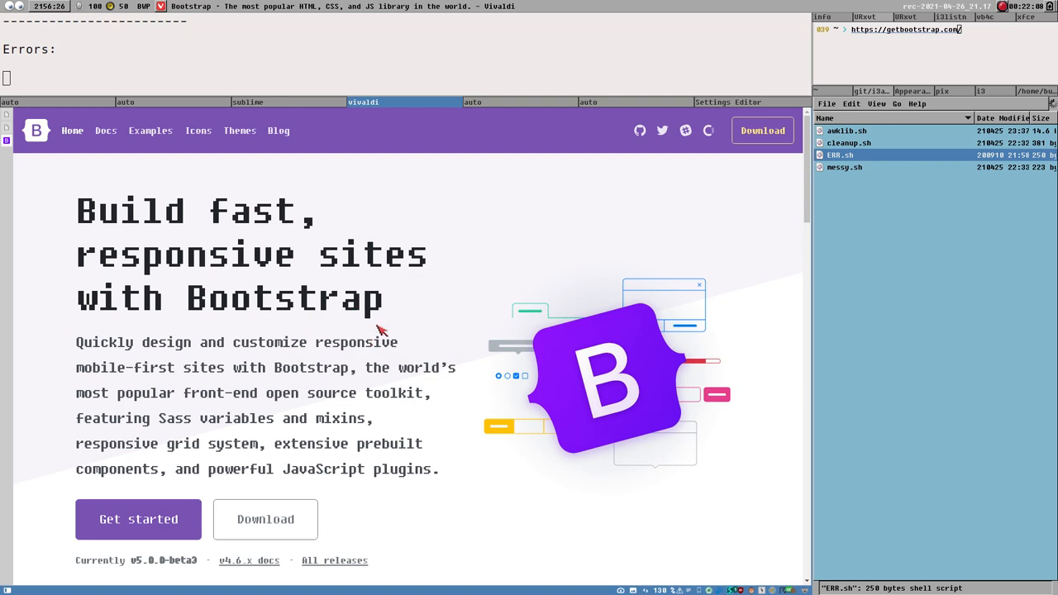
mouse_move(438, 330)
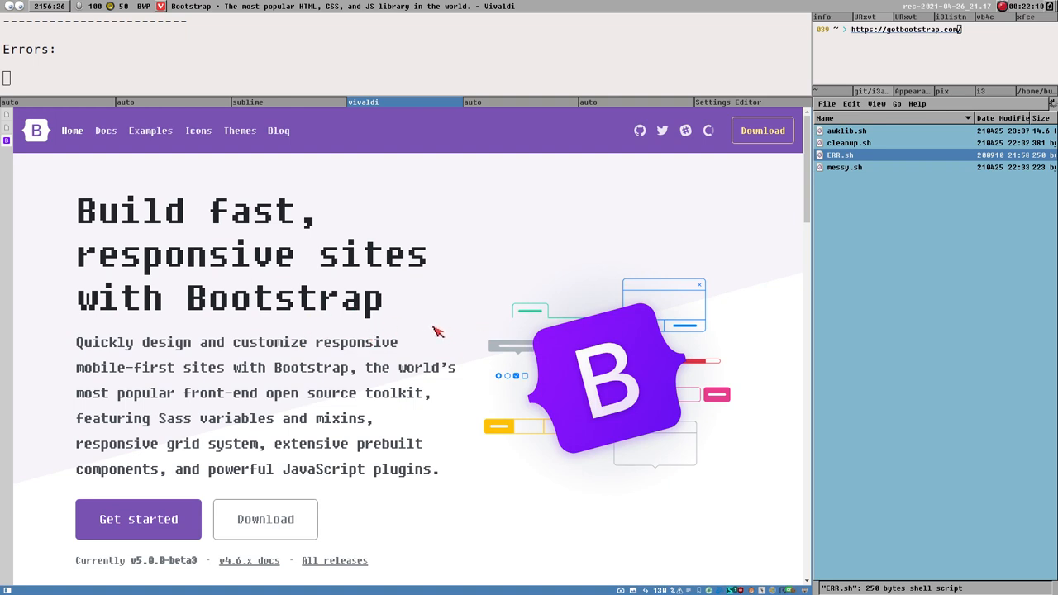
mouse_move(798, 275)
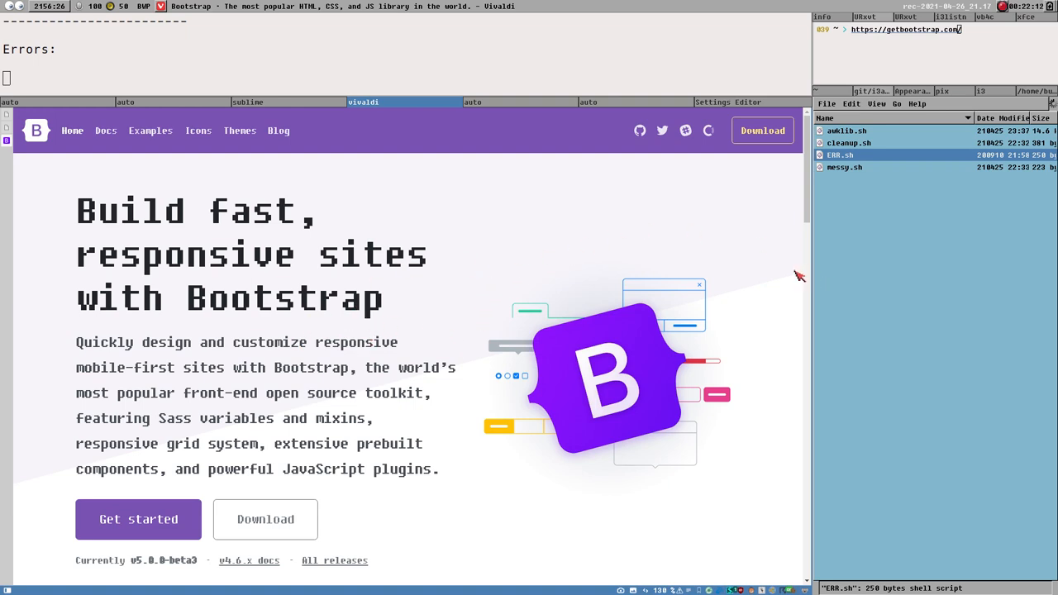
mouse_move(775, 262)
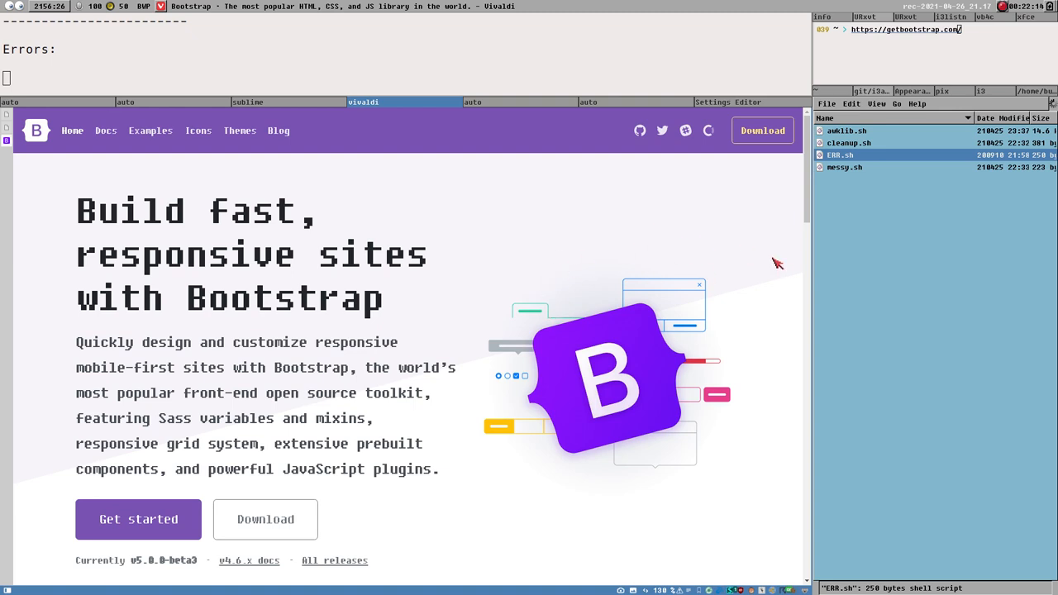
mouse_move(818, 300)
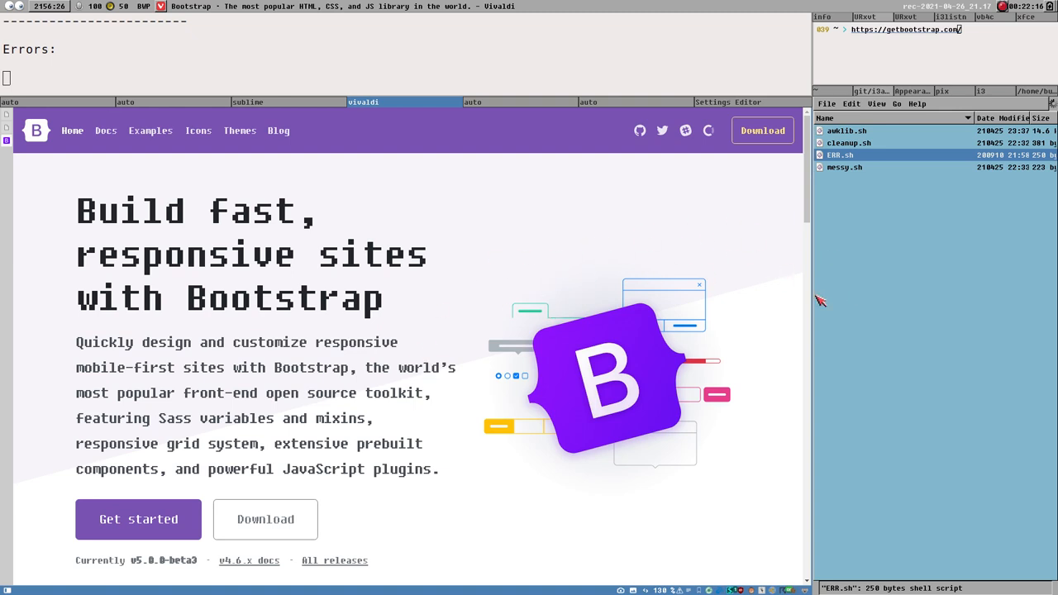
mouse_move(702, 335)
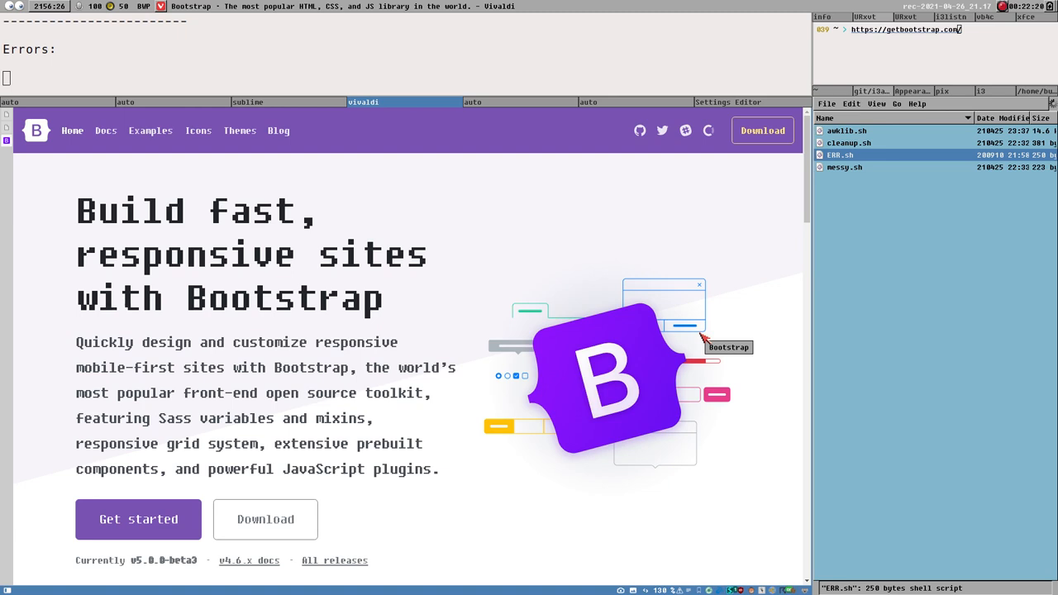
mouse_move(557, 316)
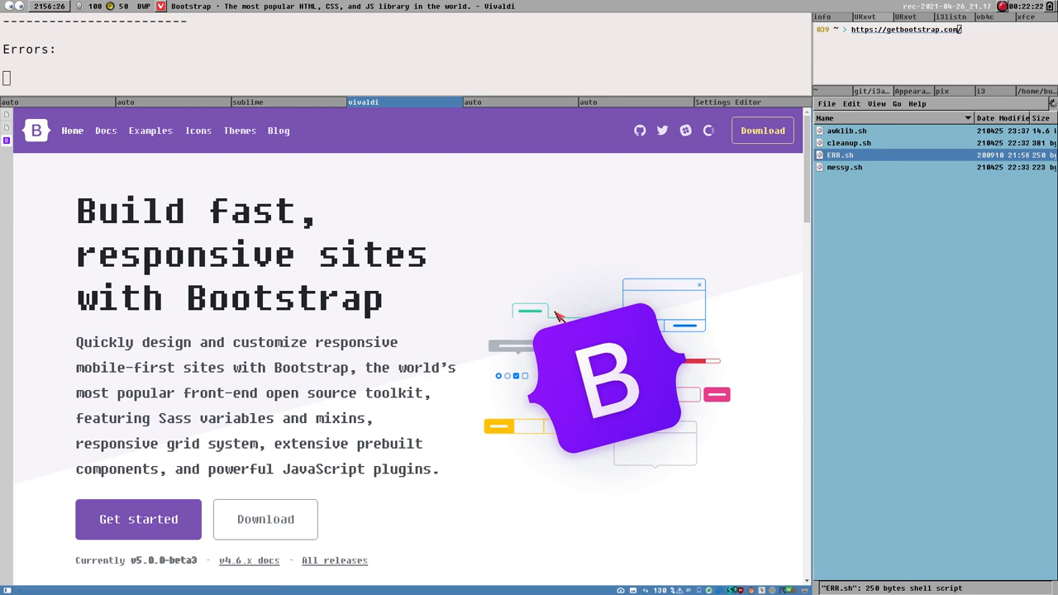
mouse_move(418, 378)
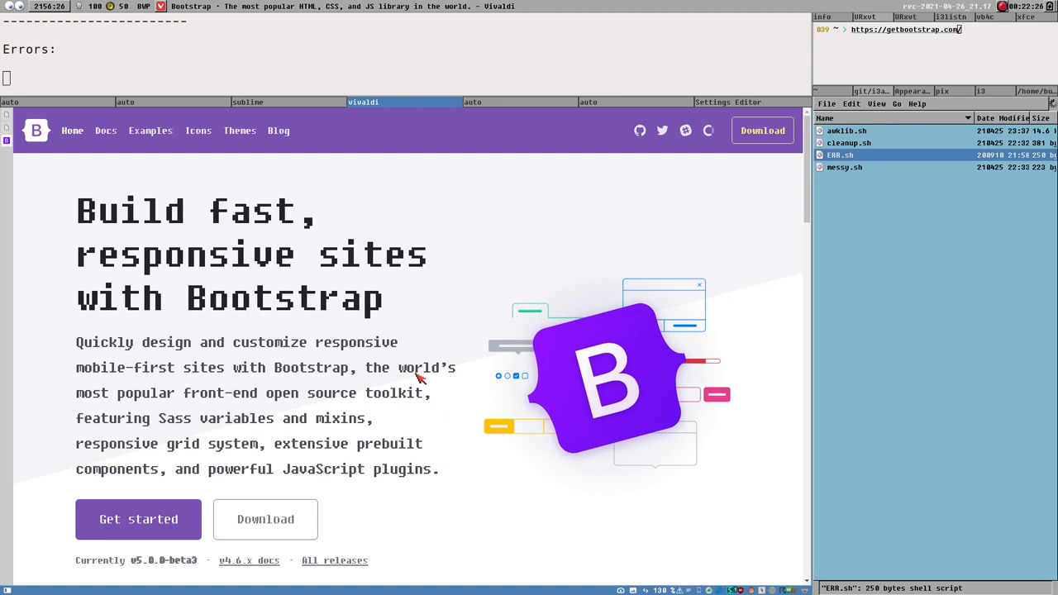
mouse_move(582, 207)
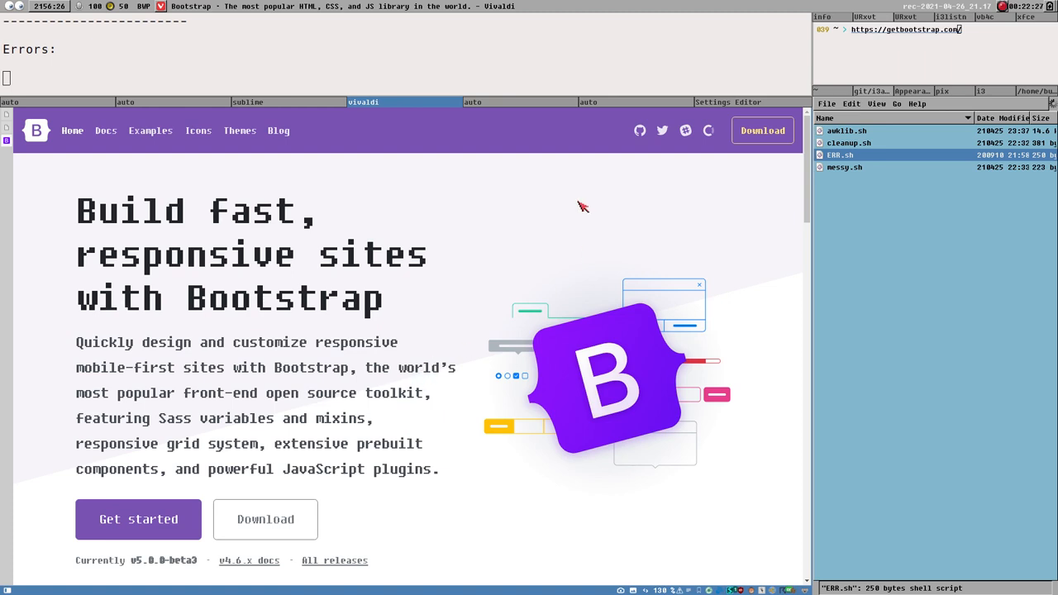
mouse_move(632, 227)
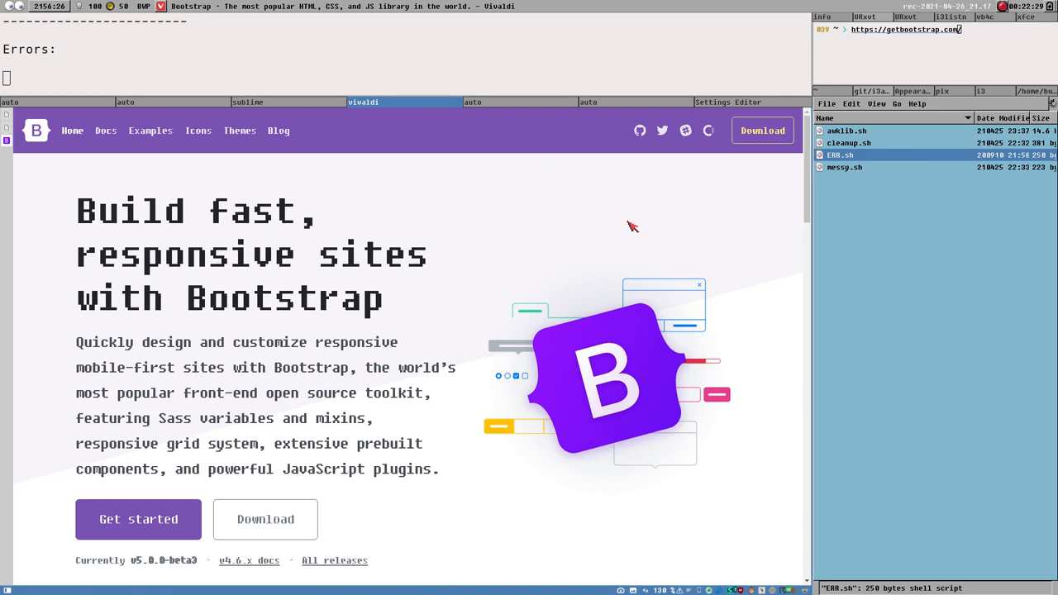
mouse_move(801, 161)
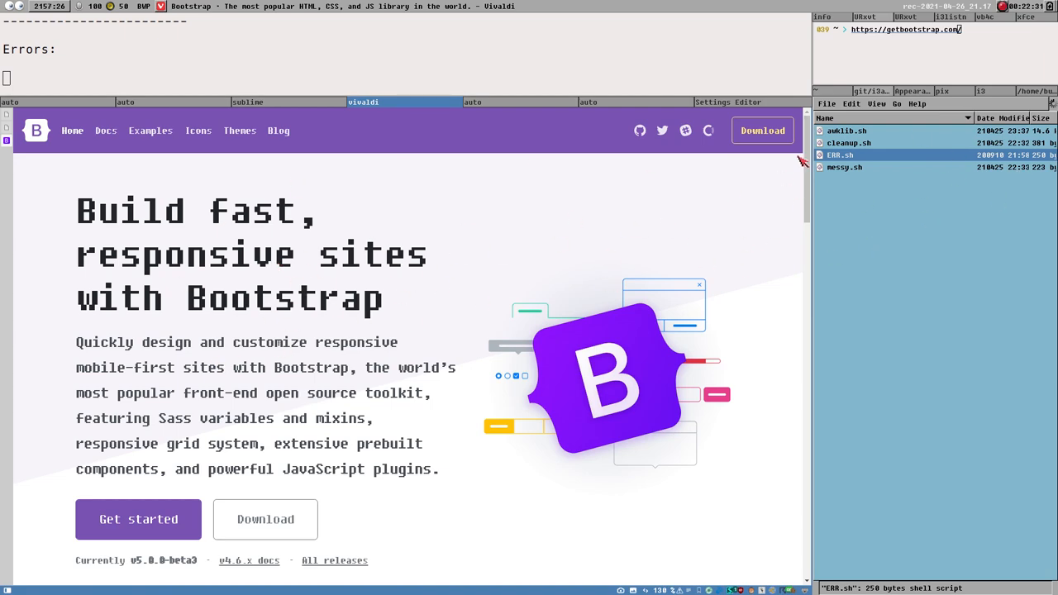
mouse_move(475, 321)
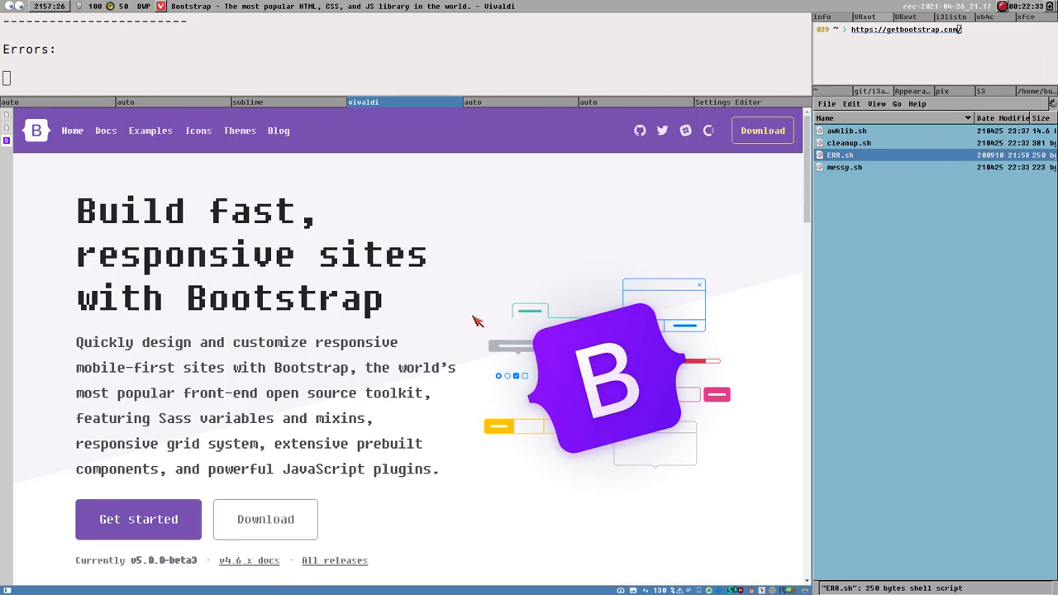
mouse_move(374, 218)
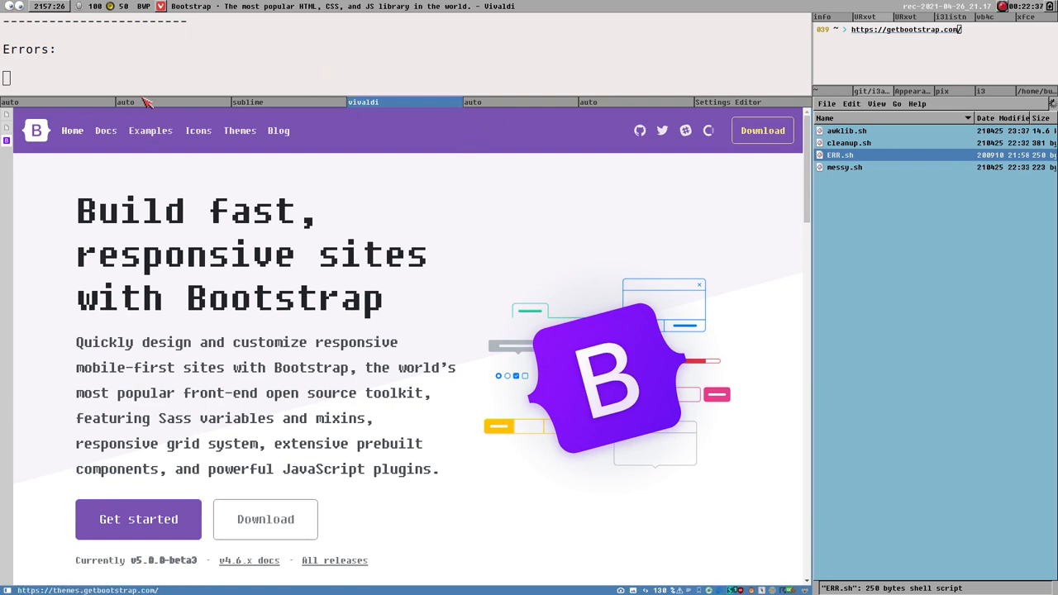
mouse_move(336, 87)
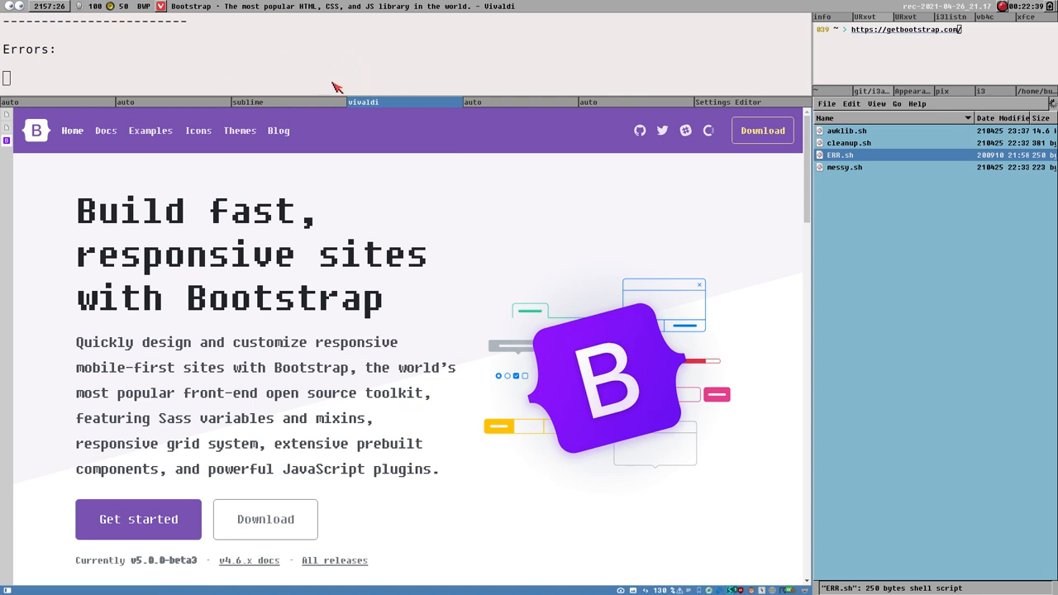
mouse_move(275, 106)
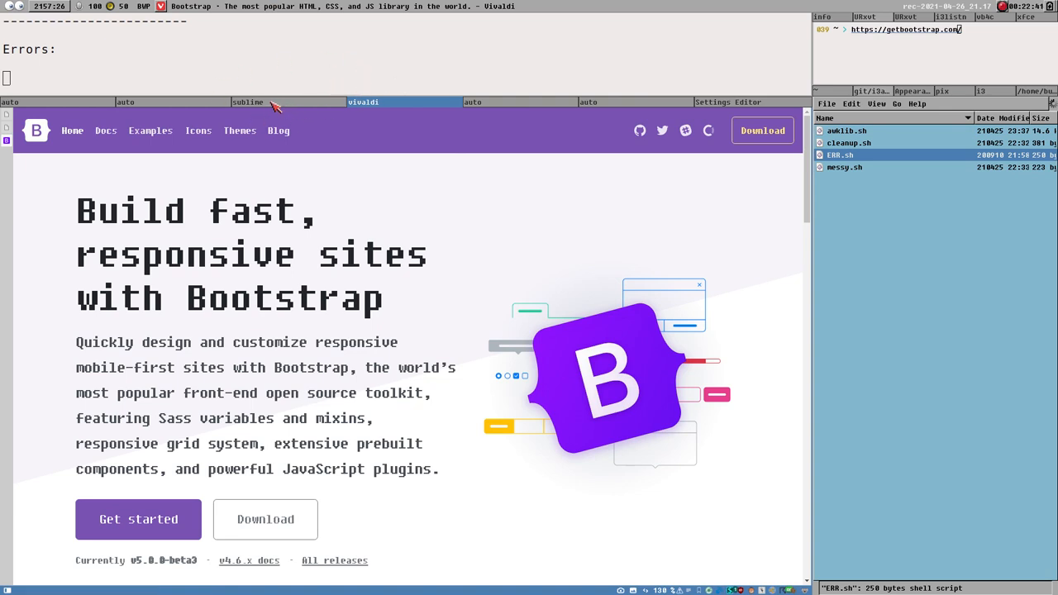
mouse_move(205, 217)
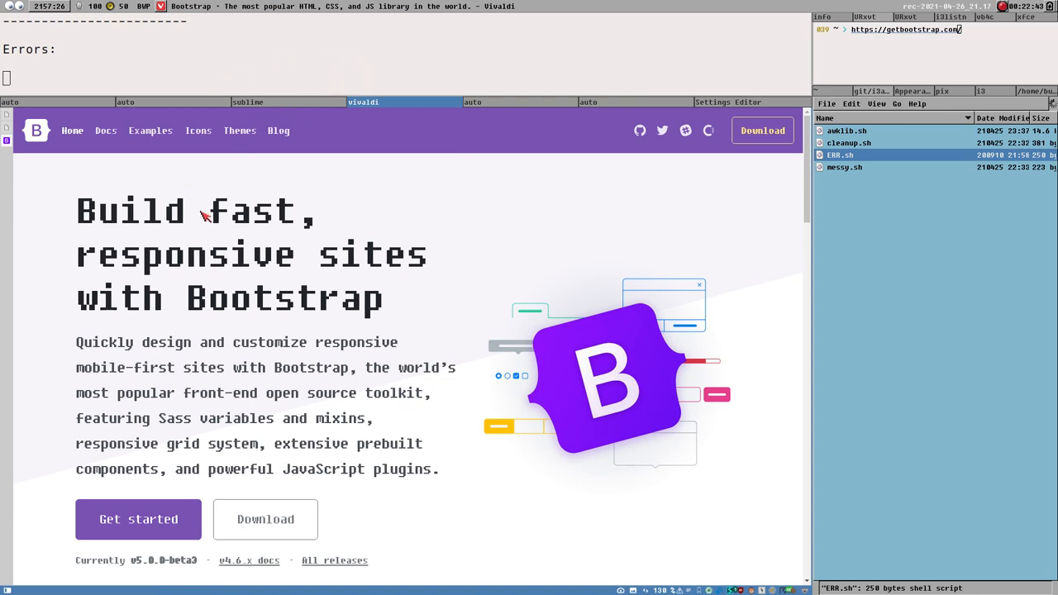
mouse_move(201, 204)
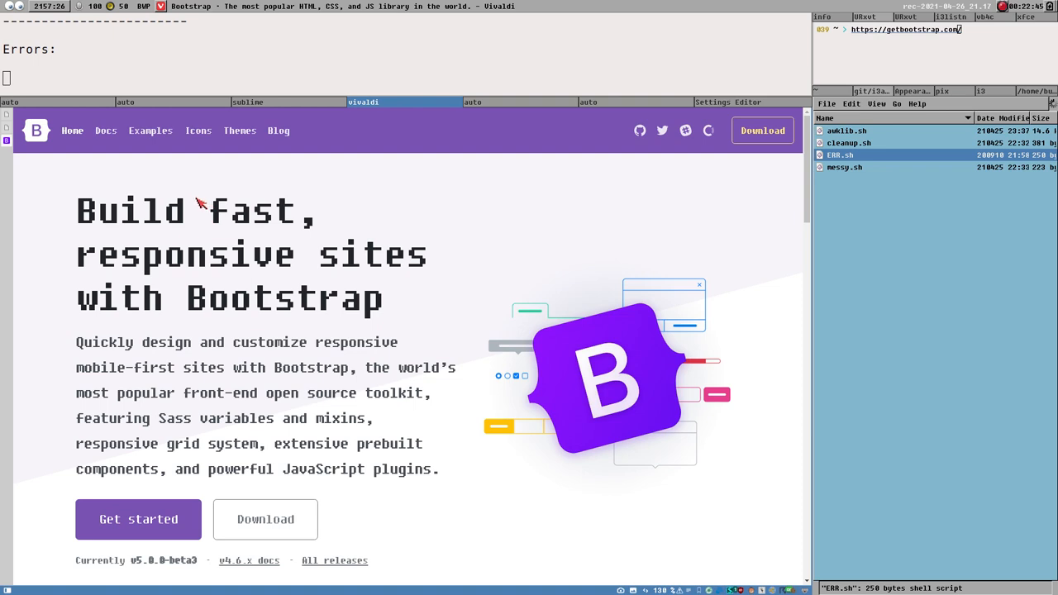
mouse_move(203, 202)
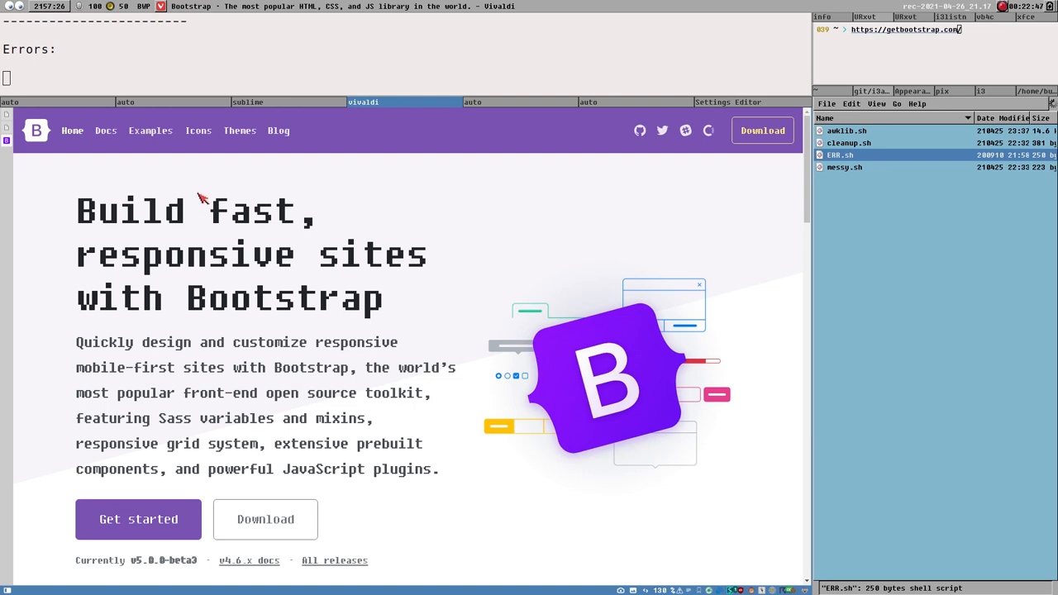
mouse_move(58, 287)
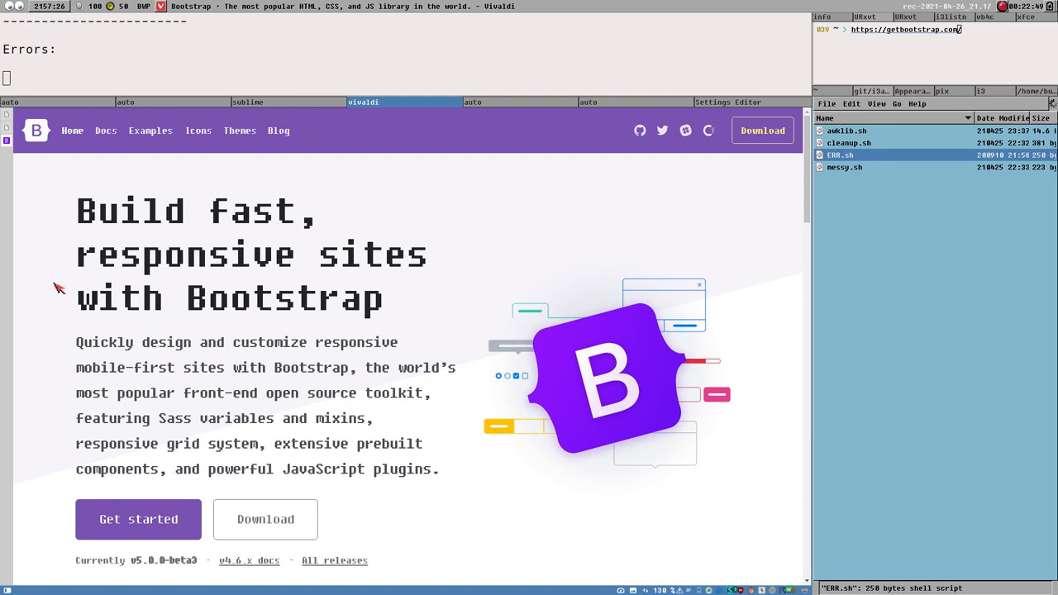
- Highlight Bootstrap's hero heading and intro paragraph, scrolling to Bootstrap Icons and back
drag(58, 285, 453, 488)
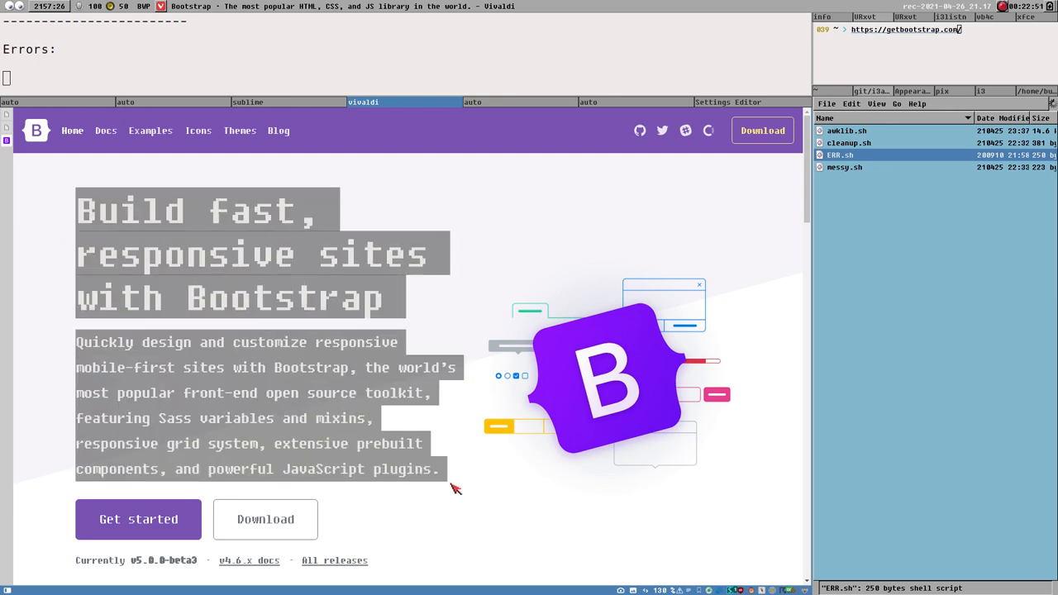
scroll(down, 3)
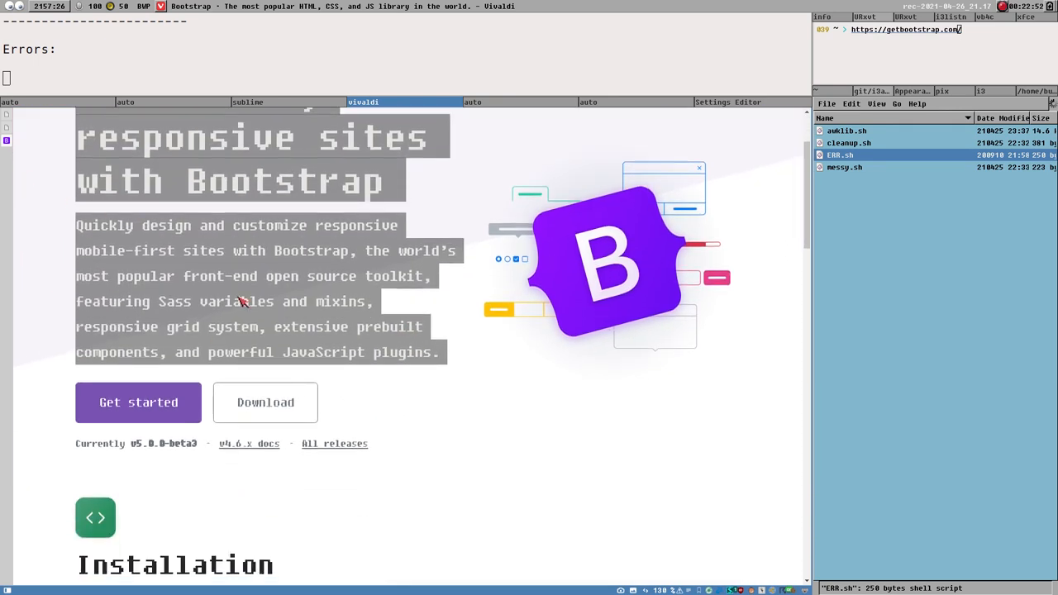
scroll(down, 3)
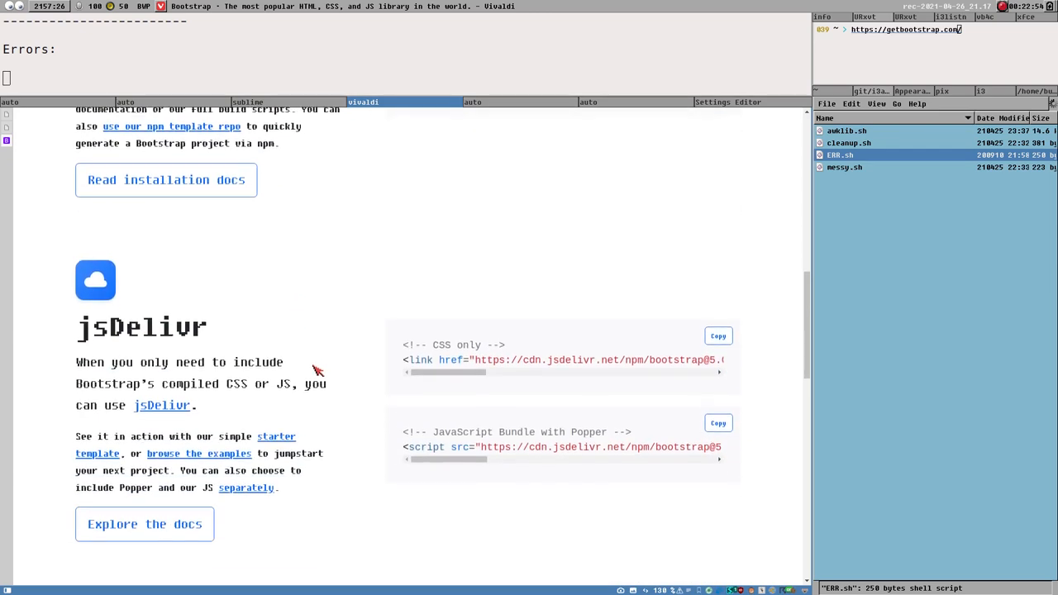
scroll(down, 3)
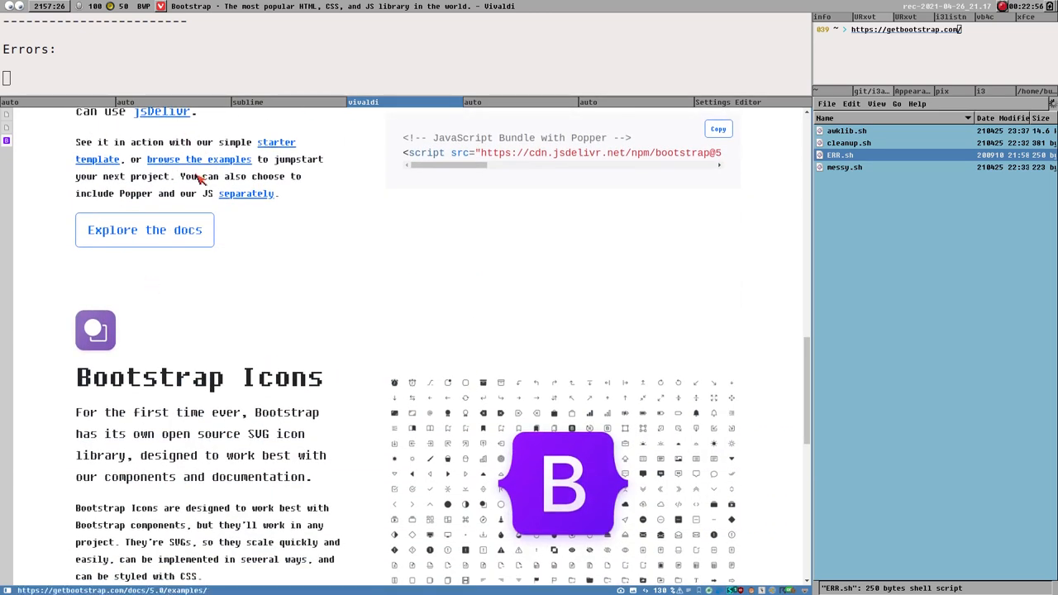
mouse_move(303, 287)
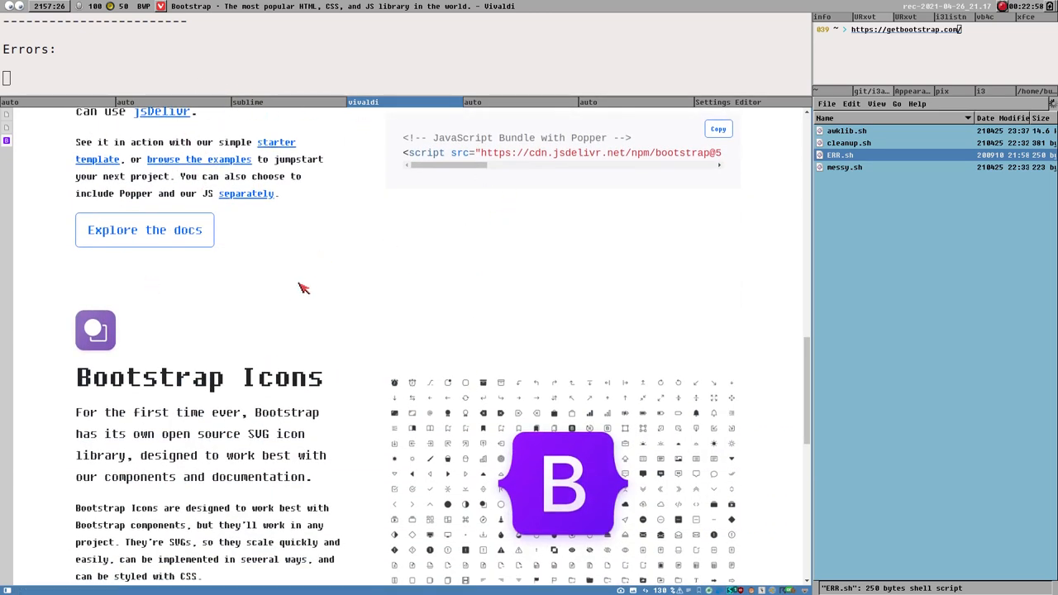
scroll(up, 3)
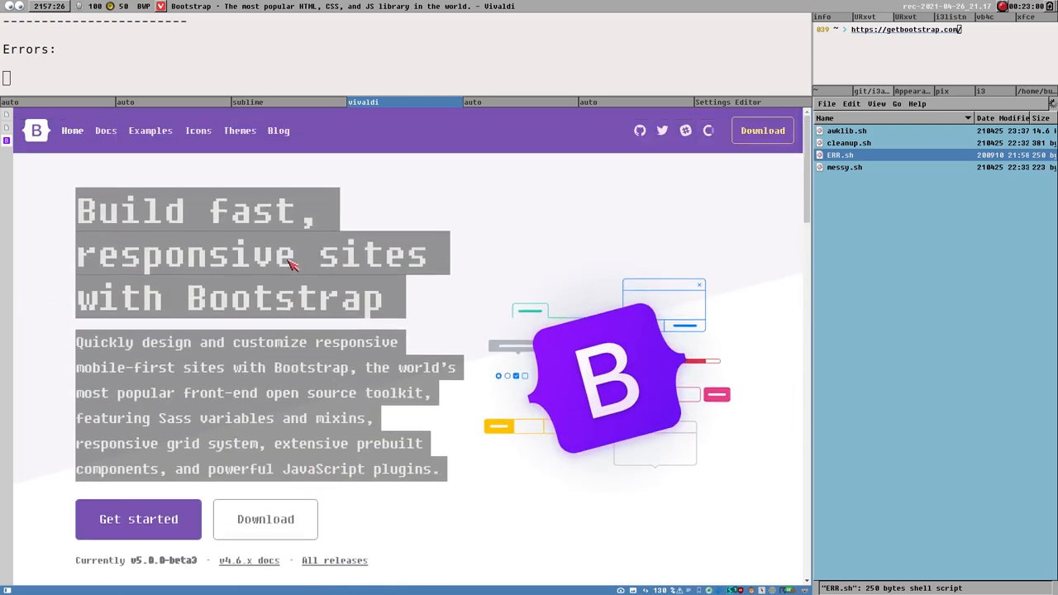
mouse_move(9, 33)
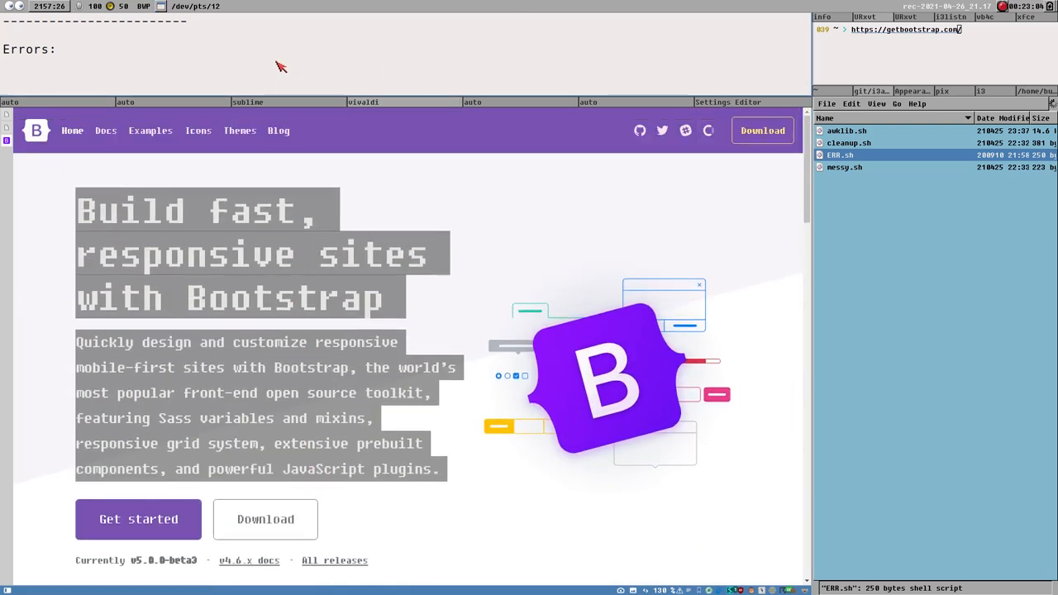
mouse_move(253, 369)
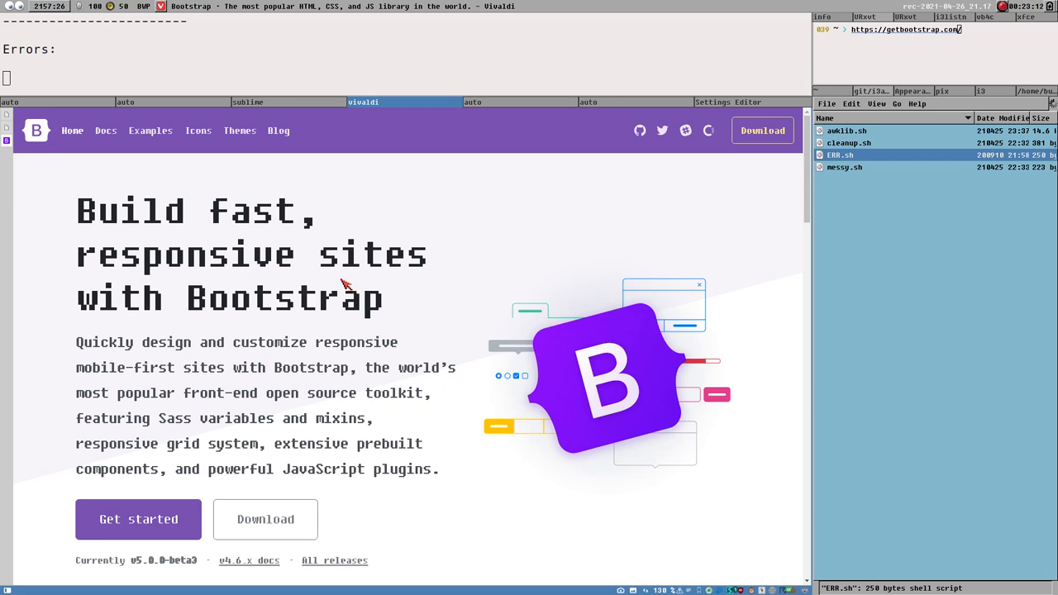
mouse_move(391, 69)
text(vivaldi-stable)
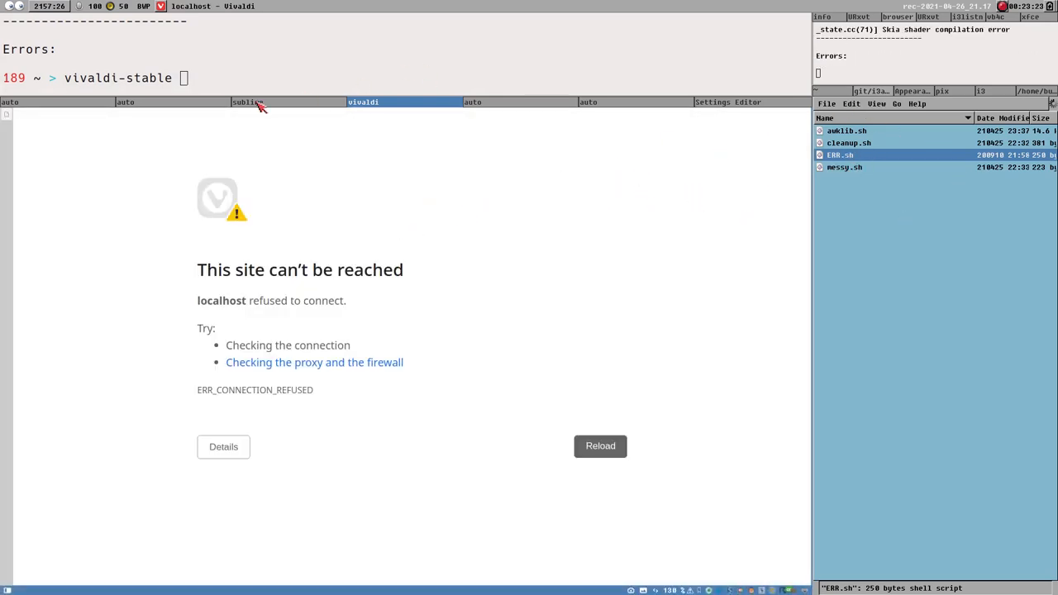
- Focus Sublime Text showing xfq.sh via the i3 tab bar
click(247, 102)
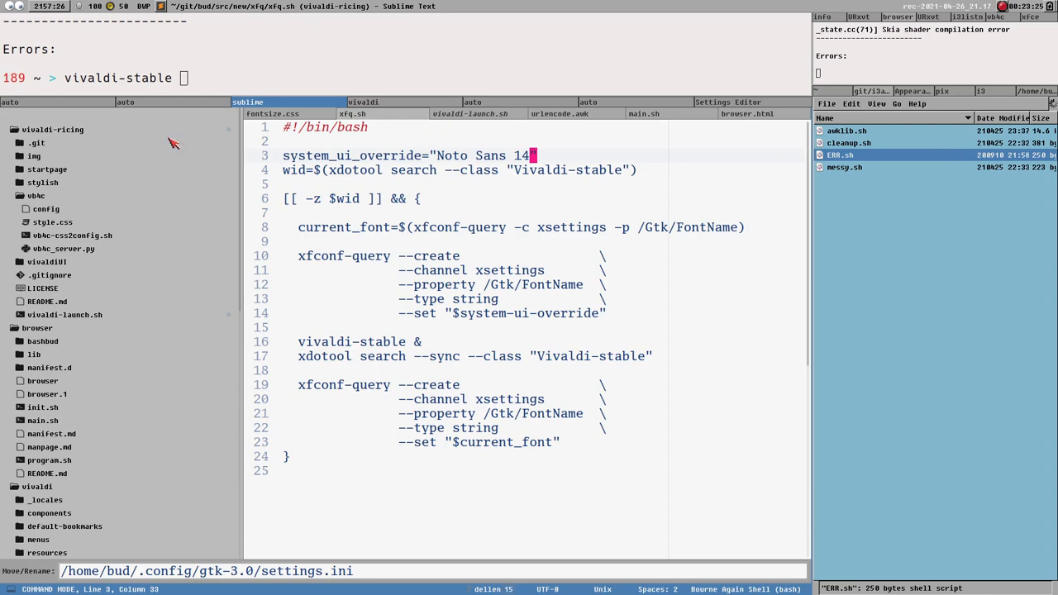
- Switch to vivaldi-launch.sh and scroll to its window-class variables and main function
click(65, 315)
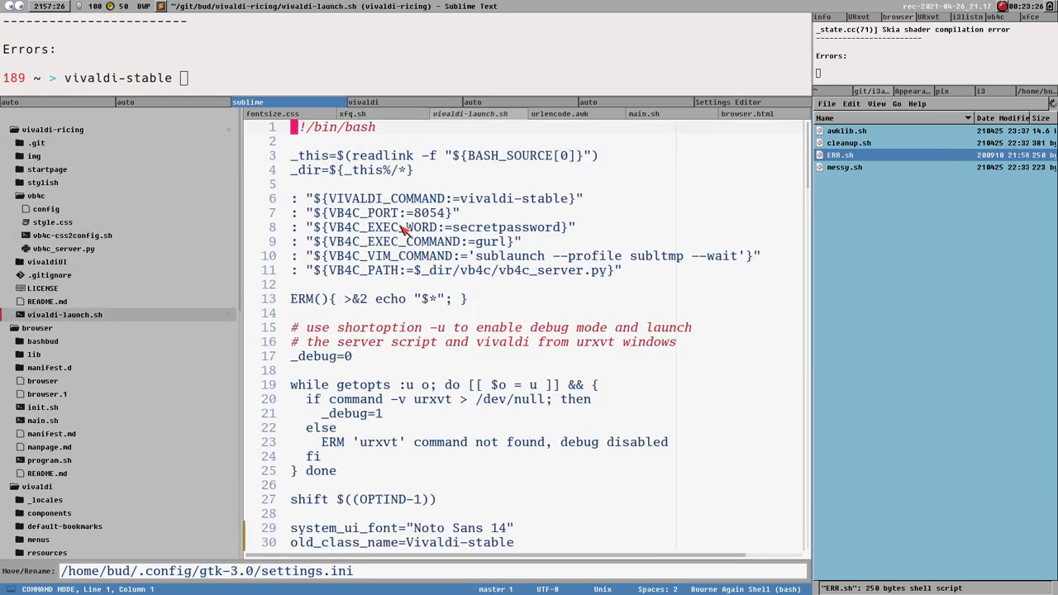
scroll(down, 3)
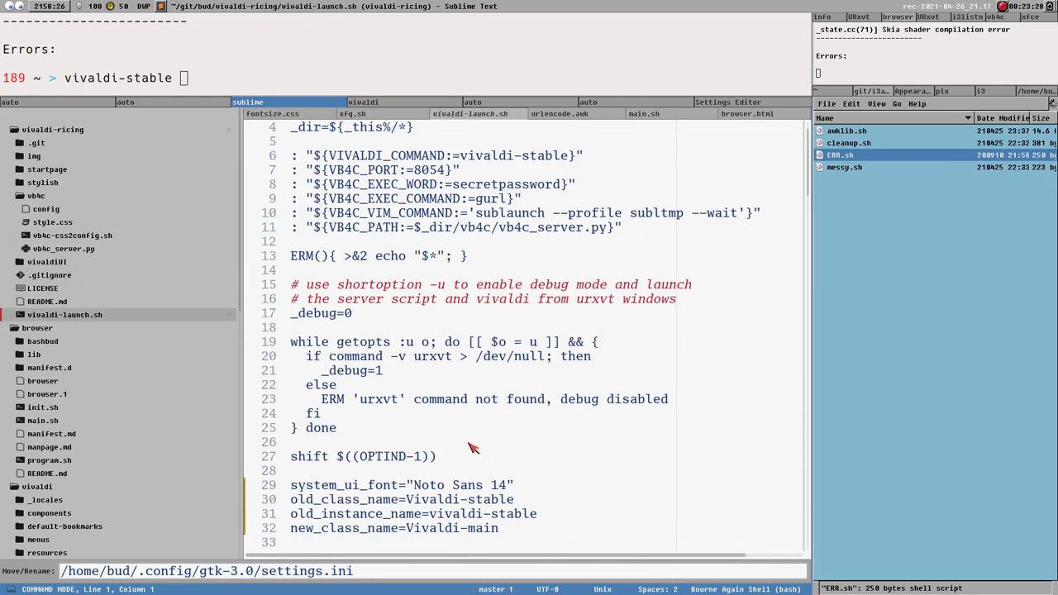
scroll(down, 3)
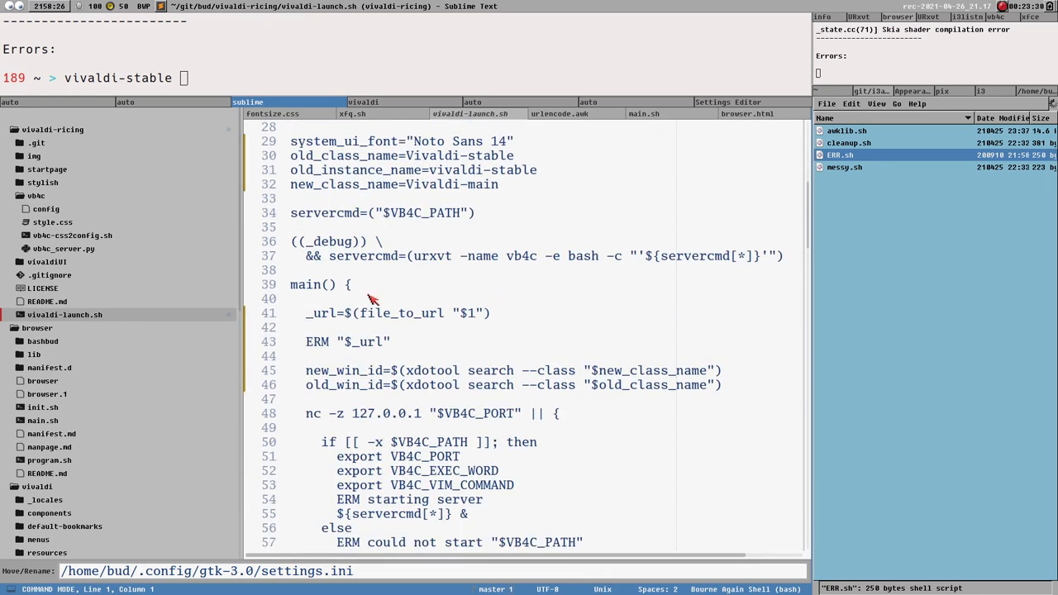
mouse_move(689, 319)
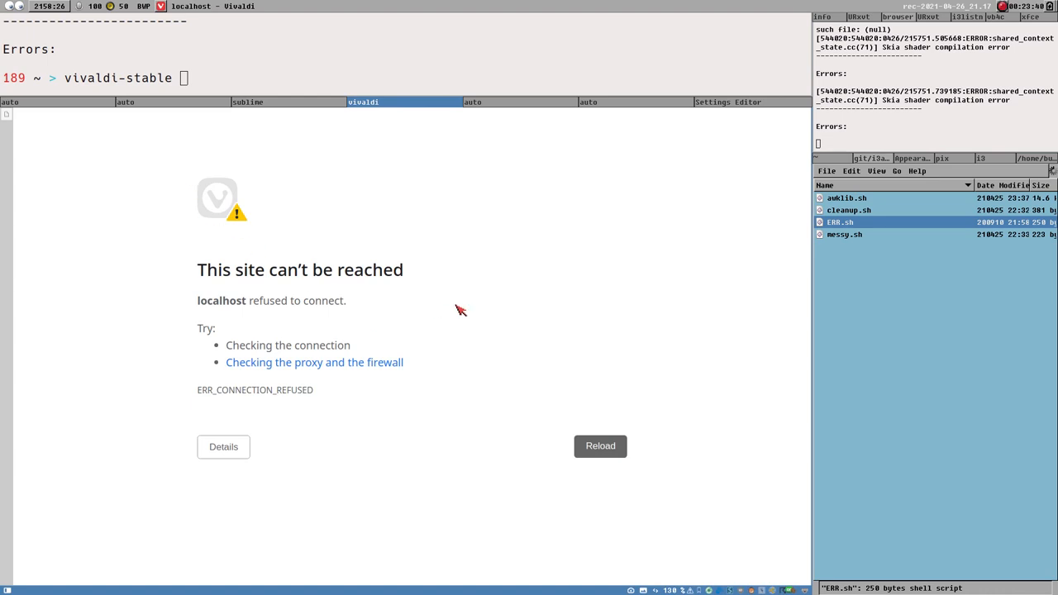
mouse_move(880, 250)
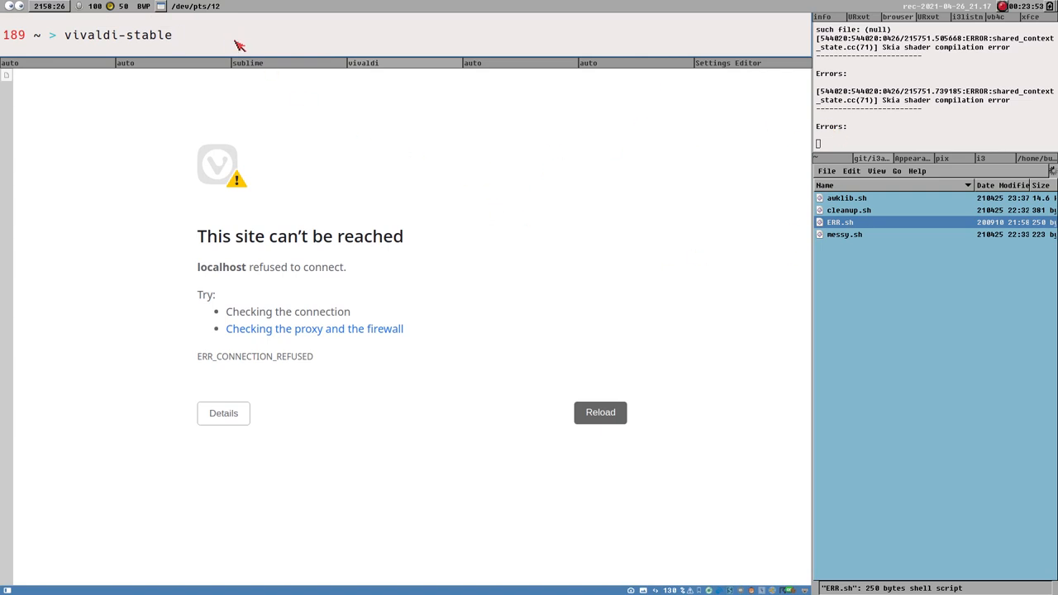
key(Return)
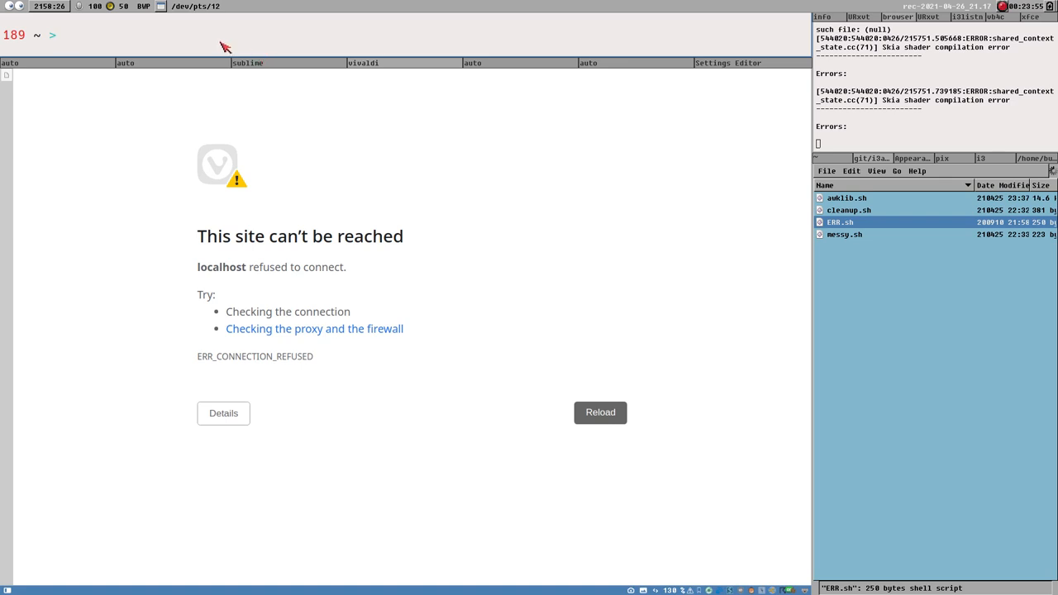
mouse_move(371, 72)
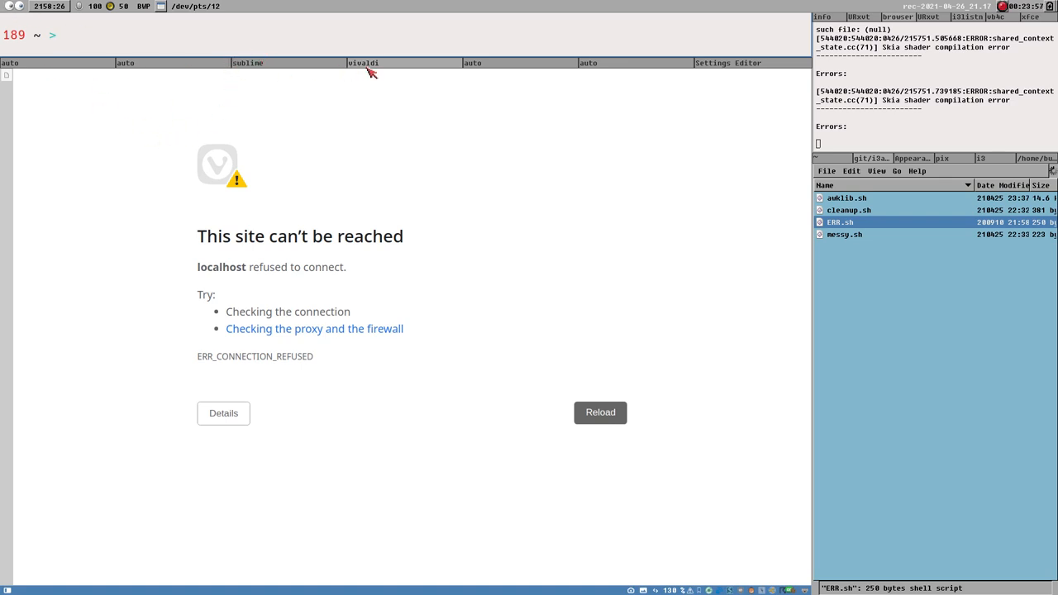
mouse_move(232, 332)
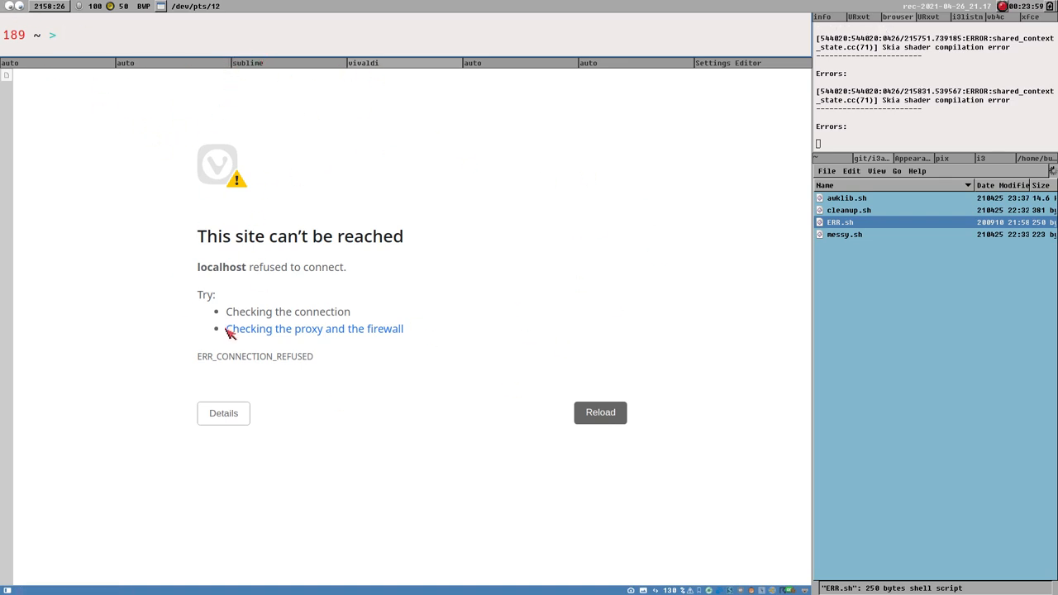
mouse_move(670, 216)
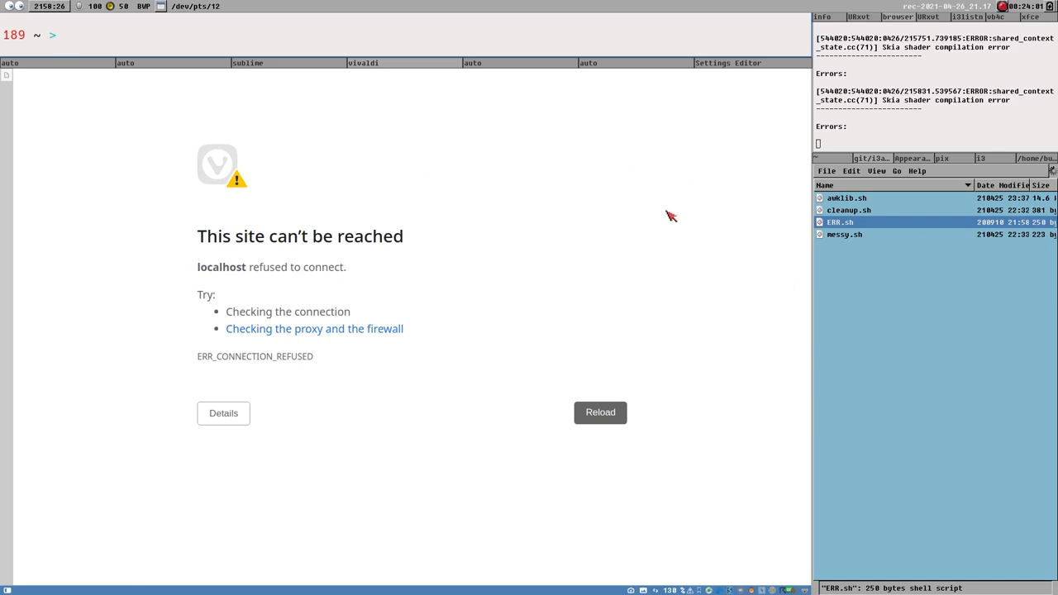
mouse_move(384, 74)
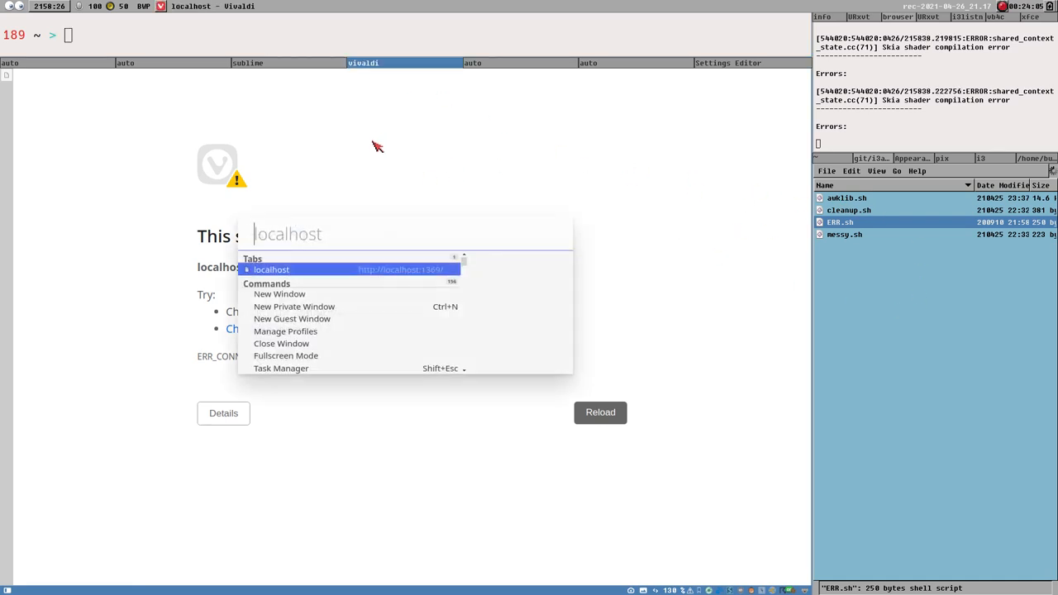
mouse_move(388, 157)
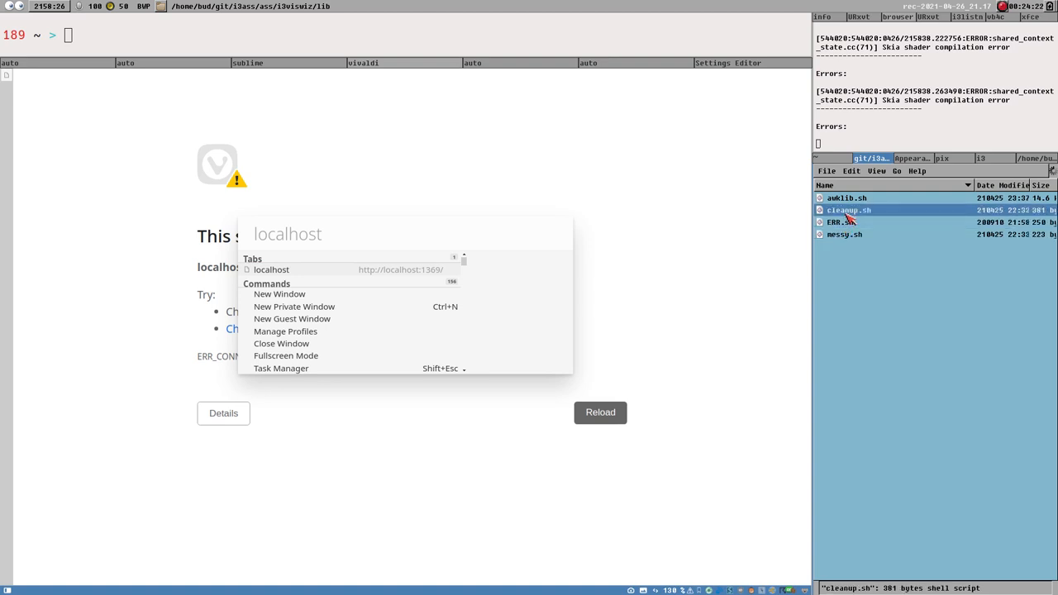
click(846, 197)
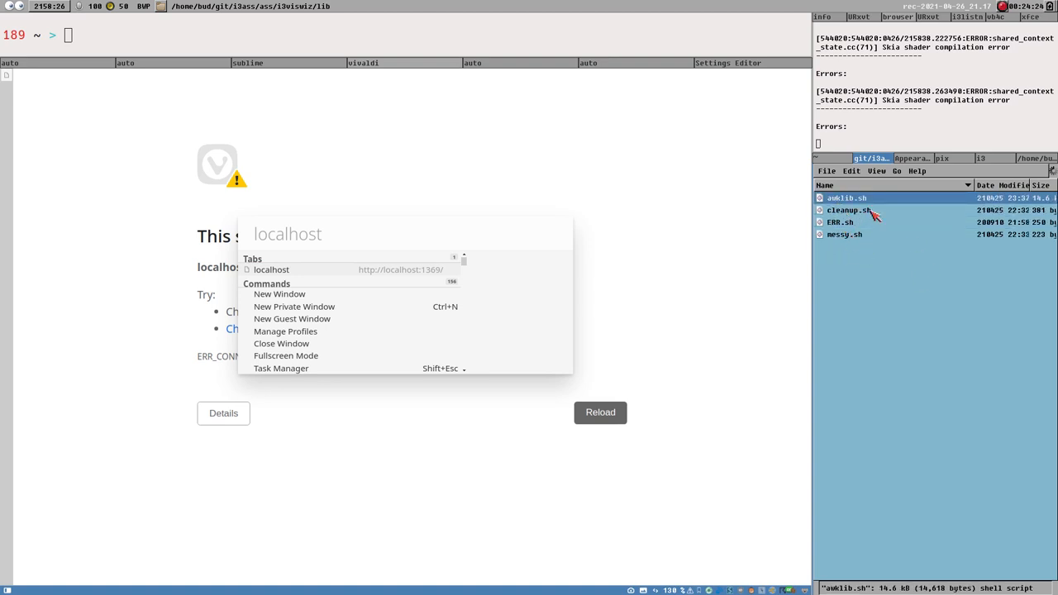
mouse_move(672, 271)
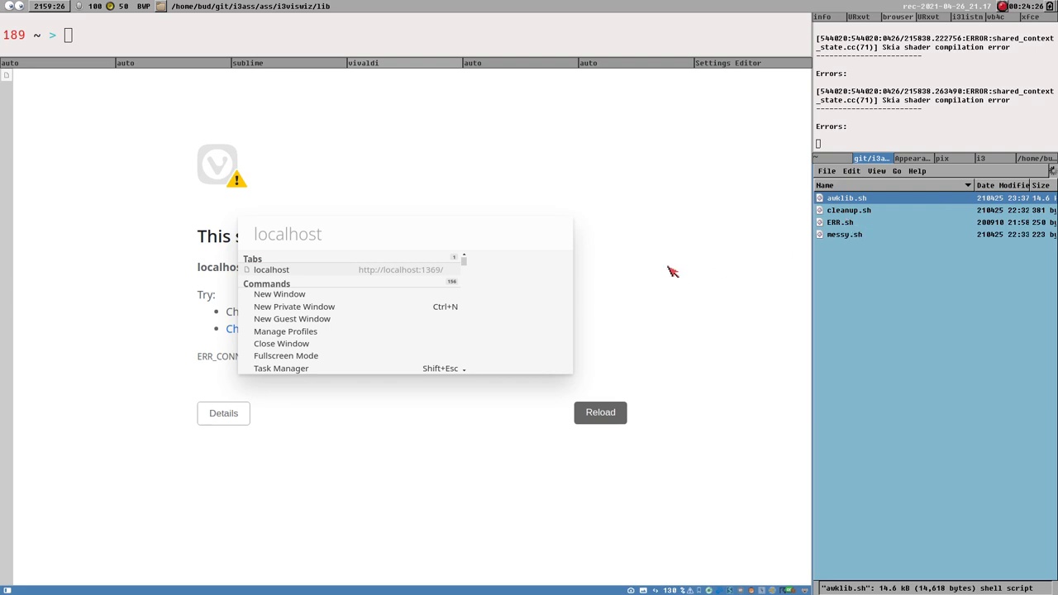
mouse_move(281, 6)
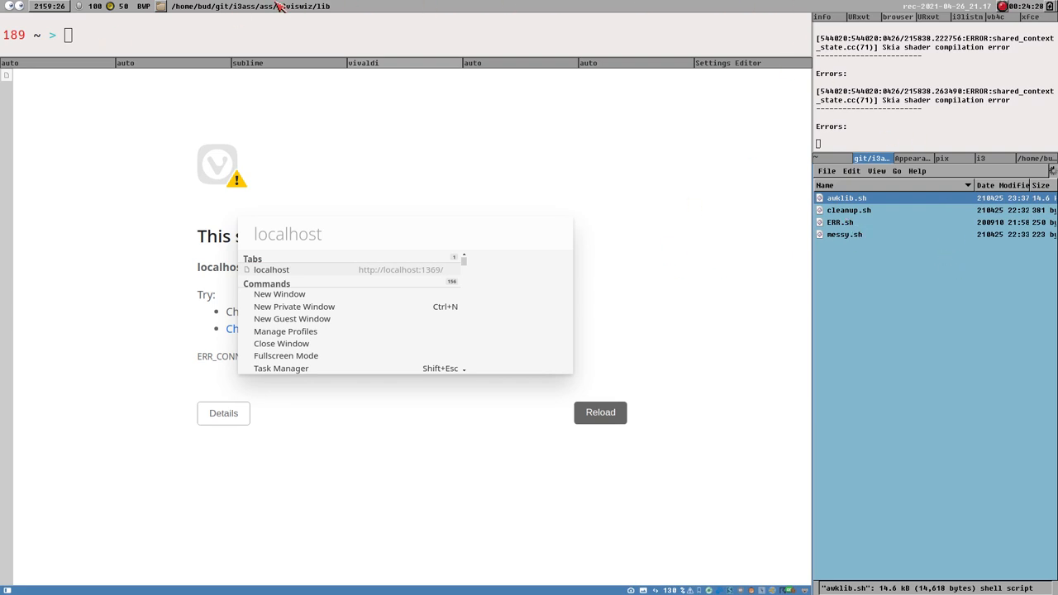
mouse_move(205, 15)
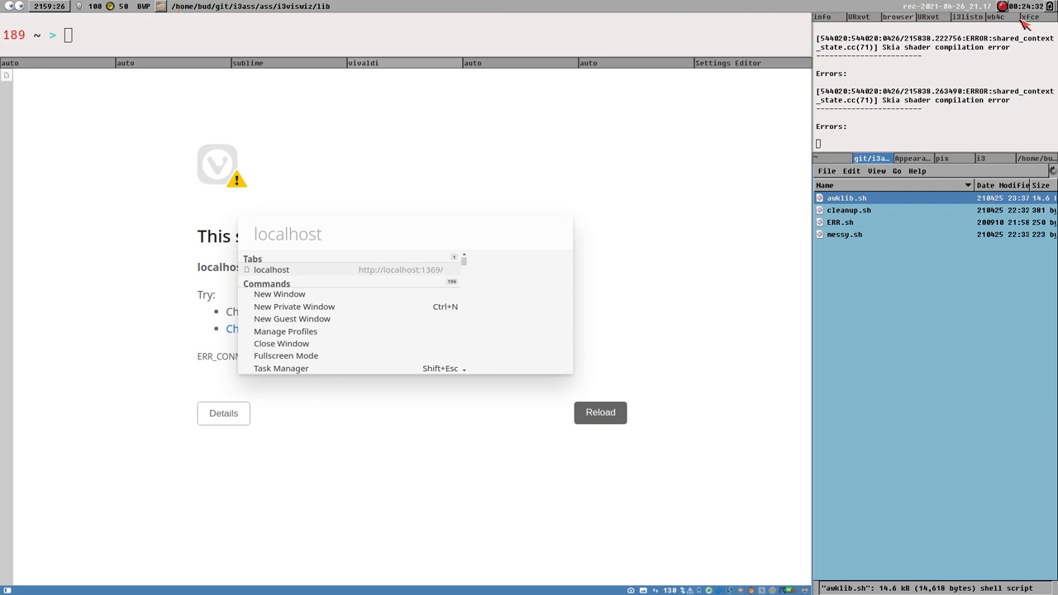
mouse_move(909, 18)
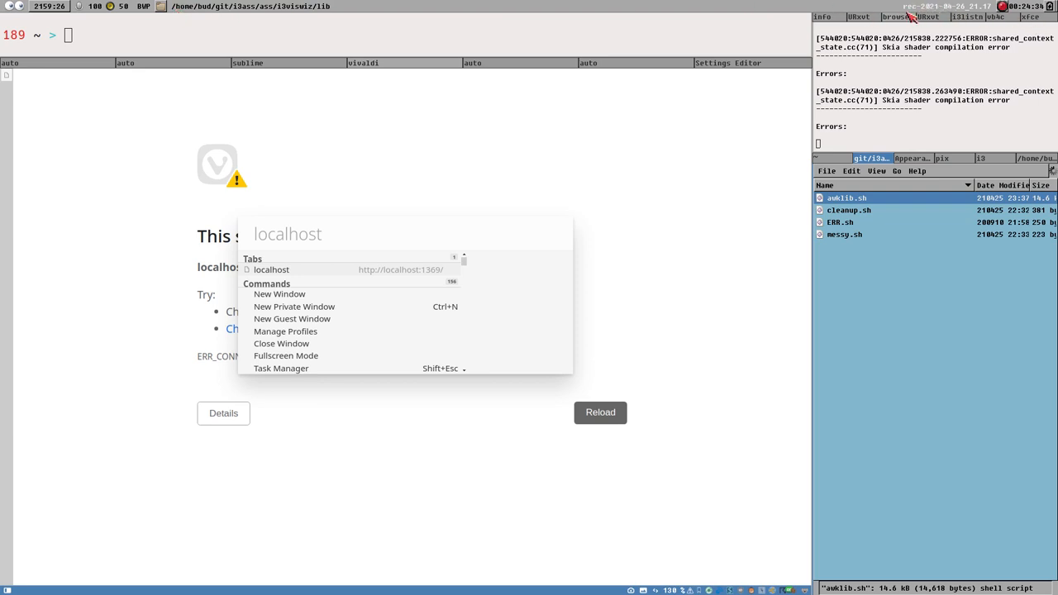
mouse_move(874, 250)
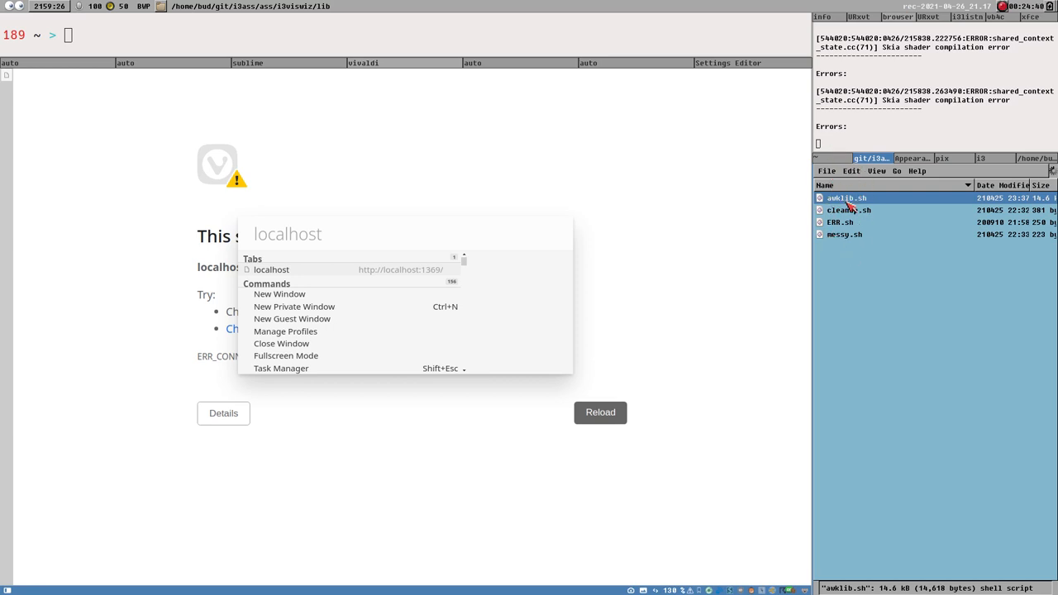
mouse_move(416, 69)
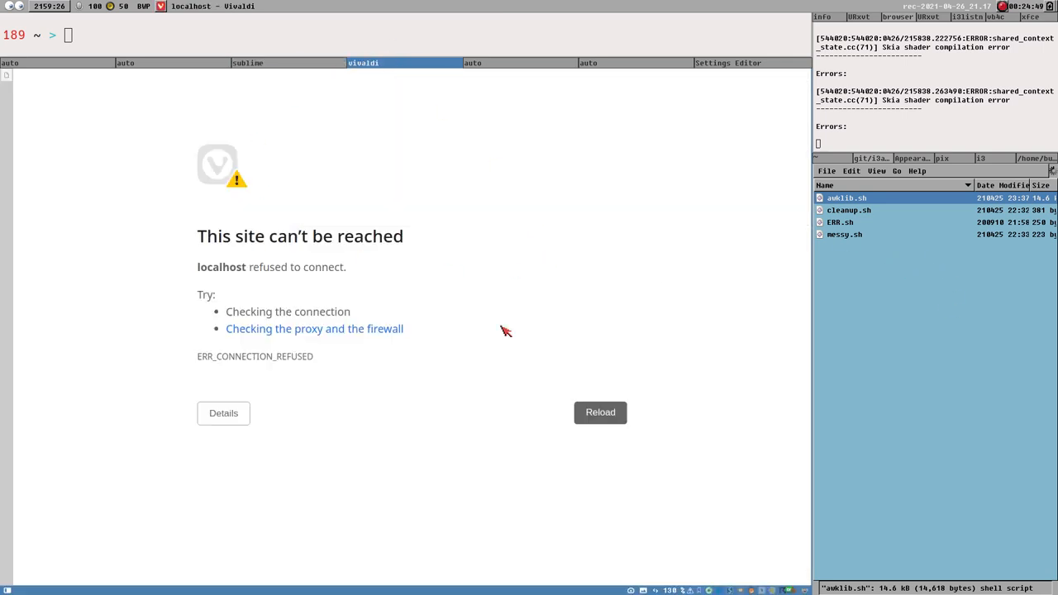
mouse_move(238, 221)
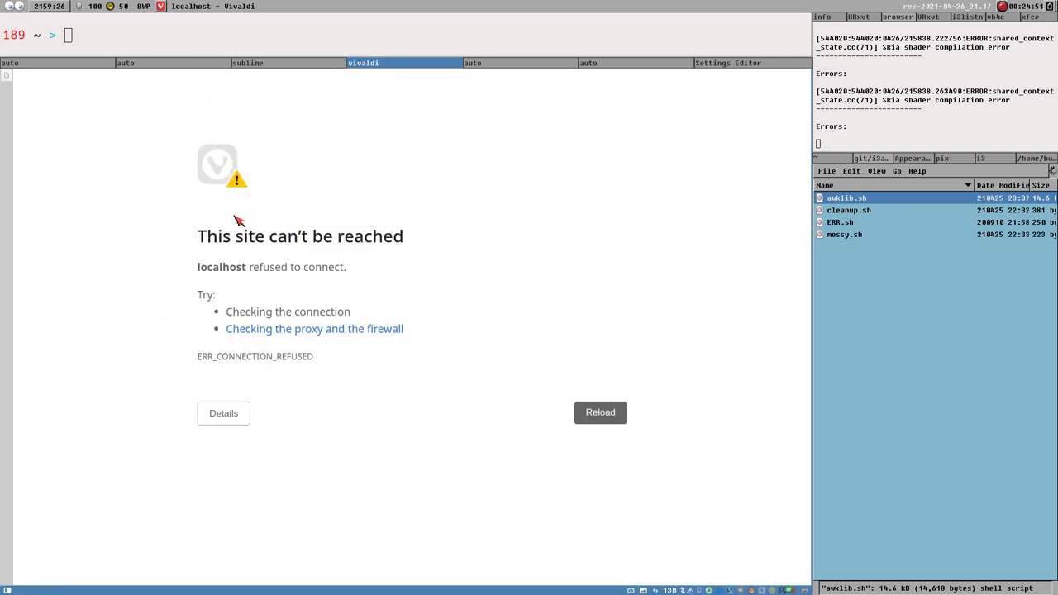
- Focus the 'auto' urxvt terminal showing the i3list i3fyra container output
click(125, 62)
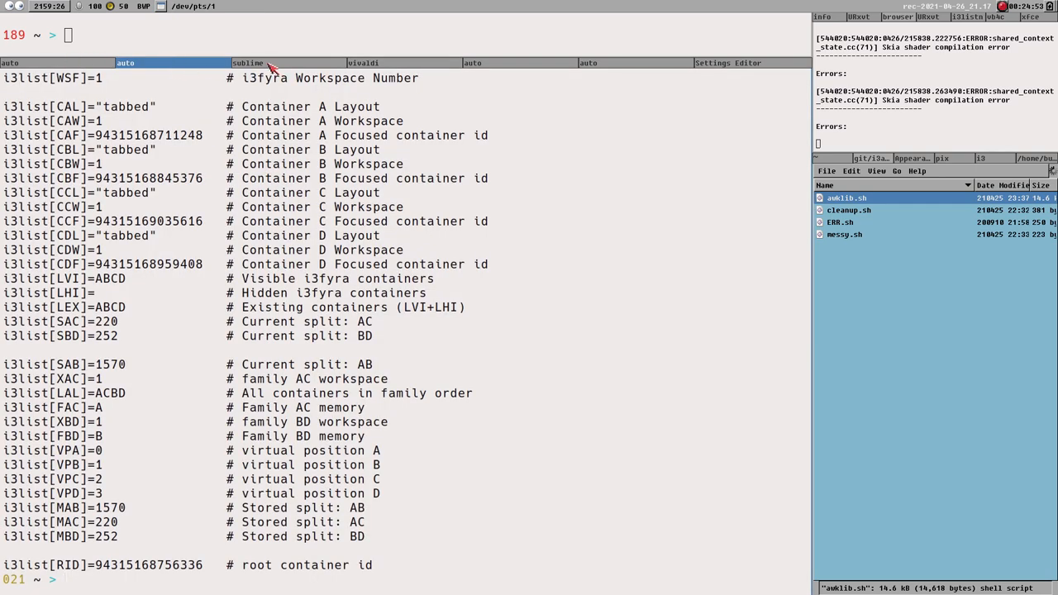
mouse_move(160, 224)
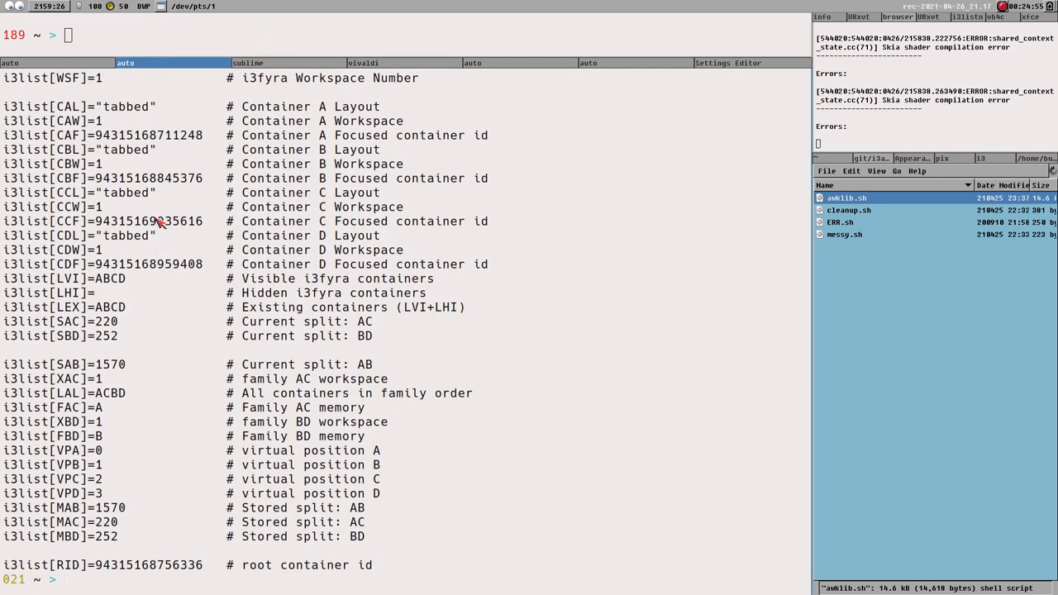
mouse_move(129, 568)
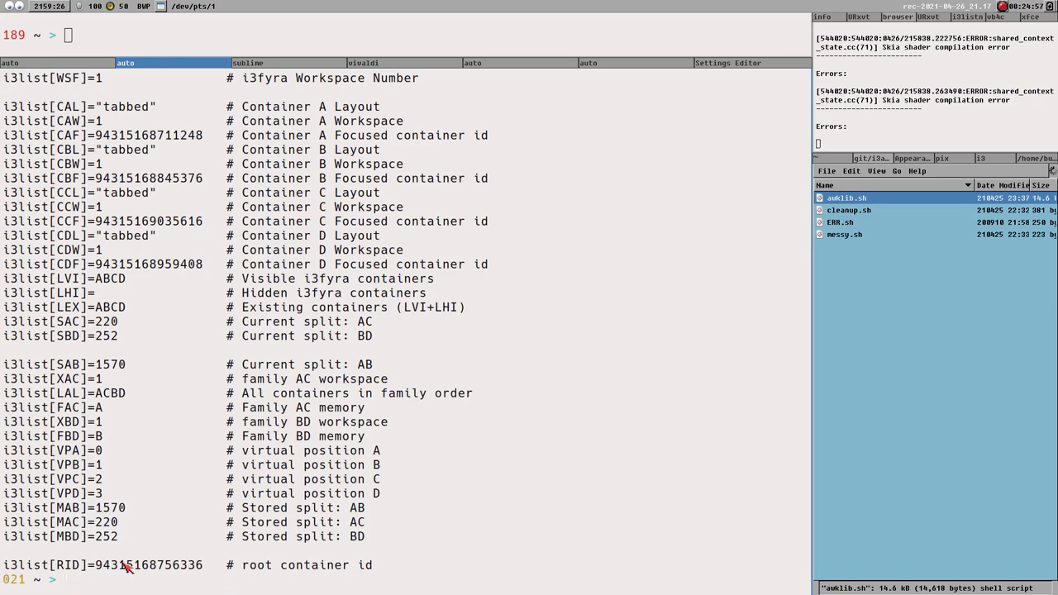
scroll(up, 3)
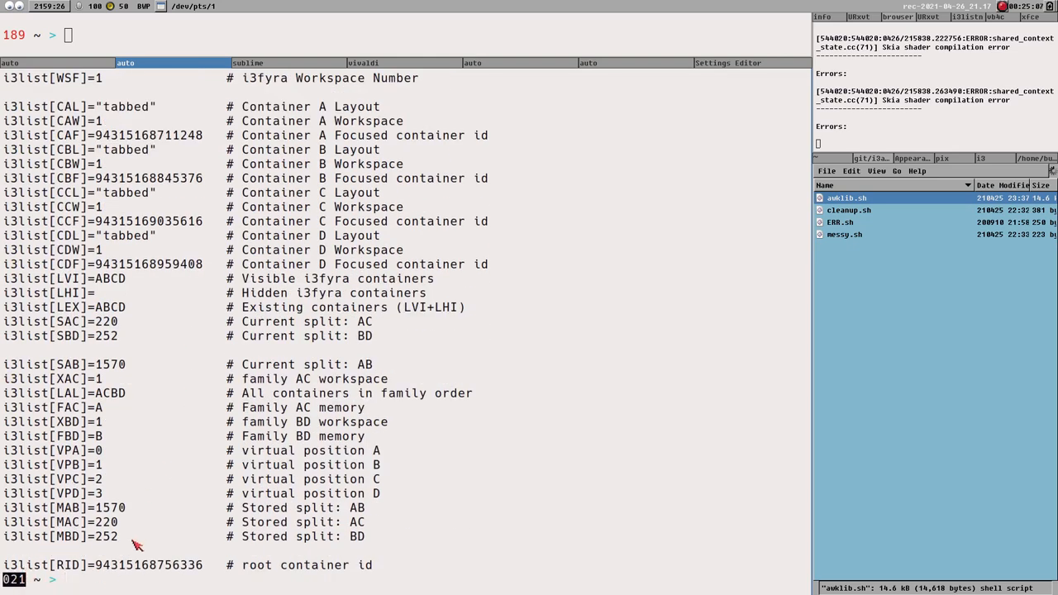
mouse_move(122, 576)
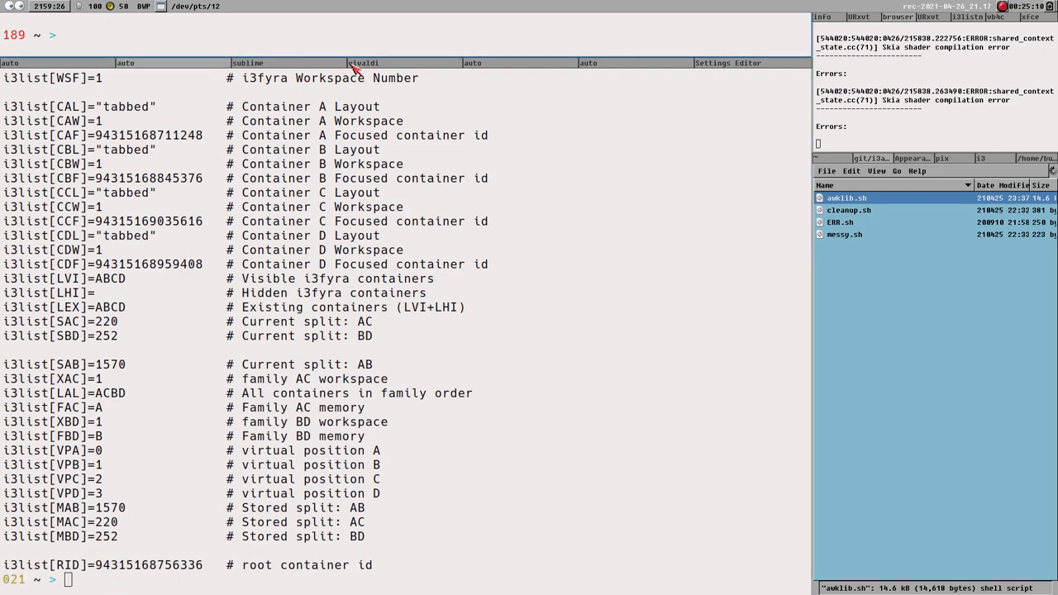
- View Vivaldi's localhost connection-refused page, then focus Sublime Text on vivaldi-launch.sh
click(362, 63)
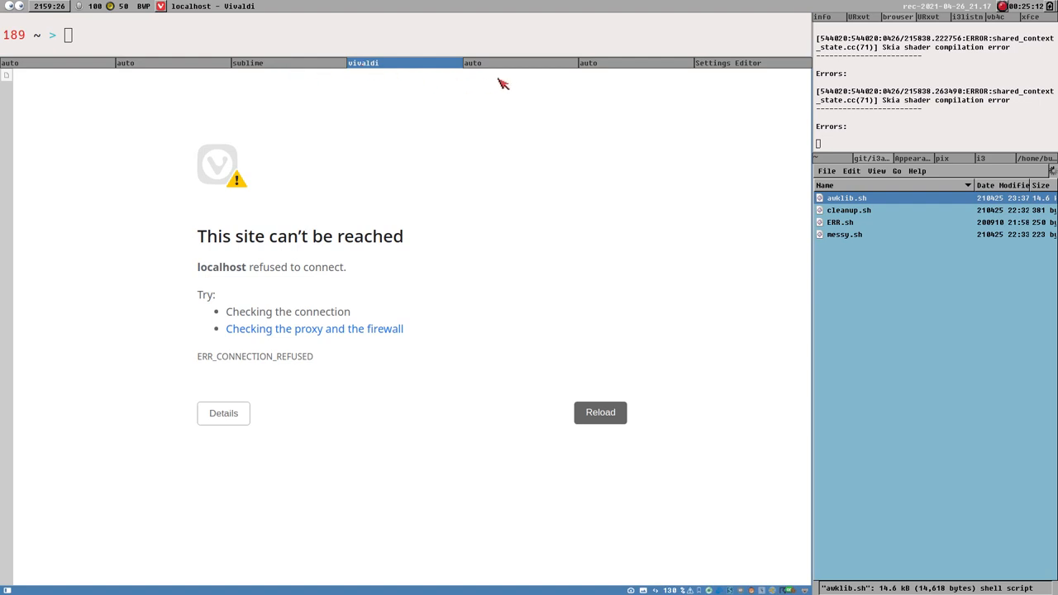
mouse_move(474, 301)
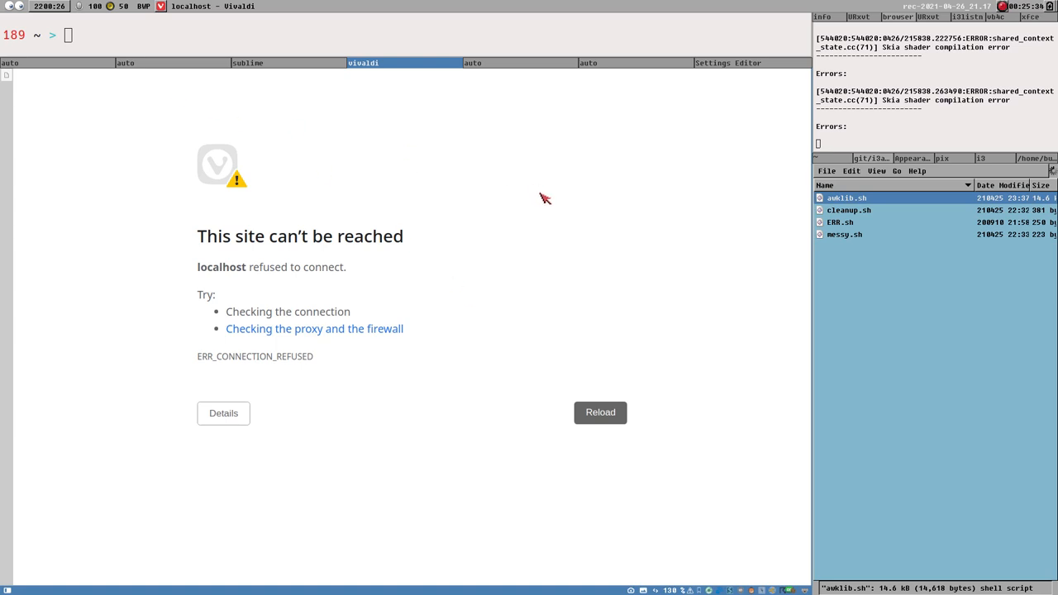
mouse_move(418, 499)
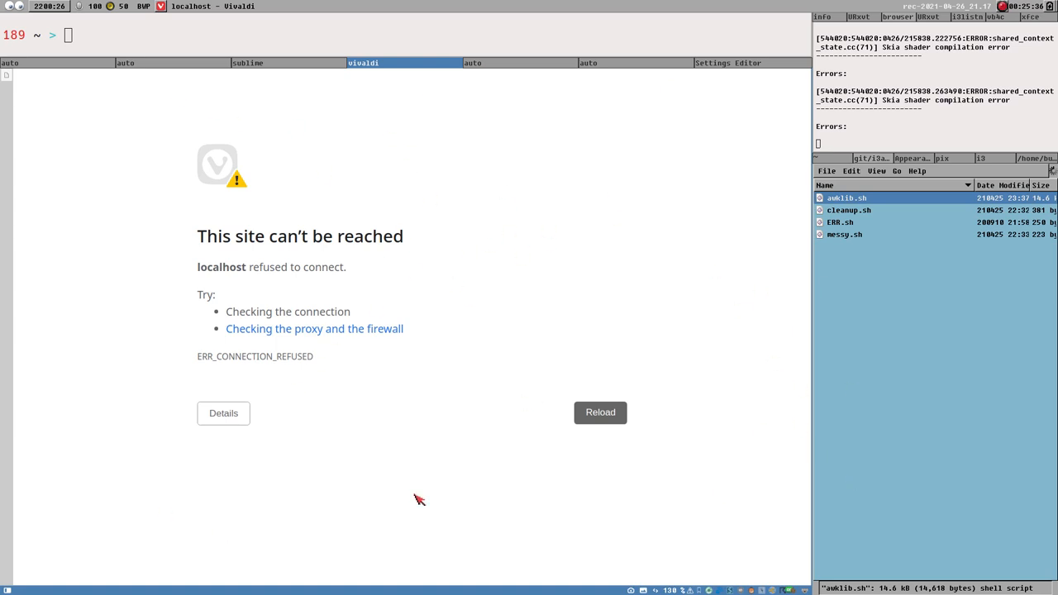
mouse_move(264, 310)
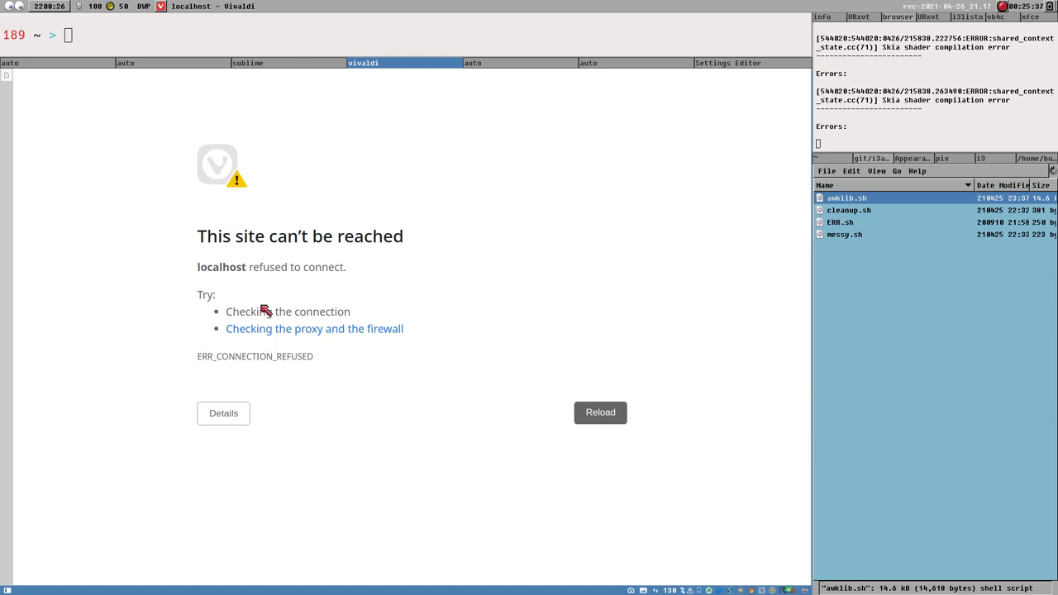
mouse_move(304, 366)
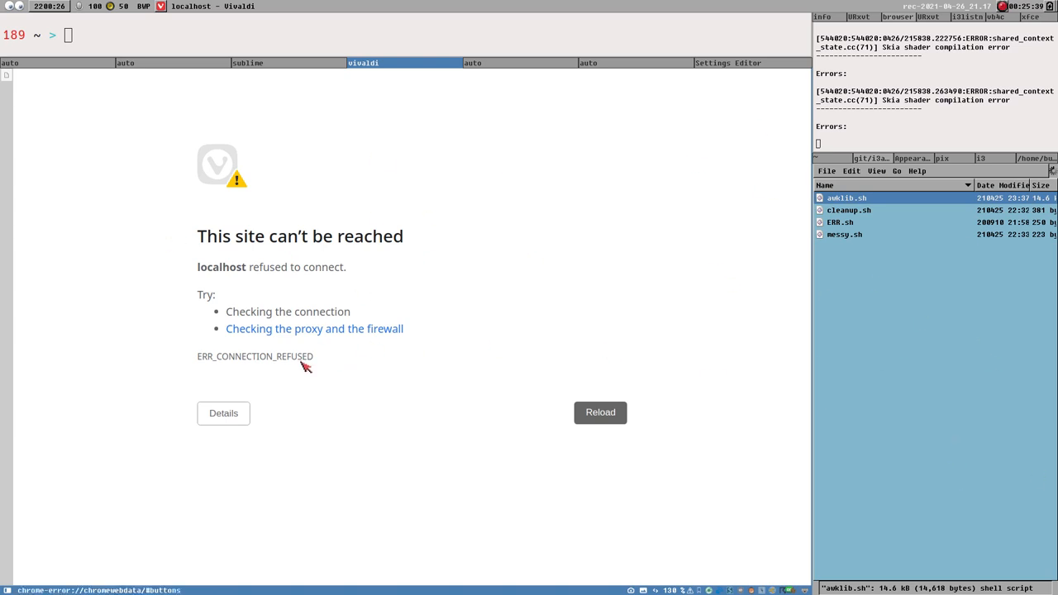
mouse_move(256, 258)
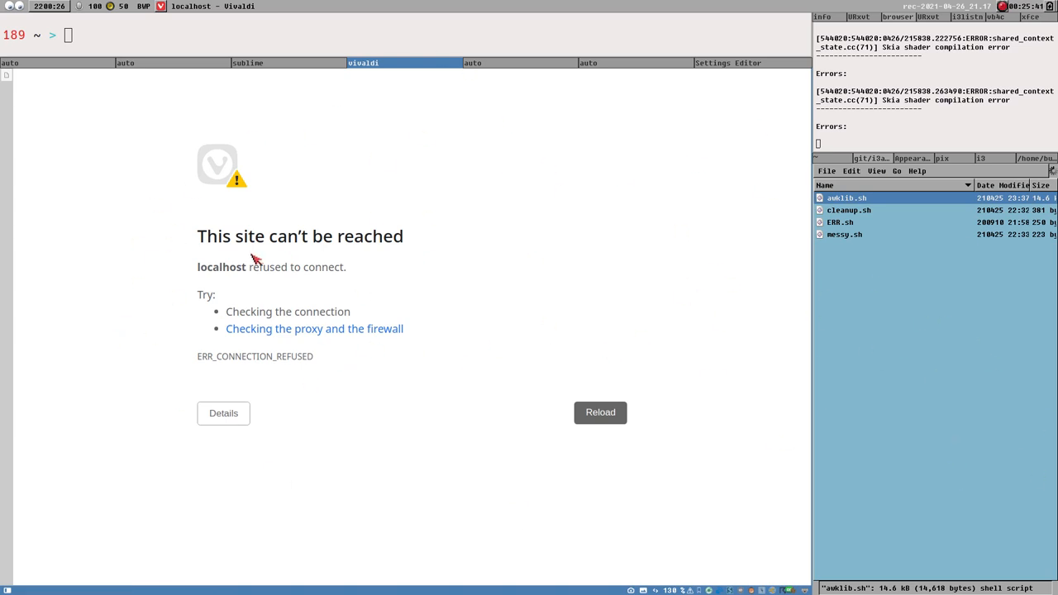
mouse_move(349, 319)
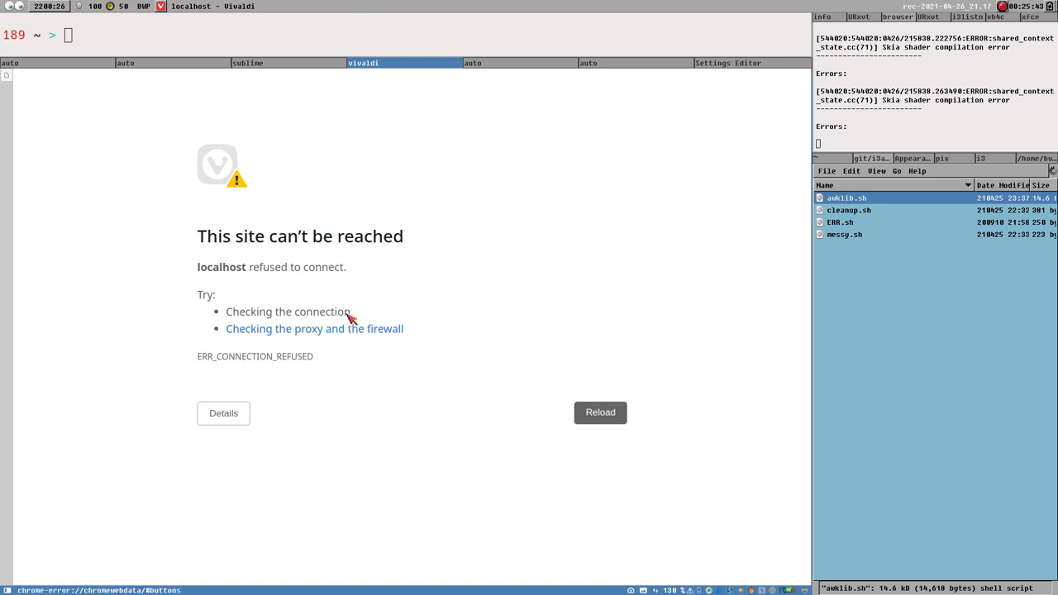
mouse_move(583, 357)
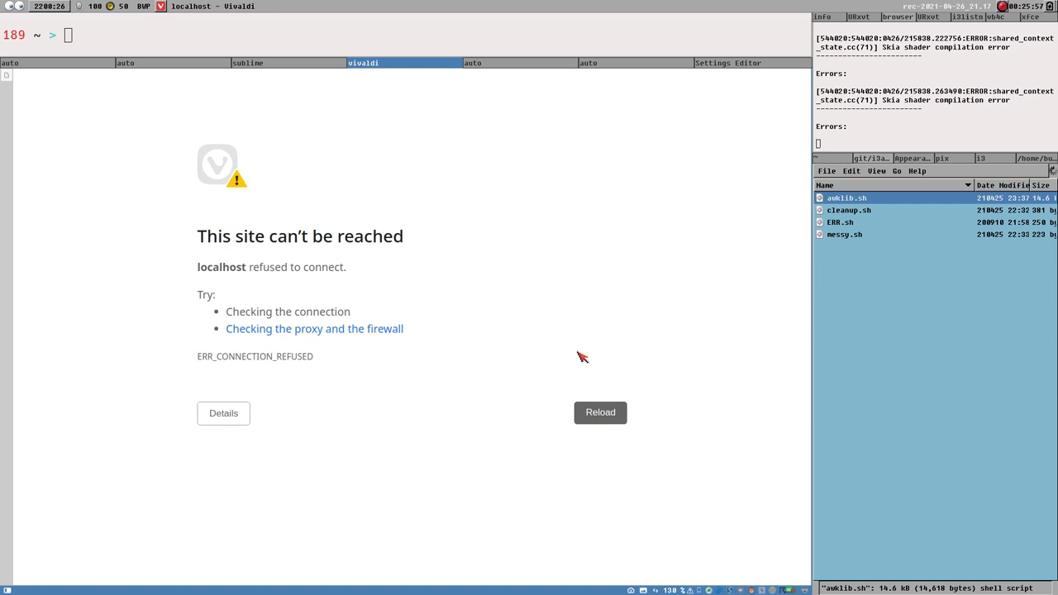
click(248, 63)
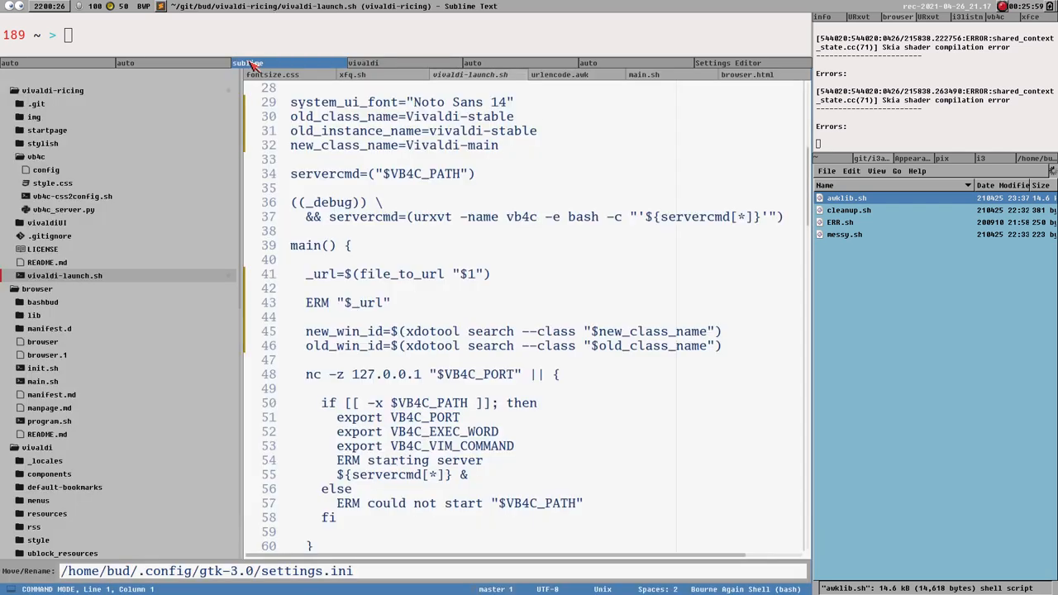
- Show the xfq.sh script with its Noto Sans 14 override and font restore
click(352, 74)
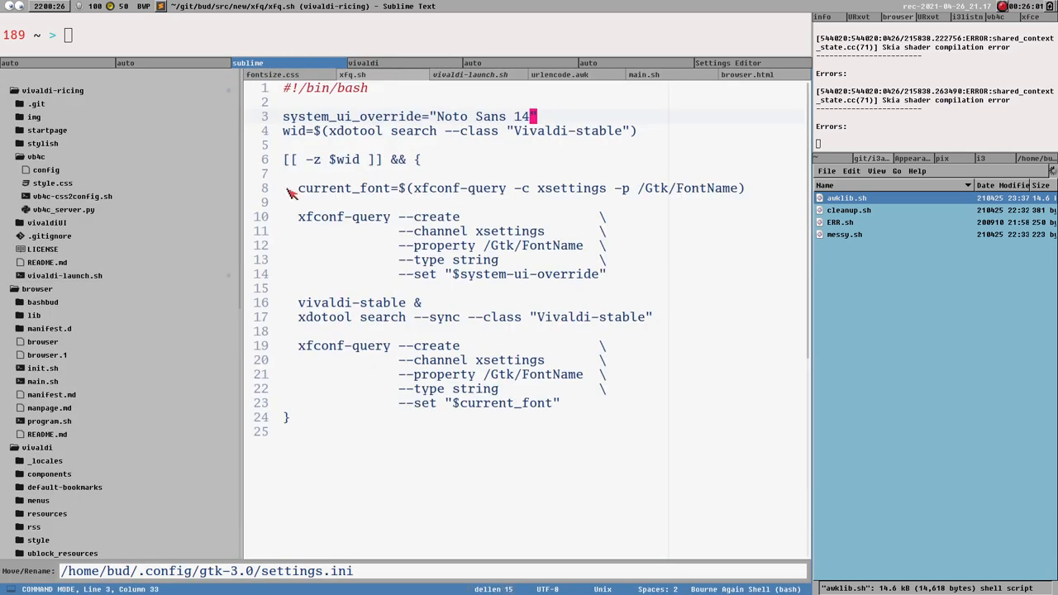
mouse_move(235, 80)
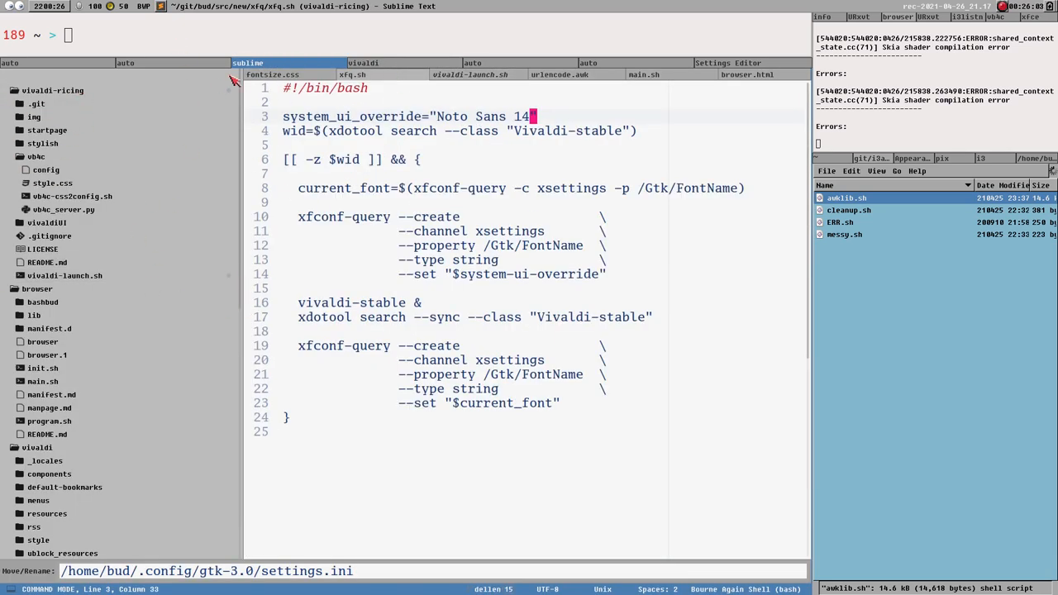
mouse_move(62, 256)
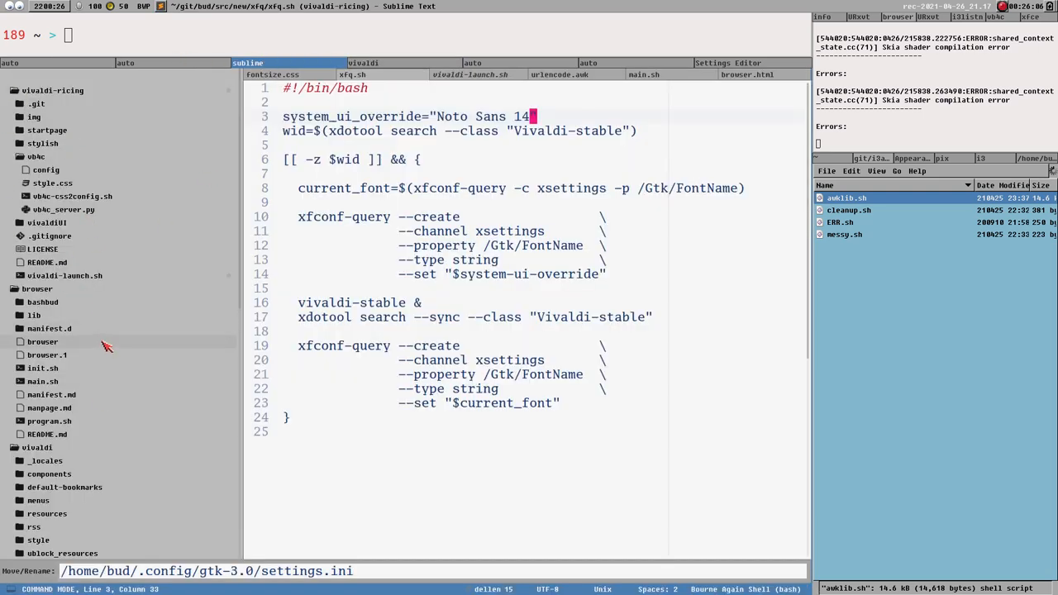
mouse_move(463, 289)
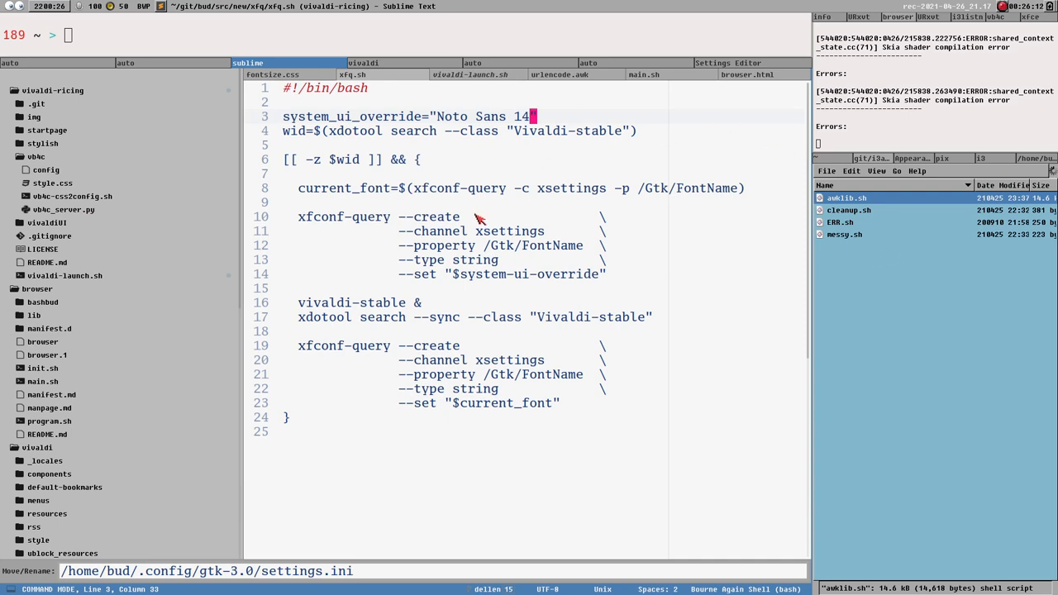
mouse_move(641, 145)
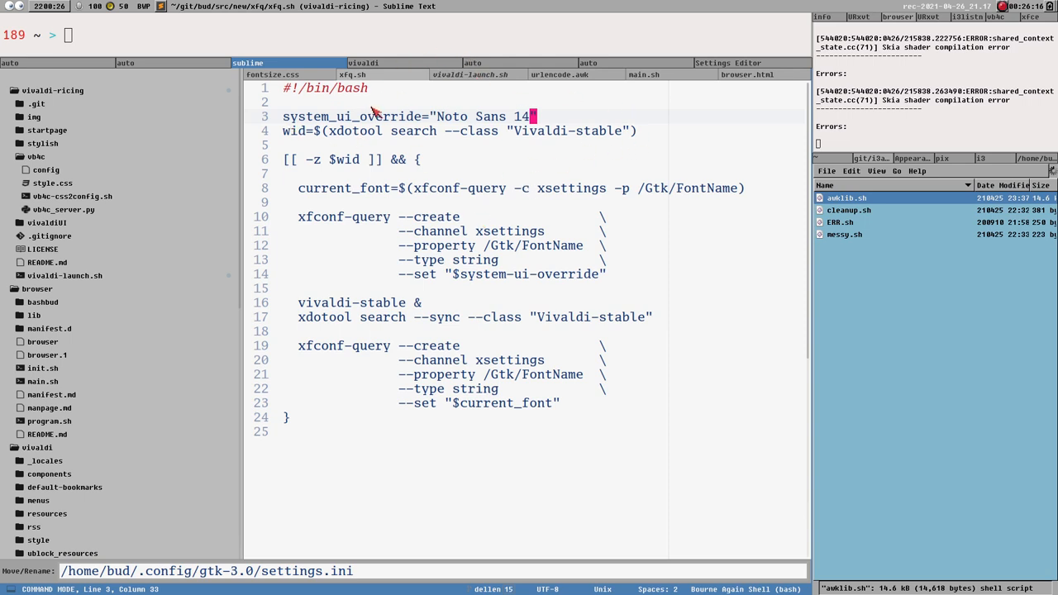
mouse_move(395, 102)
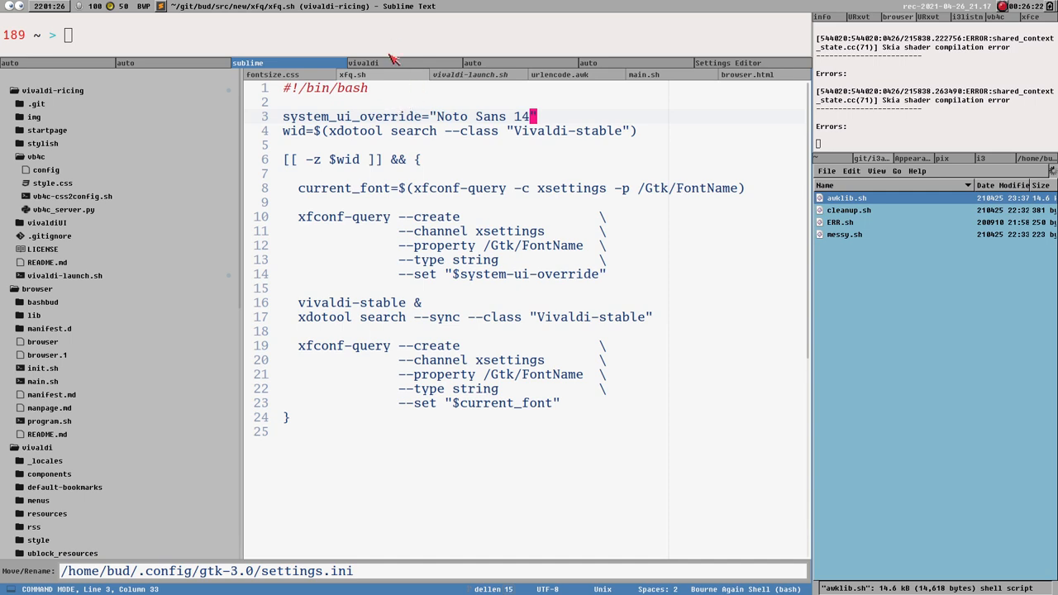
mouse_move(390, 65)
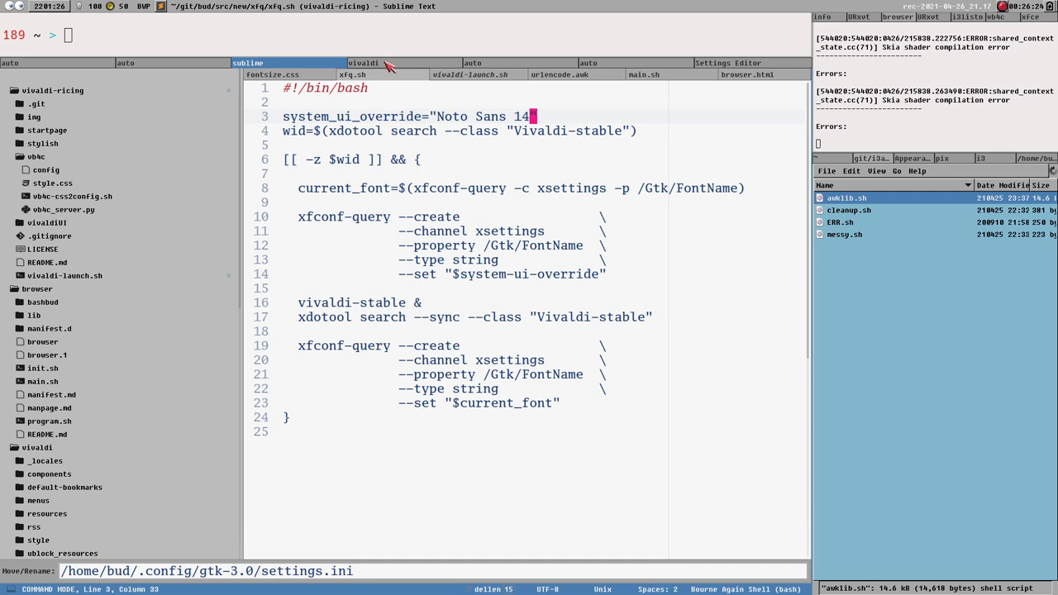
- Bring Vivaldi forward on its localhost refused-to-connect error page
click(363, 63)
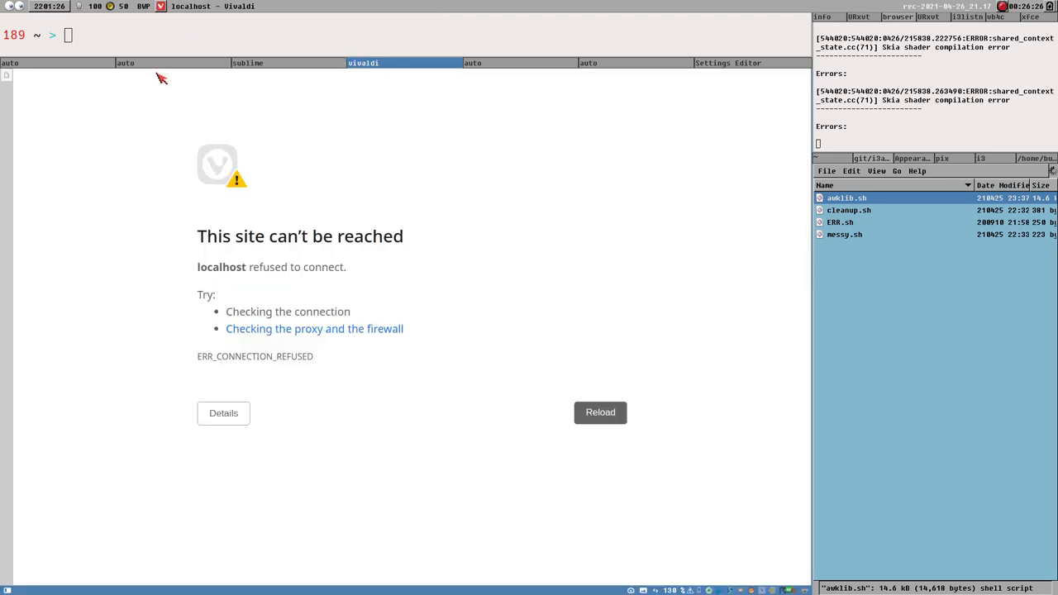
mouse_move(175, 89)
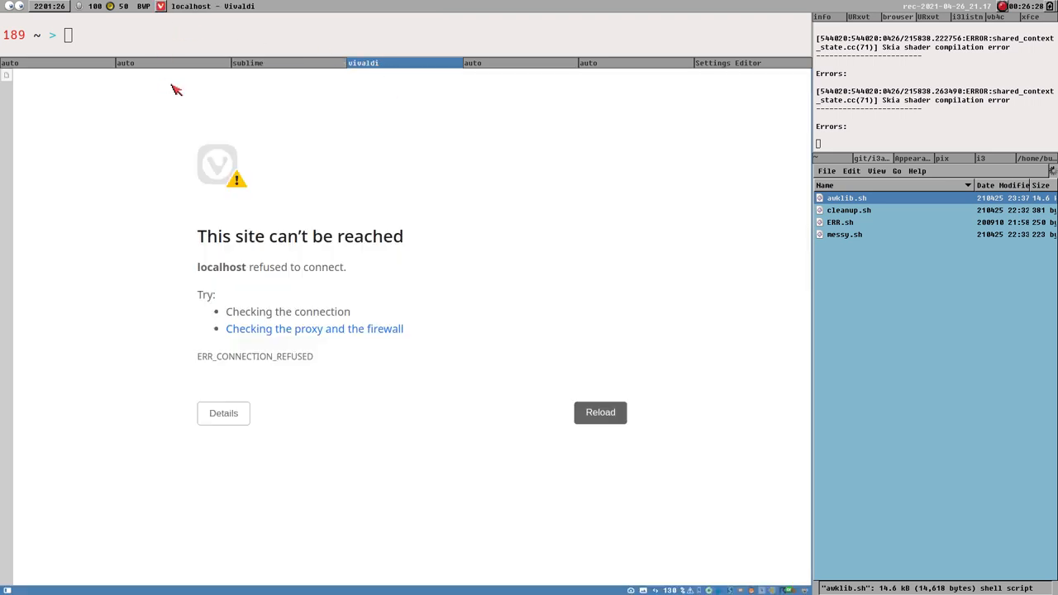
mouse_move(249, 145)
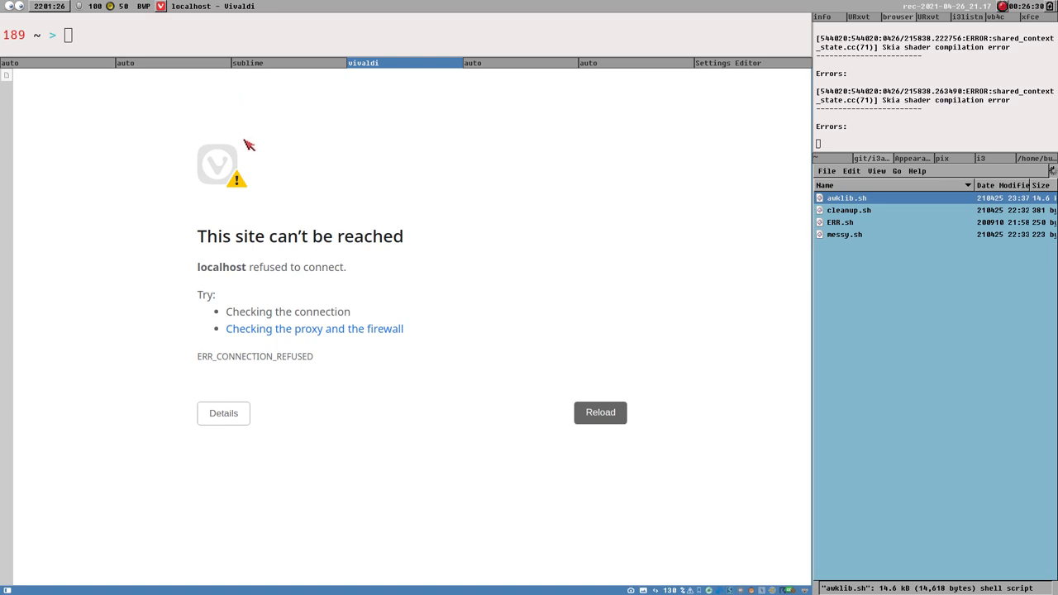
mouse_move(242, 170)
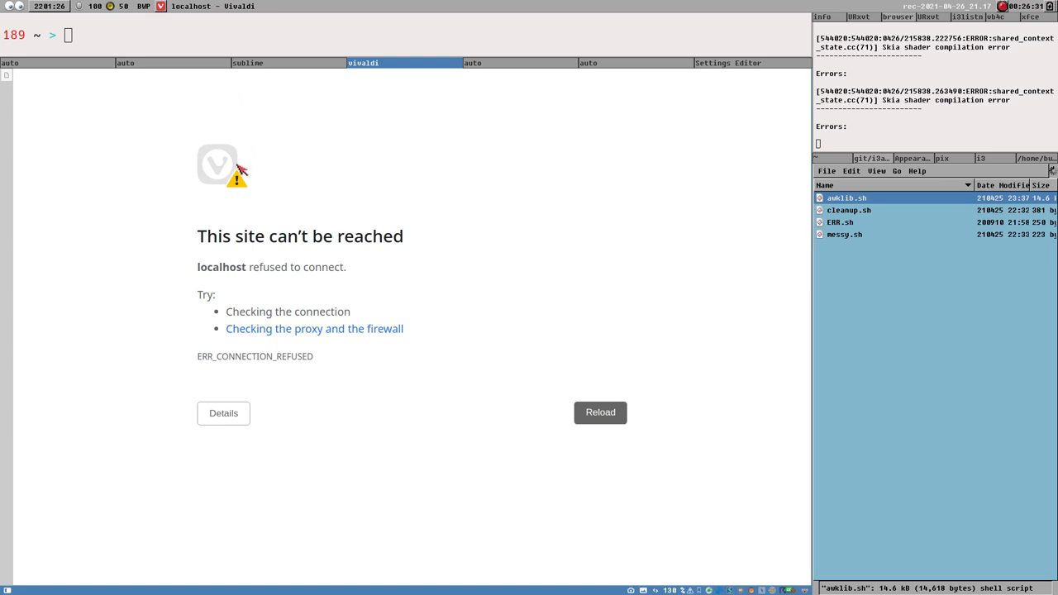